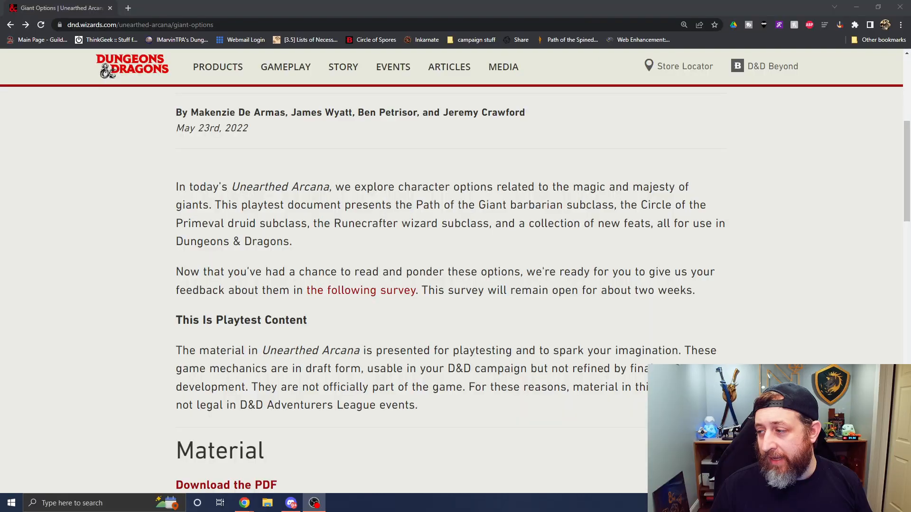
- Open the Giant Options PDF in a new tab and launch the feedback survey
scroll(up, 3)
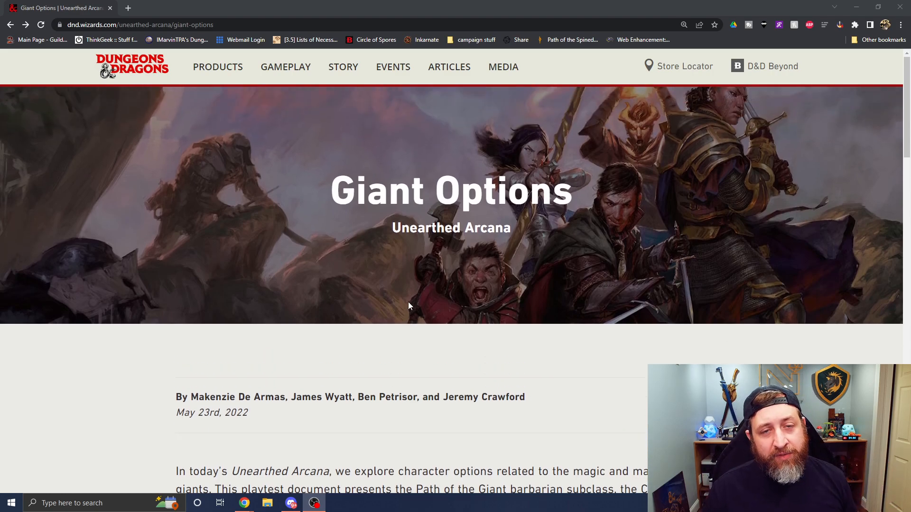
mouse_move(488, 272)
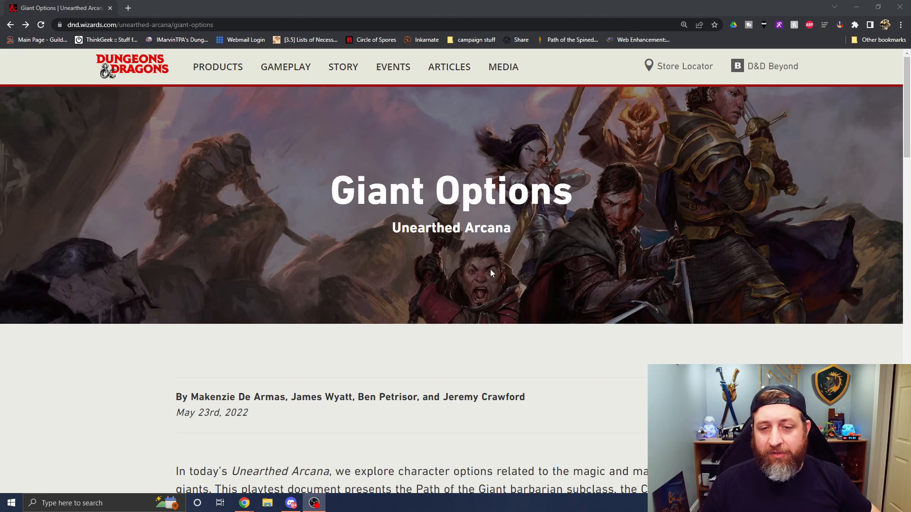
mouse_move(487, 265)
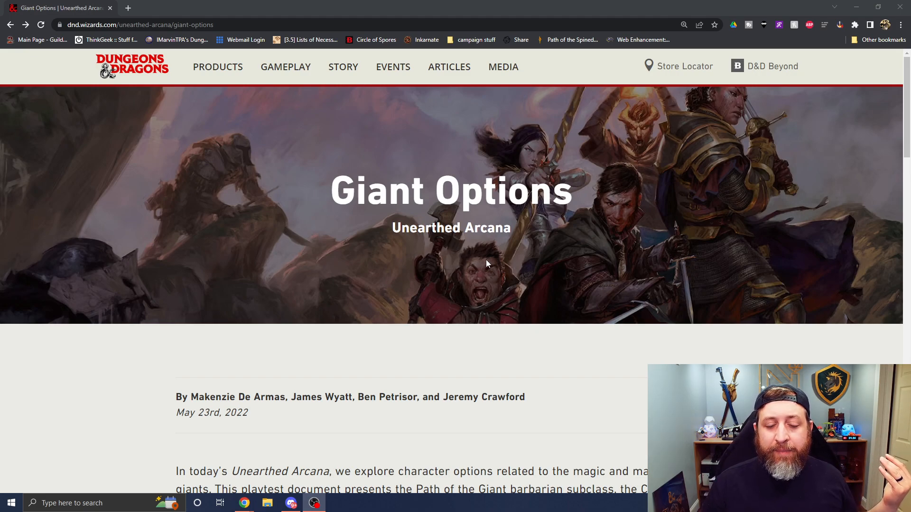
scroll(down, 3)
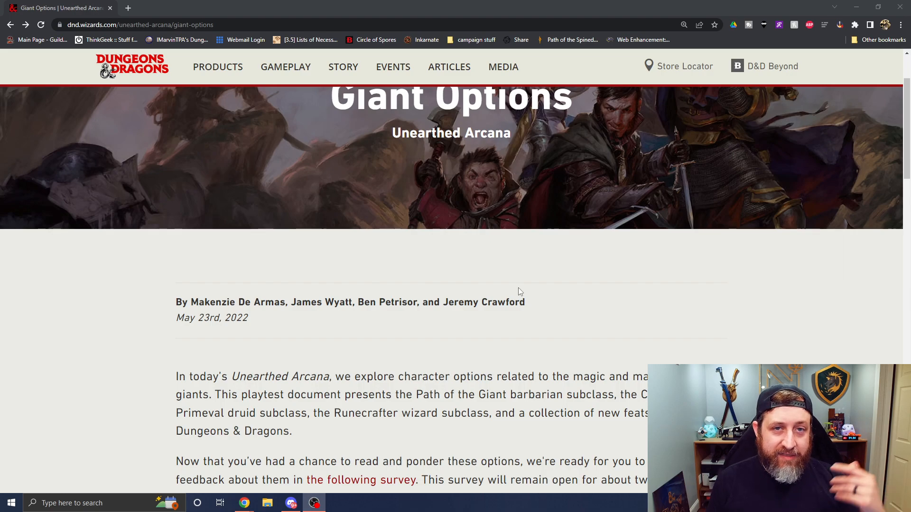
scroll(down, 3)
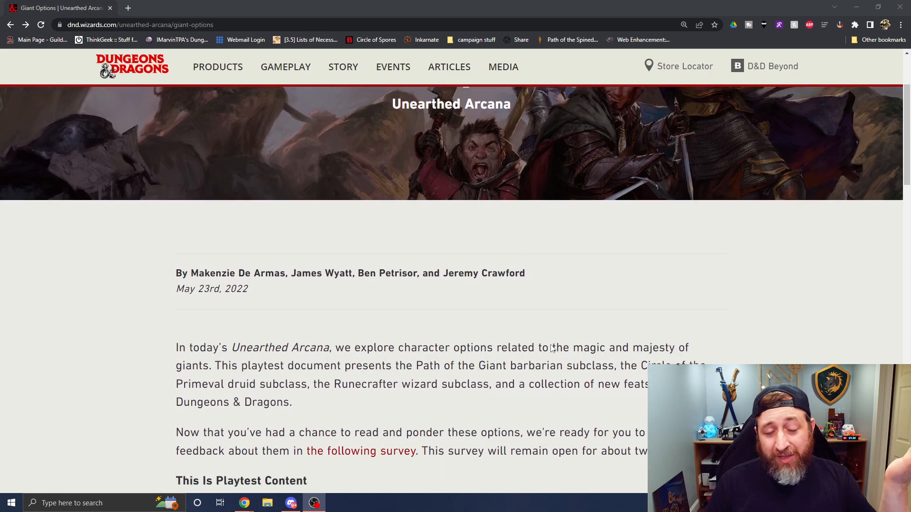
scroll(down, 3)
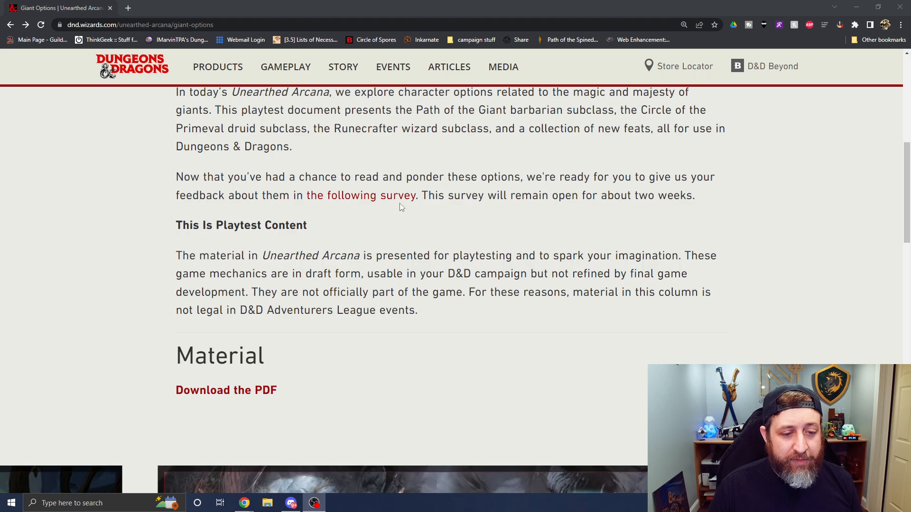
right_click(226, 390)
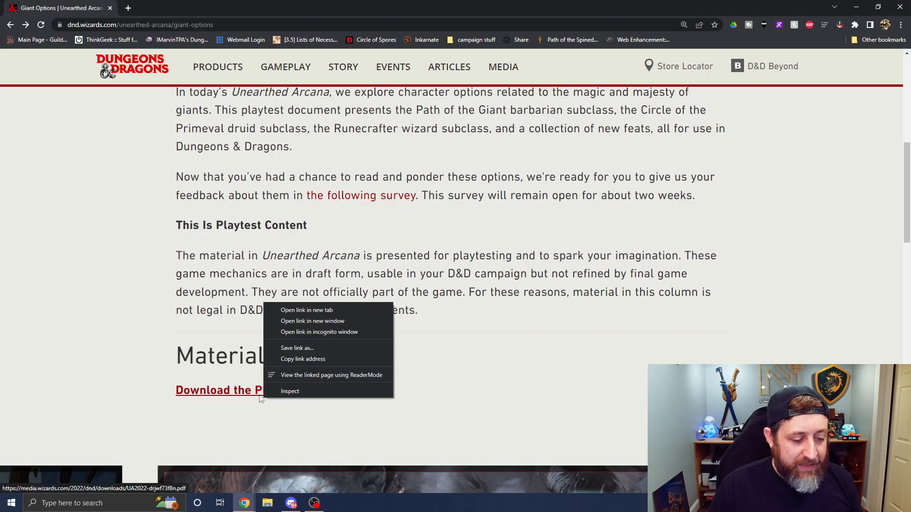
click(306, 310)
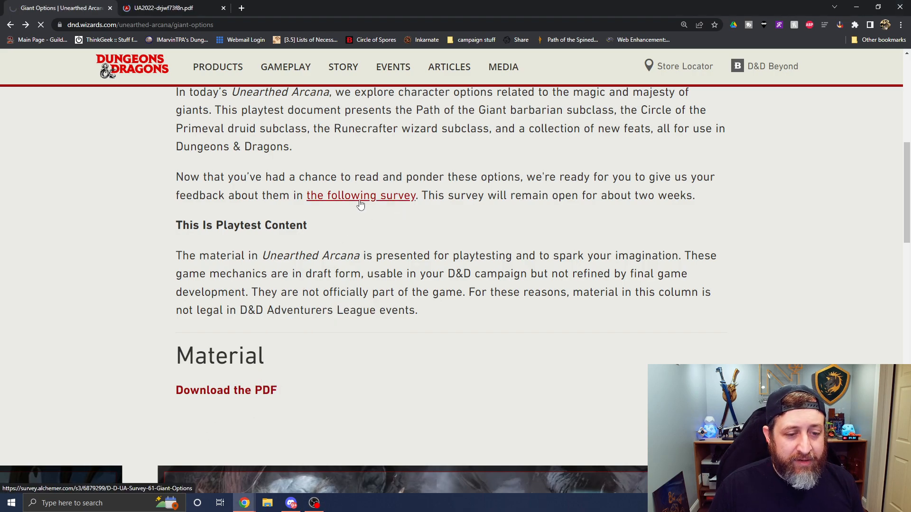
click(360, 195)
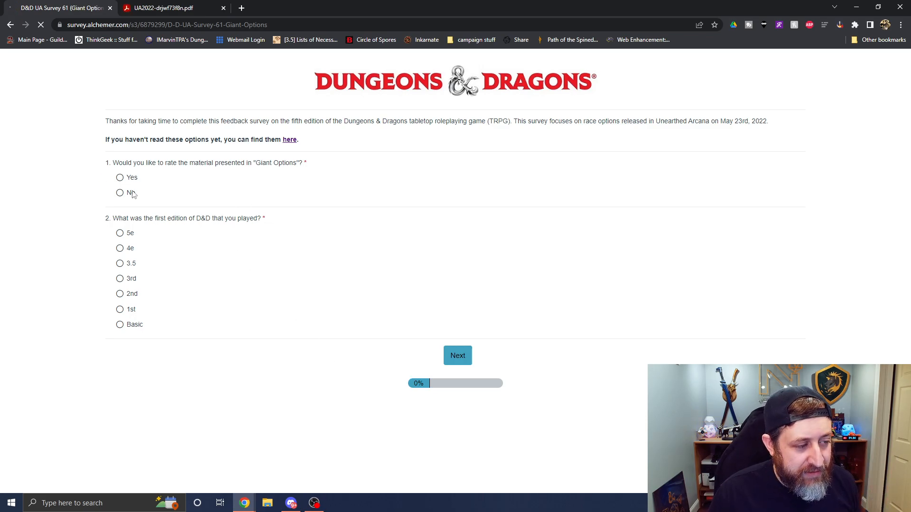
- Answer Yes to rating Giant Options and 3rd as first edition played, then advance
click(120, 177)
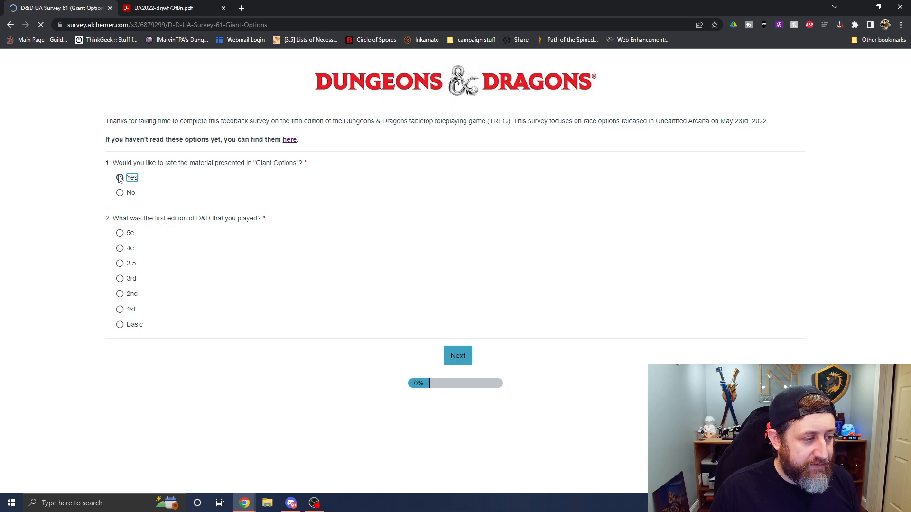
click(120, 177)
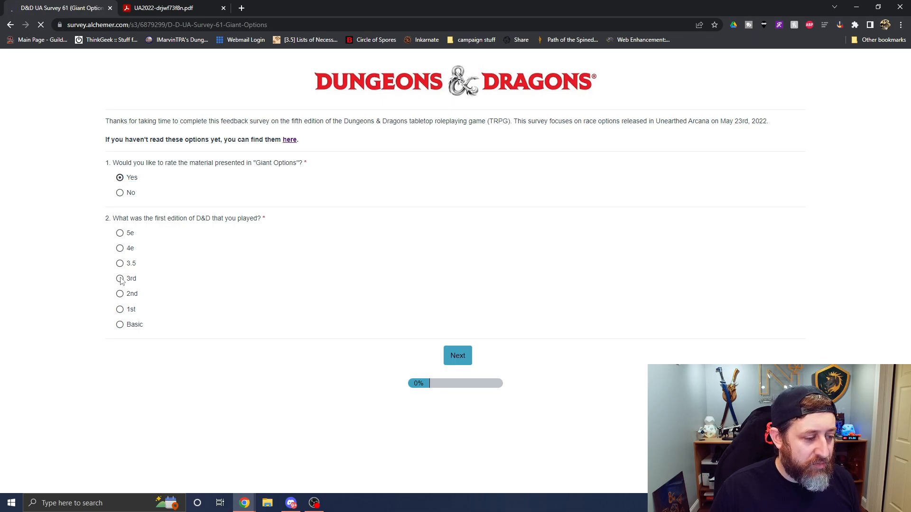
click(120, 278)
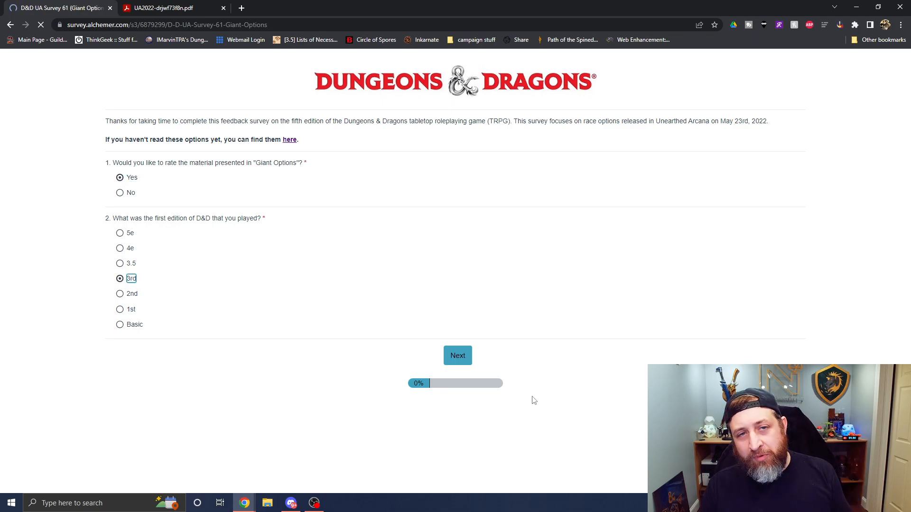
mouse_move(424, 326)
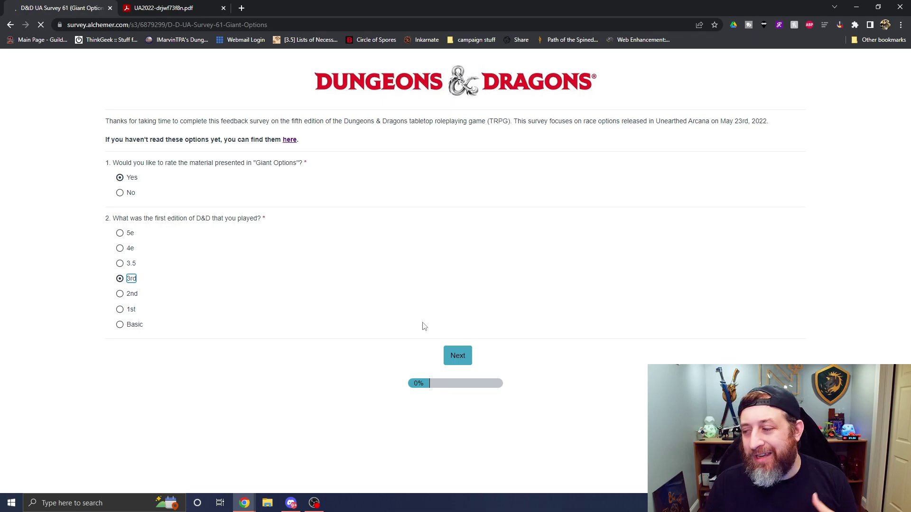
mouse_move(326, 440)
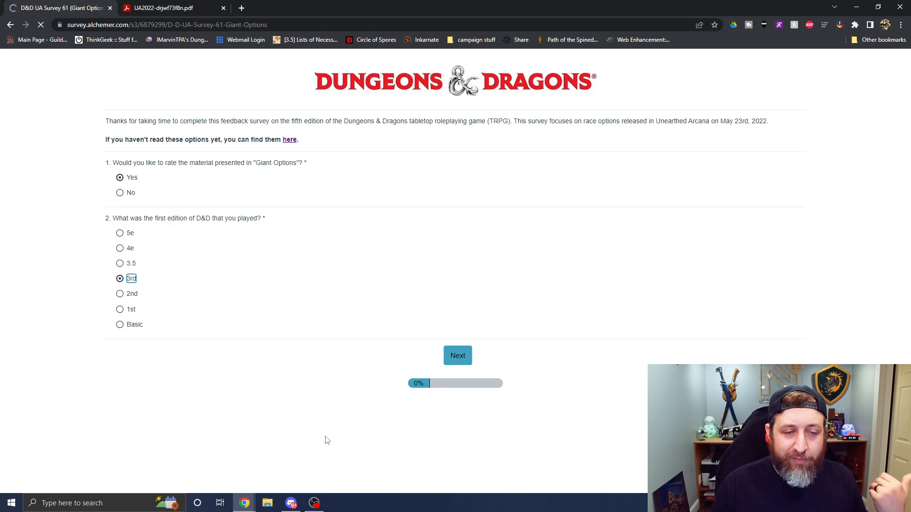
click(457, 355)
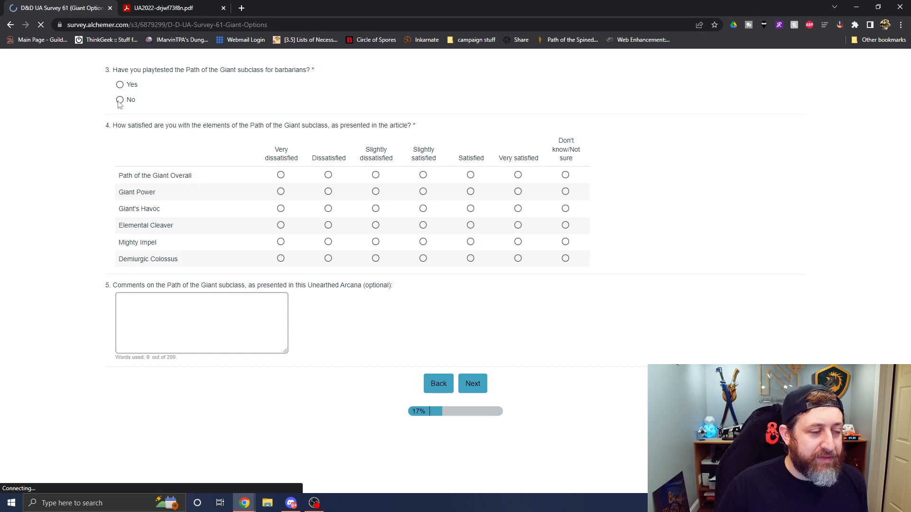
- Answer No to playtesting Path of the Giant and rate it Satisfied overall
click(119, 100)
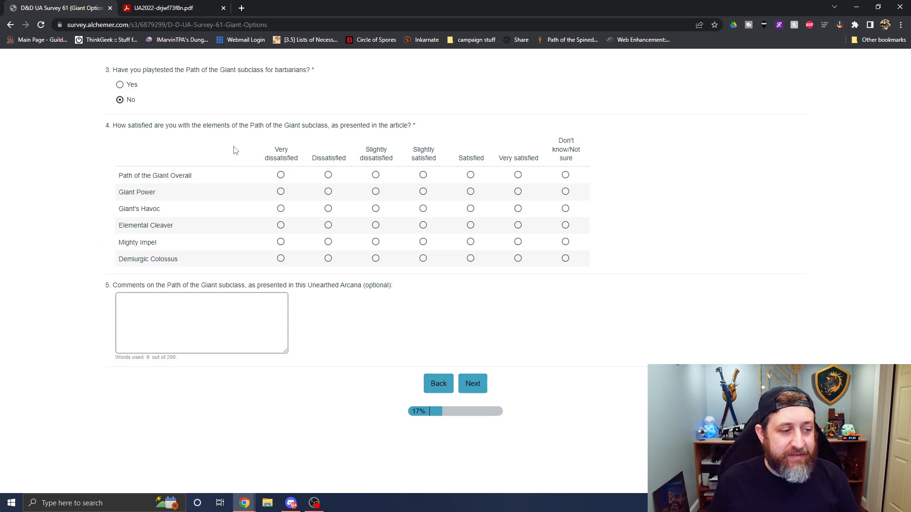
mouse_move(526, 18)
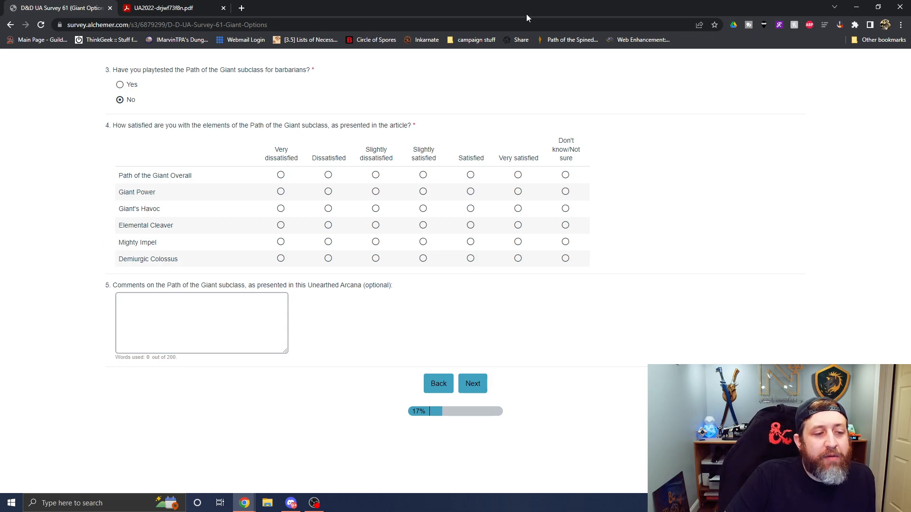
mouse_move(475, 339)
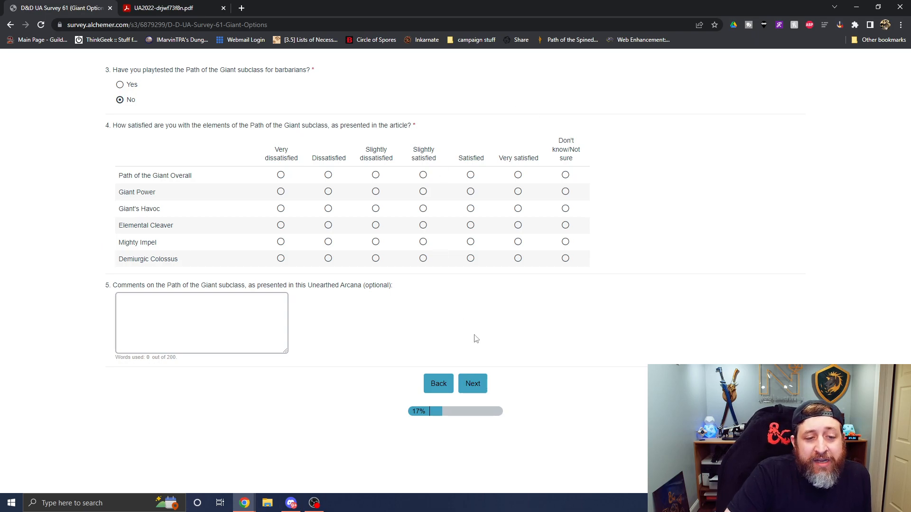
mouse_move(511, 176)
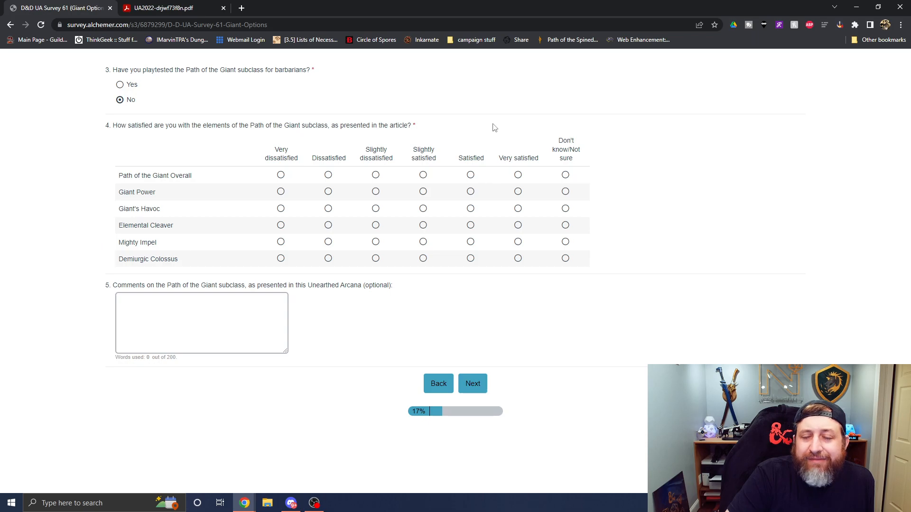
mouse_move(461, 184)
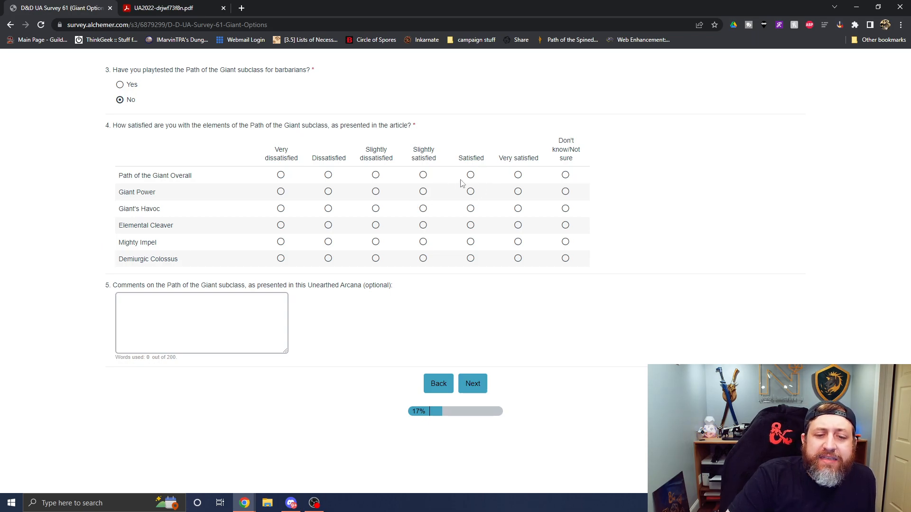
click(470, 174)
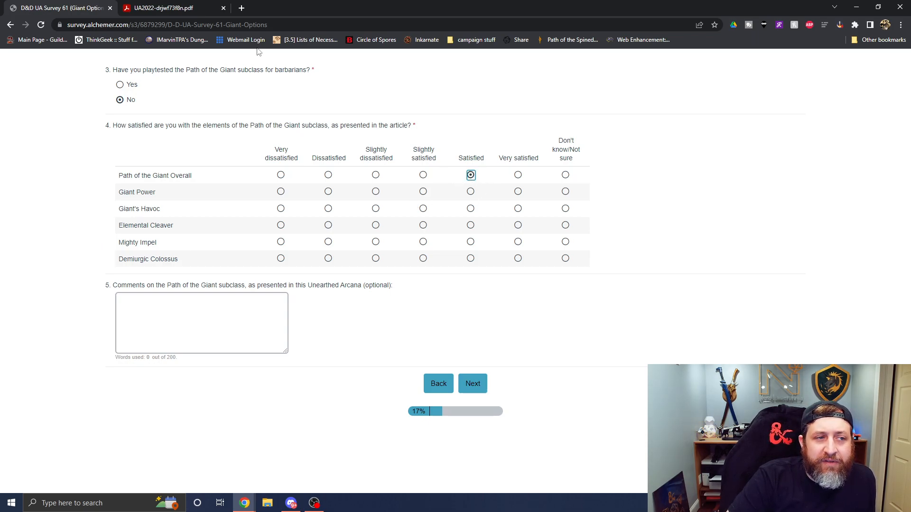
- Scroll through the Path of the Giant features in the PDF, then return to the survey
click(168, 7)
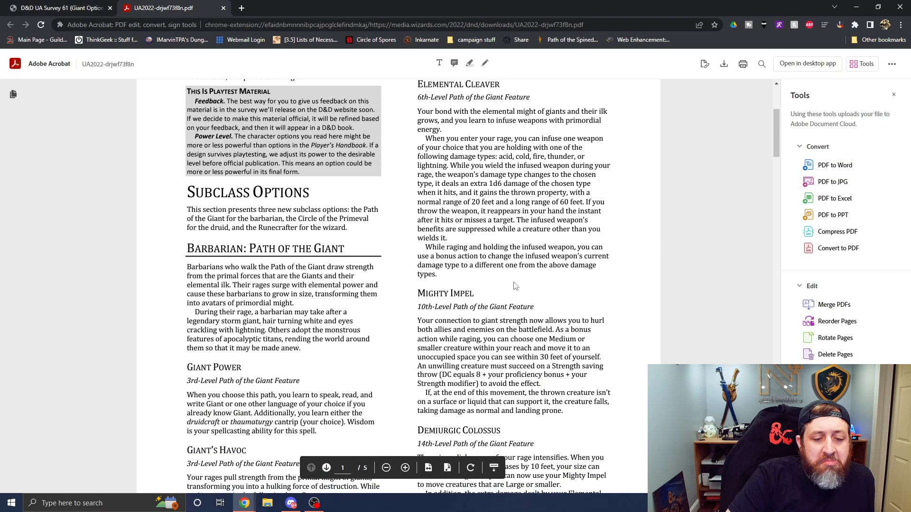
mouse_move(727, 127)
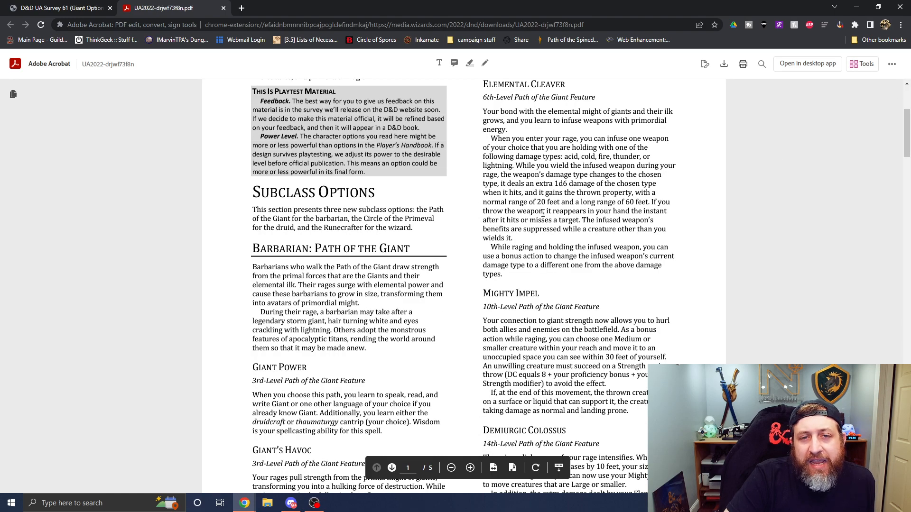
mouse_move(532, 289)
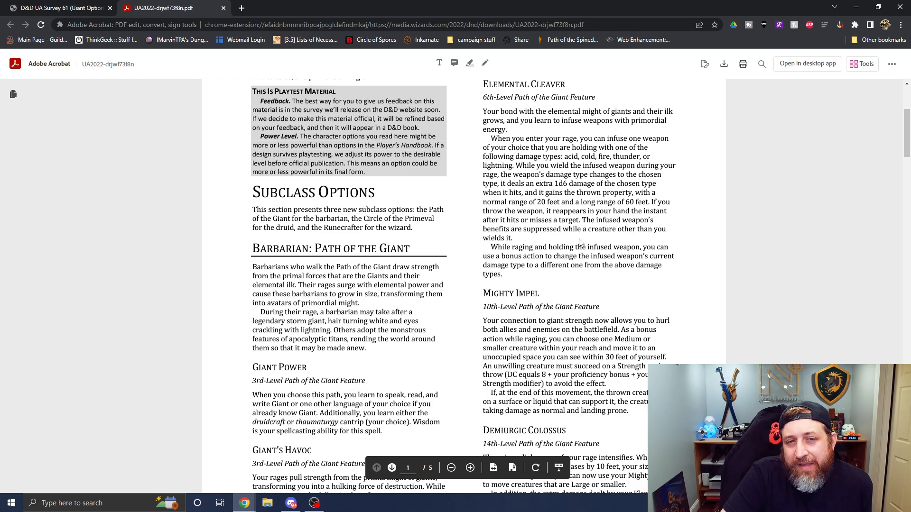
scroll(down, 3)
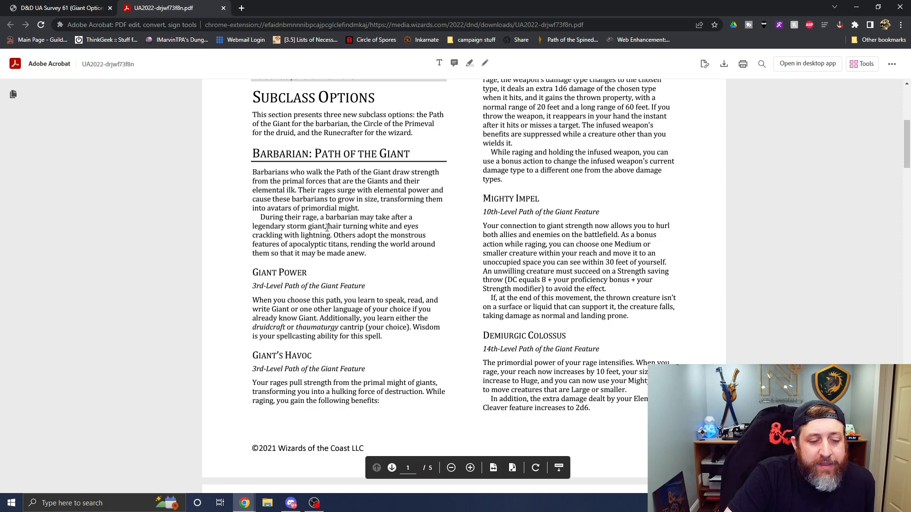
click(57, 8)
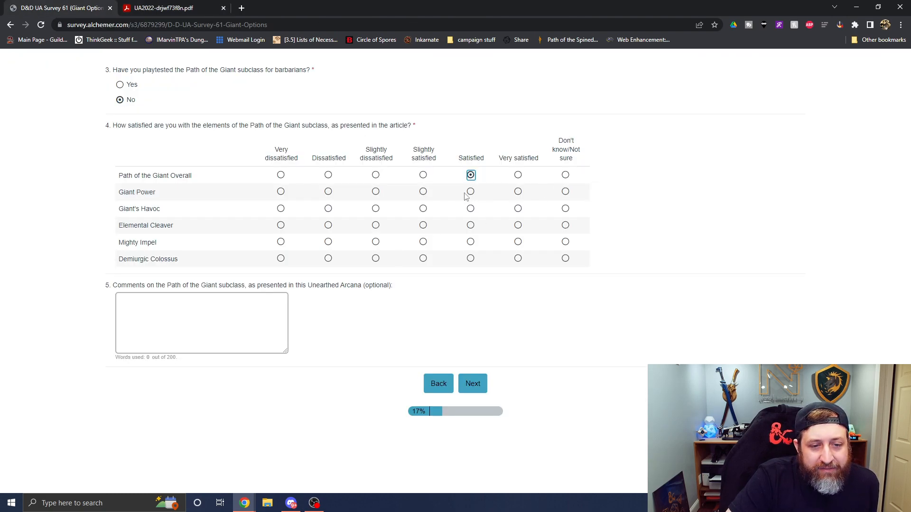
- Rate Giant Power Slightly satisfied after checking the PDF, then go back to the PDF
click(564, 191)
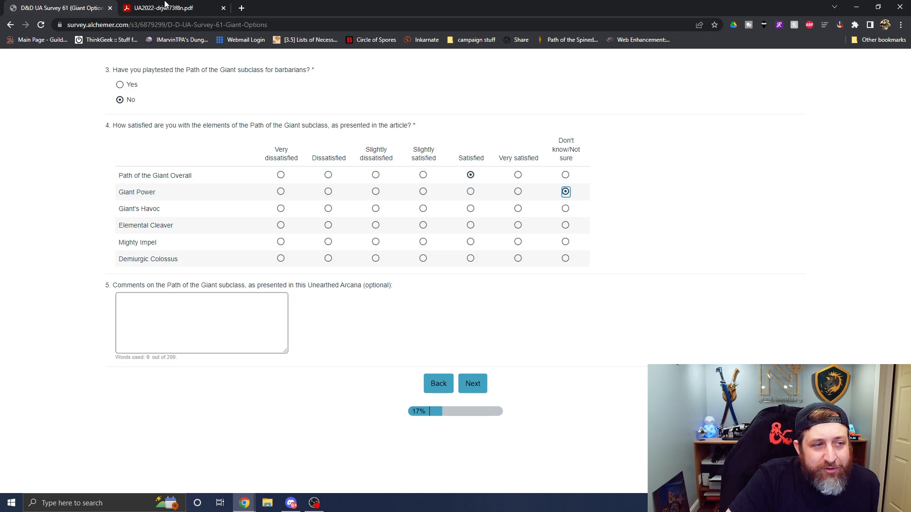
click(169, 8)
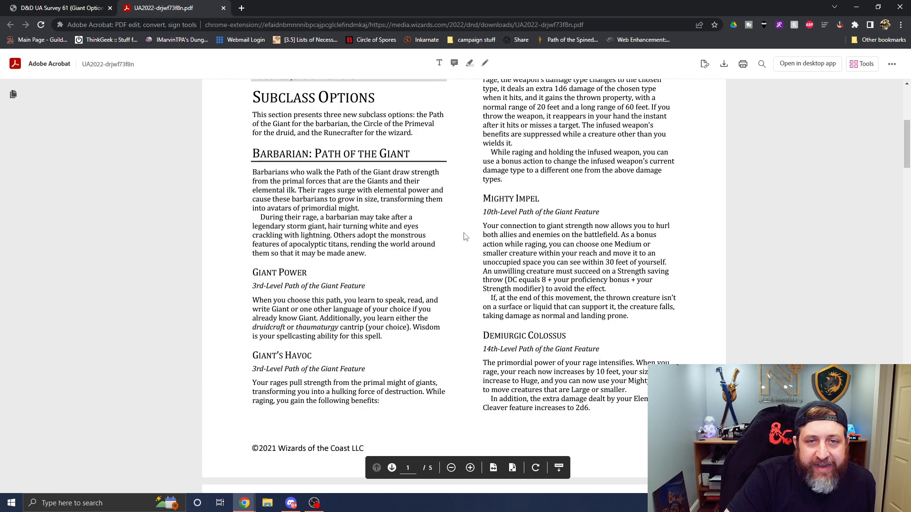
click(58, 8)
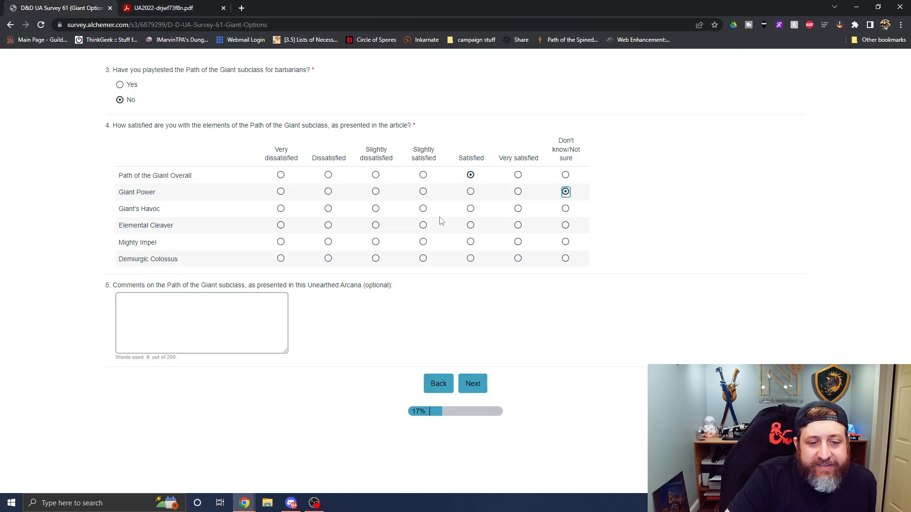
click(422, 191)
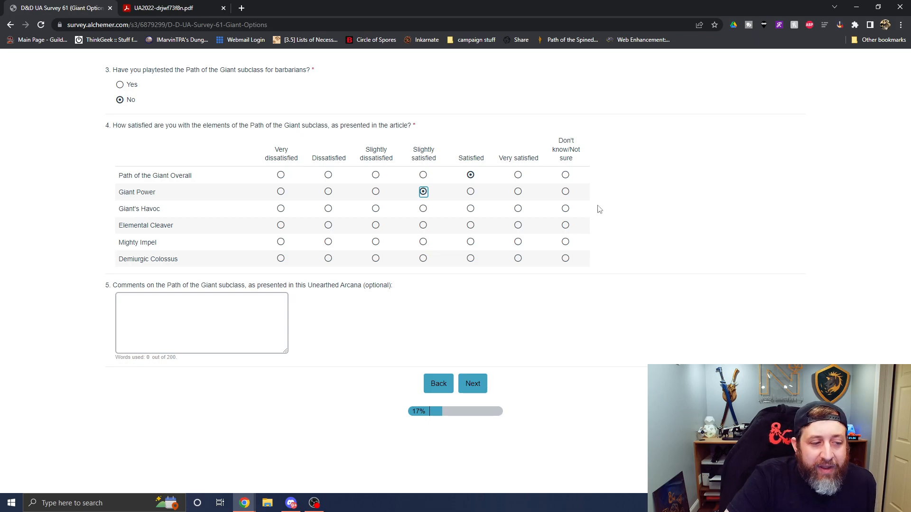
click(168, 8)
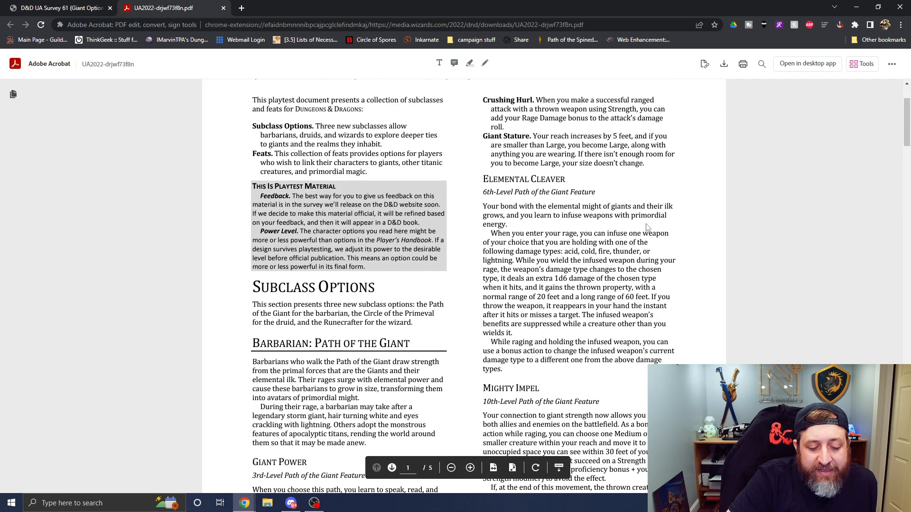
scroll(up, 3)
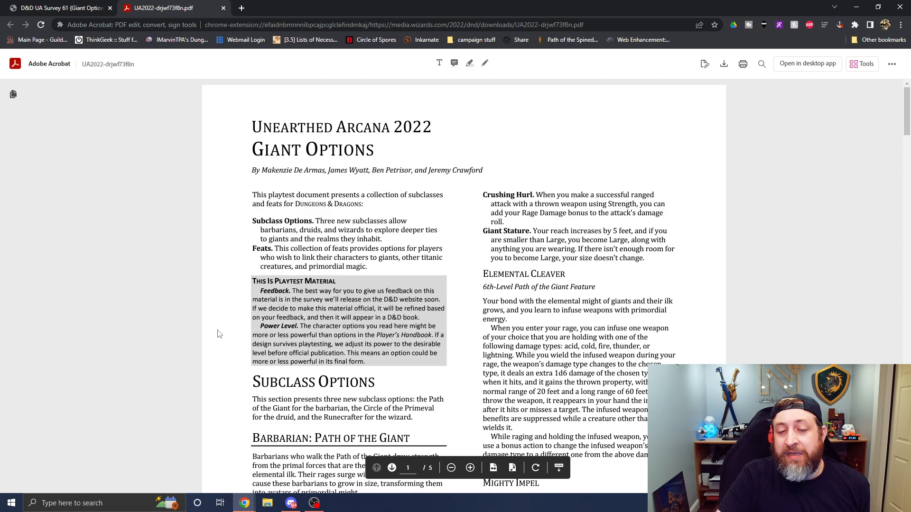
mouse_move(636, 101)
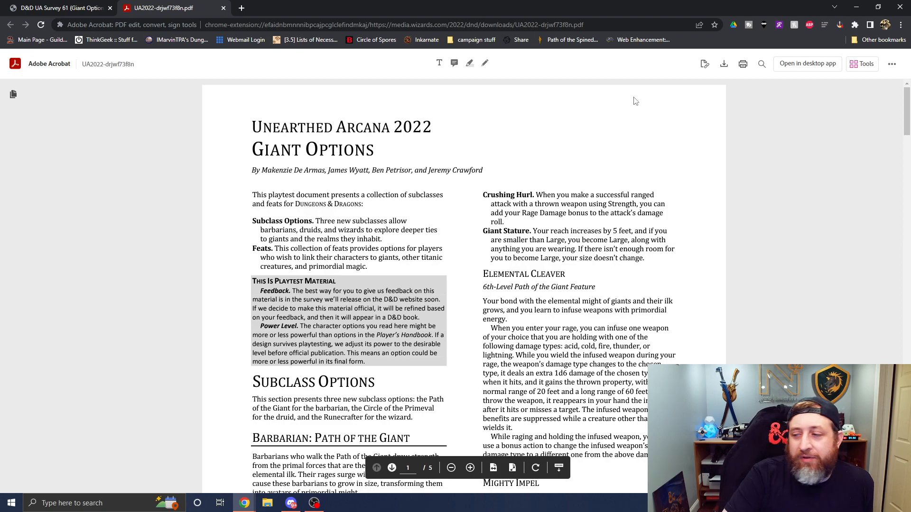
mouse_move(602, 4)
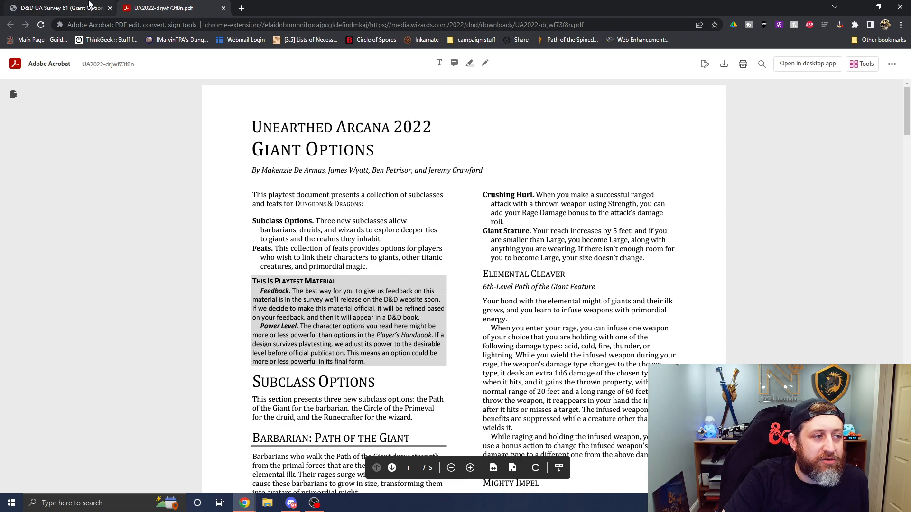
- Rate Giant's Havoc Very satisfied and scroll the PDF to Elemental Cleaver
click(58, 8)
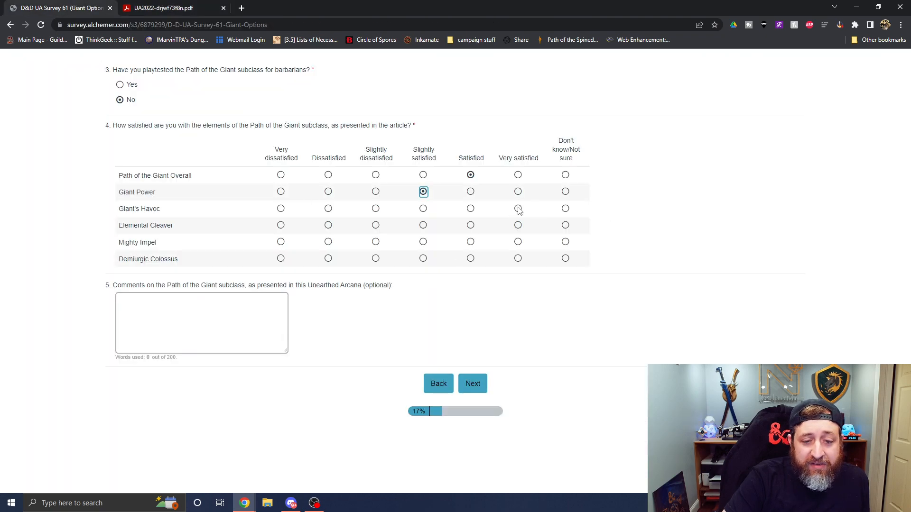
click(163, 8)
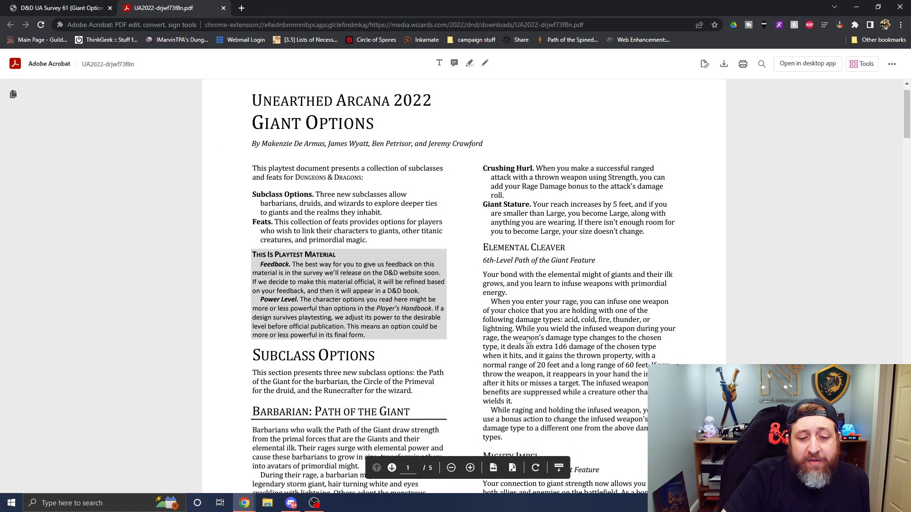
scroll(down, 3)
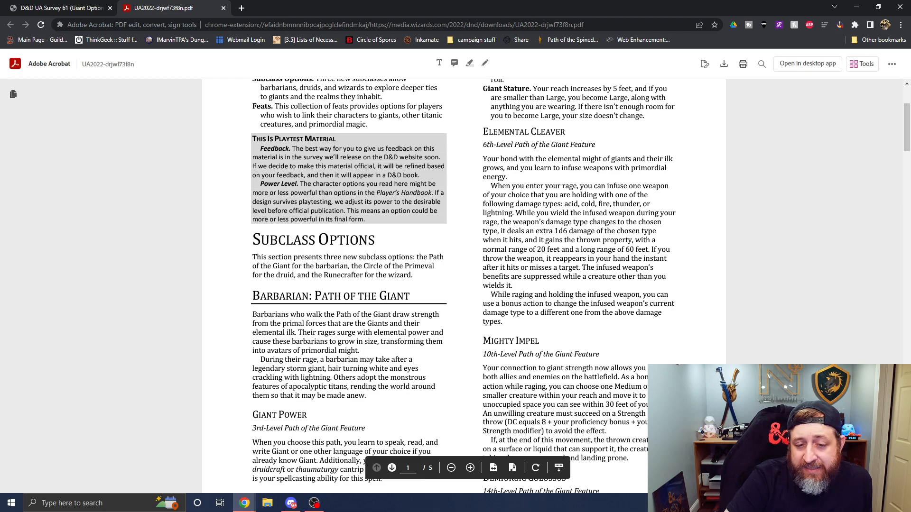
mouse_move(670, 329)
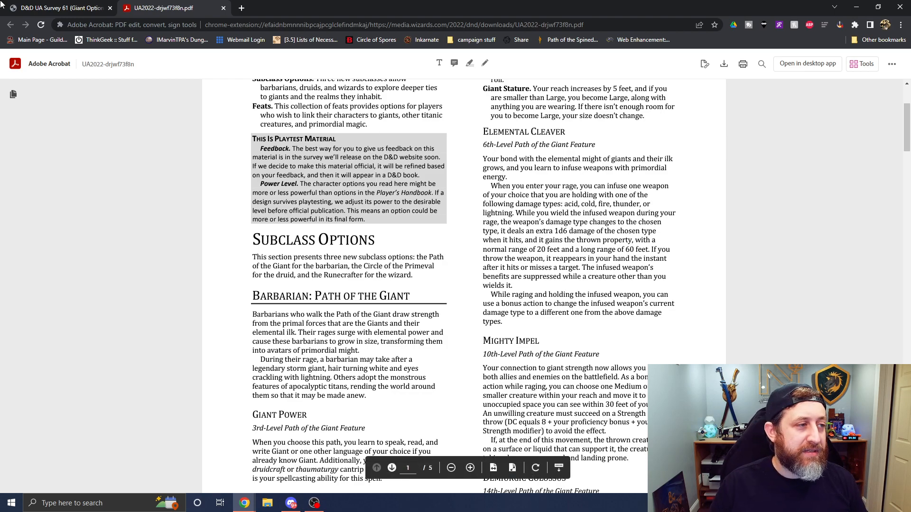
- Rate Elemental Cleaver Very satisfied and scroll the PDF to Mighty Impel and Demiurgic Colossus
click(58, 8)
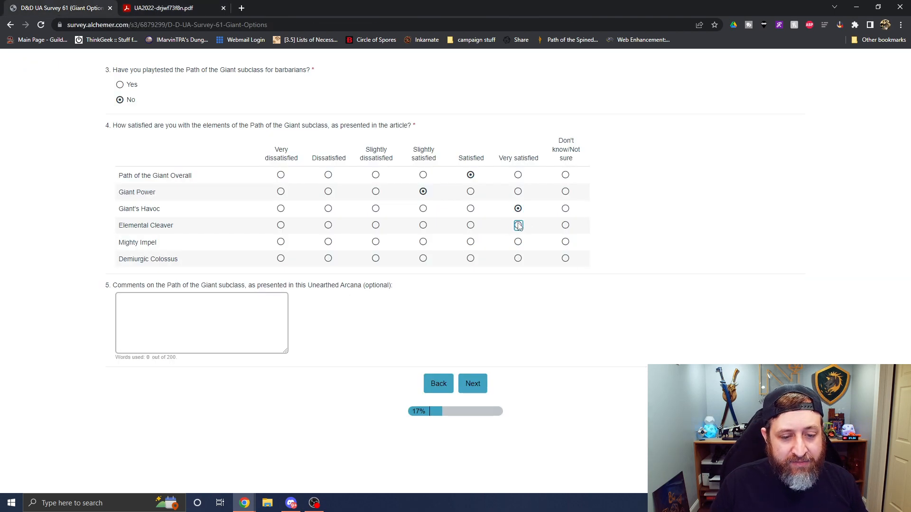
click(169, 7)
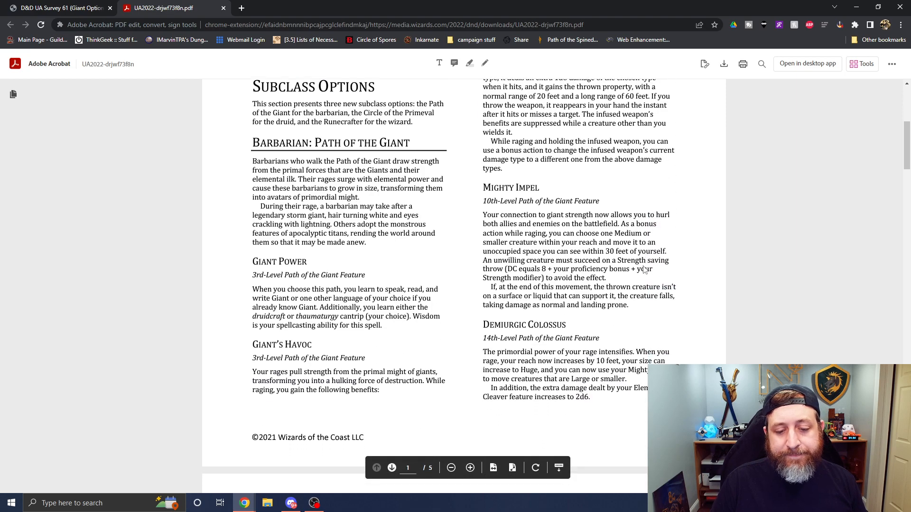
scroll(down, 3)
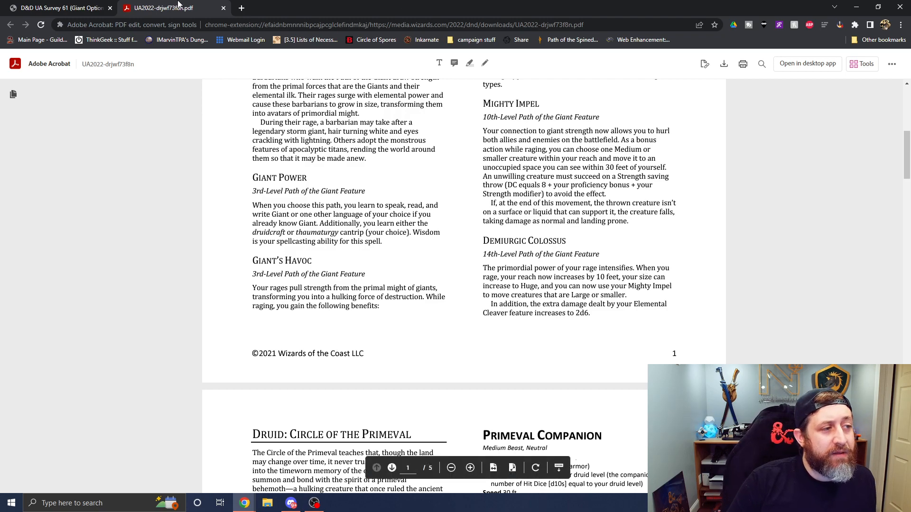
- Rate Mighty Impel Very satisfied in the survey, then return to the PDF
click(58, 7)
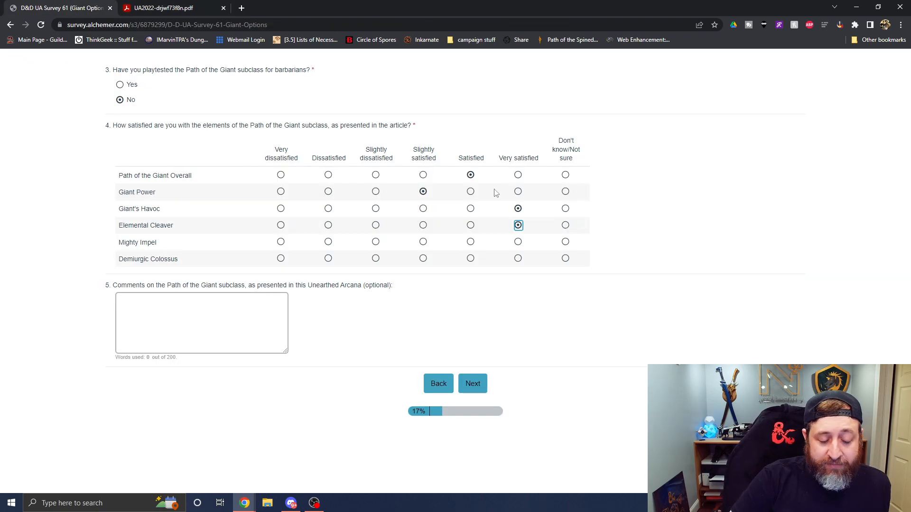
mouse_move(476, 187)
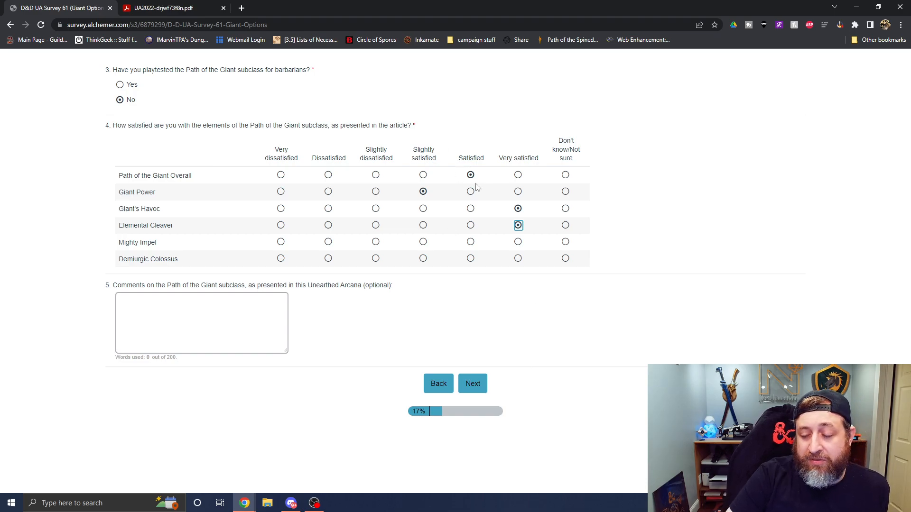
click(517, 241)
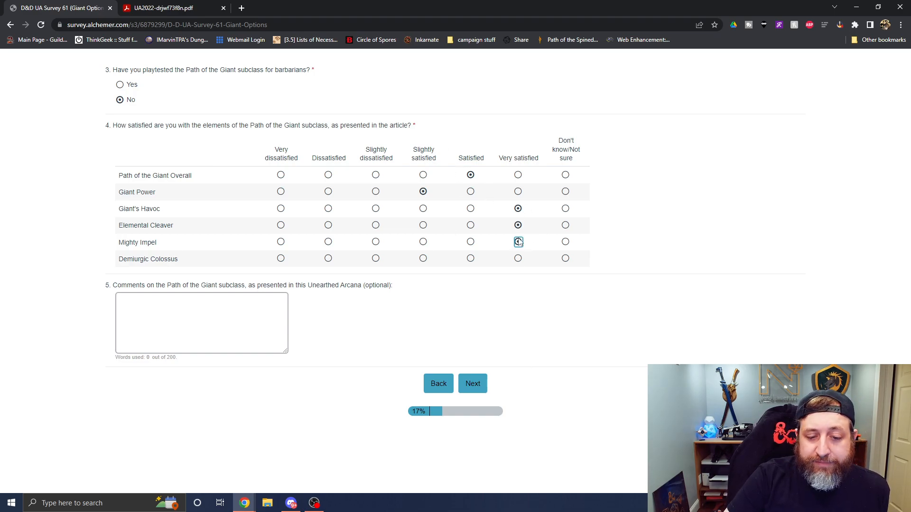
click(162, 8)
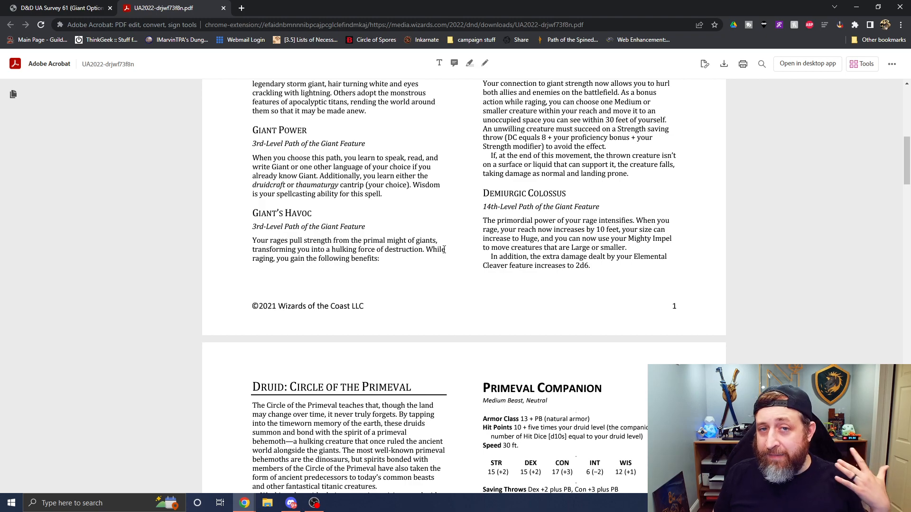
- Rate Demiurgic Colossus Very satisfied and place the cursor in the comment box
click(55, 8)
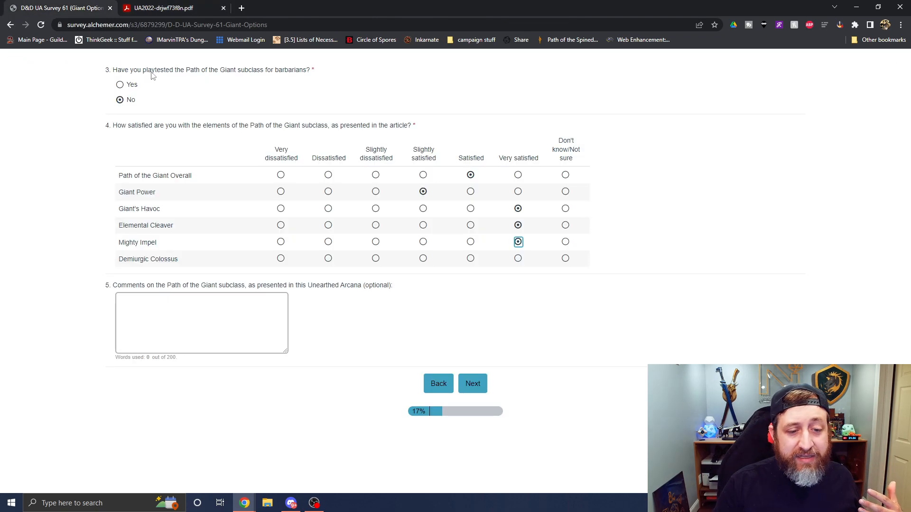
click(517, 259)
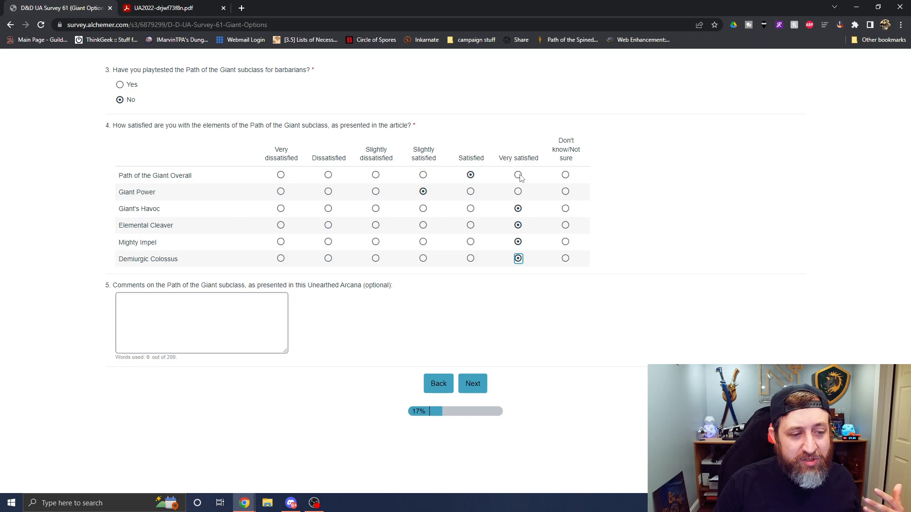
click(201, 323)
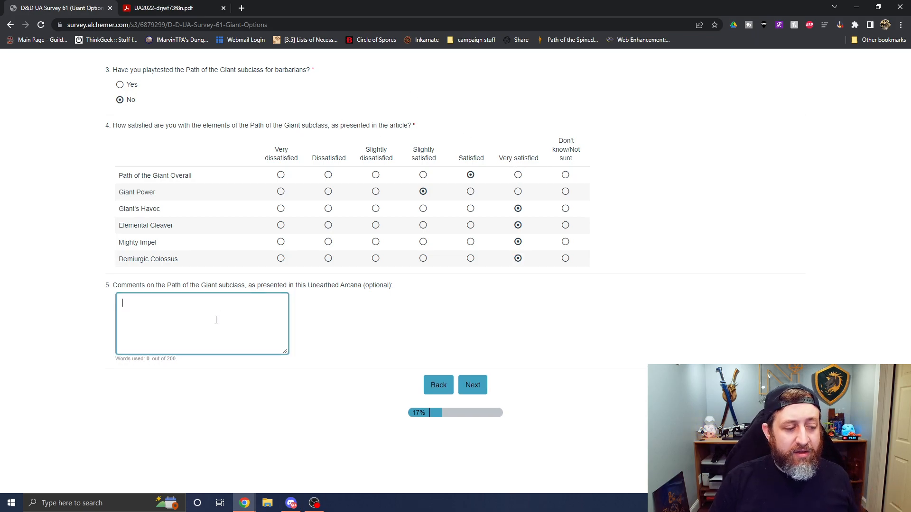
- Comment 'Not really much to change, I think this is solid overall' and submit the page
text(Not really much t)
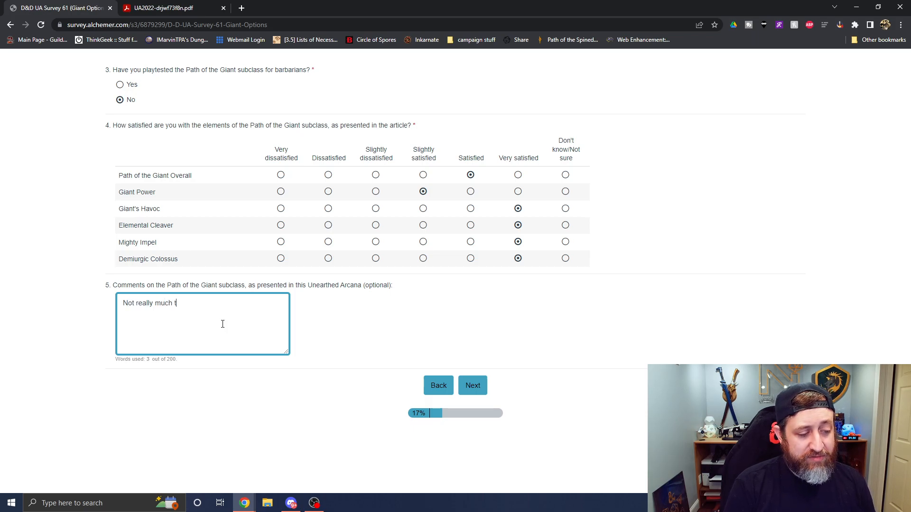
text(o change)
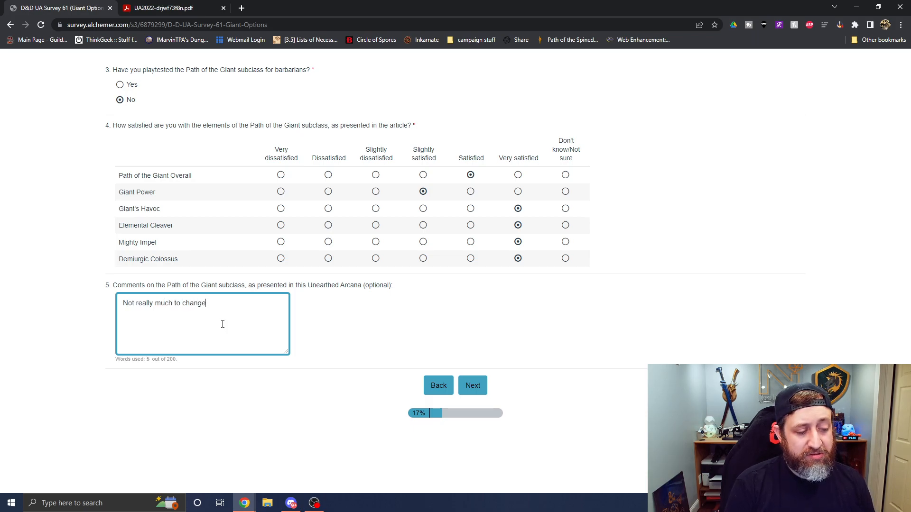
text(, i)
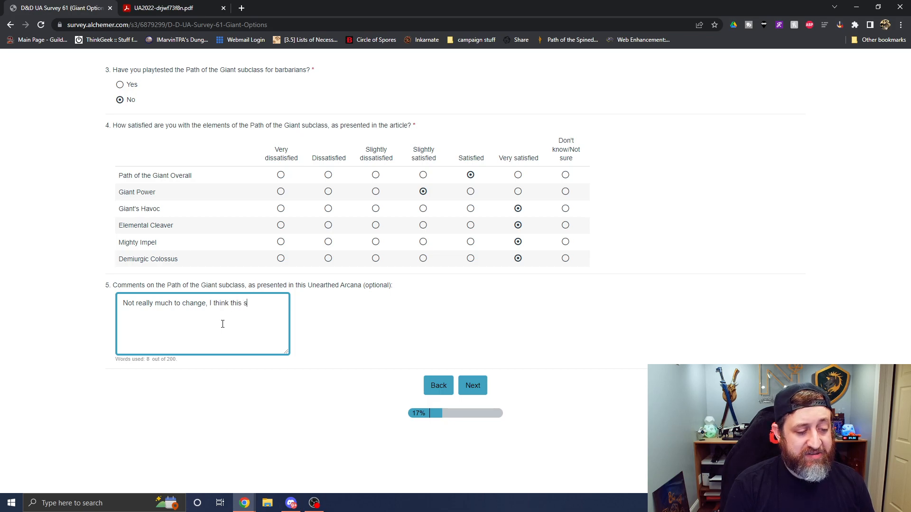
text(is solid)
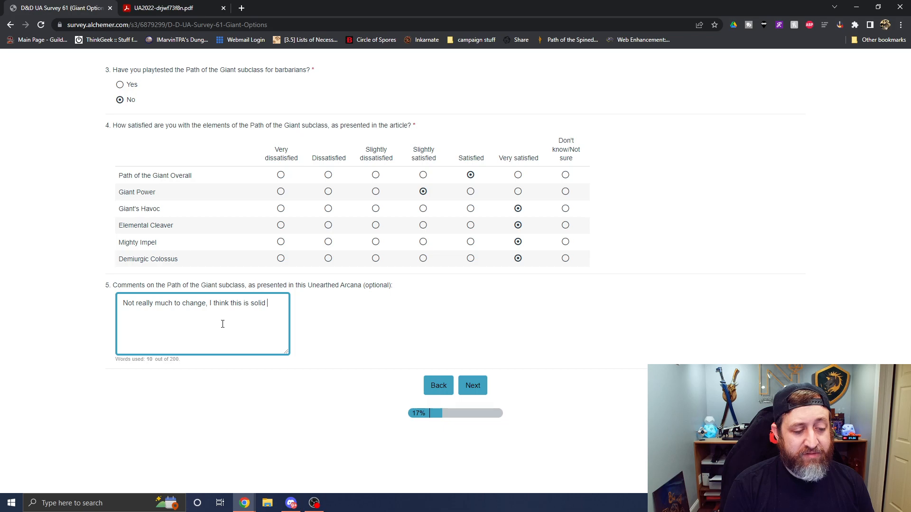
text(overall)
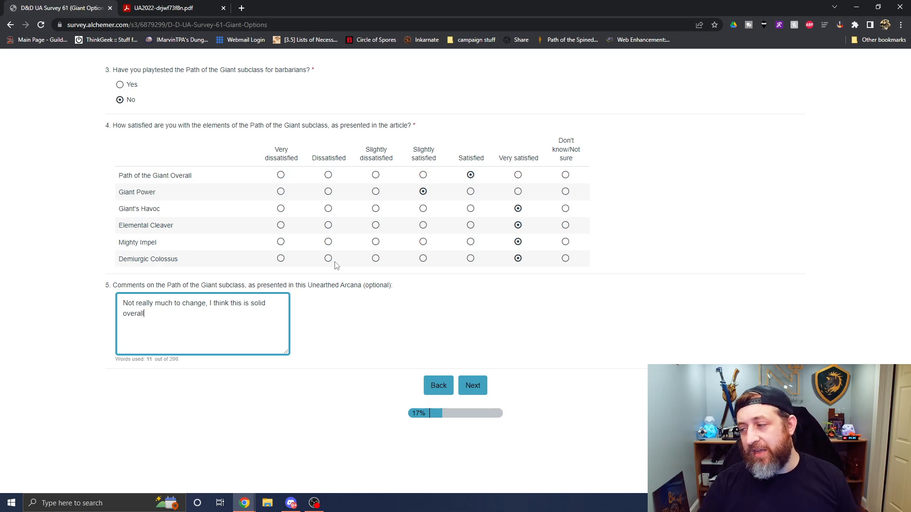
mouse_move(750, 128)
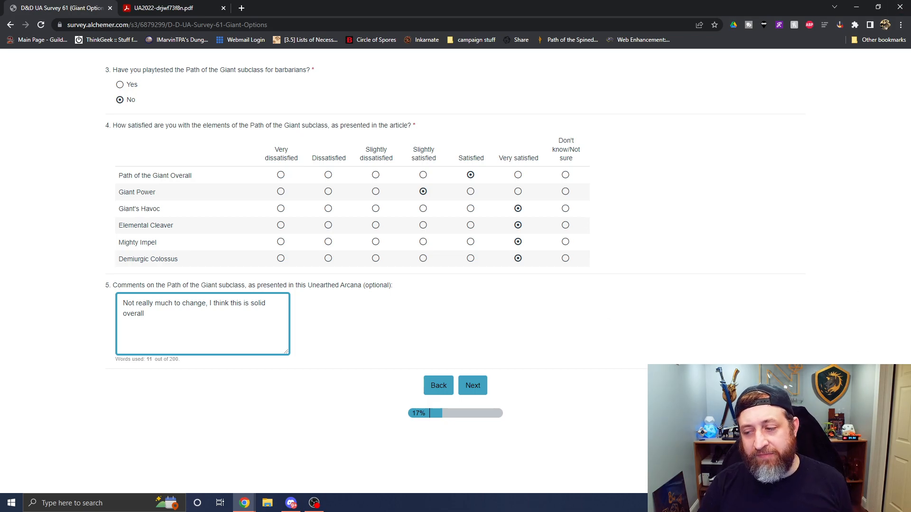
mouse_move(502, 376)
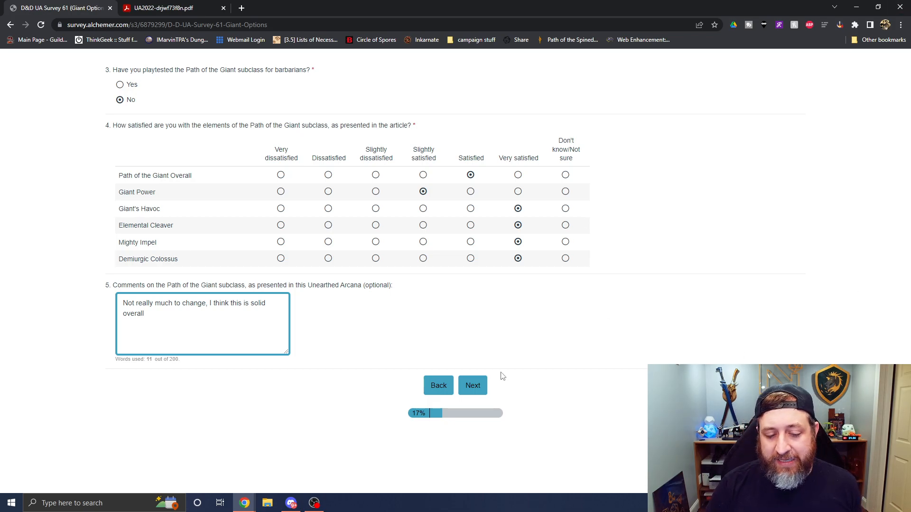
click(472, 385)
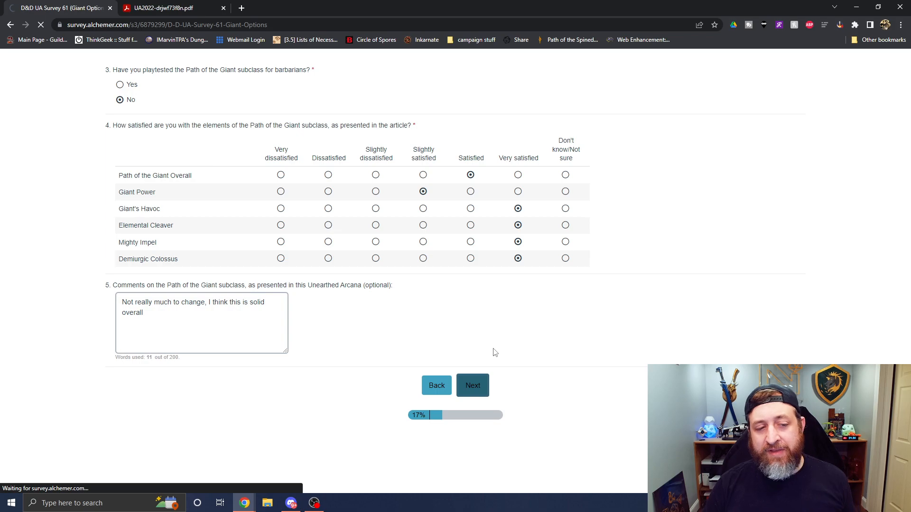
- Load the Circle of the Primeval questions page, with progress at 33%
click(472, 385)
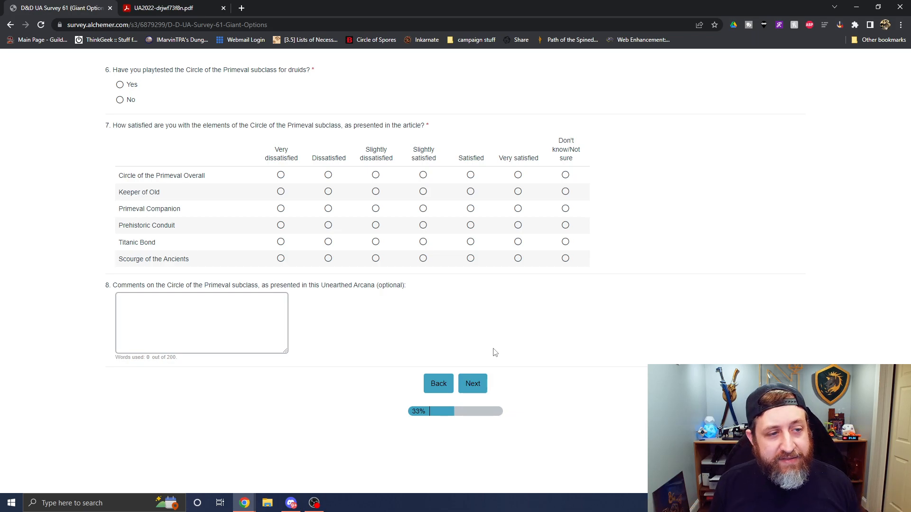
mouse_move(123, 94)
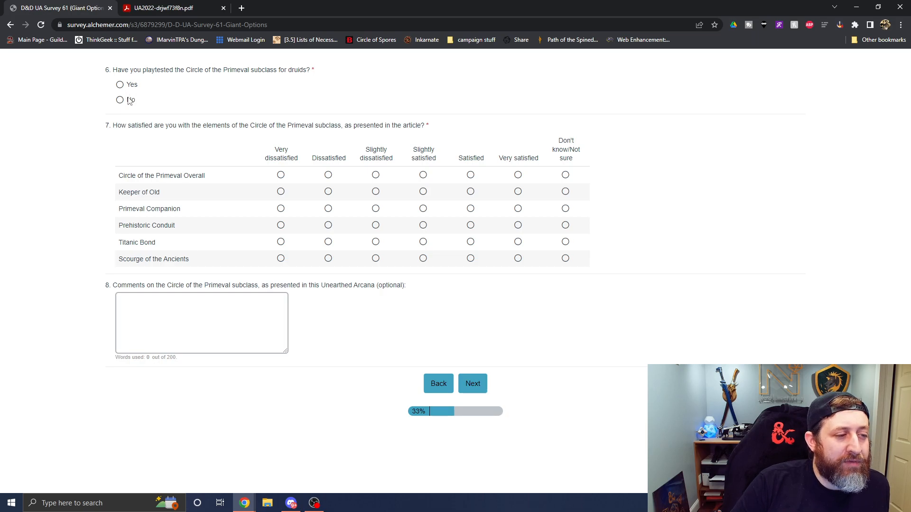
click(168, 8)
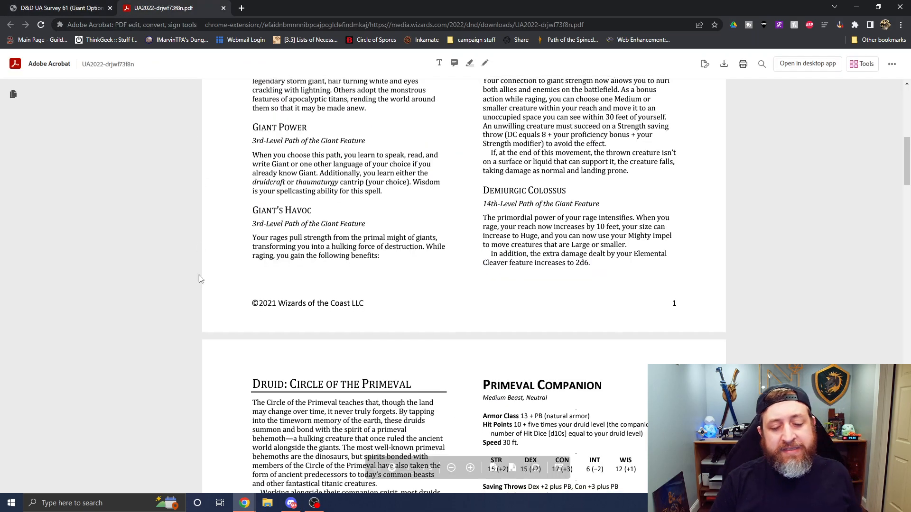
scroll(down, 3)
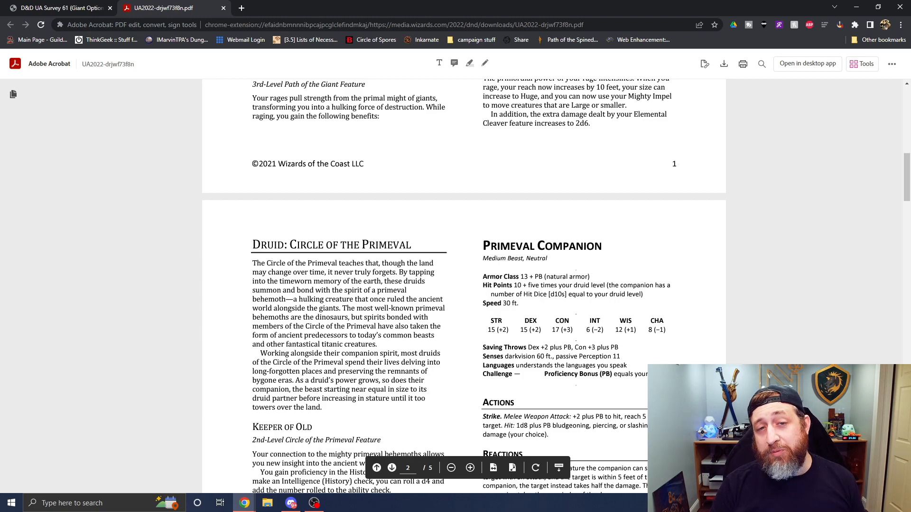
scroll(down, 3)
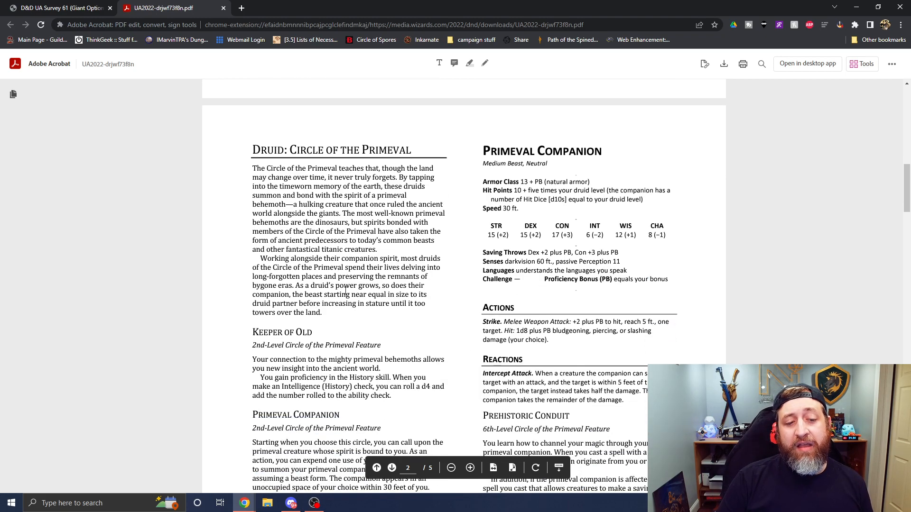
scroll(down, 3)
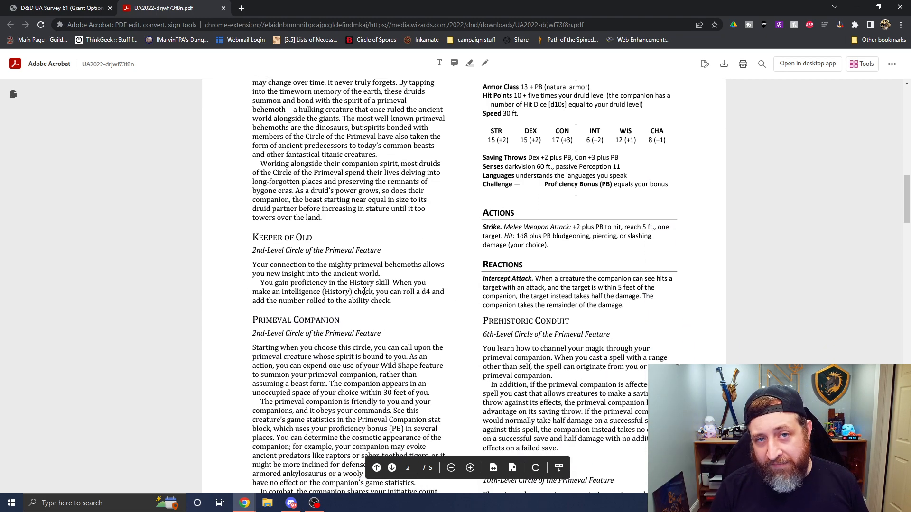
scroll(up, 3)
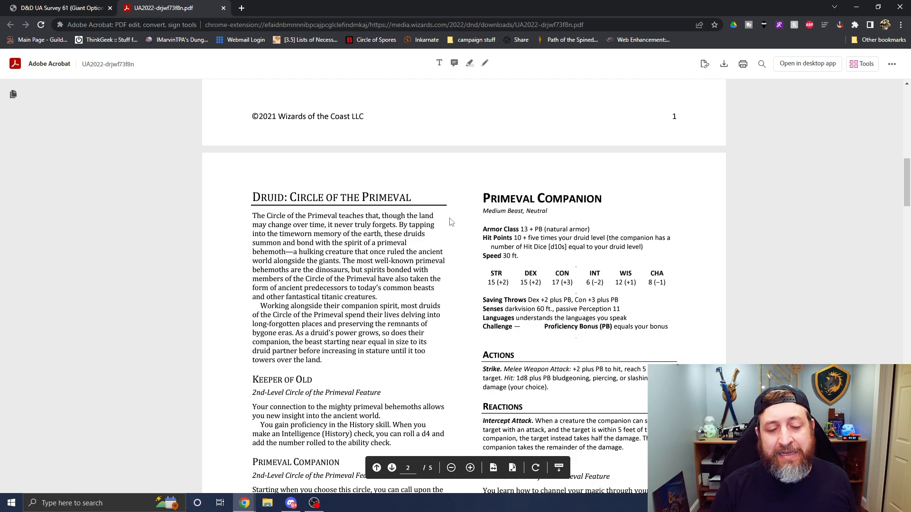
scroll(down, 3)
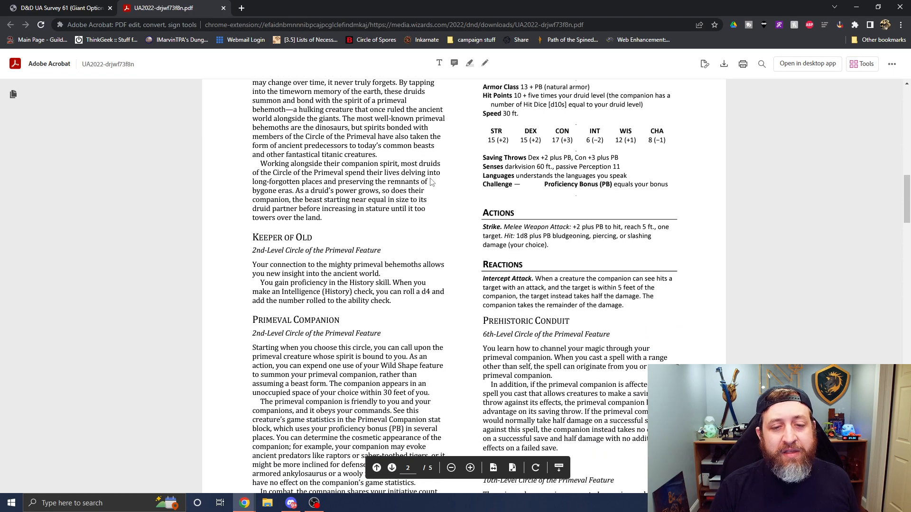
scroll(down, 3)
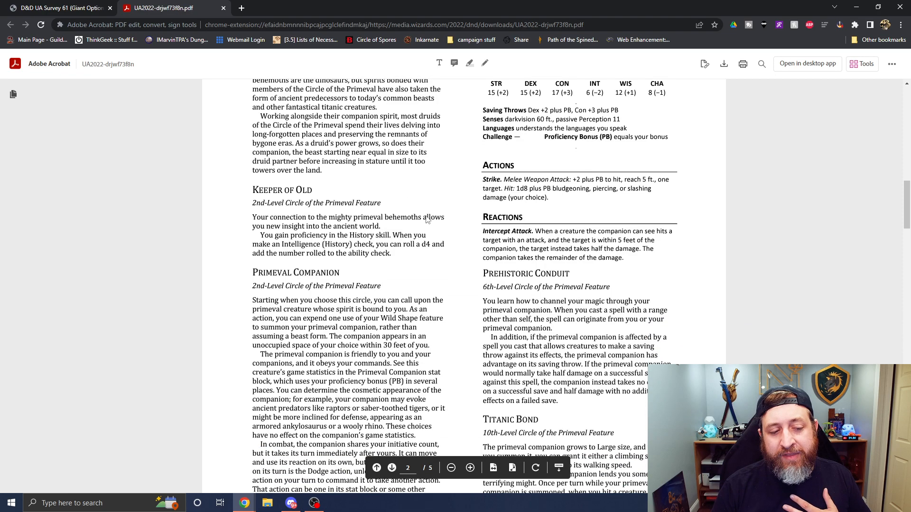
scroll(up, 3)
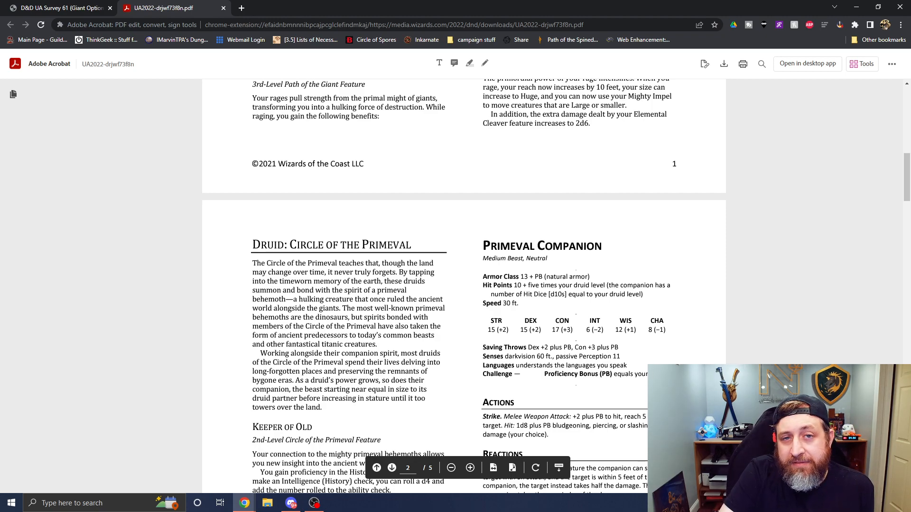
mouse_move(376, 228)
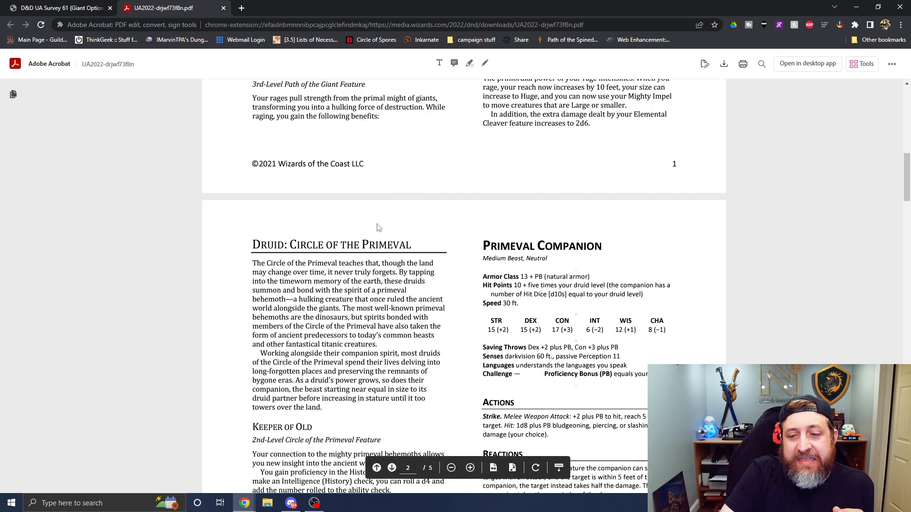
mouse_move(427, 250)
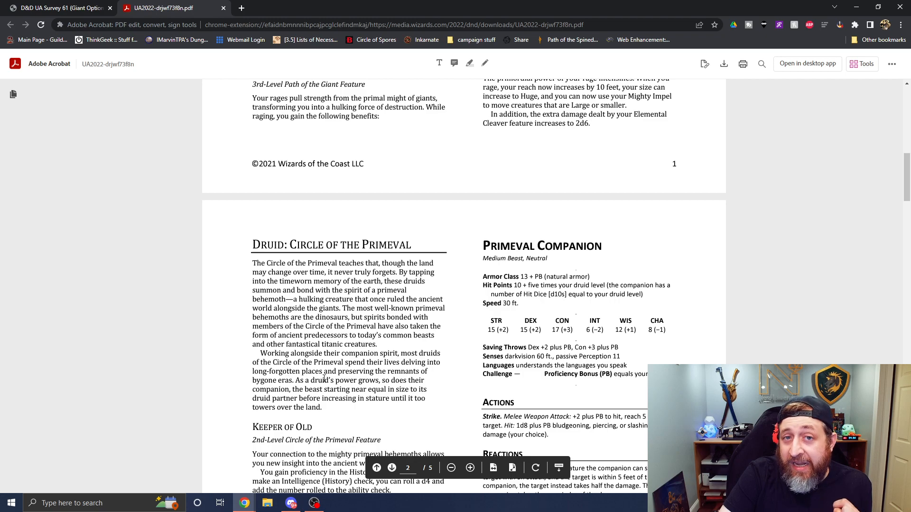
mouse_move(424, 441)
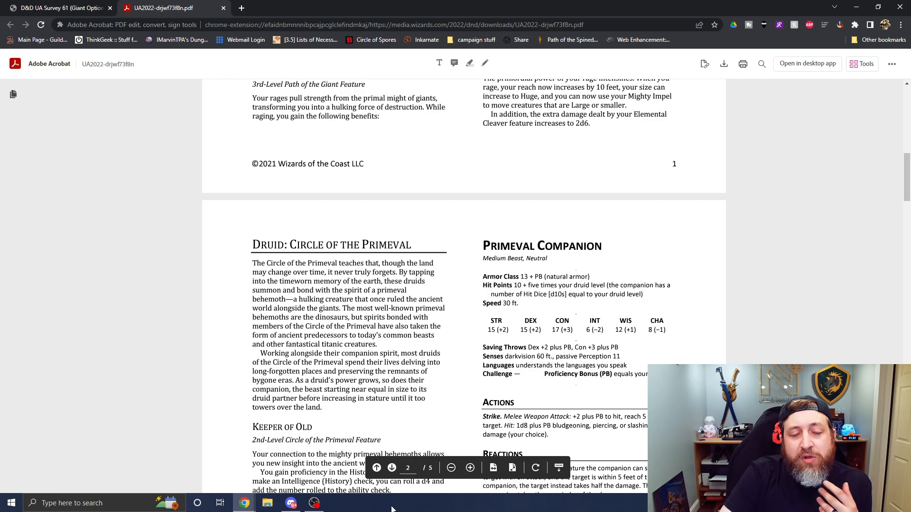
mouse_move(433, 449)
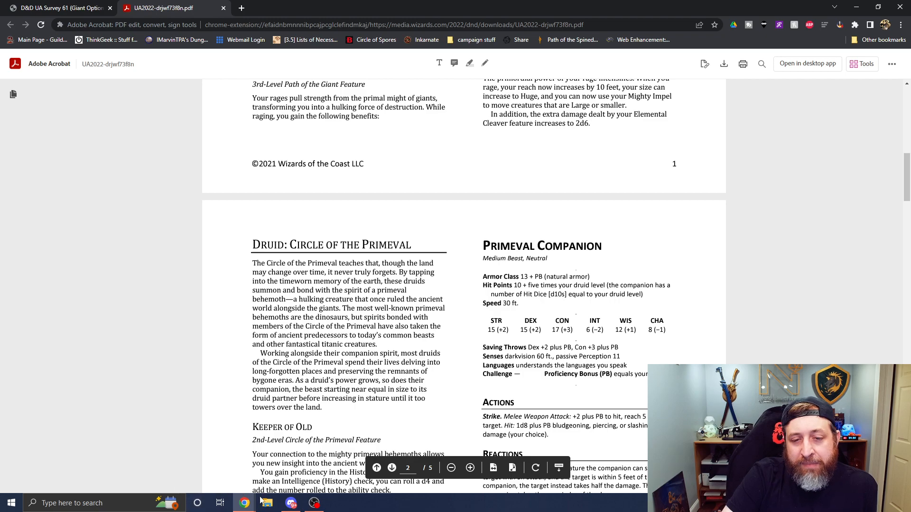
mouse_move(394, 501)
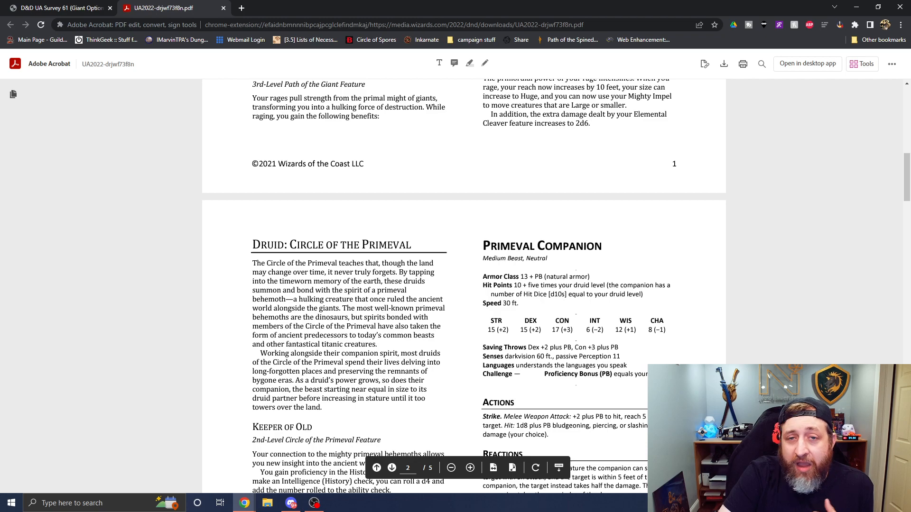
mouse_move(144, 51)
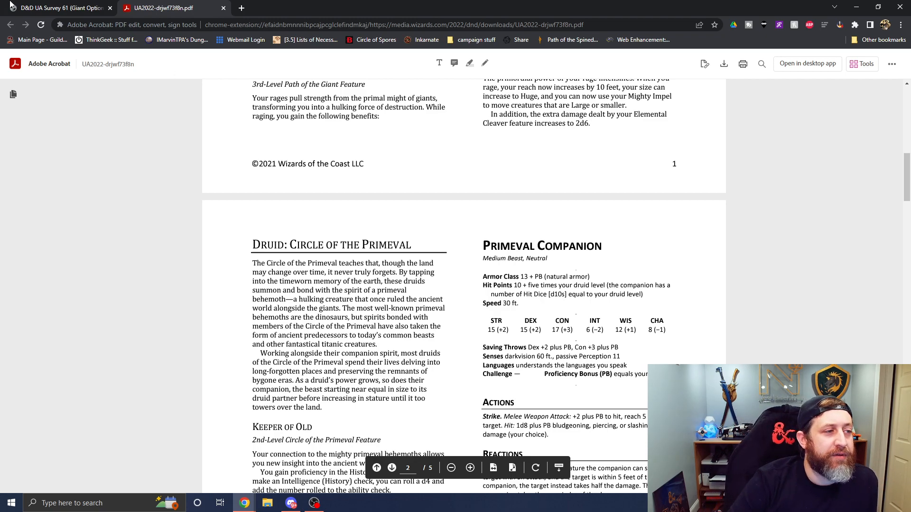
- Rate Circle of the Primeval Overall as Slightly dissatisfied, then go back to the subclass PDF
click(57, 8)
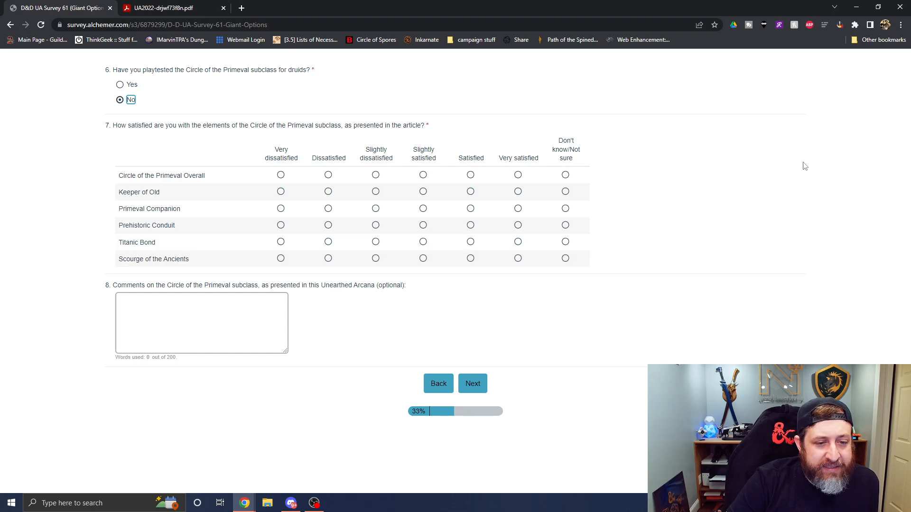
mouse_move(377, 182)
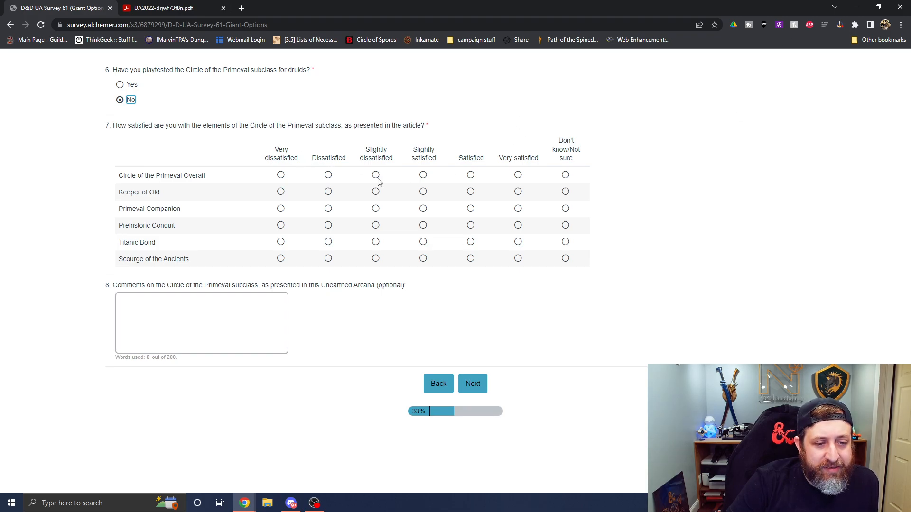
click(375, 175)
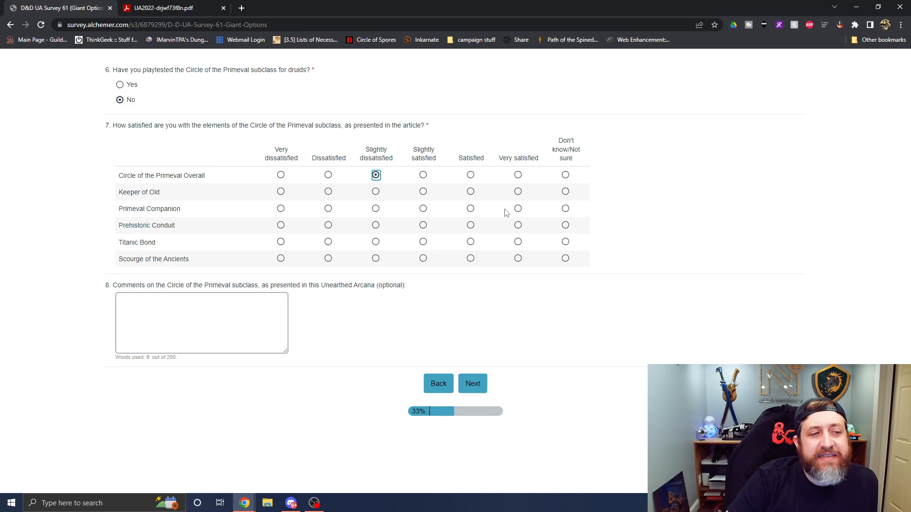
click(169, 8)
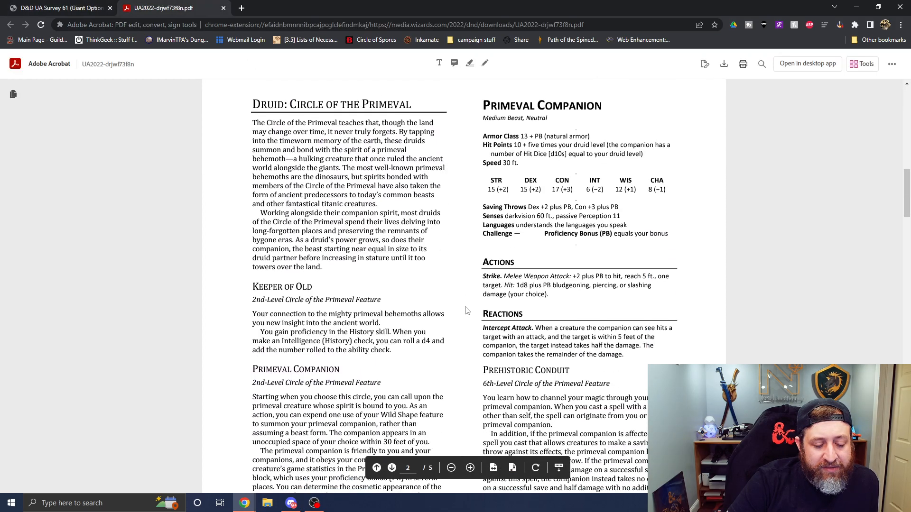
scroll(down, 3)
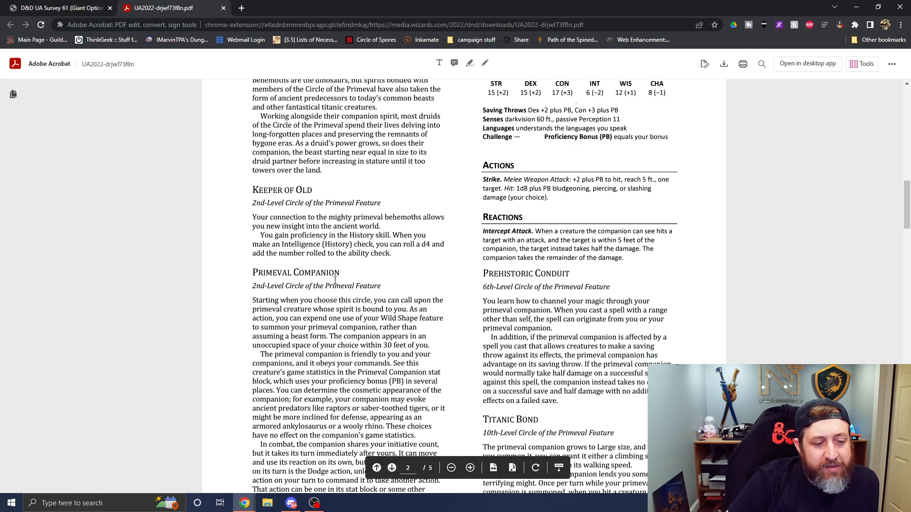
mouse_move(217, 116)
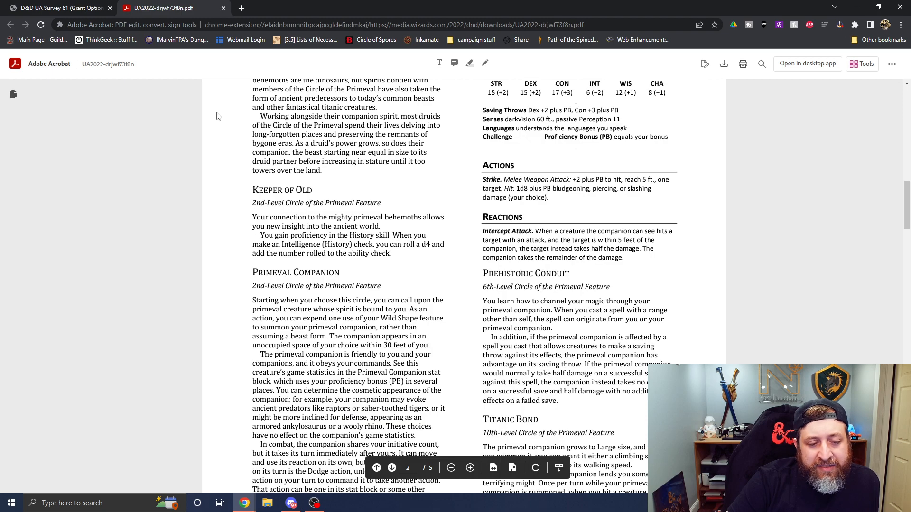
mouse_move(366, 275)
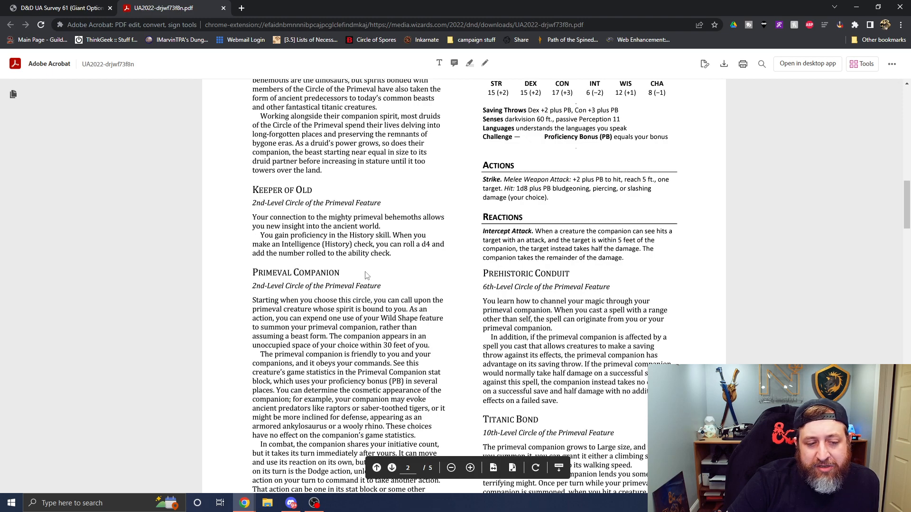
mouse_move(159, 261)
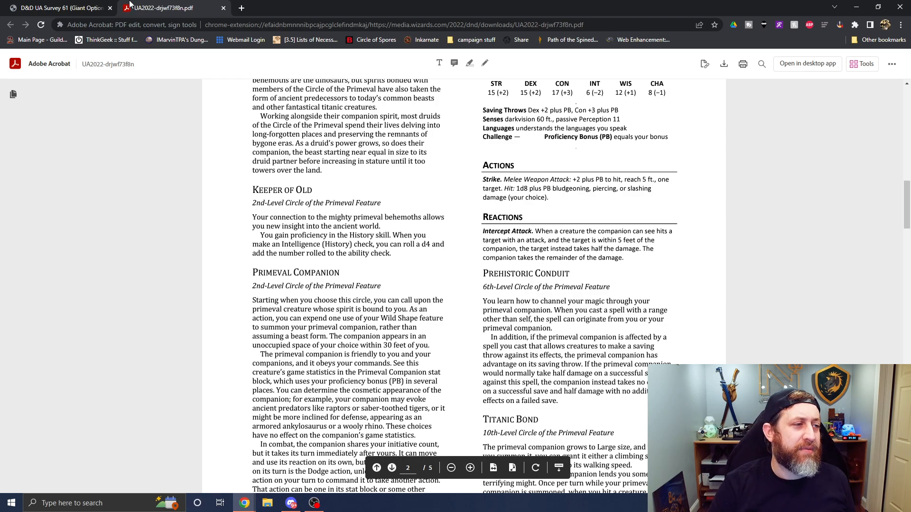
click(58, 7)
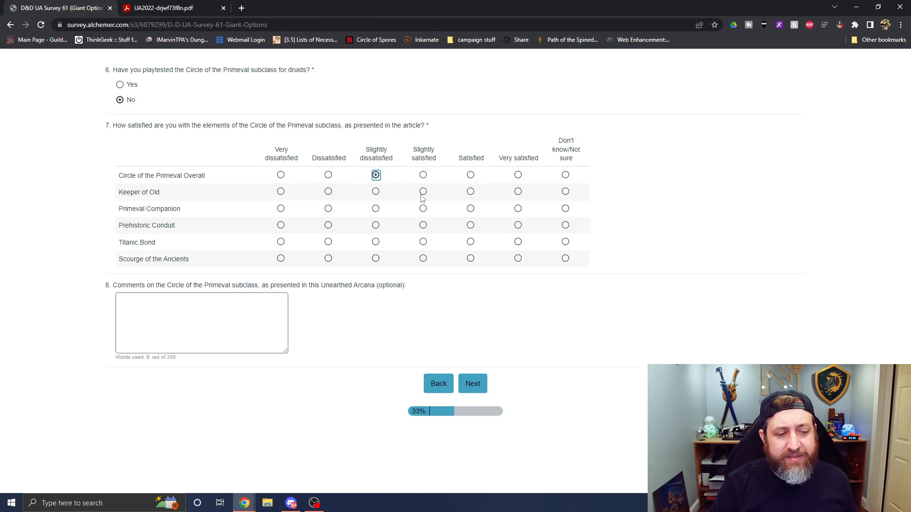
click(163, 8)
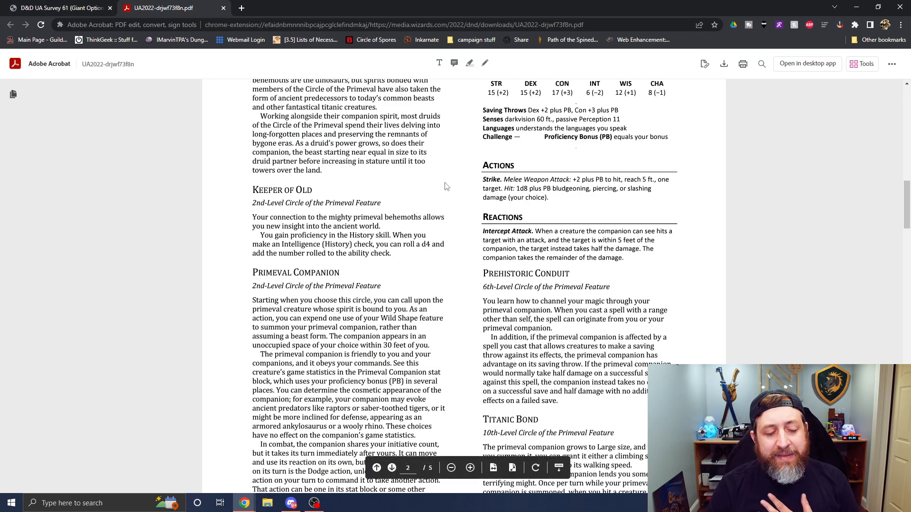
- Scroll through the Primeval Companion stat block, Keeper of Old and Prehistoric Conduit
scroll(down, 3)
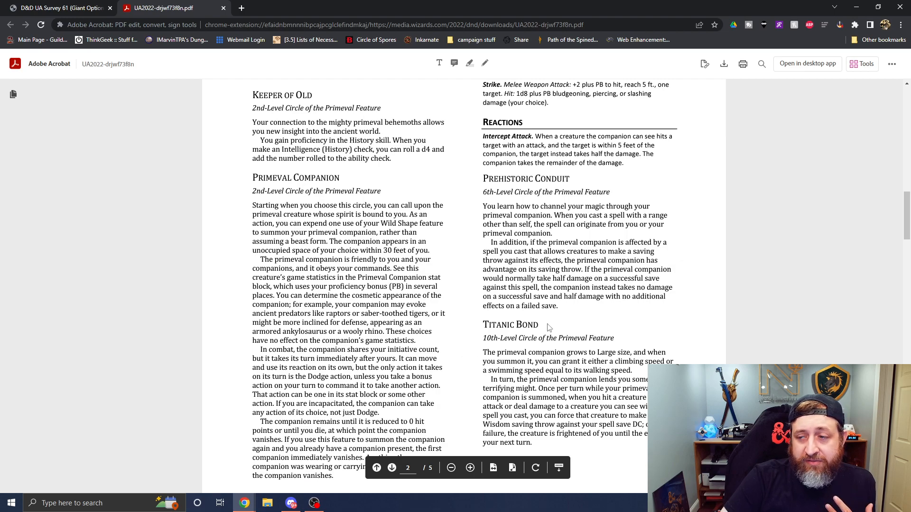
mouse_move(743, 248)
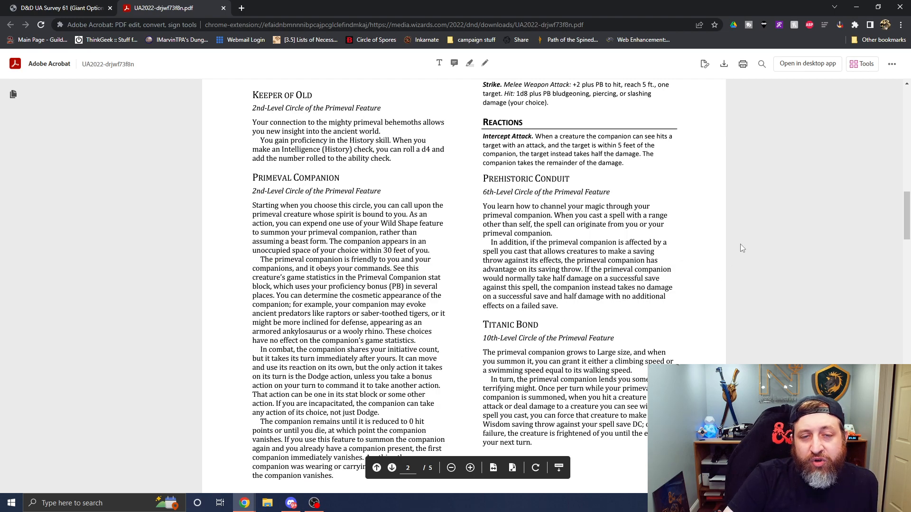
scroll(down, 3)
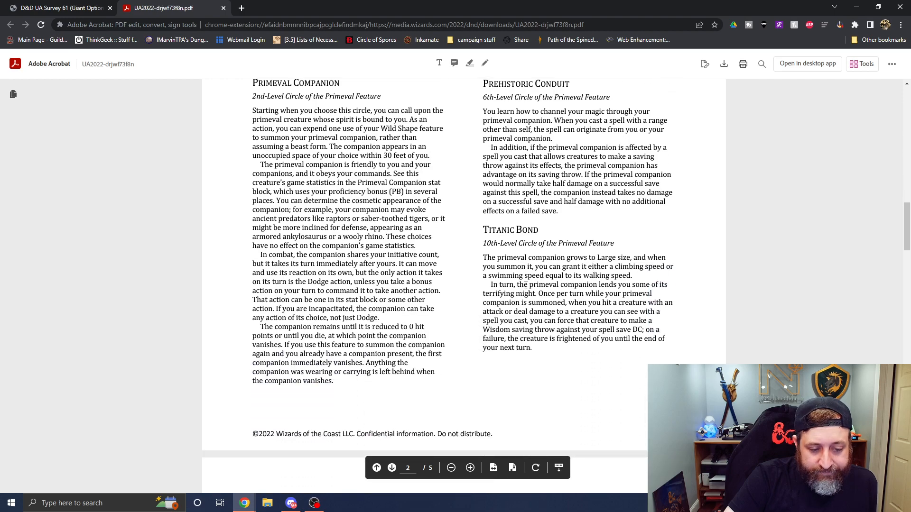
scroll(up, 3)
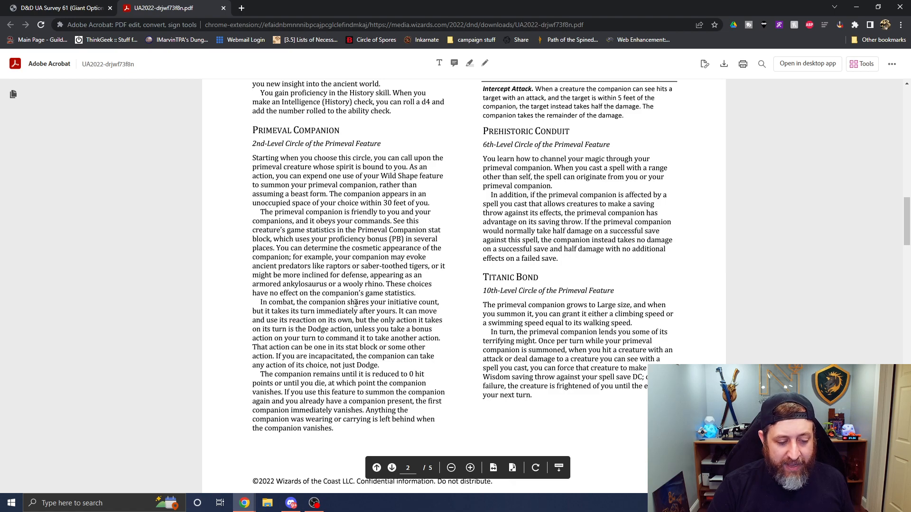
scroll(up, 3)
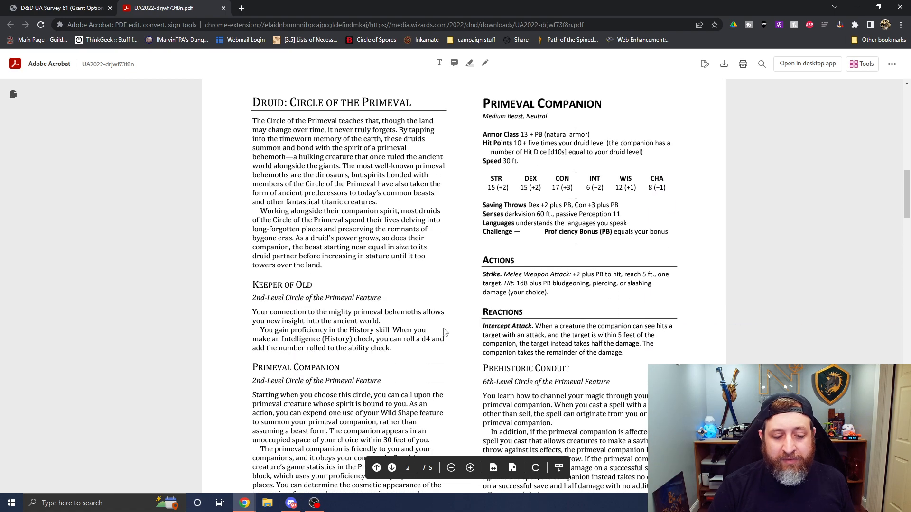
scroll(down, 3)
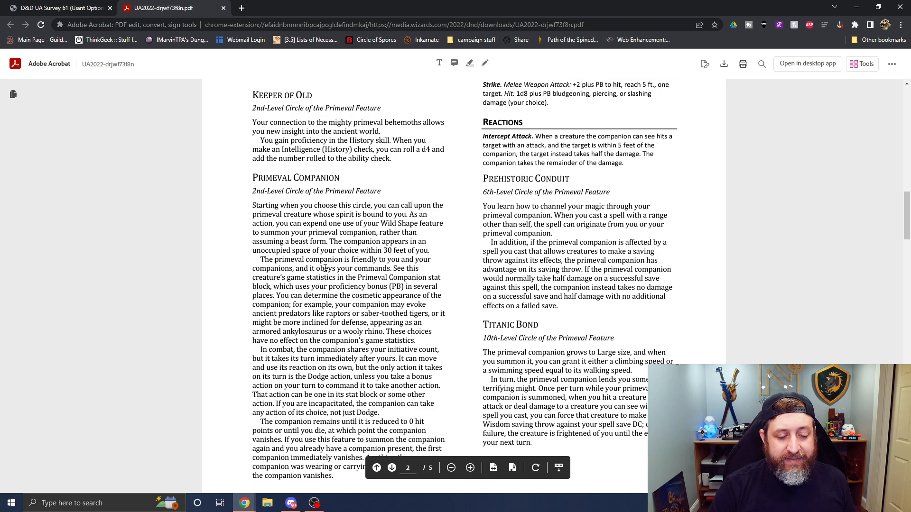
scroll(down, 3)
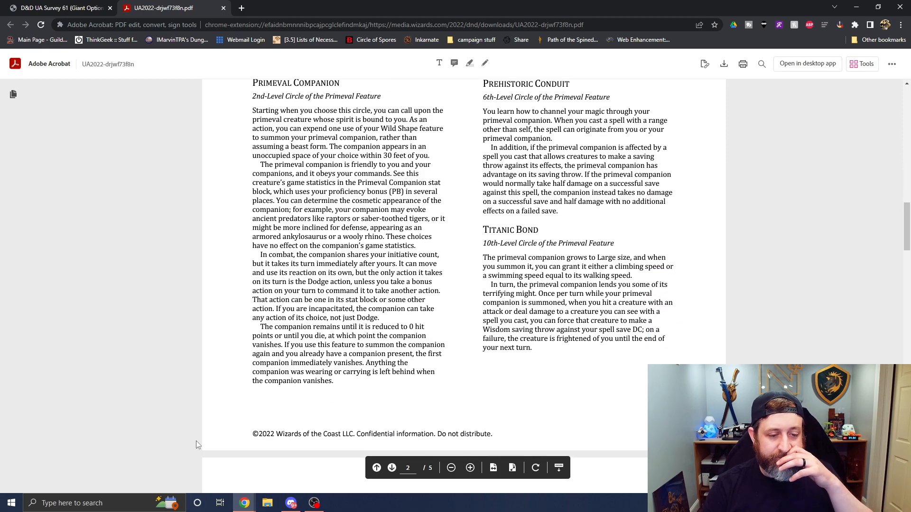
scroll(up, 3)
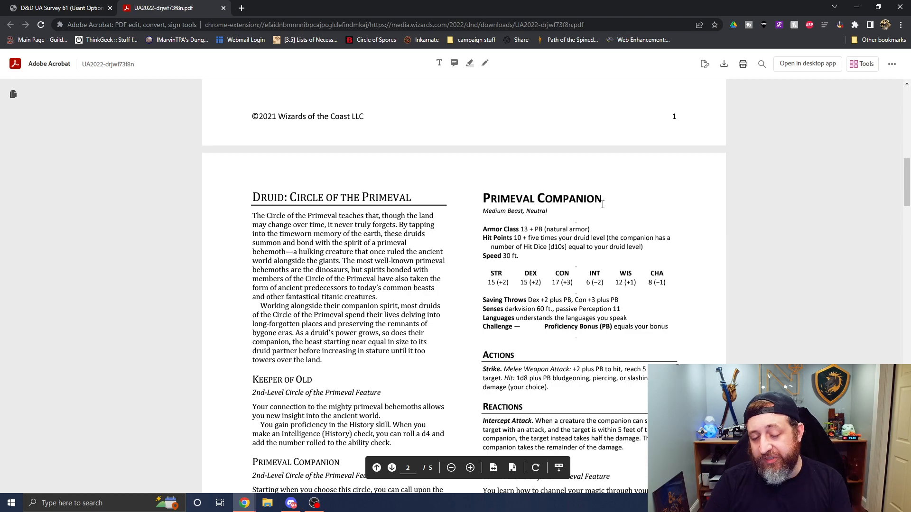
scroll(down, 3)
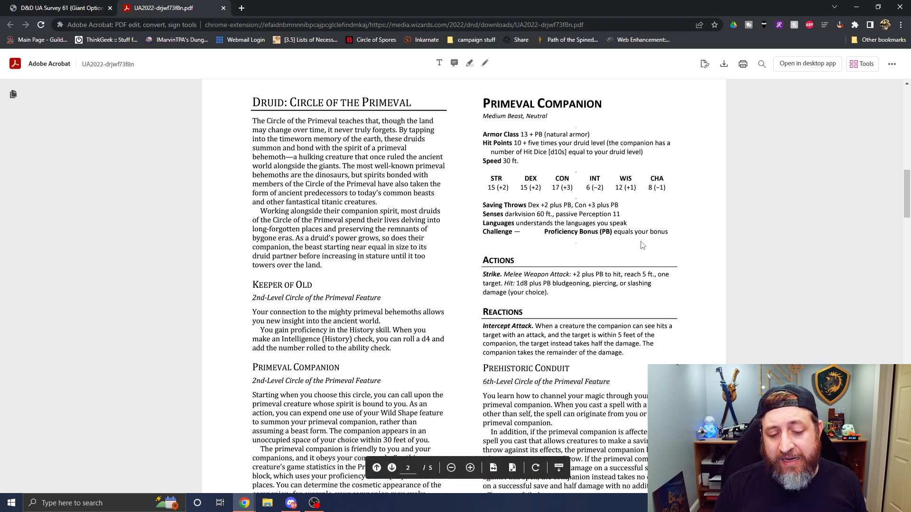
scroll(down, 3)
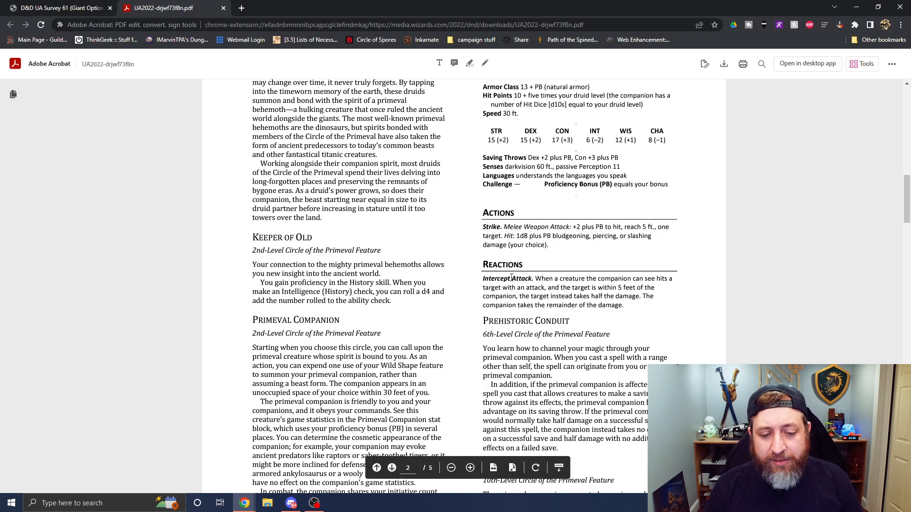
scroll(down, 3)
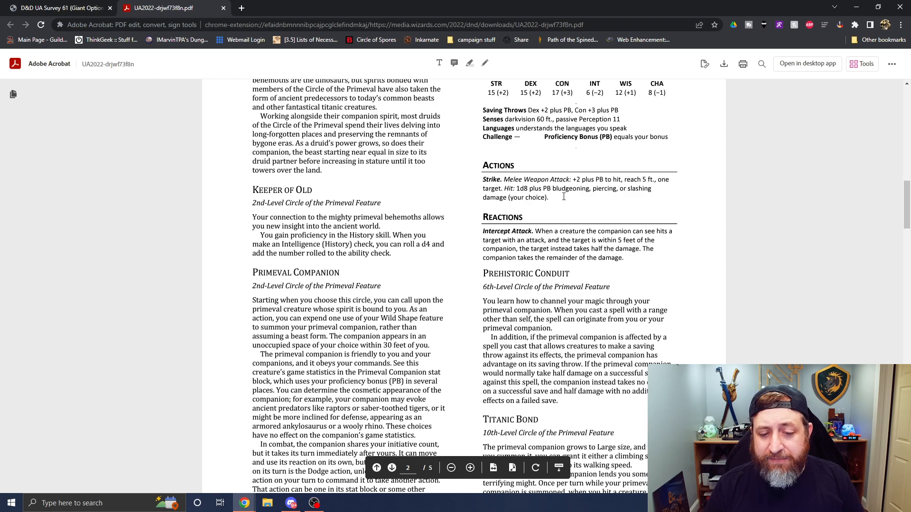
mouse_move(611, 180)
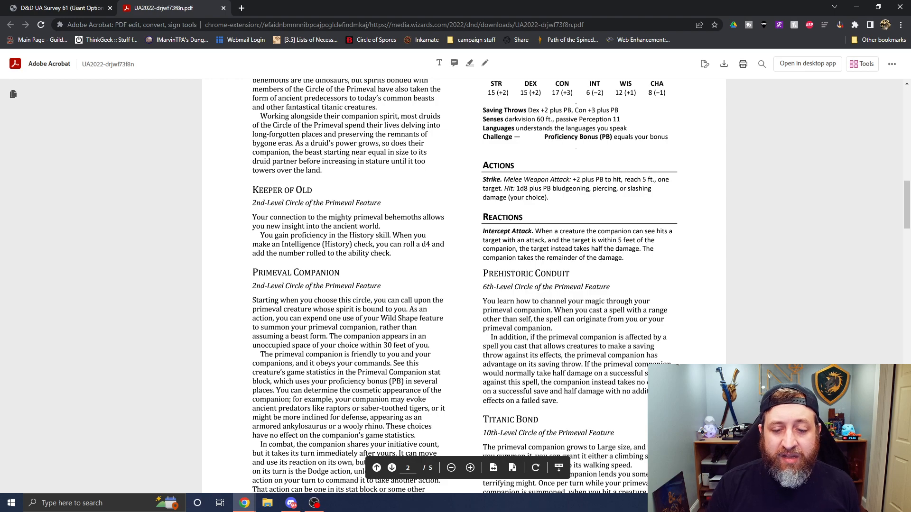
scroll(up, 3)
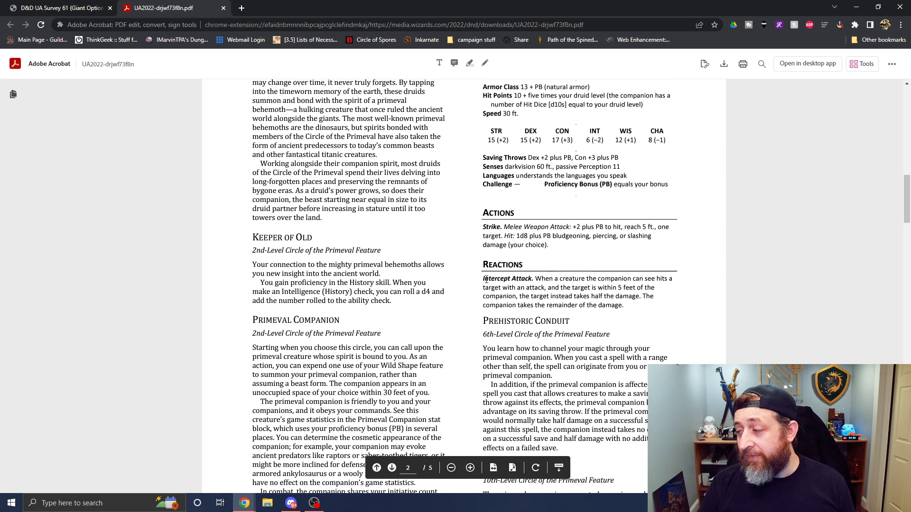
scroll(down, 3)
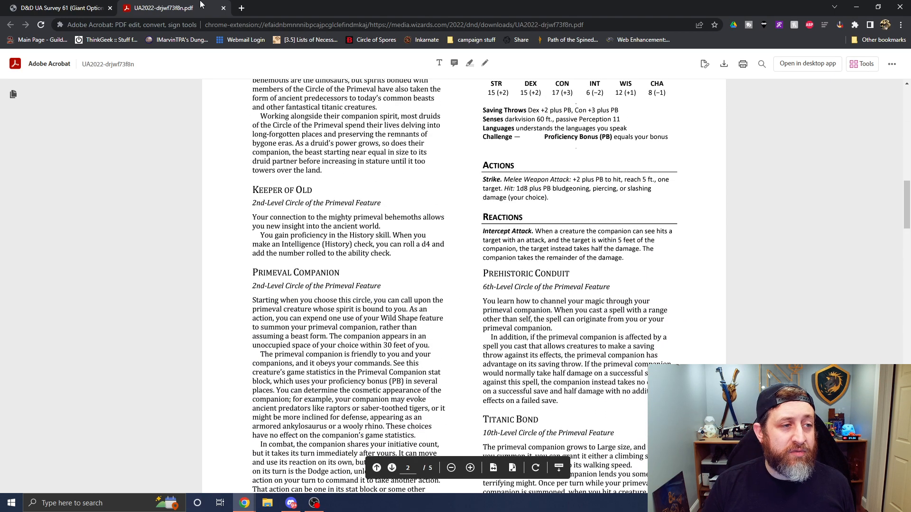
scroll(up, 3)
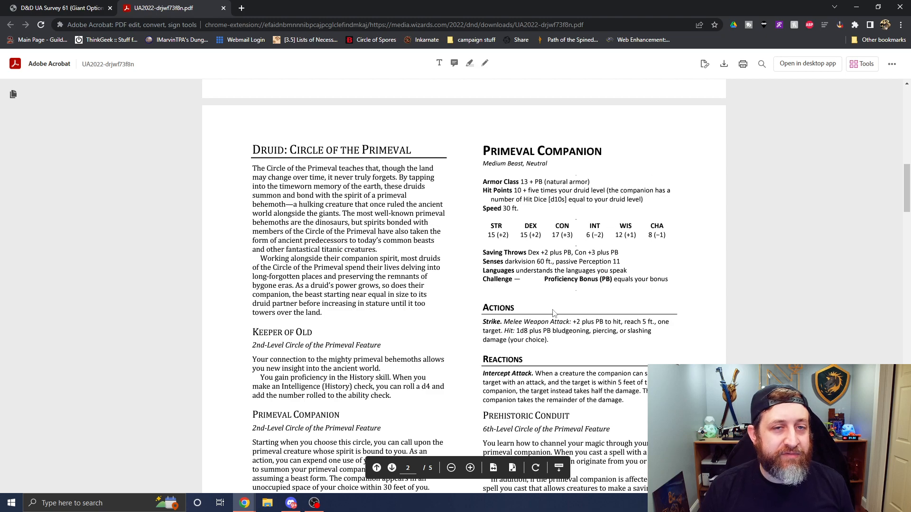
mouse_move(692, 195)
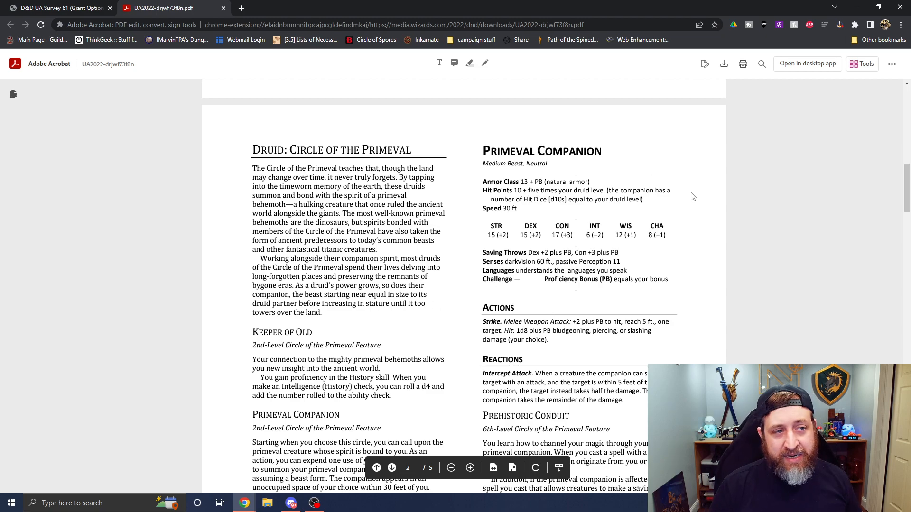
mouse_move(475, 96)
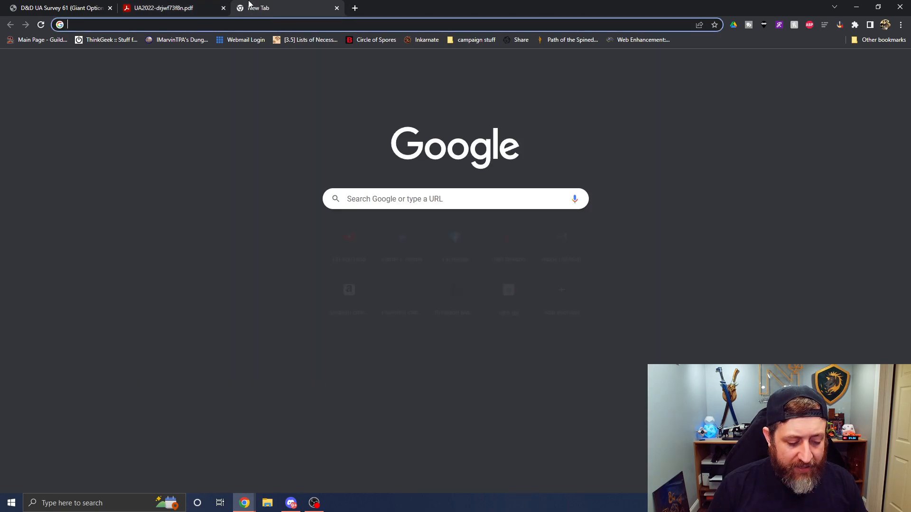
- Go to dndbeyond.com and bring up the Ranger class's Drakewarden subclass section
text(dndbeyond.com)
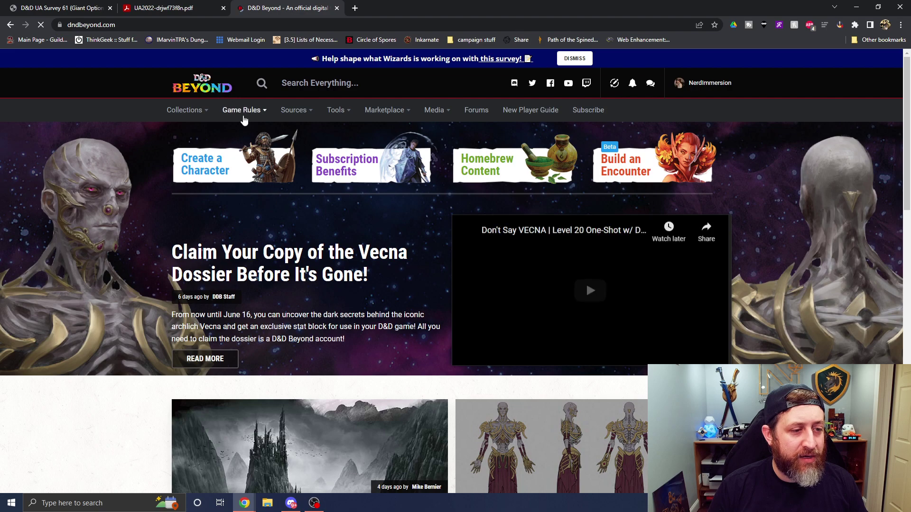
click(241, 110)
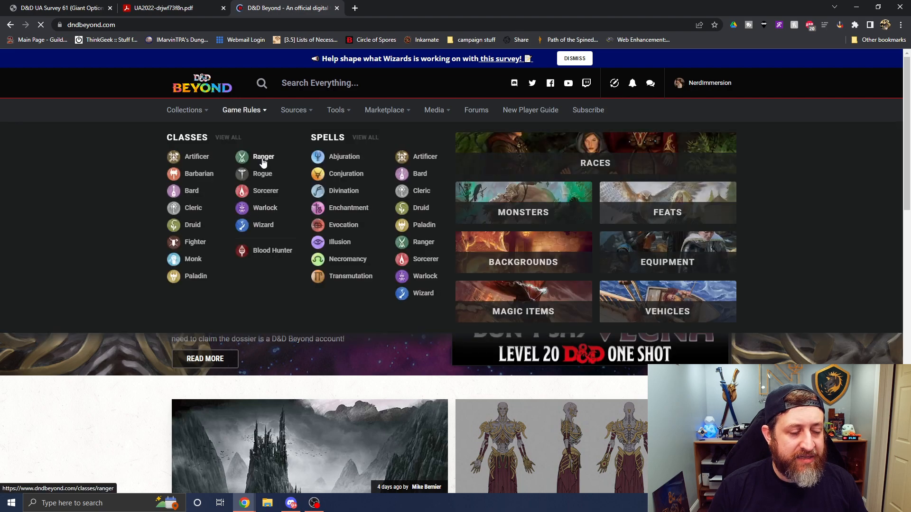
click(264, 156)
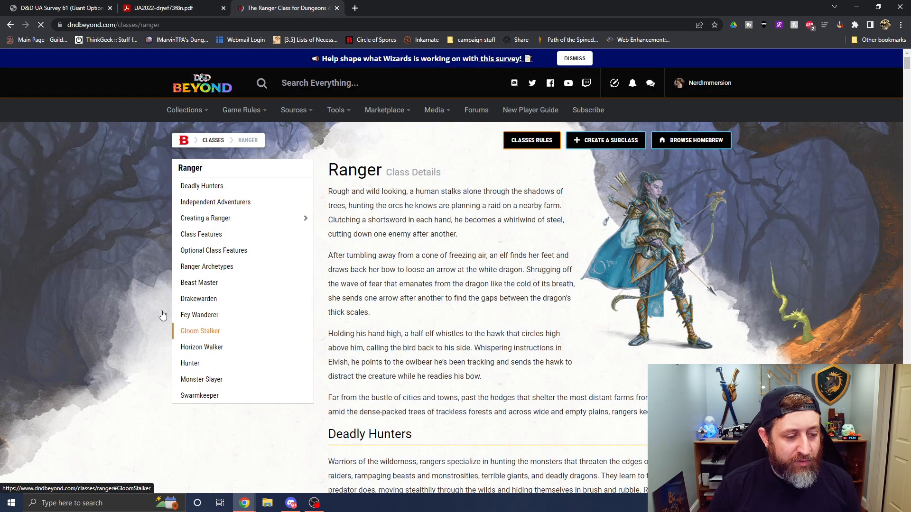
click(199, 298)
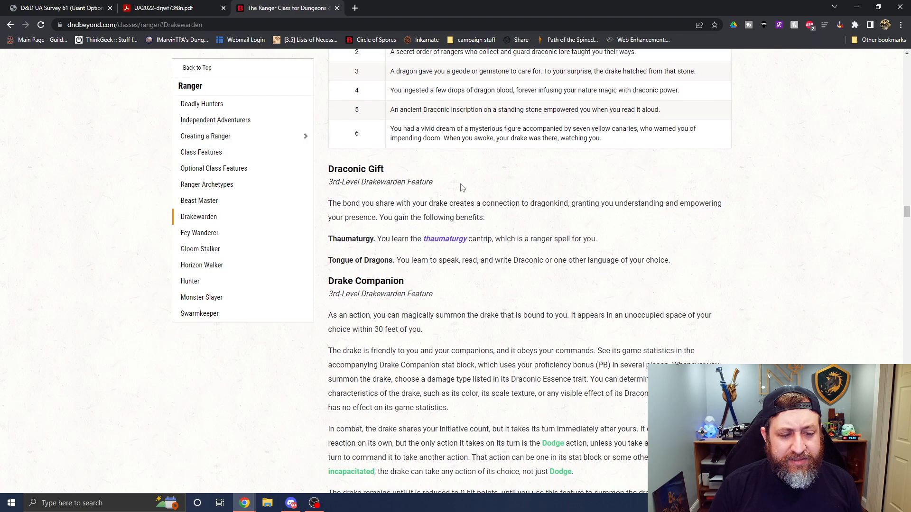
scroll(down, 3)
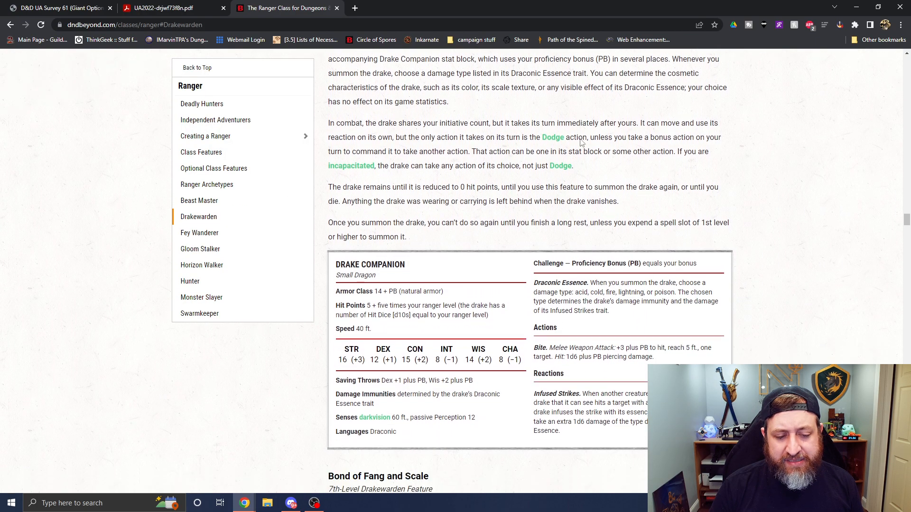
scroll(down, 3)
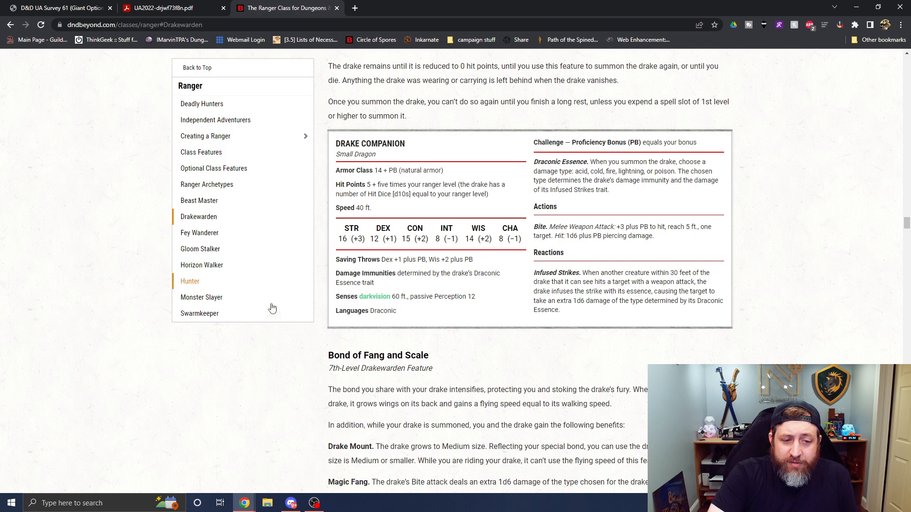
mouse_move(347, 259)
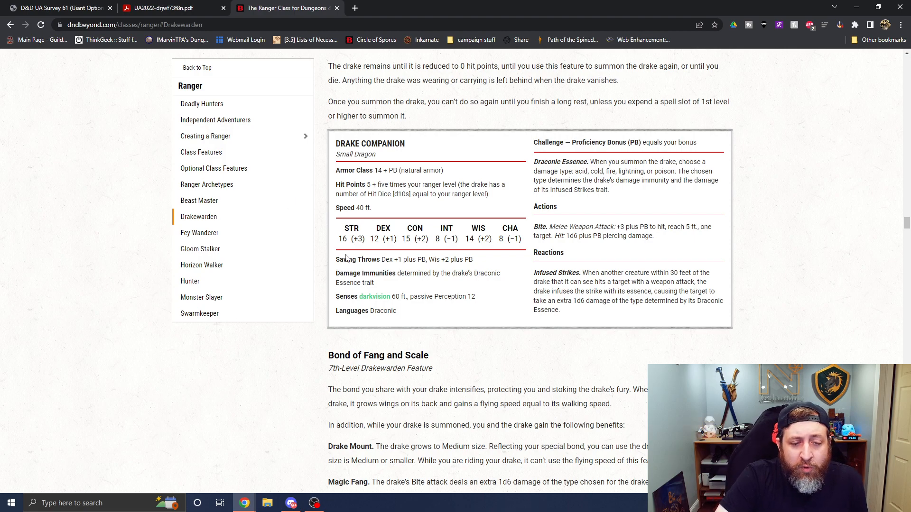
- Compare the Drake Companion stat block against the PDF's Primeval Companion
click(169, 7)
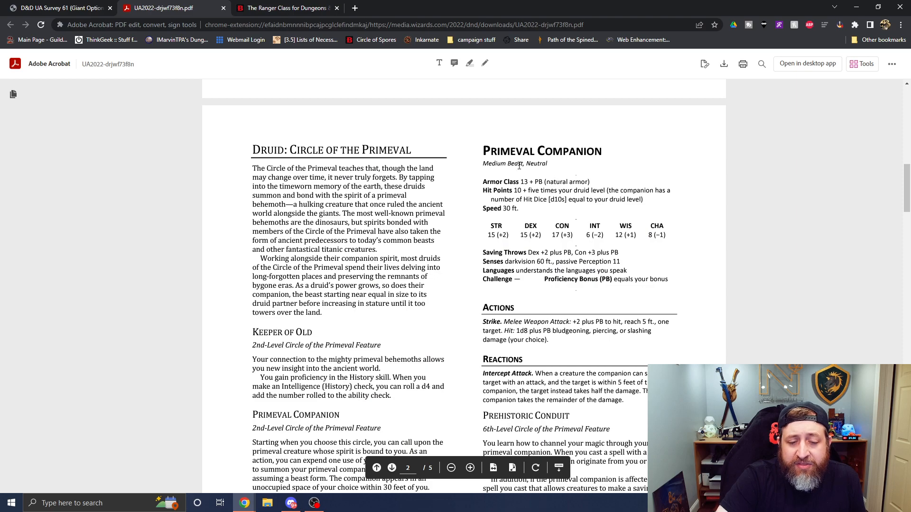
click(285, 8)
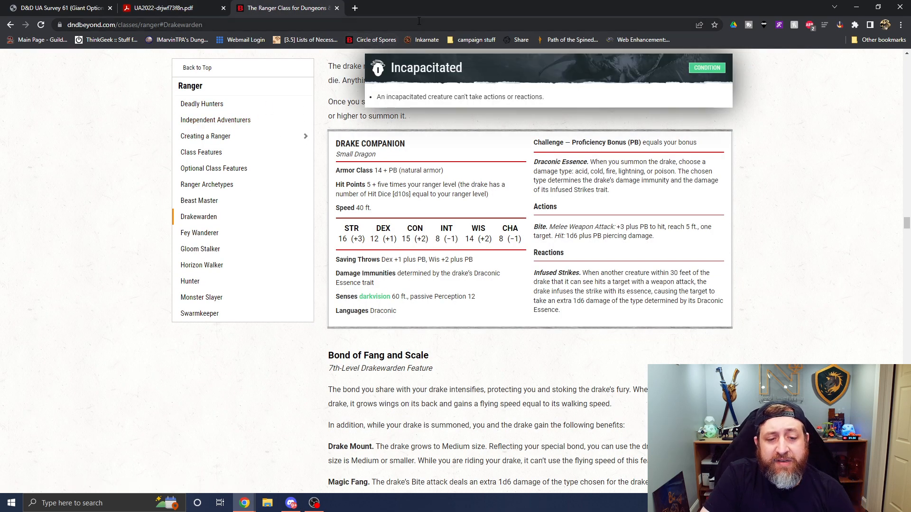
click(163, 8)
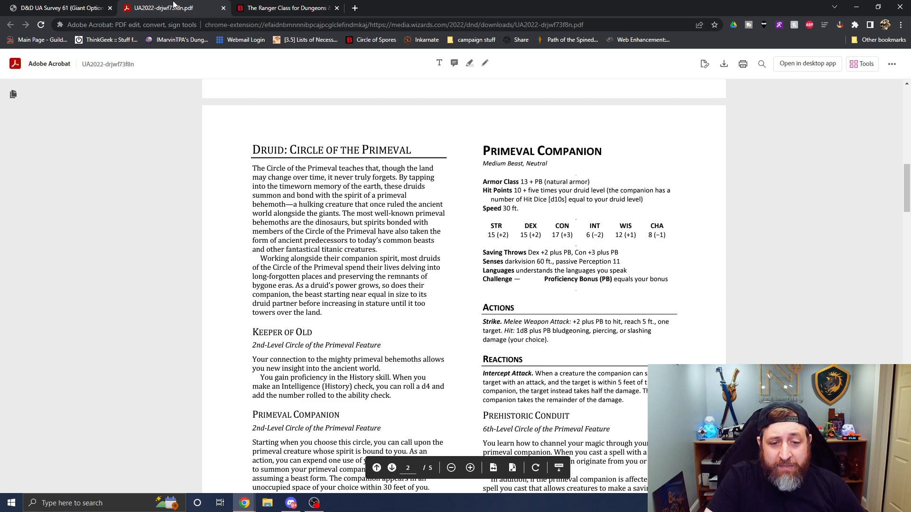
click(284, 8)
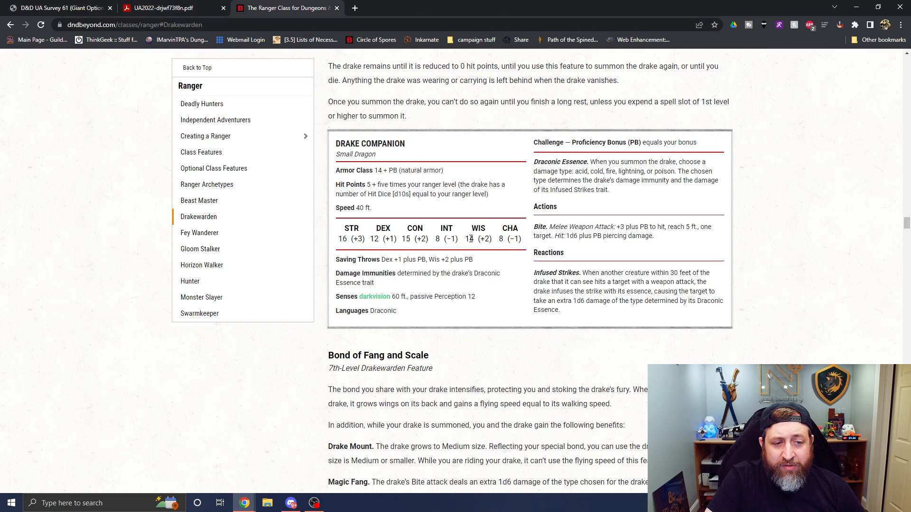
scroll(down, 3)
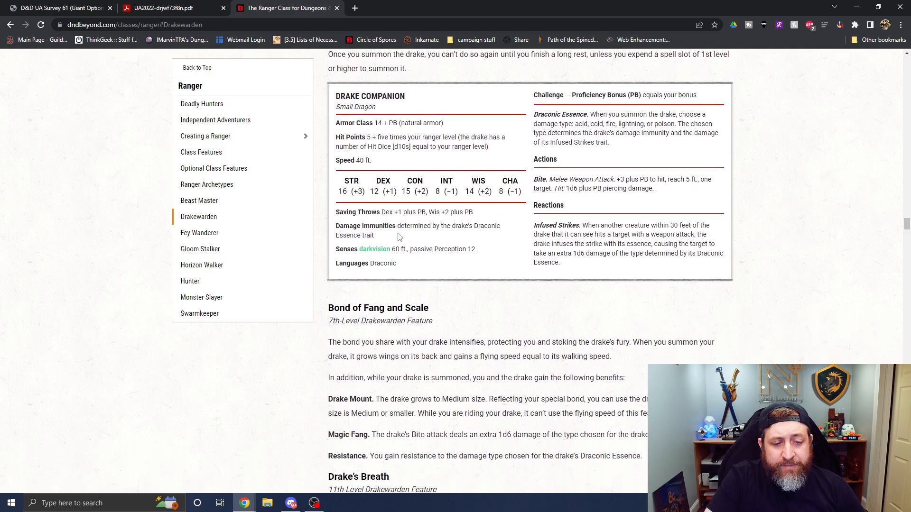
mouse_move(421, 225)
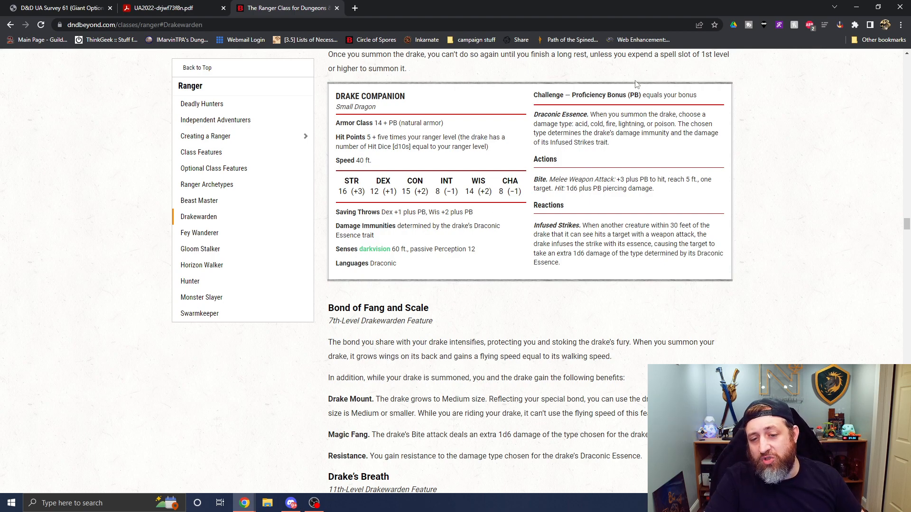
mouse_move(644, 180)
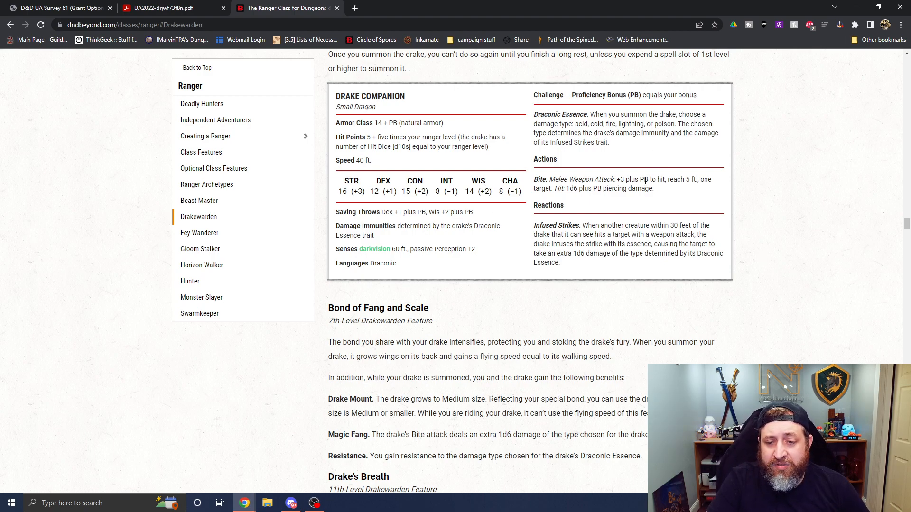
mouse_move(651, 178)
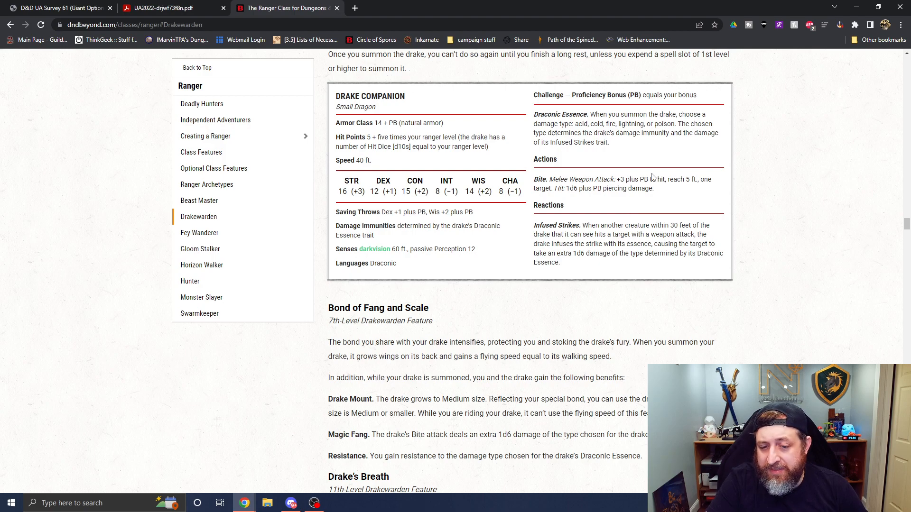
mouse_move(625, 233)
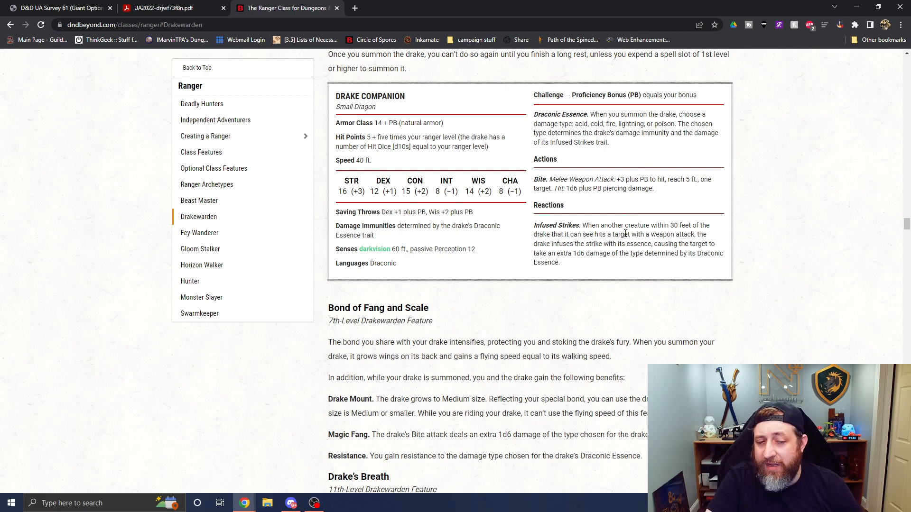
mouse_move(551, 334)
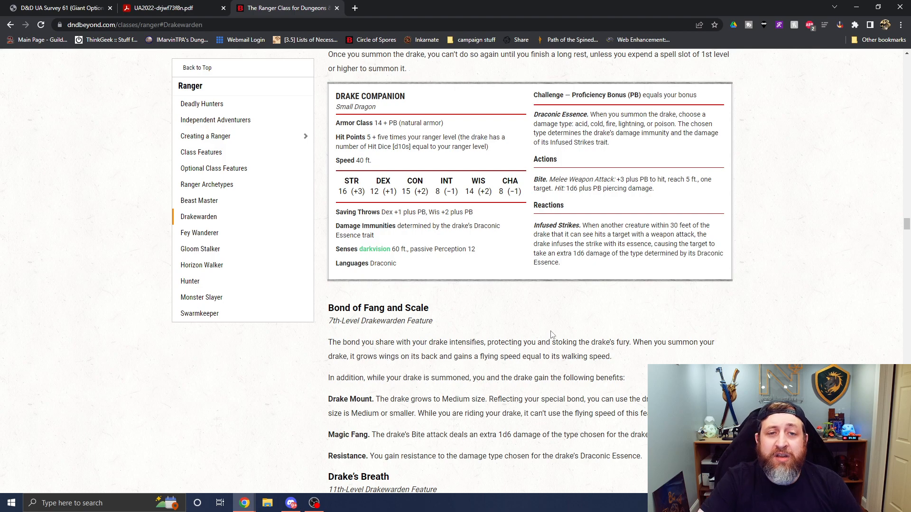
mouse_move(579, 324)
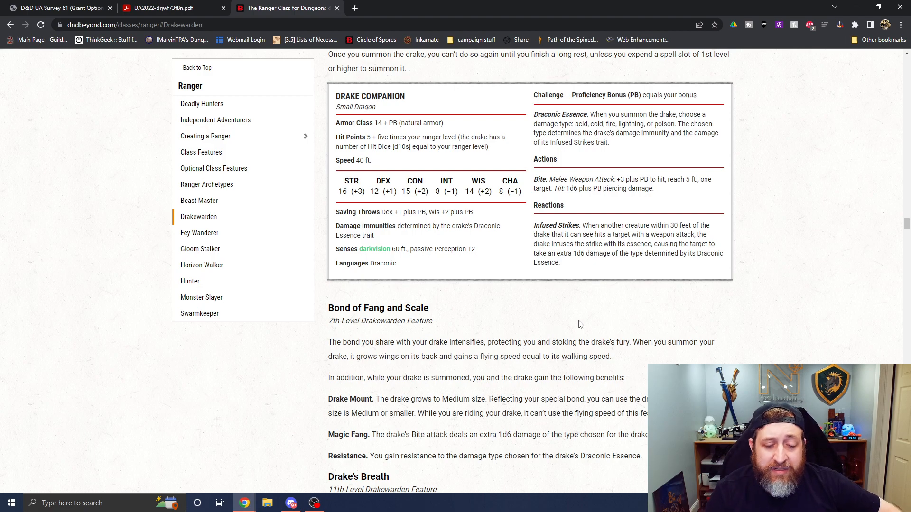
mouse_move(652, 184)
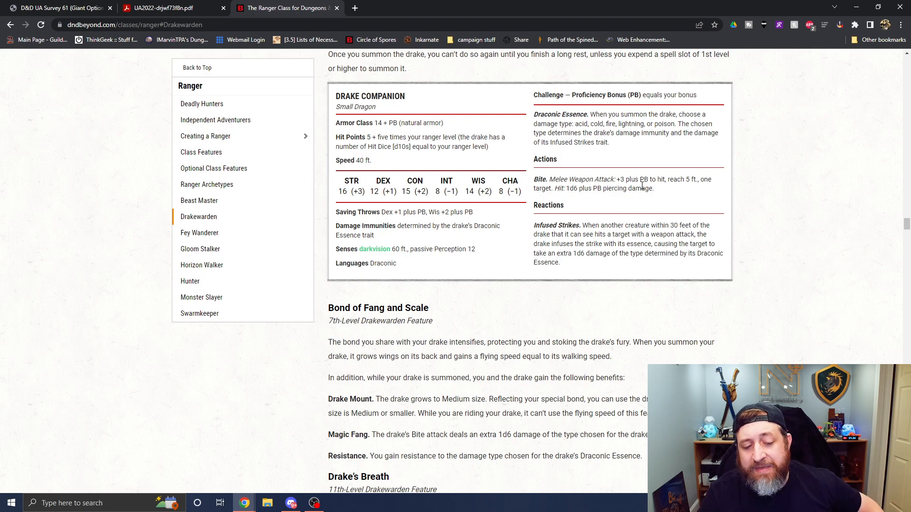
scroll(down, 3)
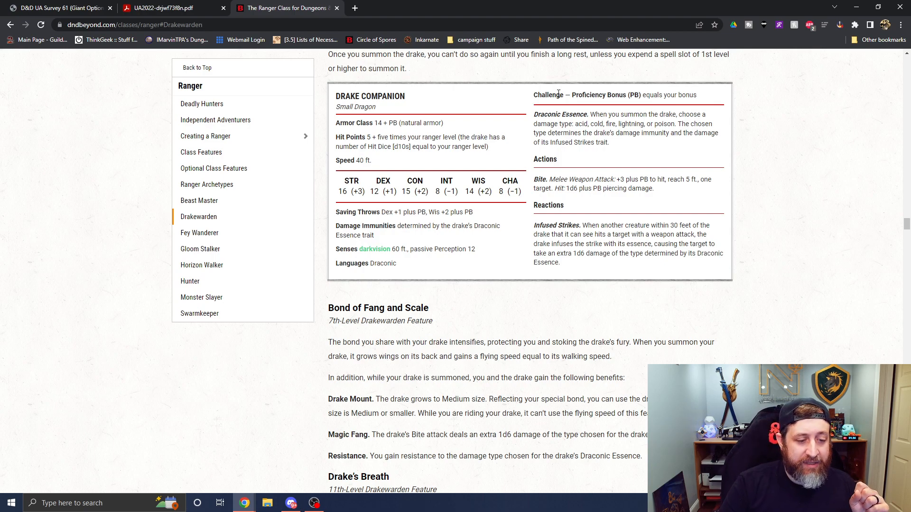
click(168, 8)
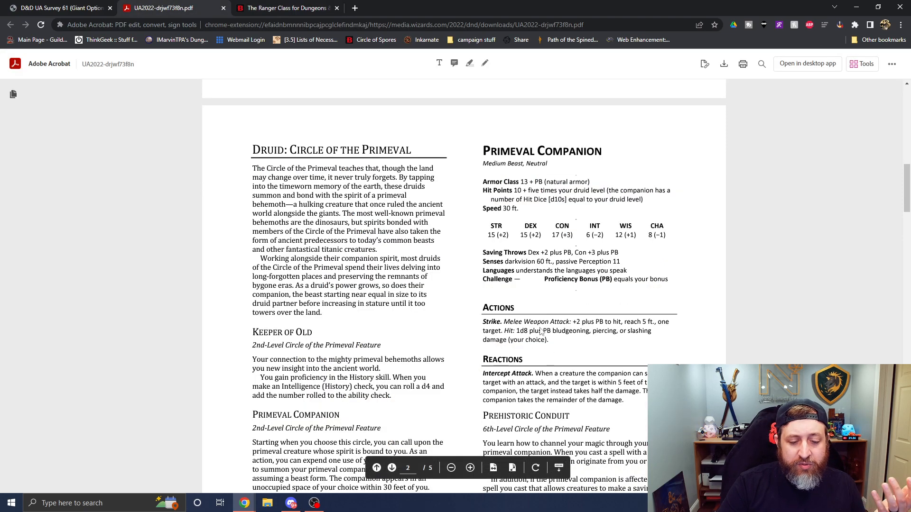
- Rate Primeval Companion as Satisfied and return to the PDF
click(58, 8)
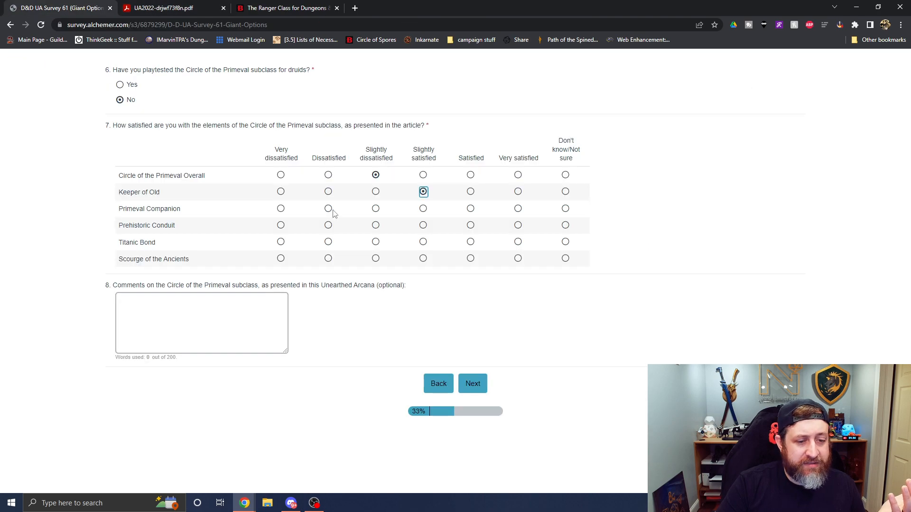
mouse_move(514, 217)
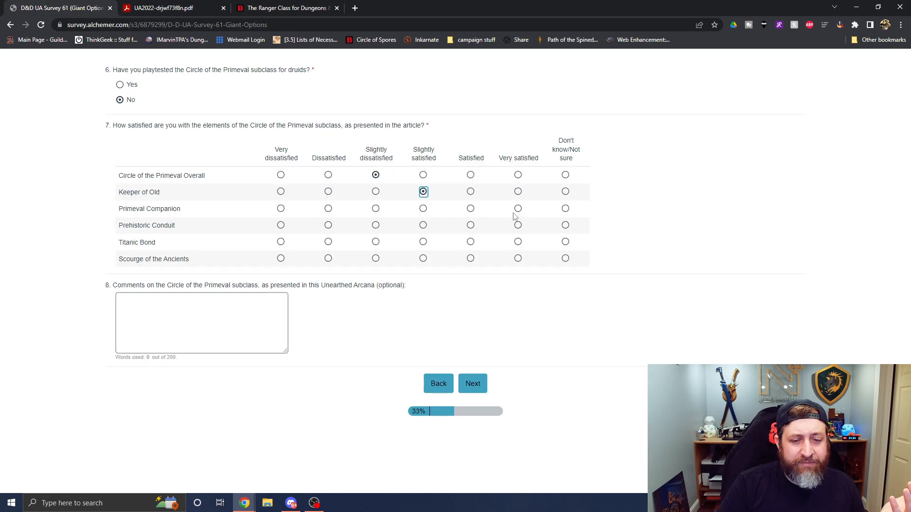
click(470, 209)
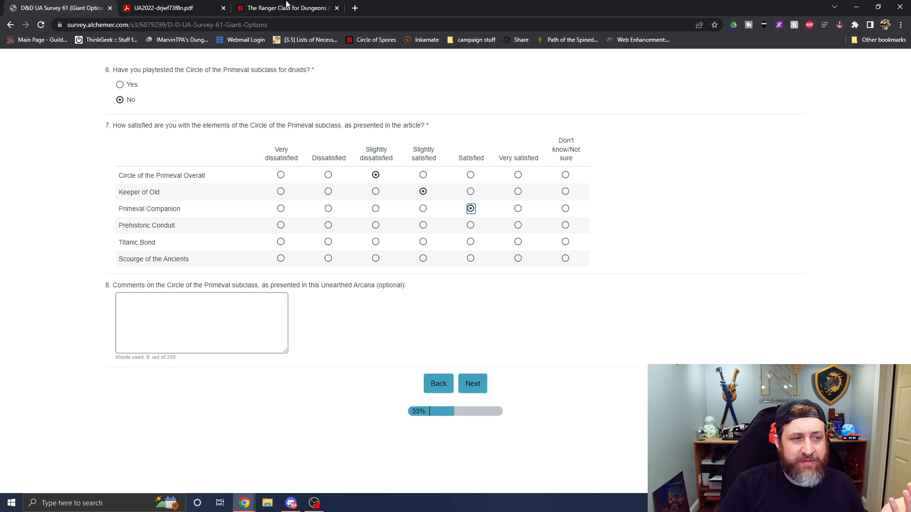
click(168, 8)
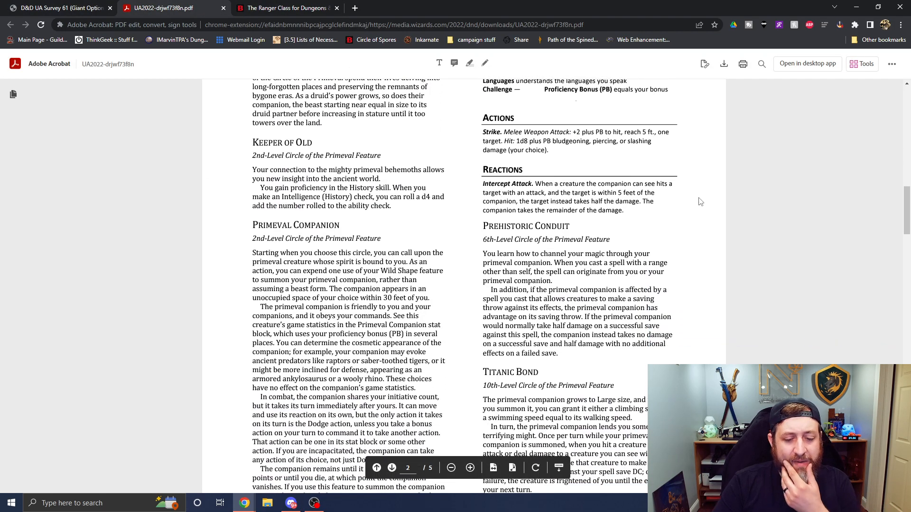
scroll(down, 3)
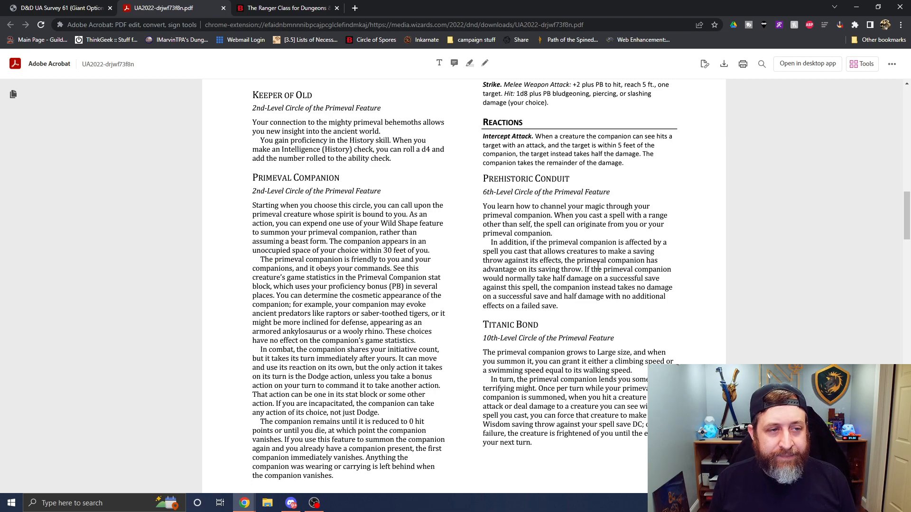
click(286, 8)
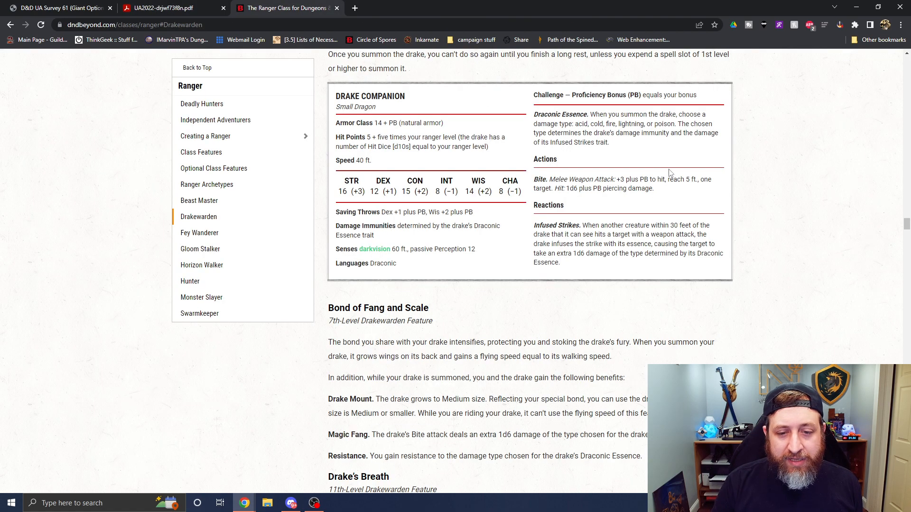
scroll(up, 3)
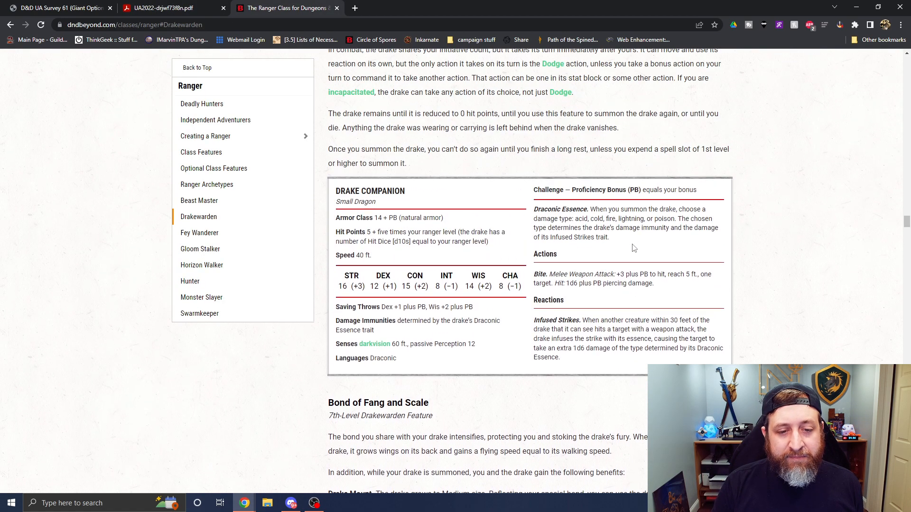
scroll(down, 3)
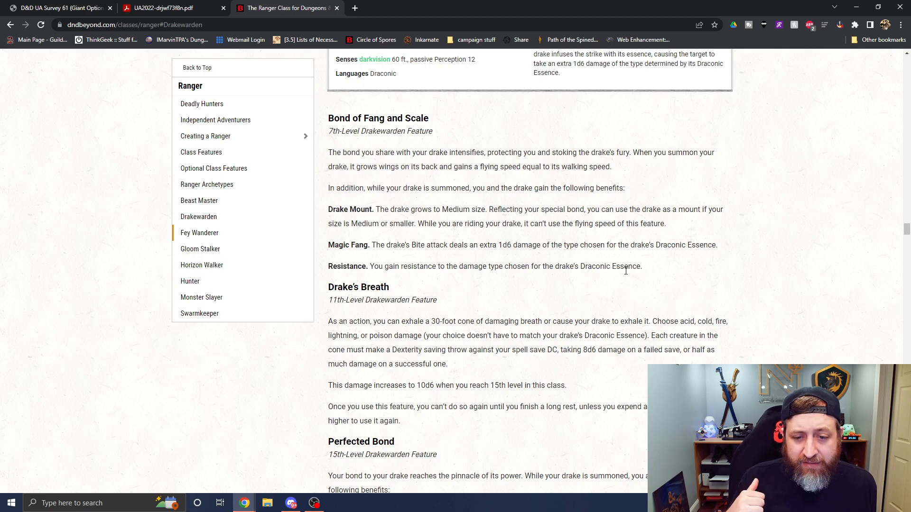
scroll(up, 3)
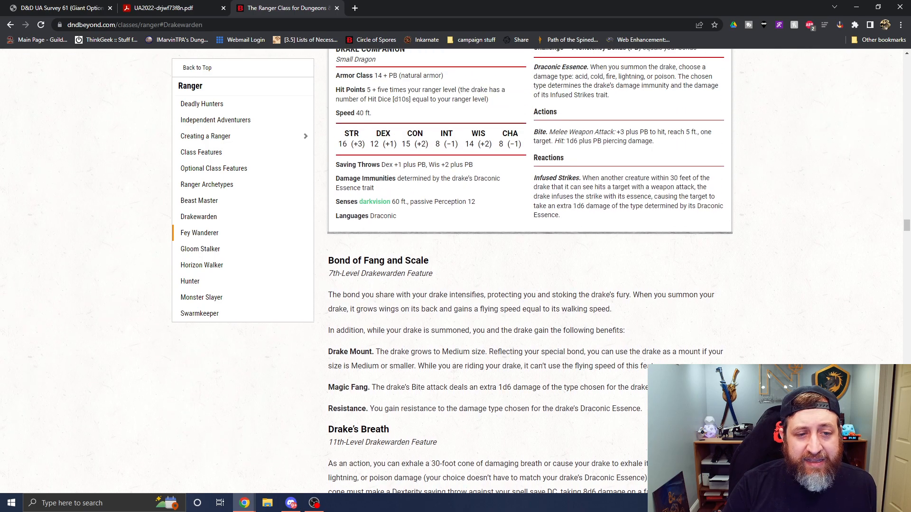
scroll(down, 3)
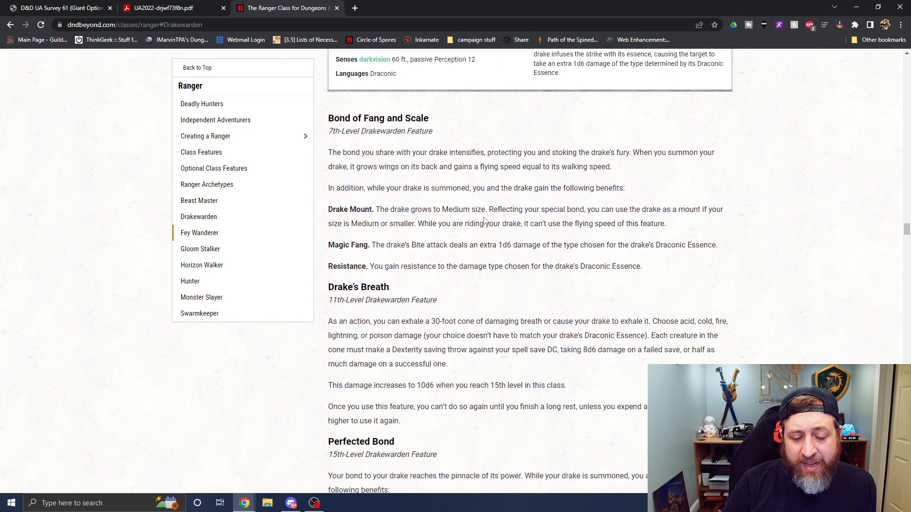
mouse_move(532, 333)
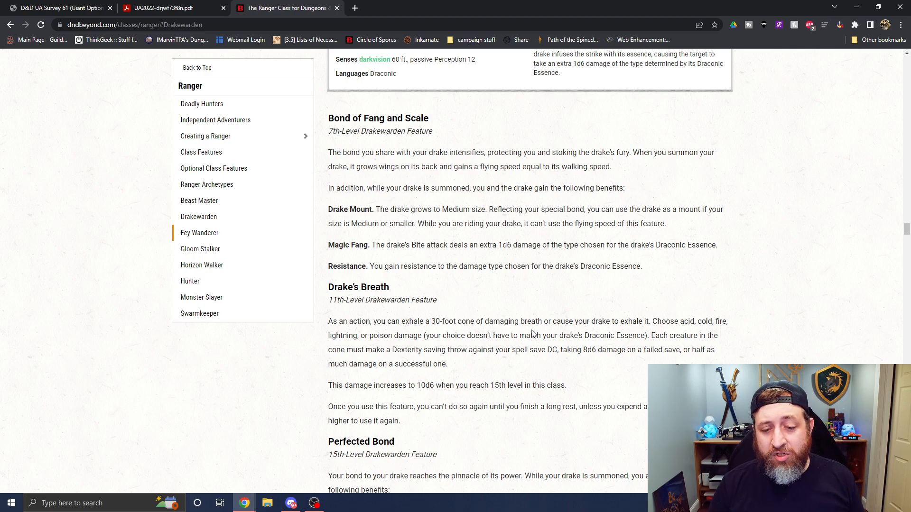
scroll(up, 3)
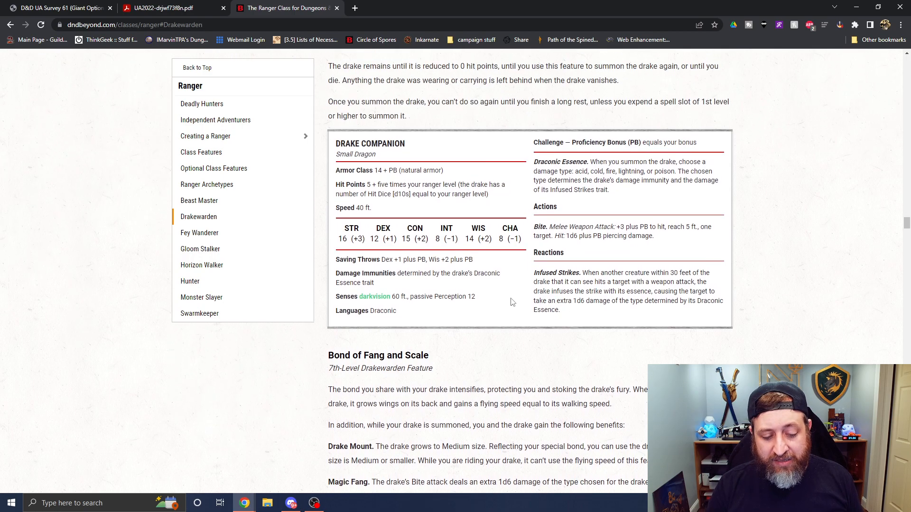
mouse_move(566, 240)
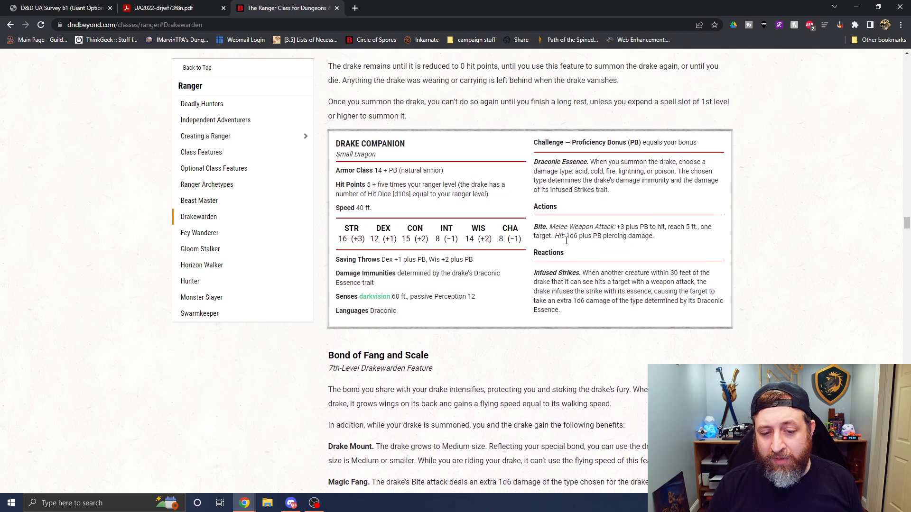
scroll(down, 3)
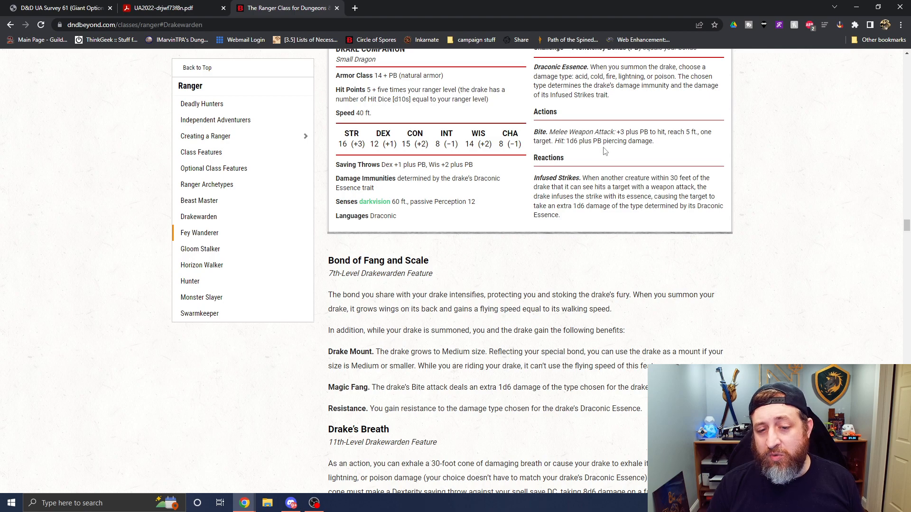
mouse_move(570, 186)
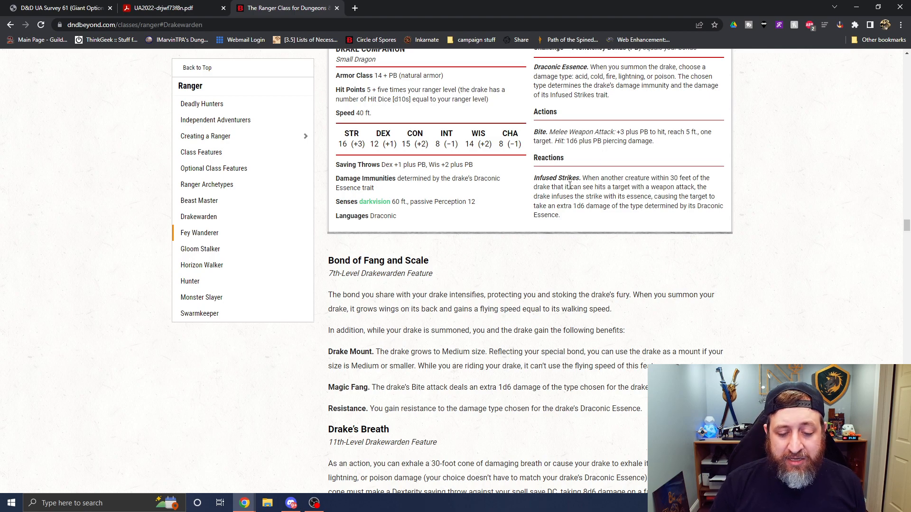
scroll(up, 3)
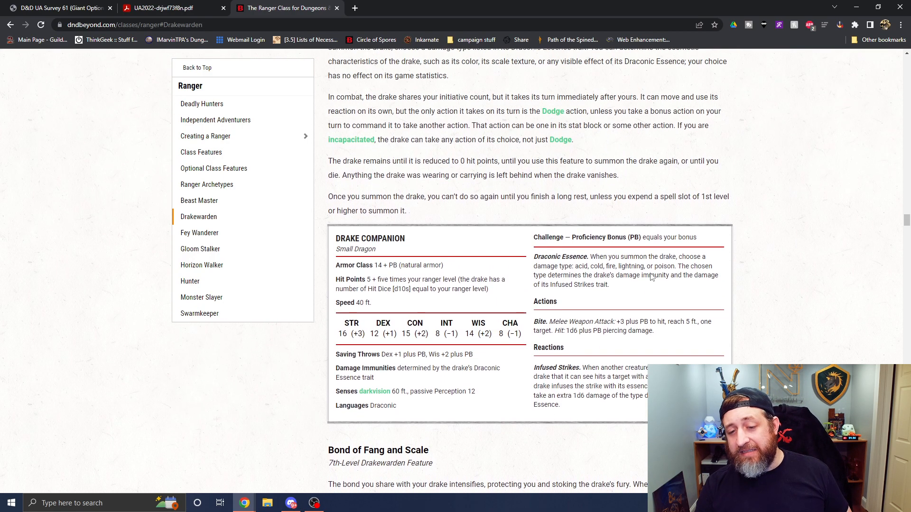
scroll(down, 3)
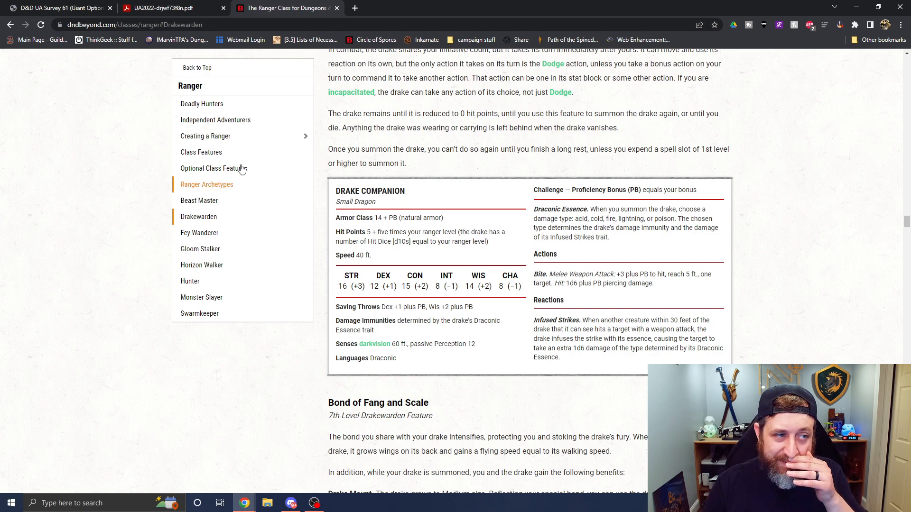
click(162, 7)
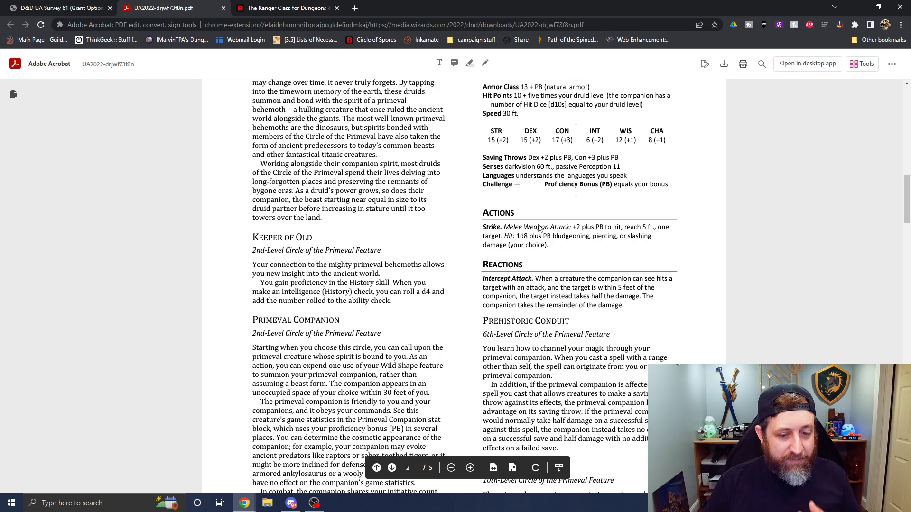
mouse_move(649, 23)
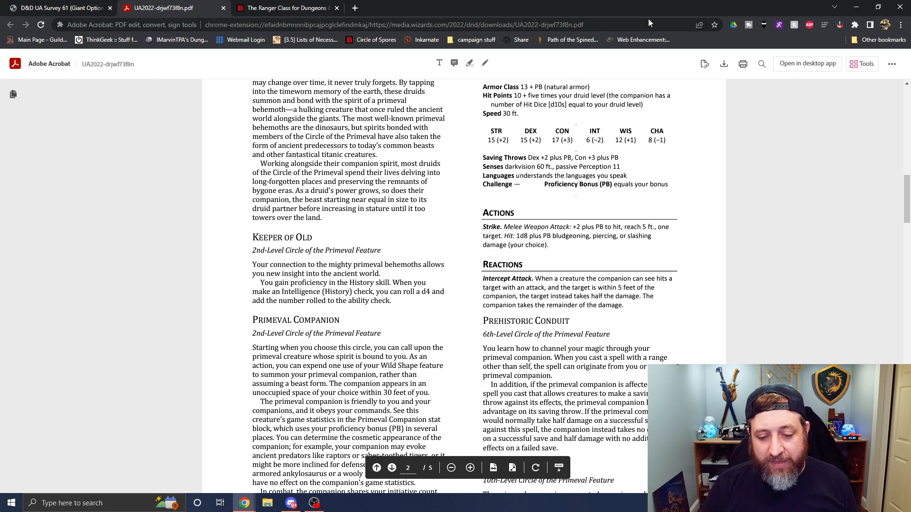
- Reread the PDF, rate Prehistoric Conduit Very dissatisfied, then return to the PDF
scroll(down, 3)
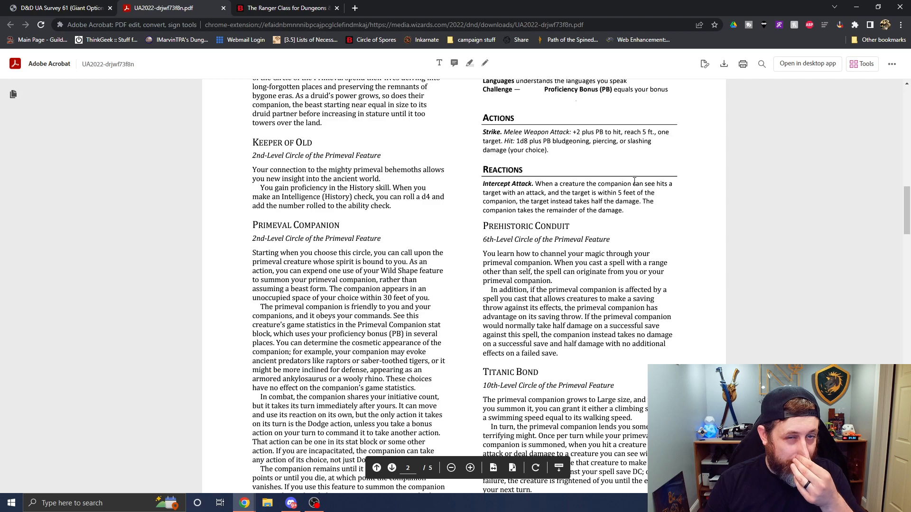
scroll(down, 3)
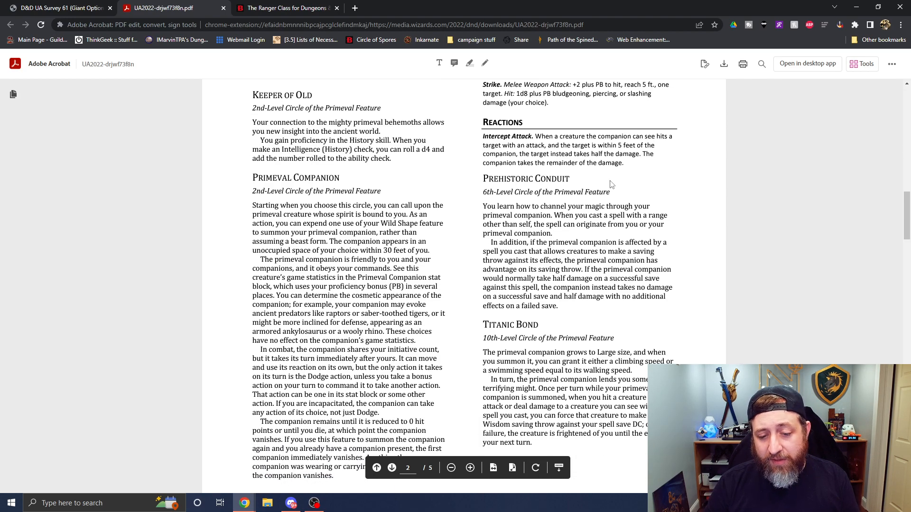
mouse_move(557, 324)
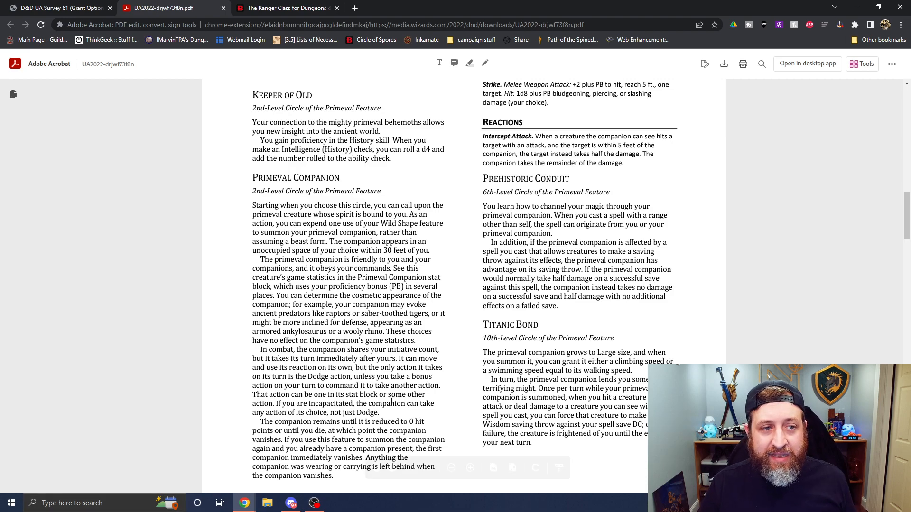
scroll(up, 3)
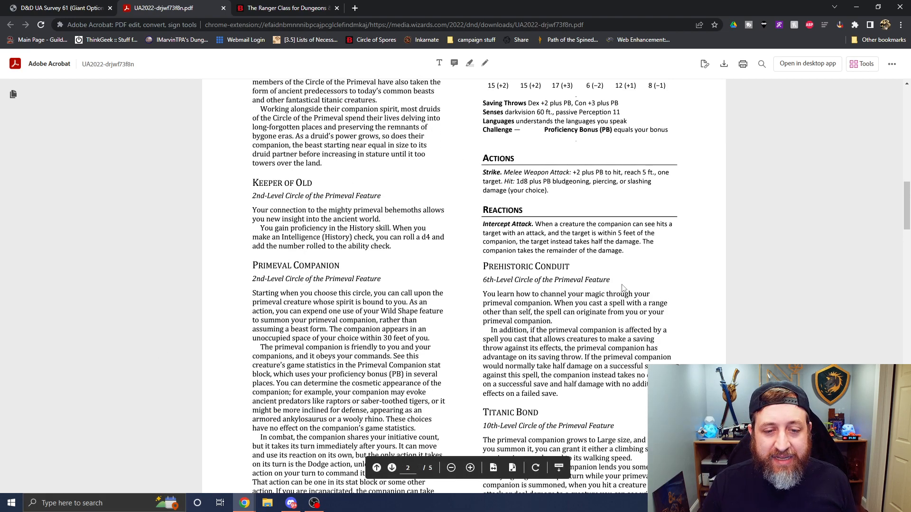
scroll(up, 3)
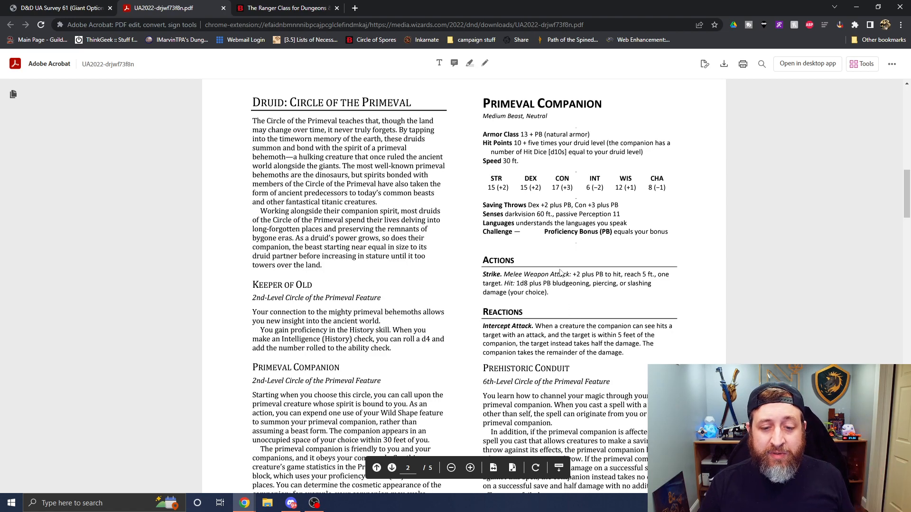
mouse_move(611, 430)
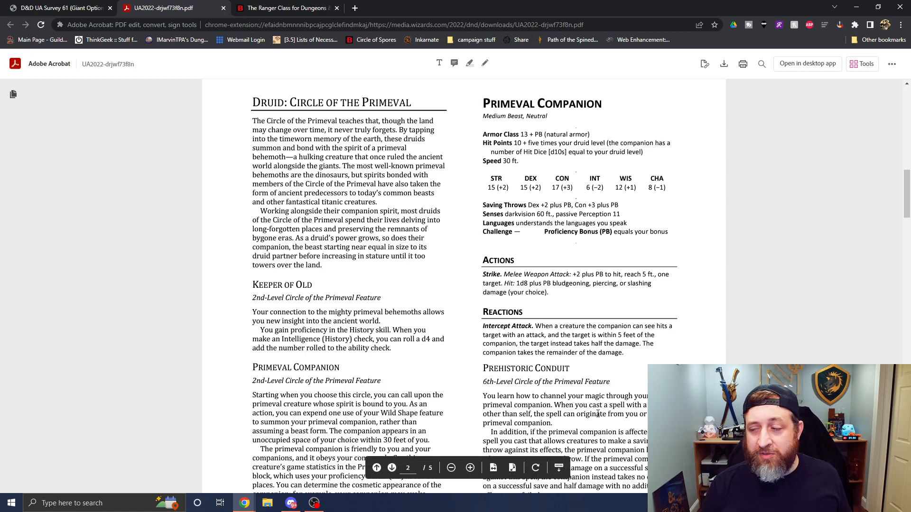
mouse_move(61, 5)
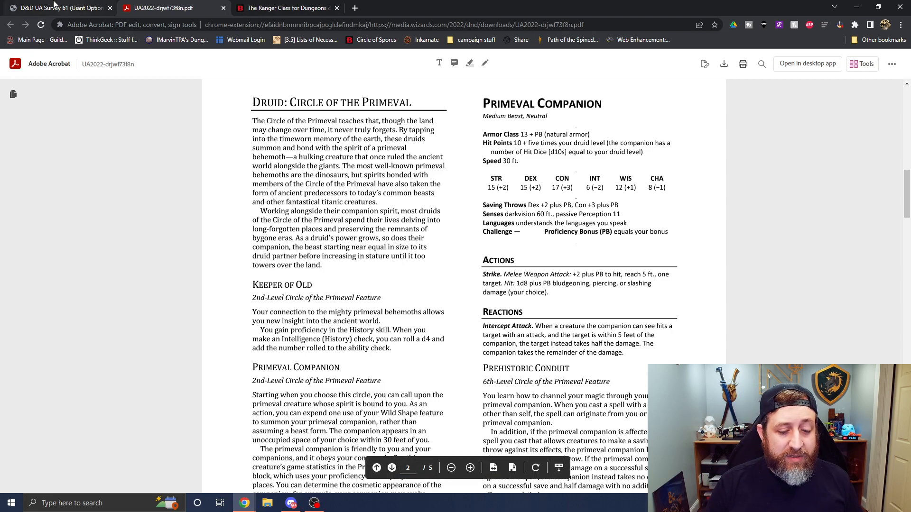
click(57, 8)
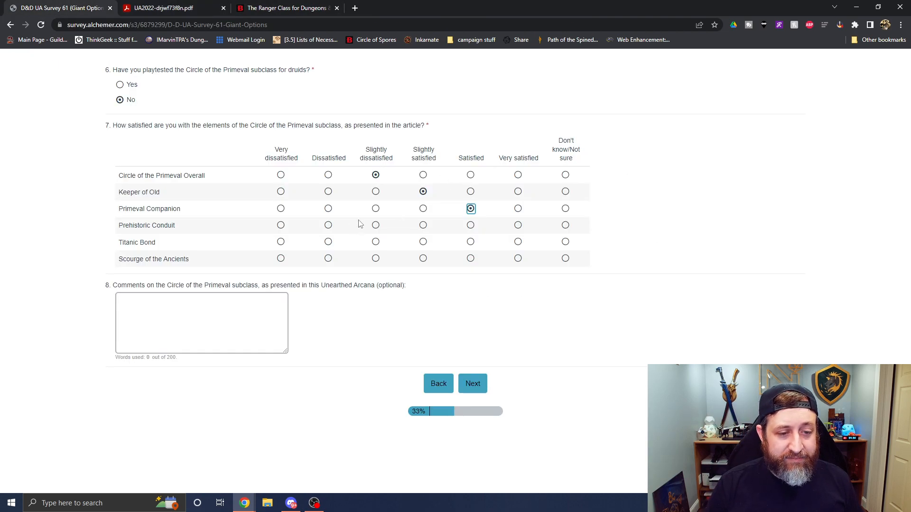
click(280, 225)
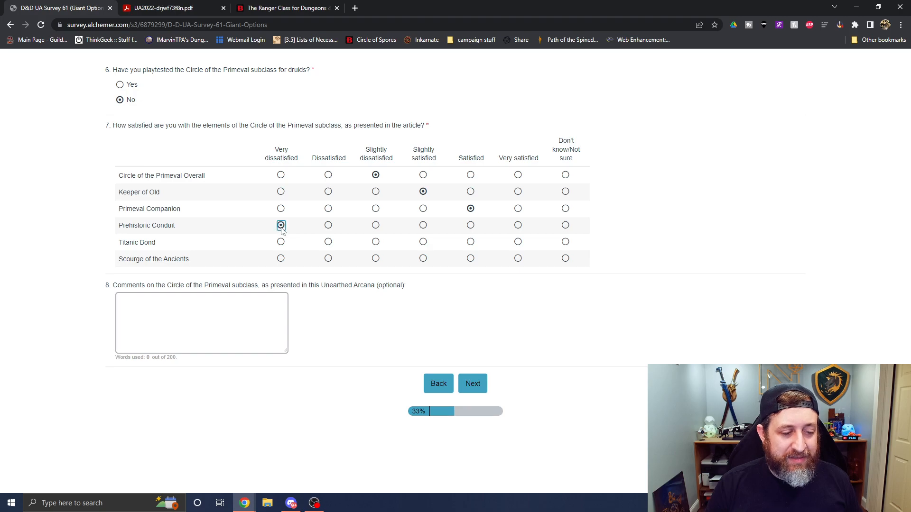
click(163, 8)
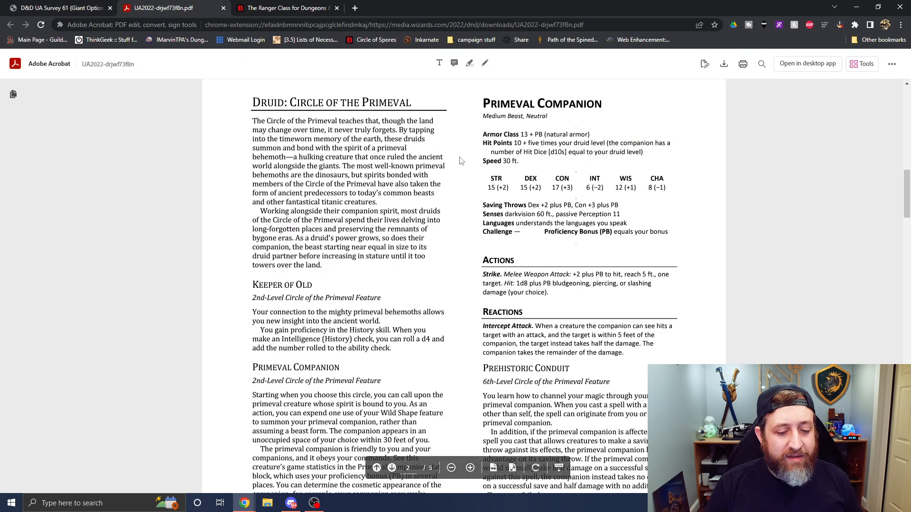
scroll(down, 3)
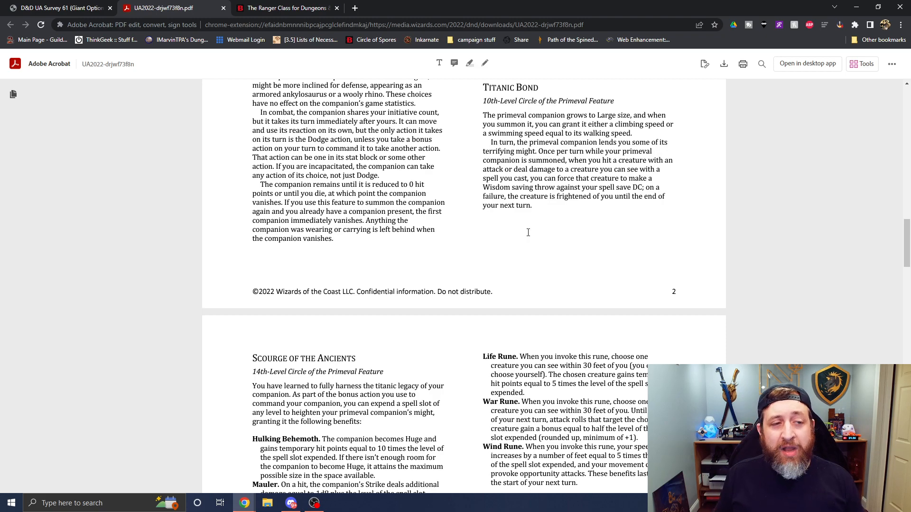
click(285, 7)
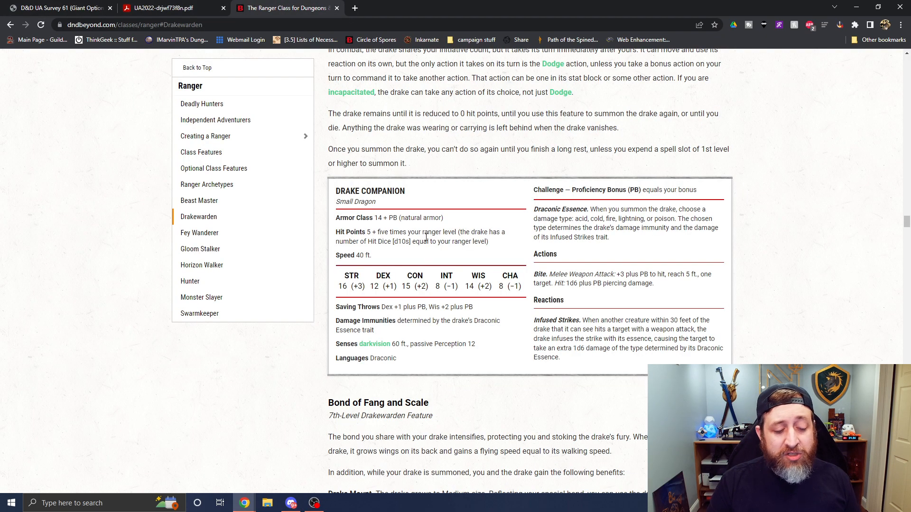
mouse_move(595, 487)
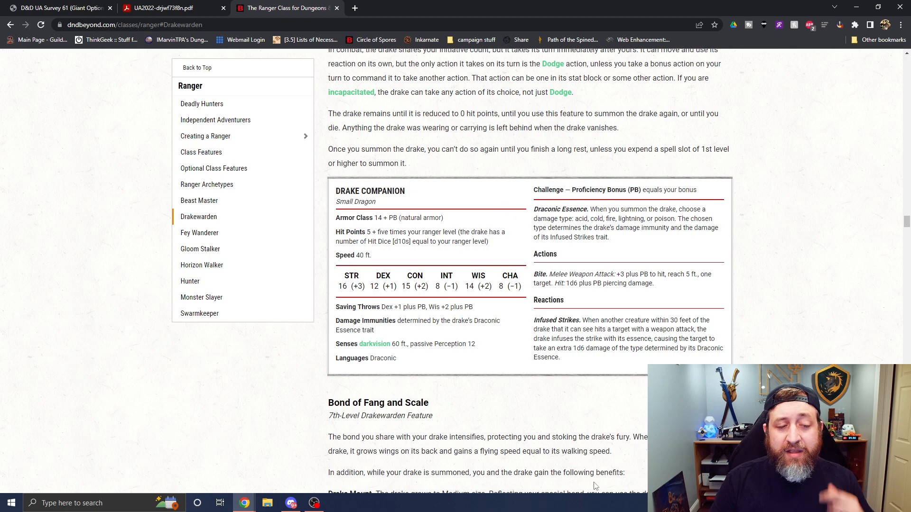
scroll(down, 3)
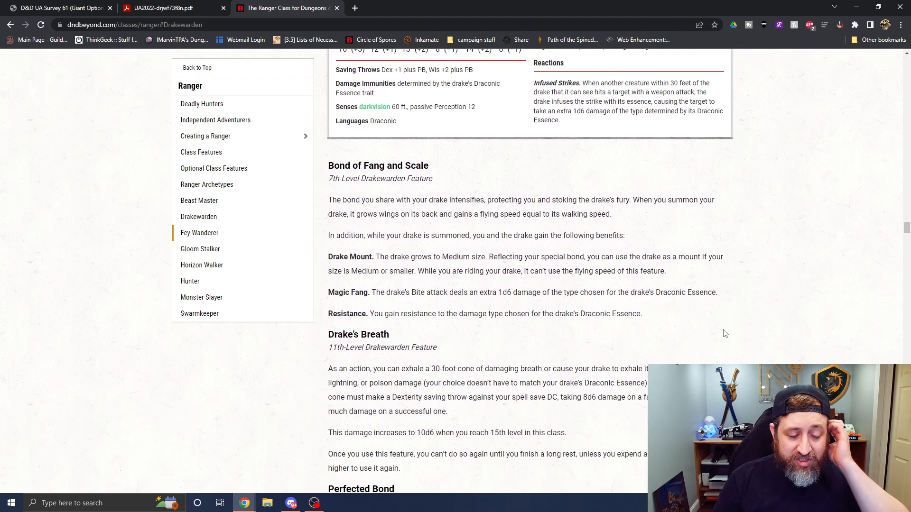
click(169, 7)
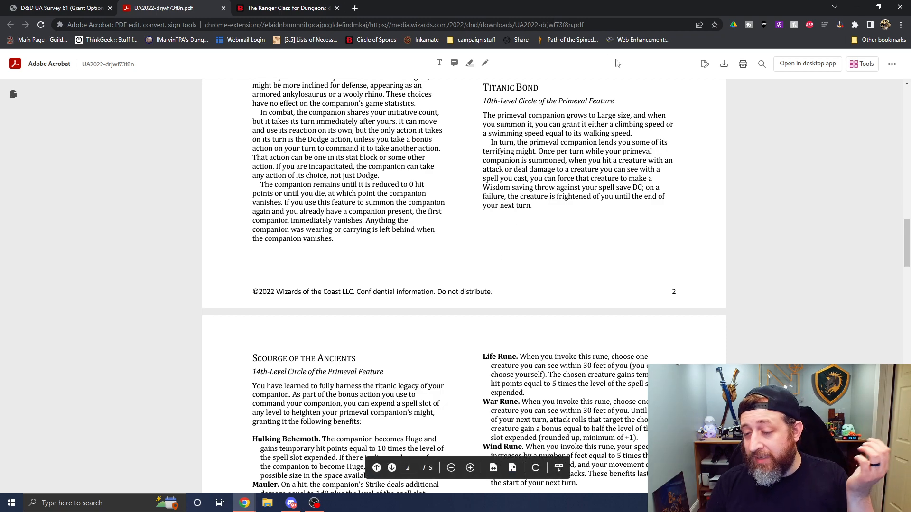
mouse_move(748, 287)
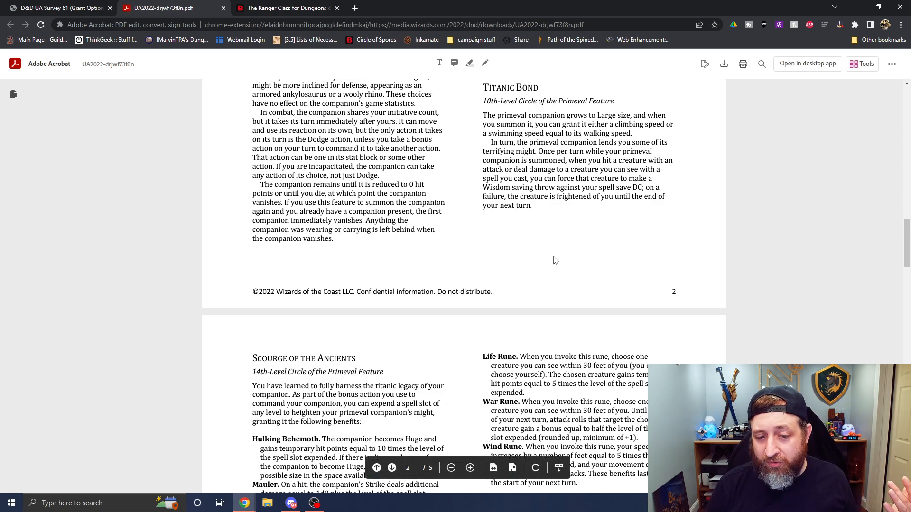
mouse_move(686, 245)
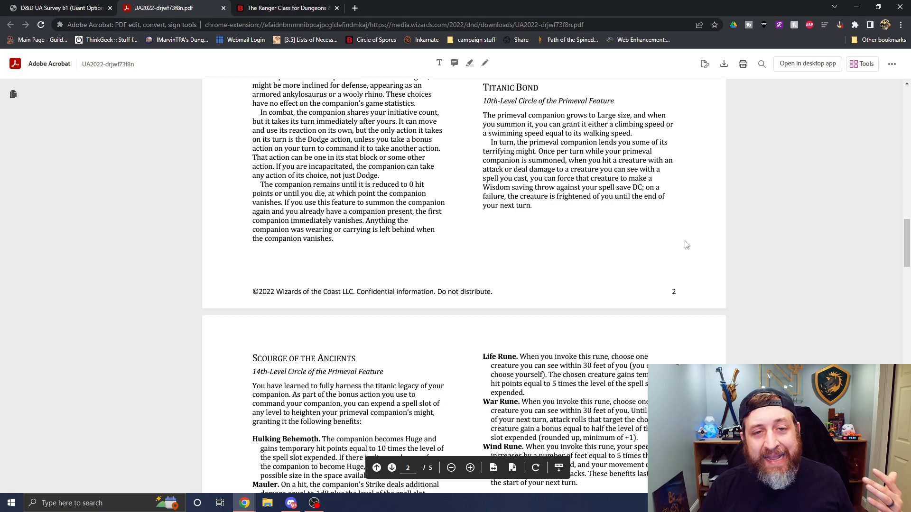
mouse_move(670, 303)
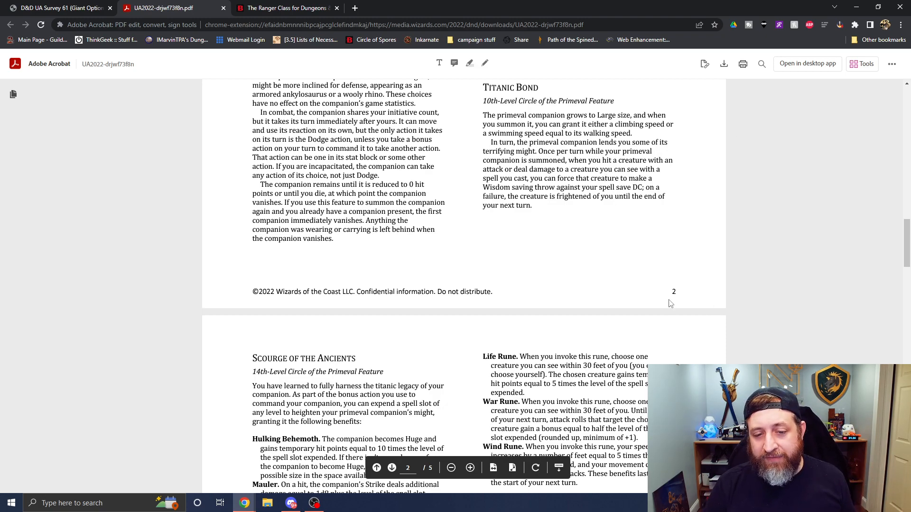
mouse_move(632, 304)
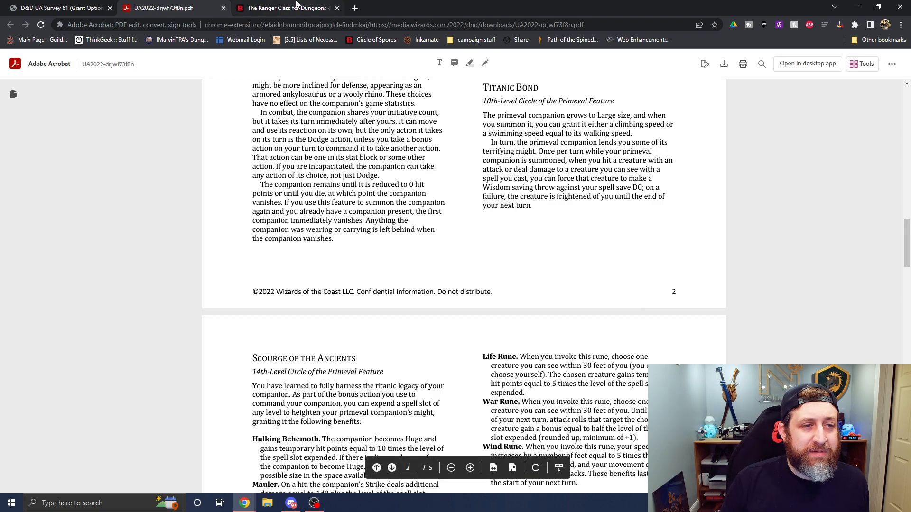
- Switch to the D&D Beyond Drakewarden ranger page tab
click(285, 8)
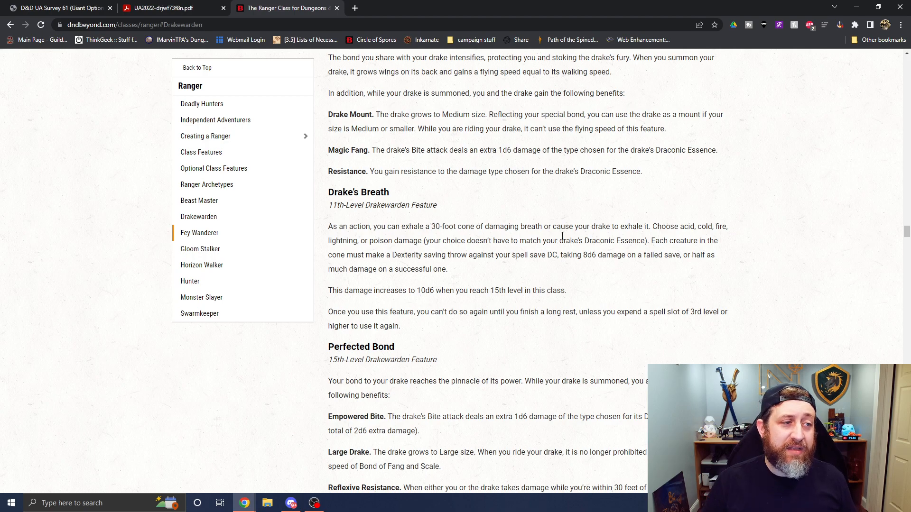
mouse_move(169, 8)
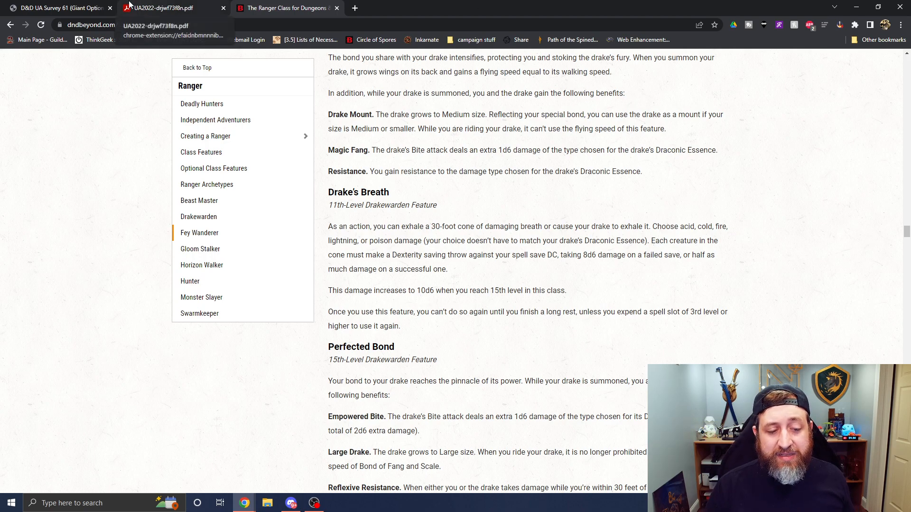
- Return to the UA2022 PDF showing Titanic Bond and Scourge of the Ancients
click(171, 8)
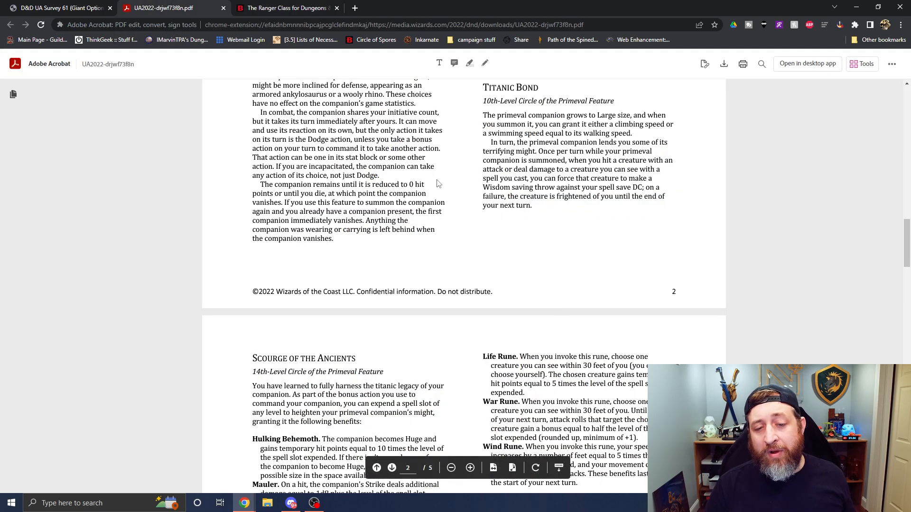
mouse_move(595, 248)
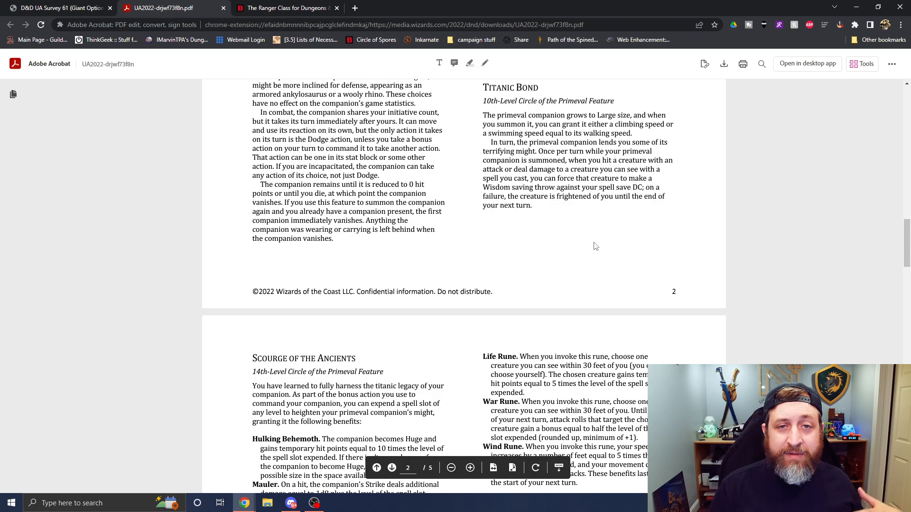
mouse_move(646, 319)
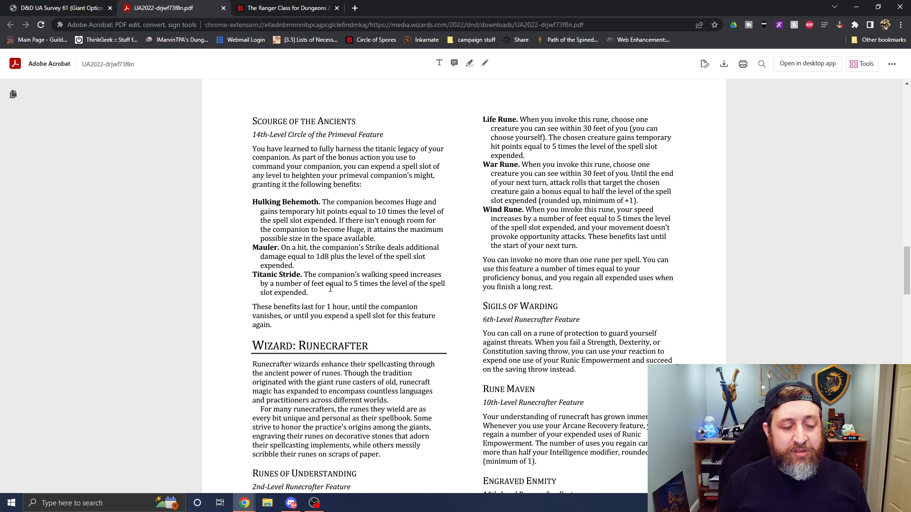
- Page through PDF pages 2–3, then bring up D&D Beyond's Drakewarden page
scroll(up, 3)
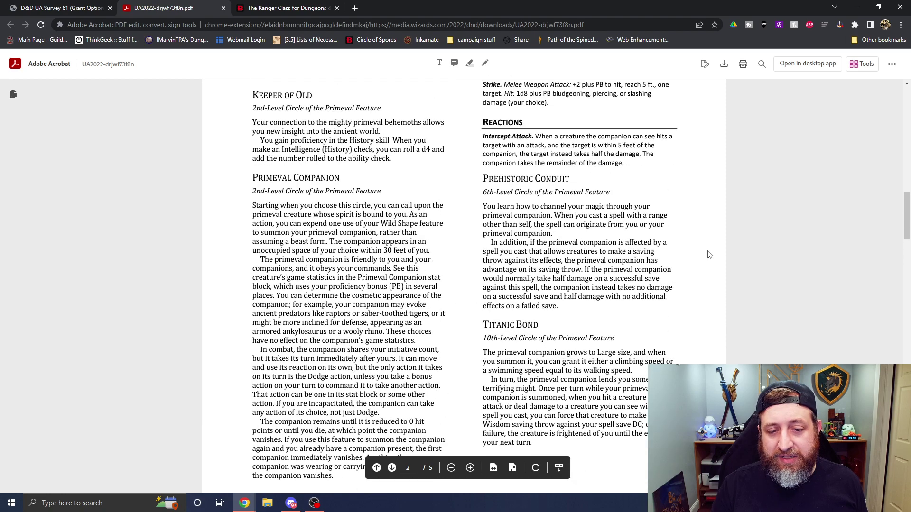
mouse_move(541, 318)
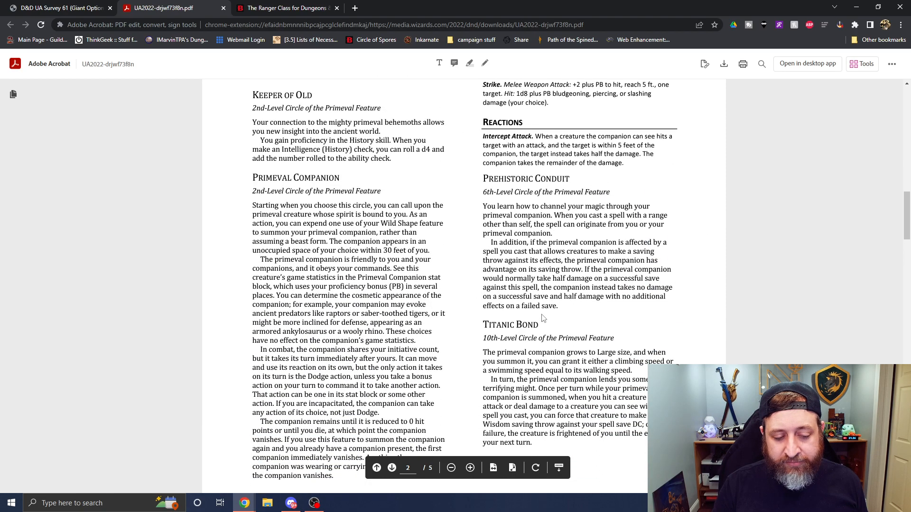
click(391, 468)
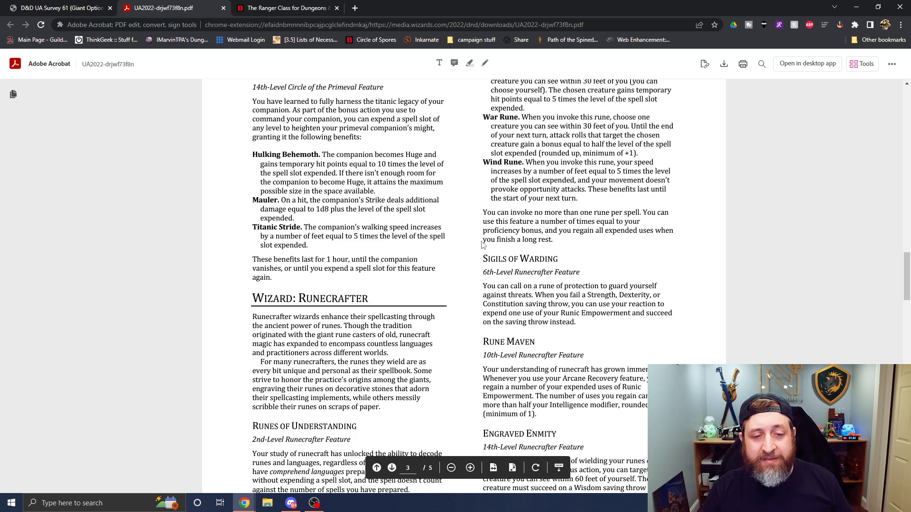
click(376, 467)
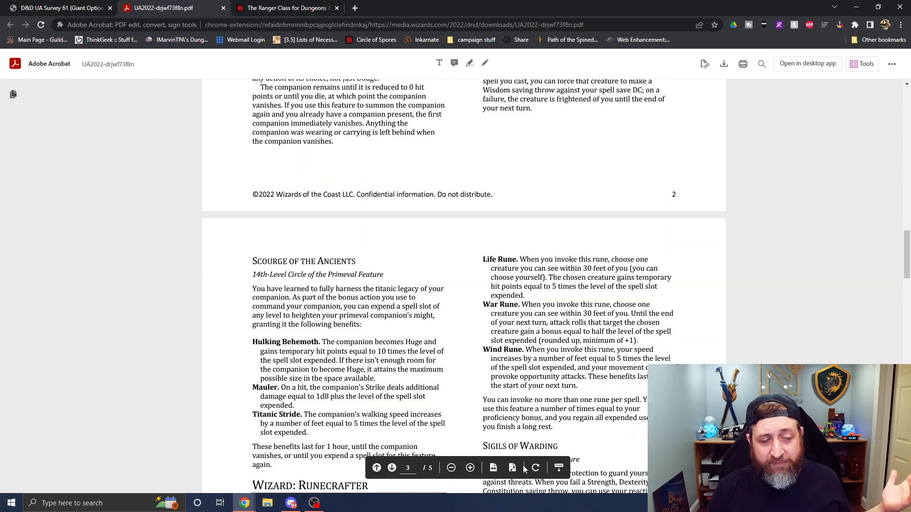
scroll(down, 3)
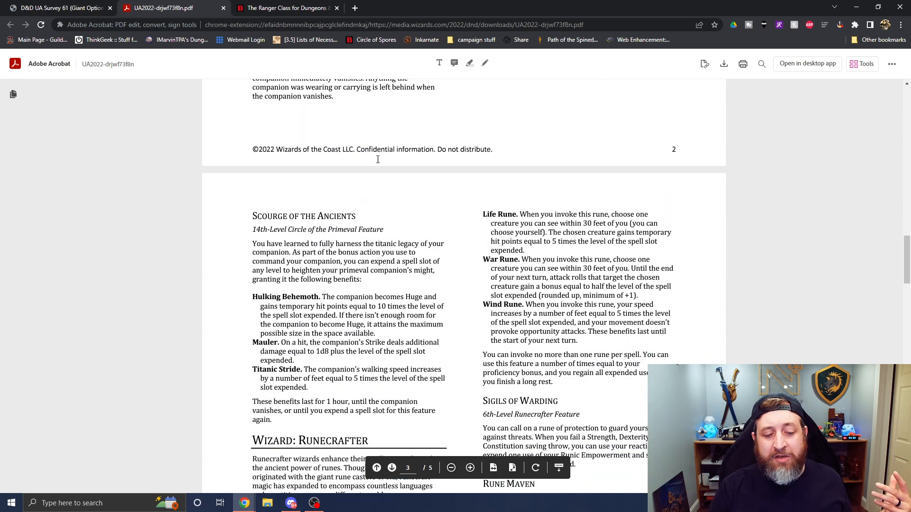
click(377, 468)
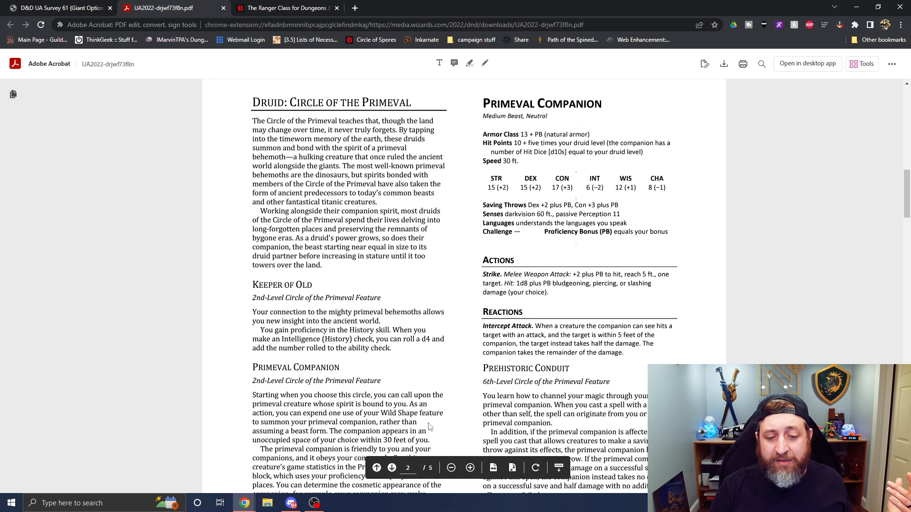
scroll(down, 3)
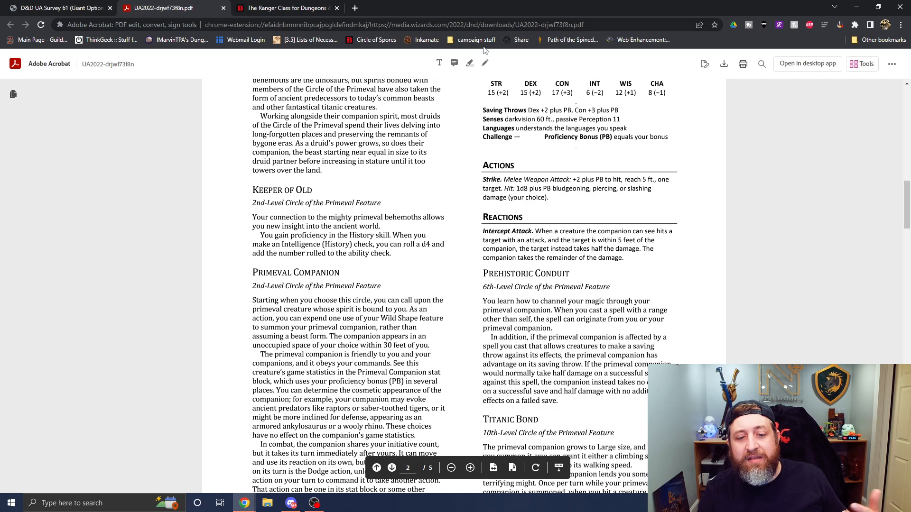
scroll(down, 3)
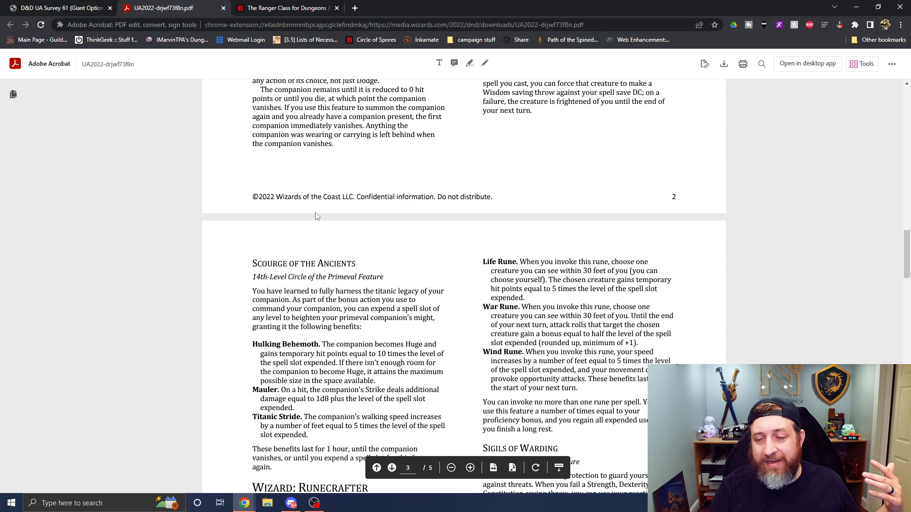
mouse_move(304, 140)
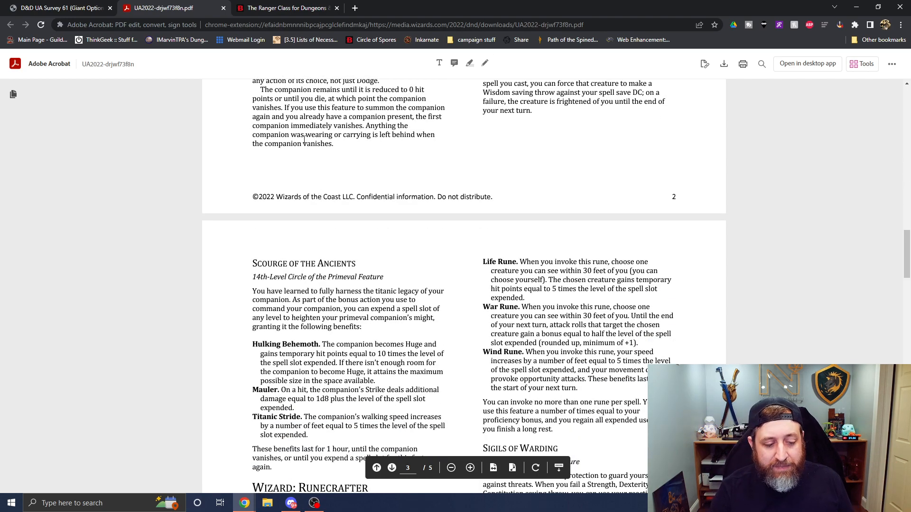
scroll(down, 3)
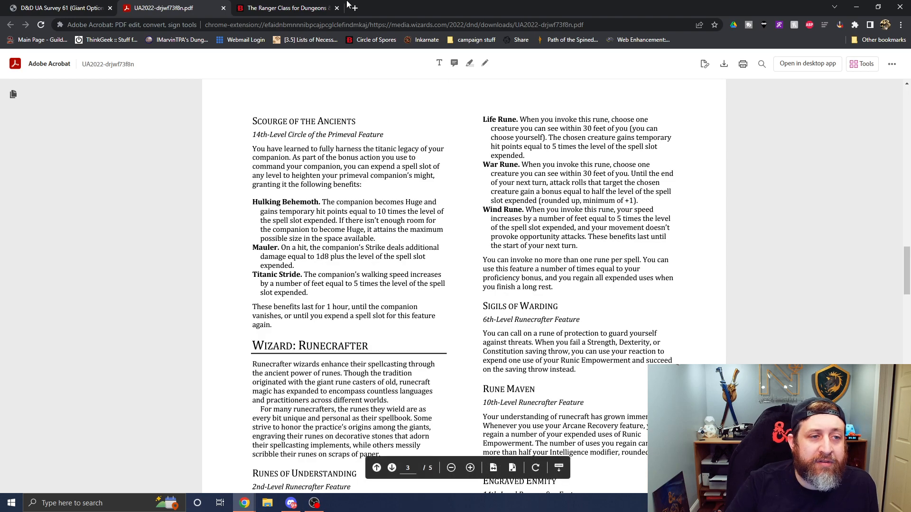
click(284, 8)
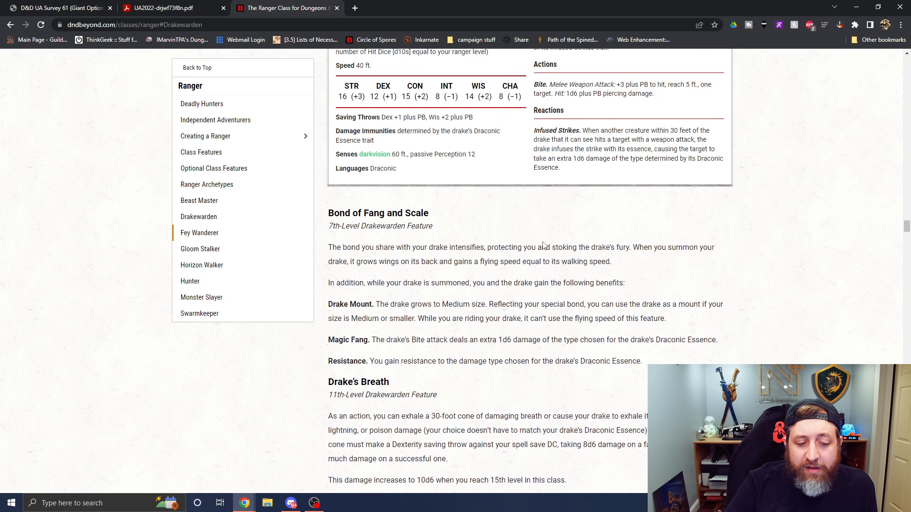
mouse_move(723, 103)
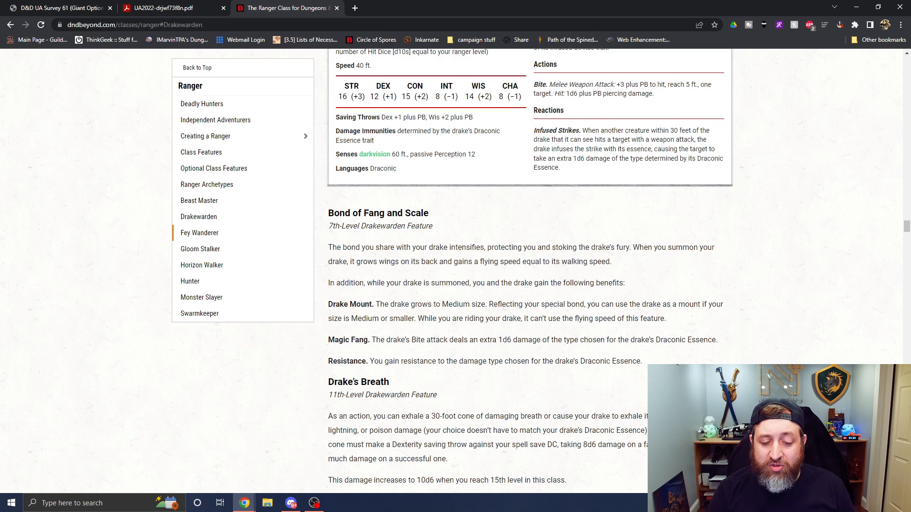
- Scroll through the Drake Companion and Drake's Breath features, with a quick PDF check
scroll(up, 3)
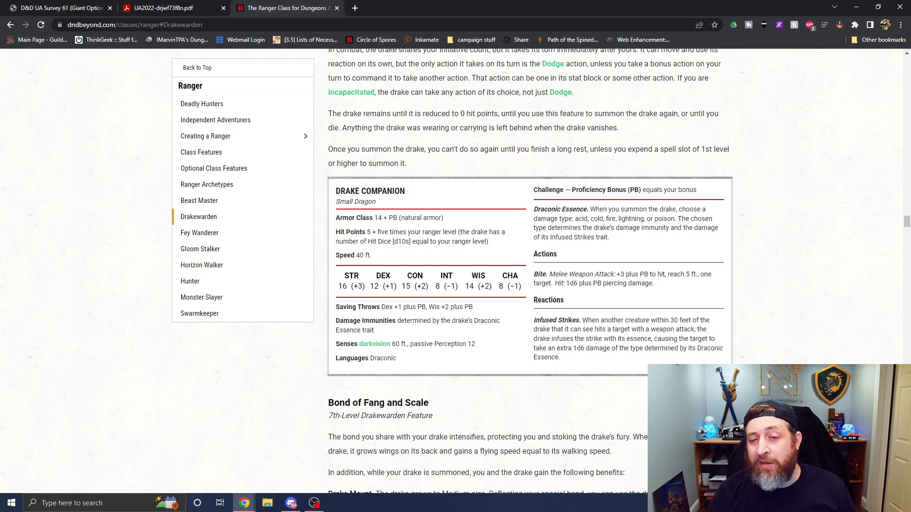
scroll(down, 3)
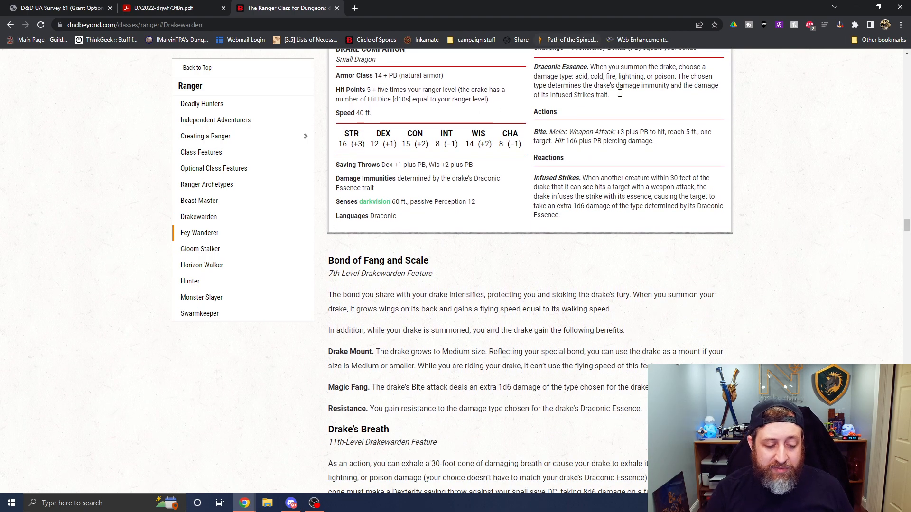
scroll(down, 3)
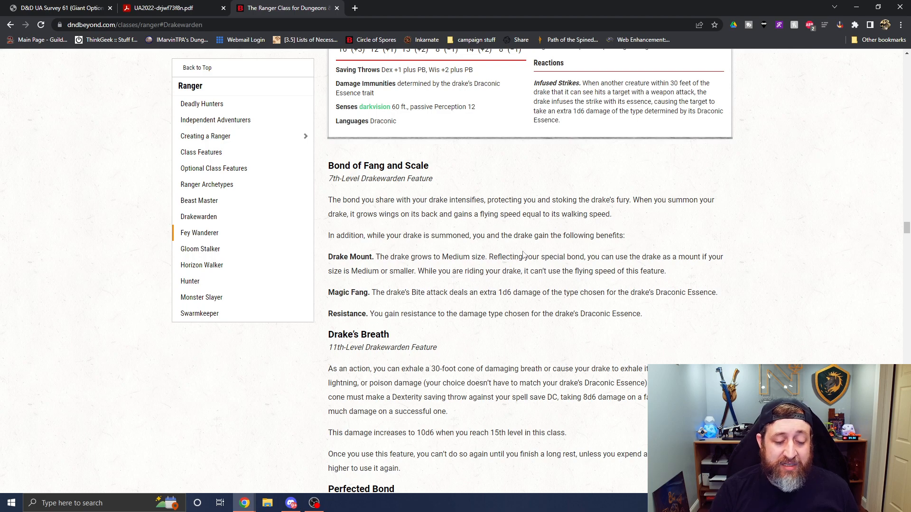
scroll(down, 3)
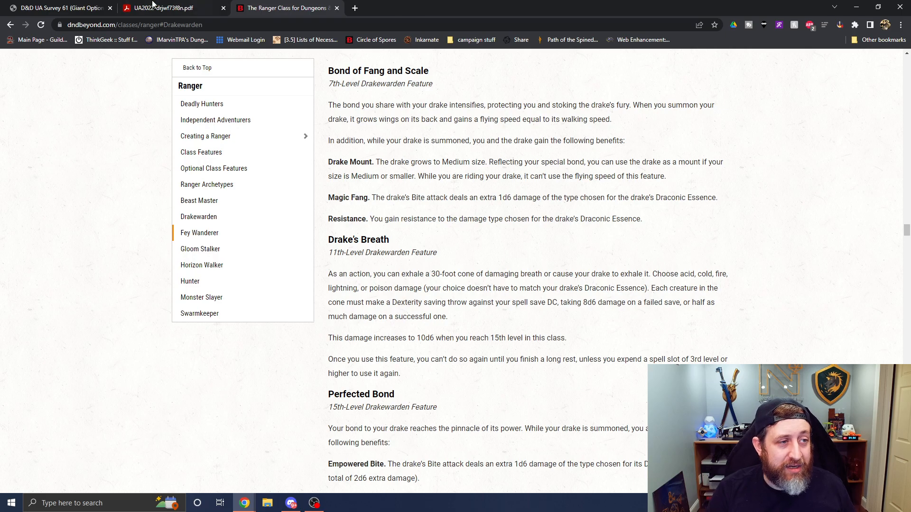
scroll(down, 3)
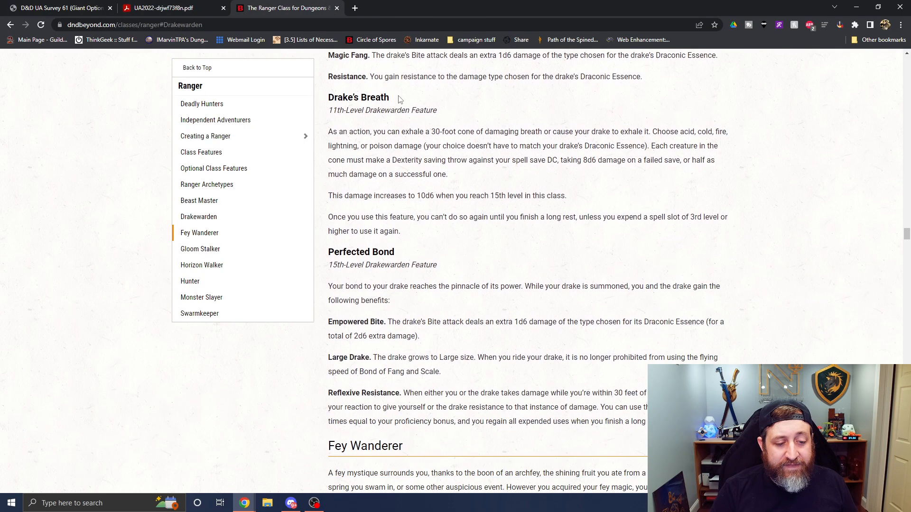
mouse_move(486, 161)
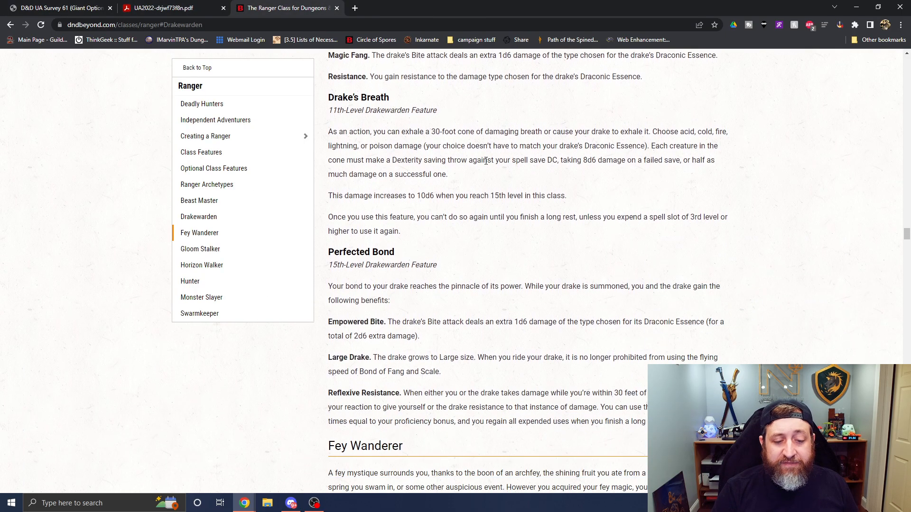
scroll(up, 3)
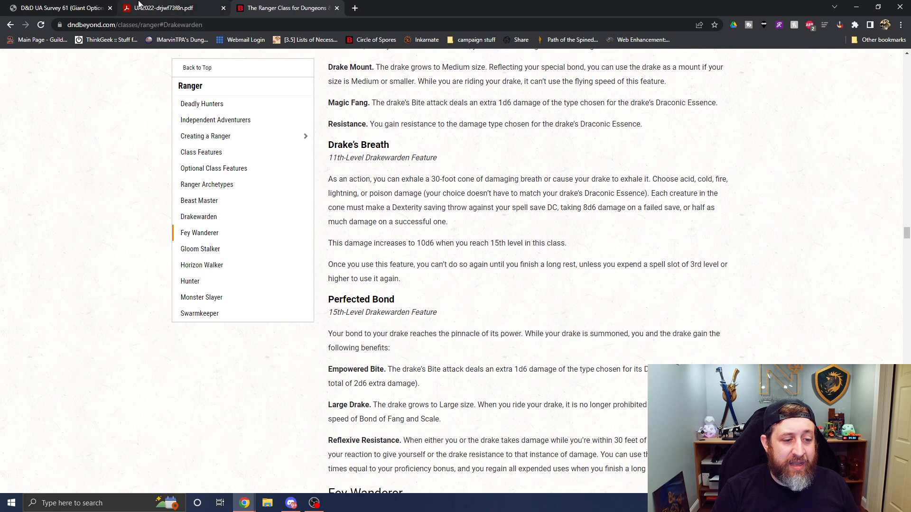
click(168, 8)
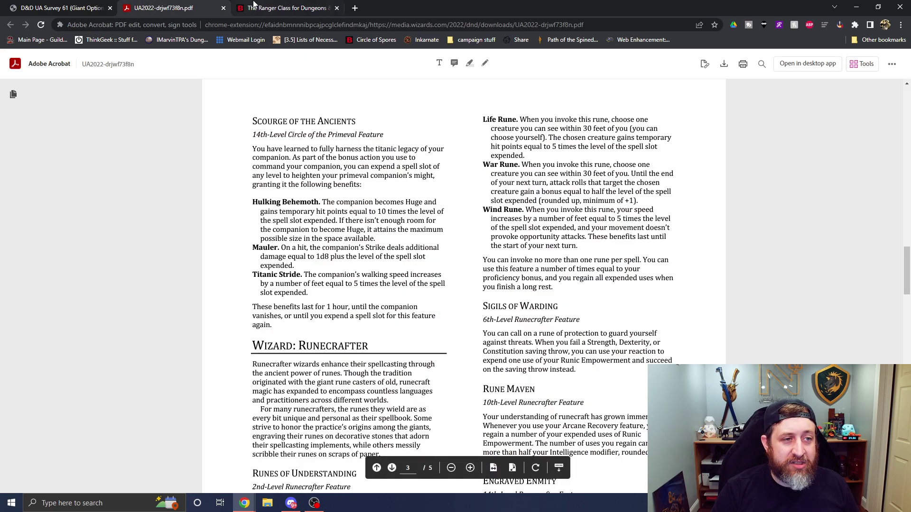
click(284, 8)
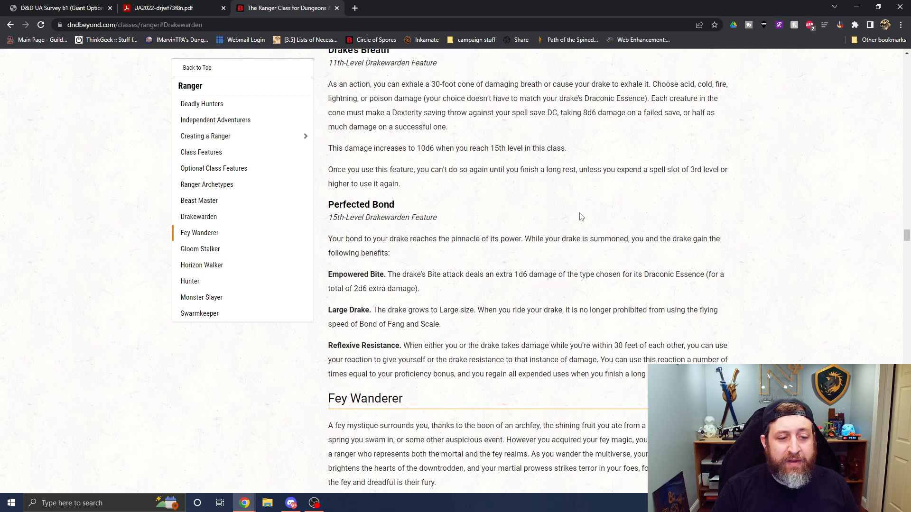
mouse_move(591, 252)
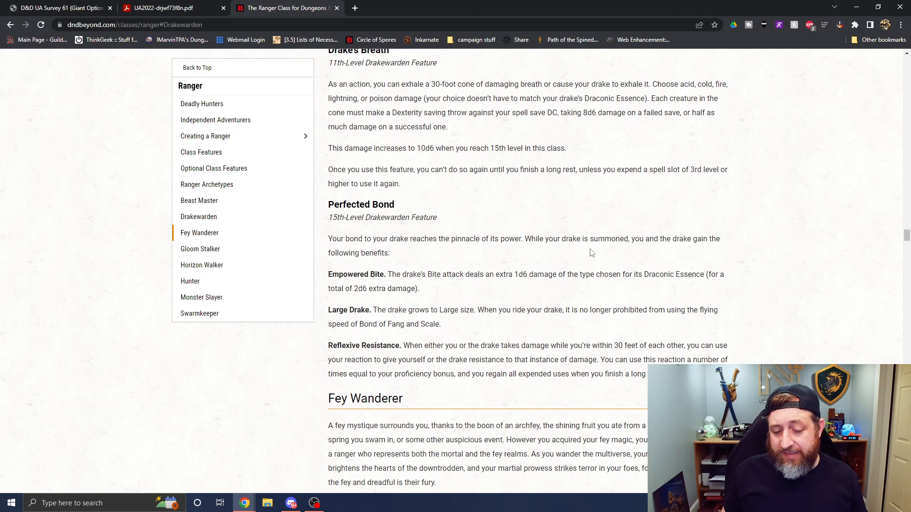
- Recheck the PDF, then scroll down to Perfected Bond and the start of Fey Wanderer
scroll(up, 3)
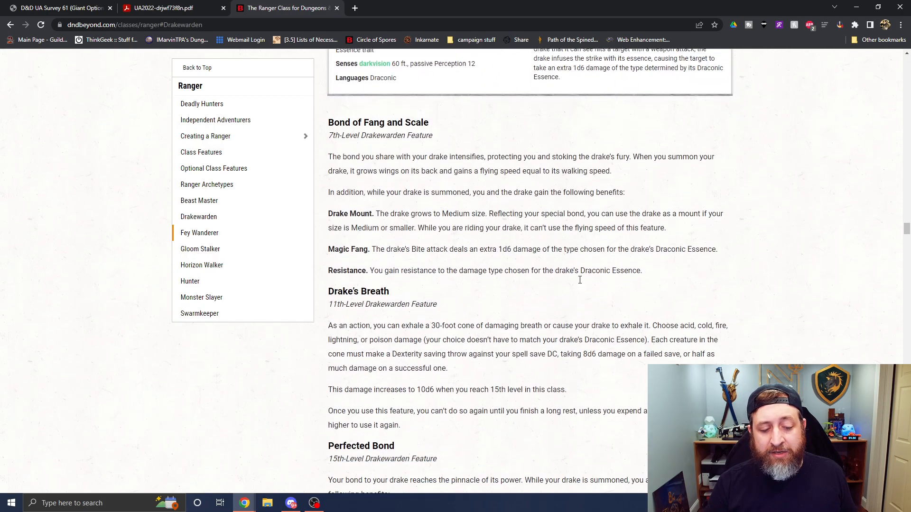
scroll(up, 3)
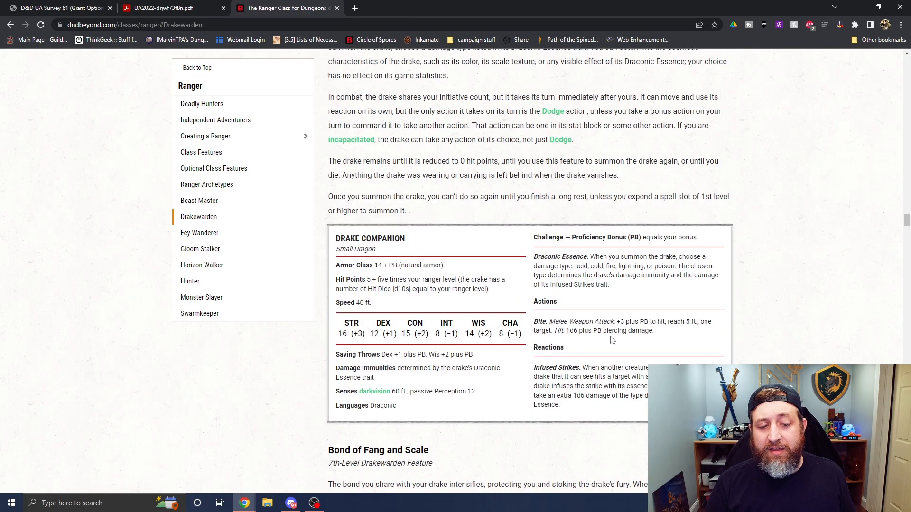
scroll(down, 3)
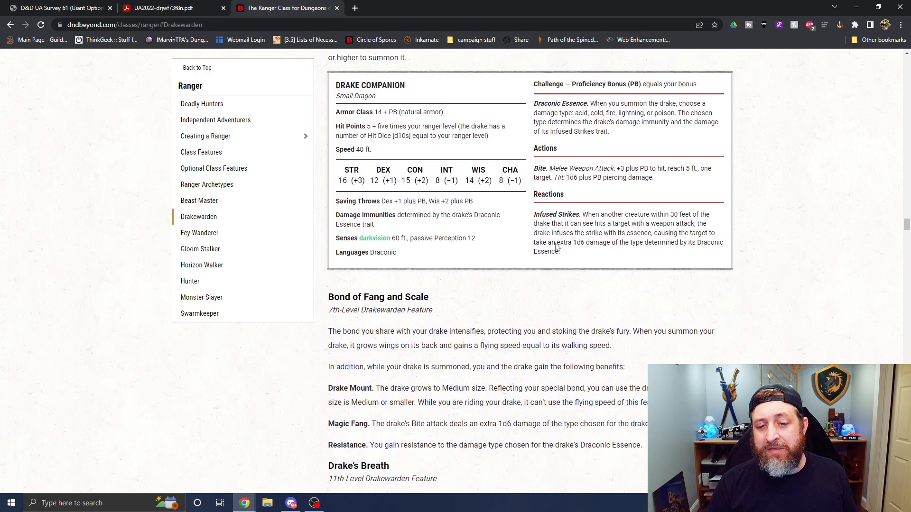
scroll(up, 3)
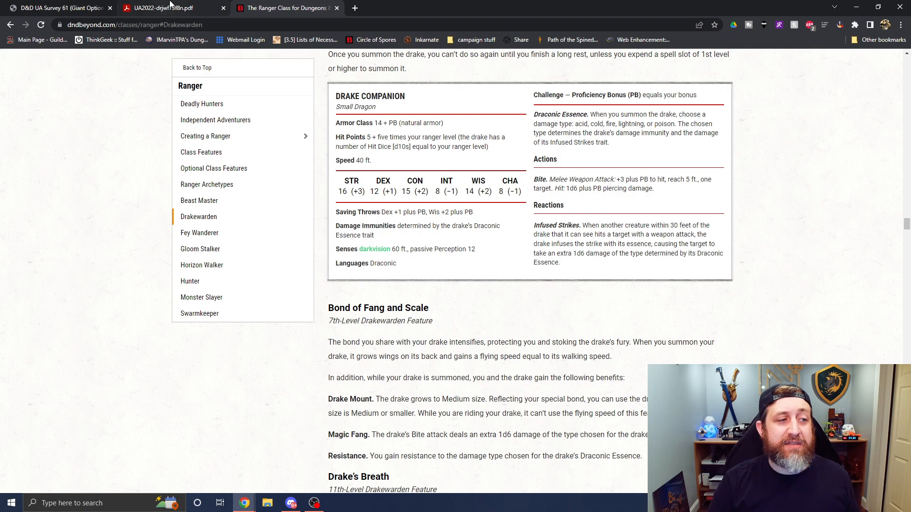
click(168, 8)
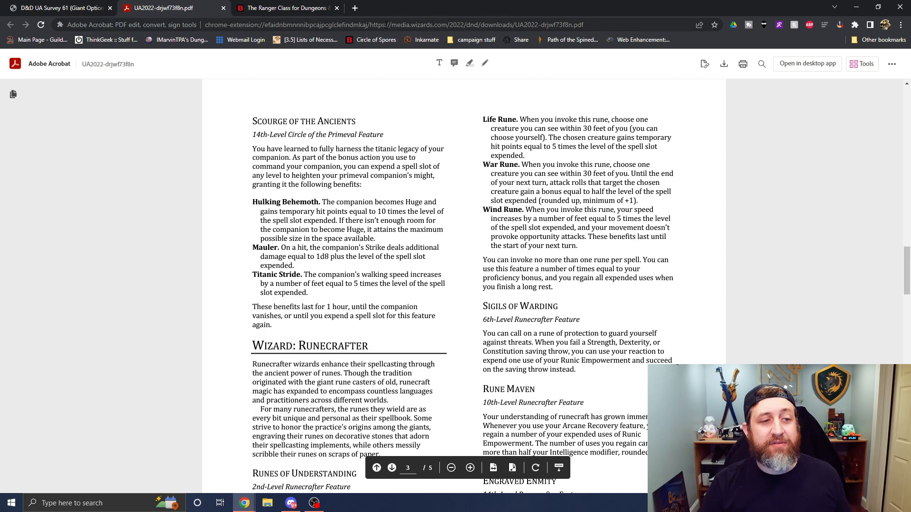
click(285, 8)
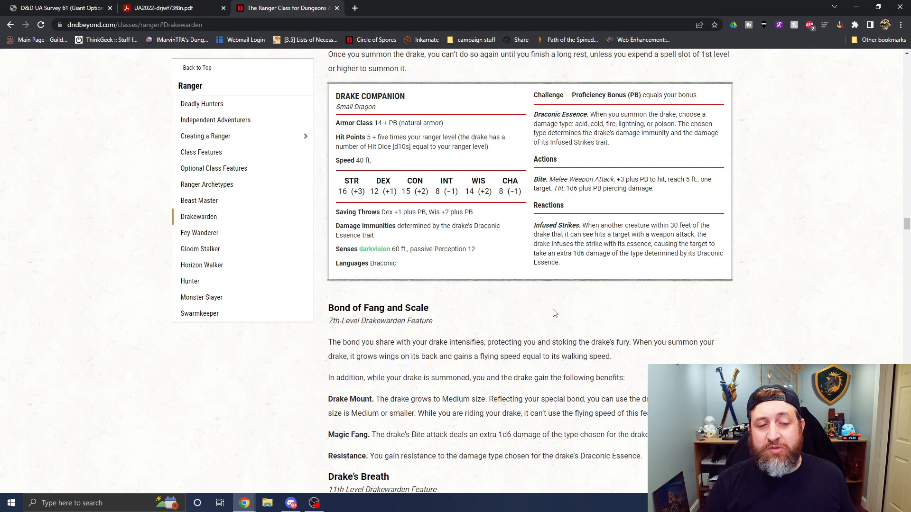
scroll(down, 3)
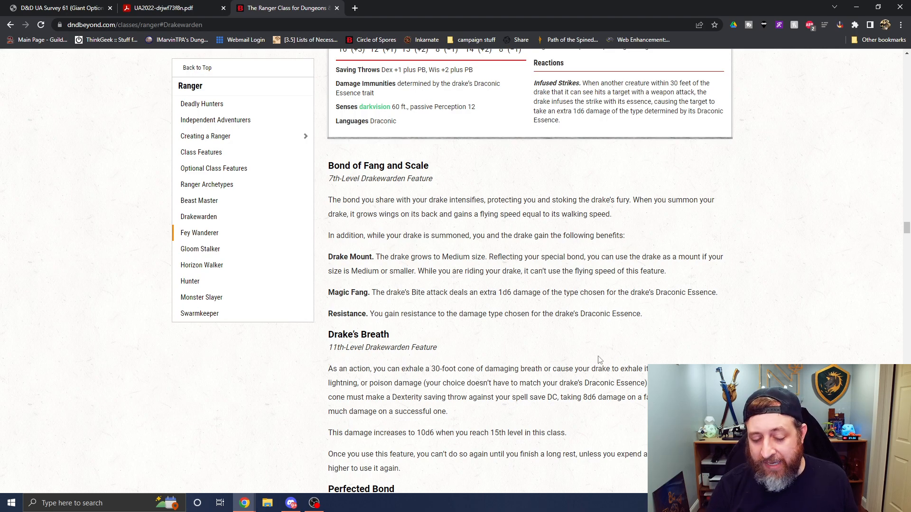
scroll(down, 3)
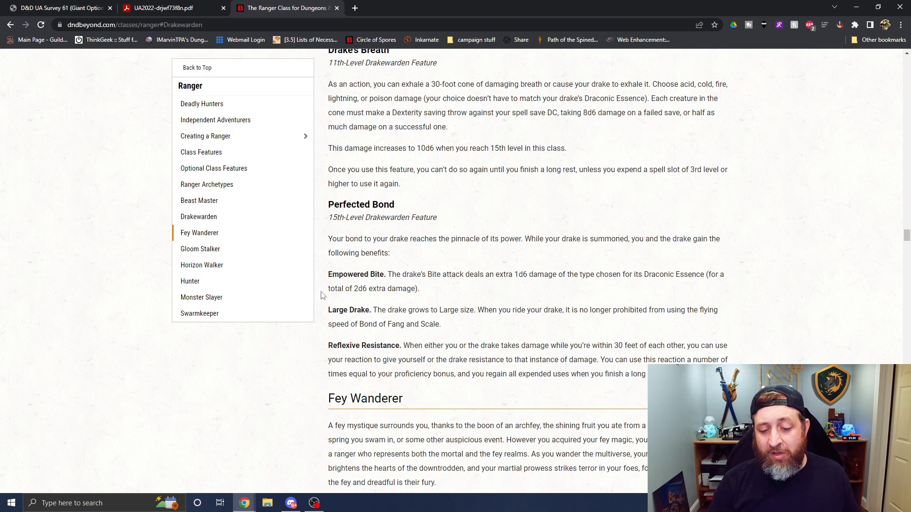
mouse_move(306, 378)
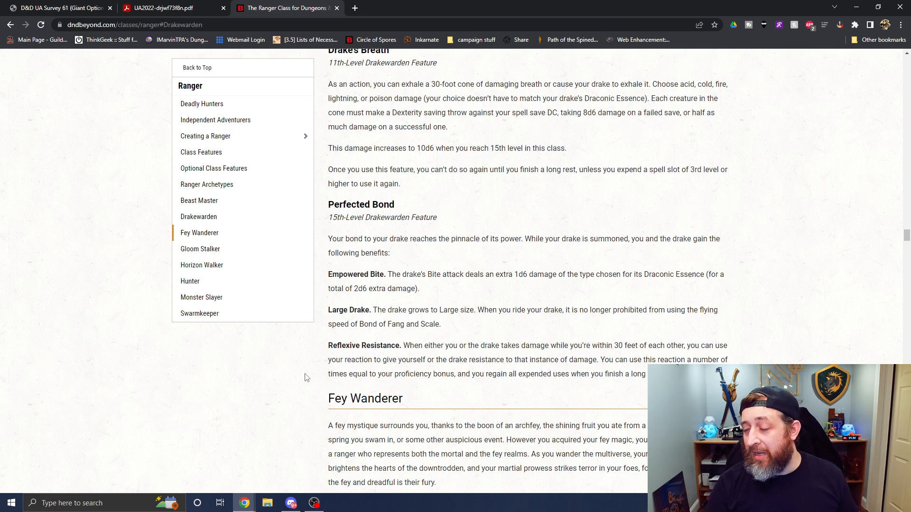
mouse_move(378, 370)
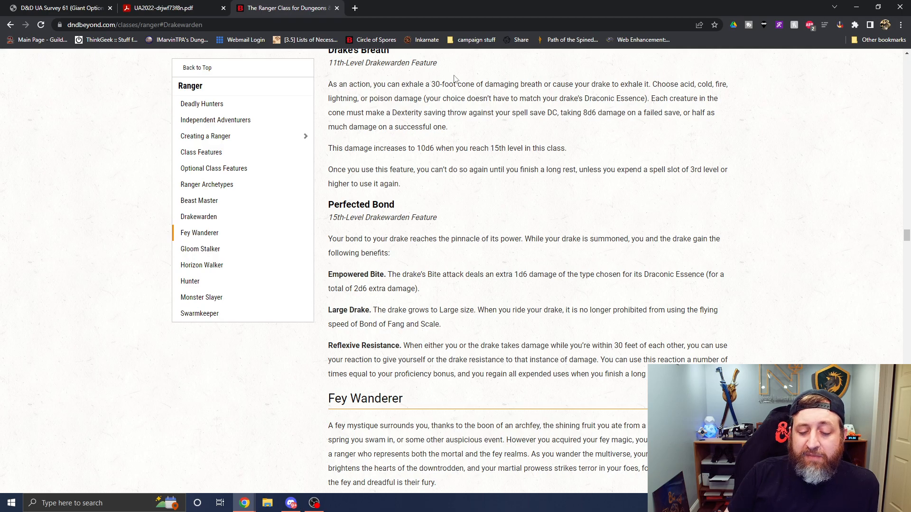
- Compare PDF page 2 with the Drakewarden features, ending on the Primeval Companion stat block
click(168, 8)
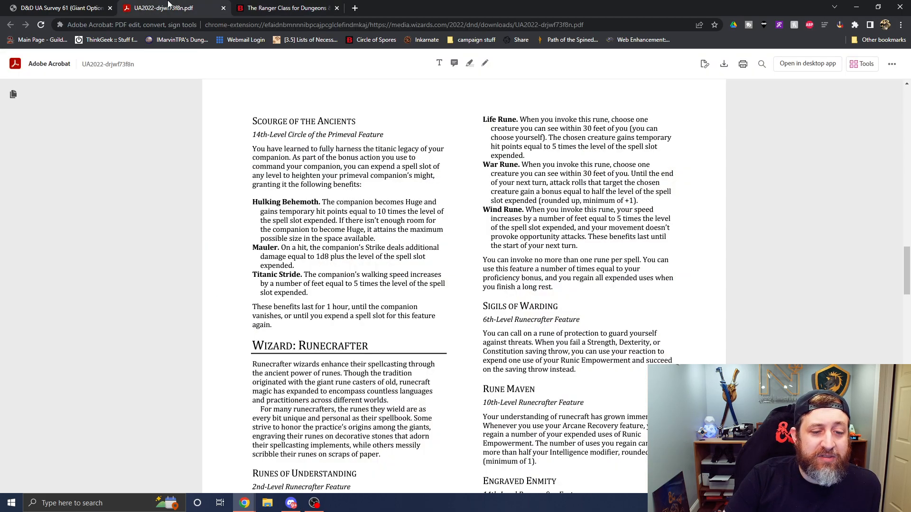
scroll(up, 3)
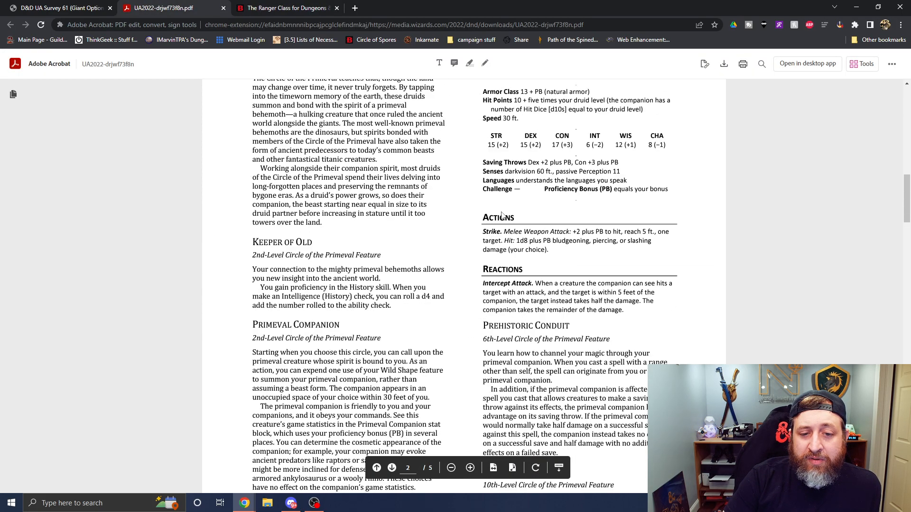
scroll(up, 3)
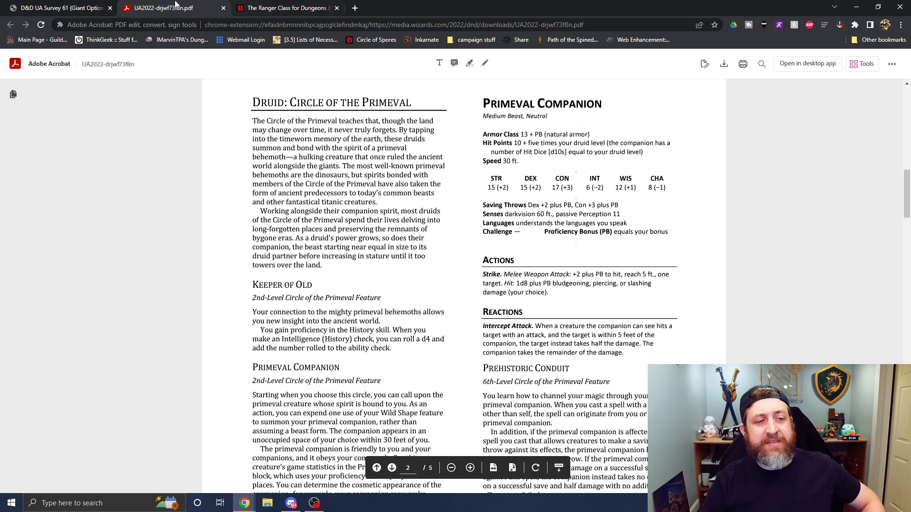
click(285, 7)
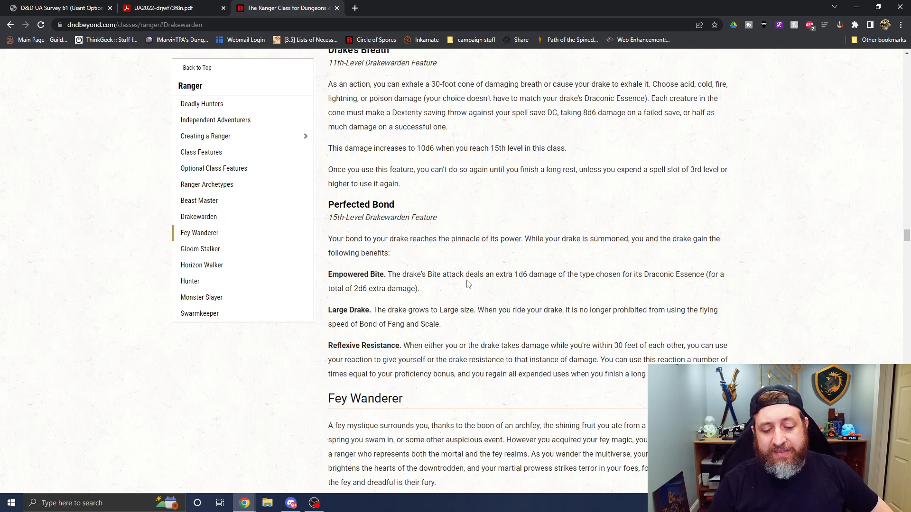
scroll(up, 3)
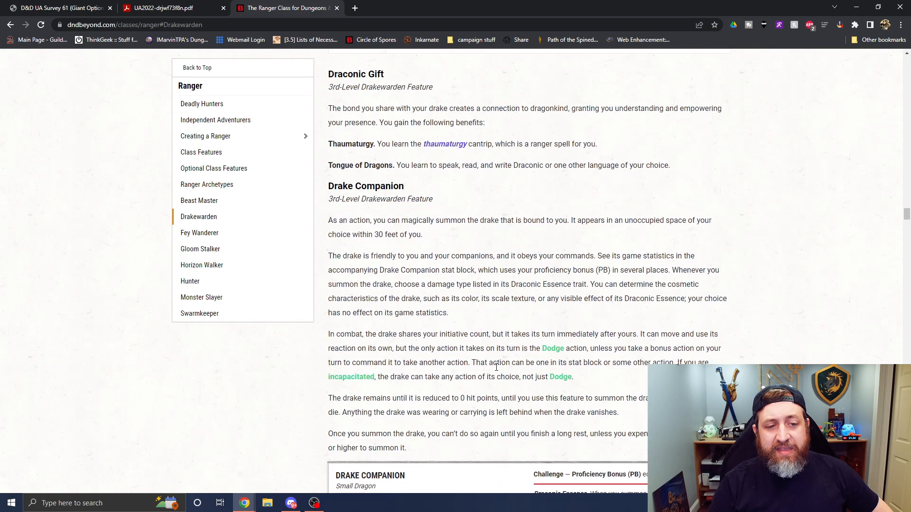
scroll(down, 3)
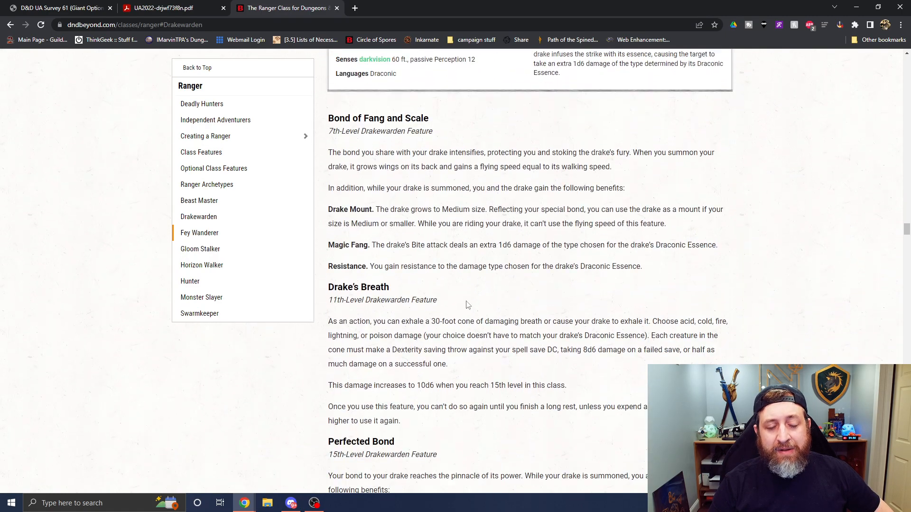
scroll(down, 3)
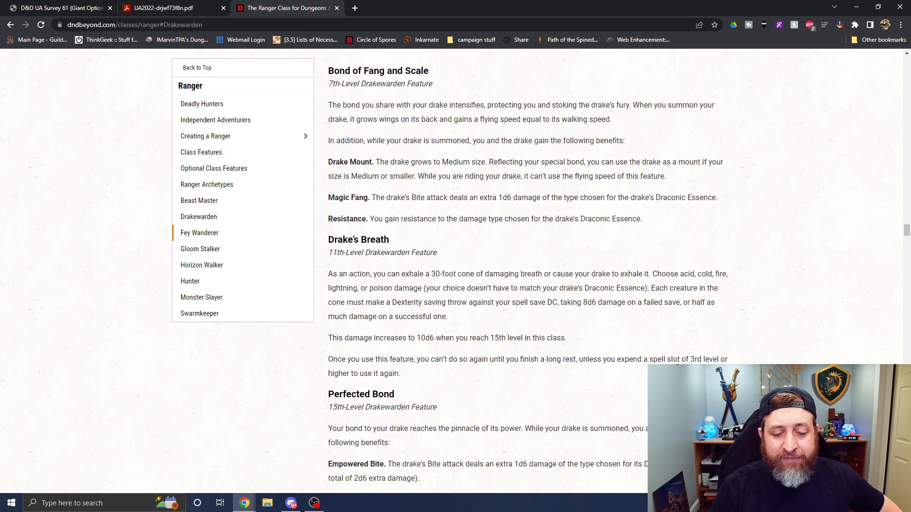
click(168, 8)
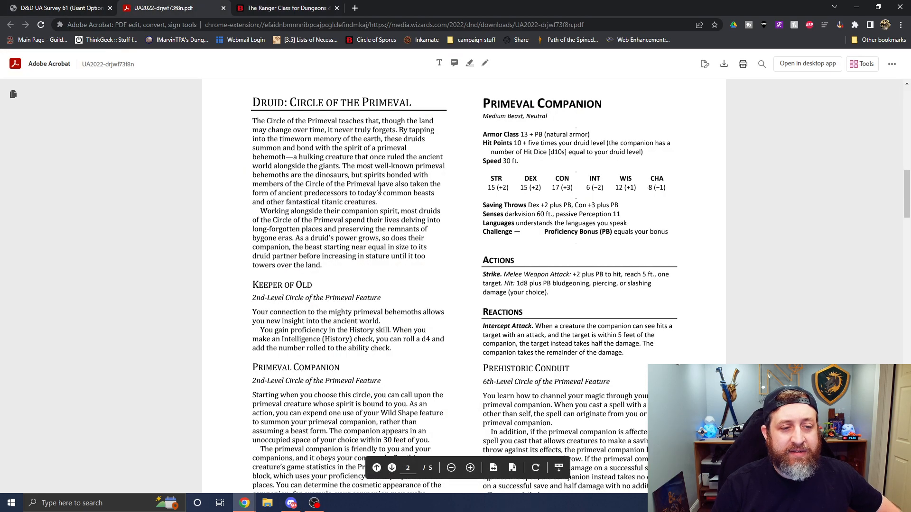
mouse_move(867, 100)
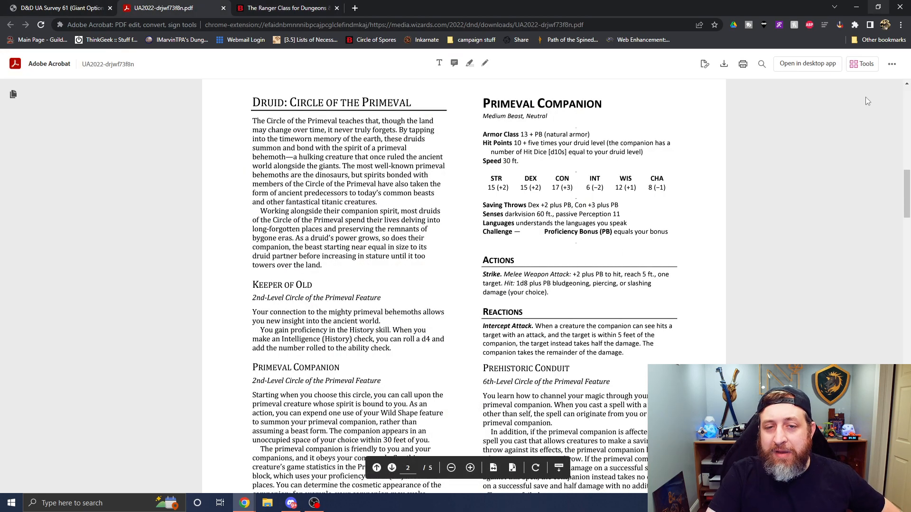
mouse_move(793, 267)
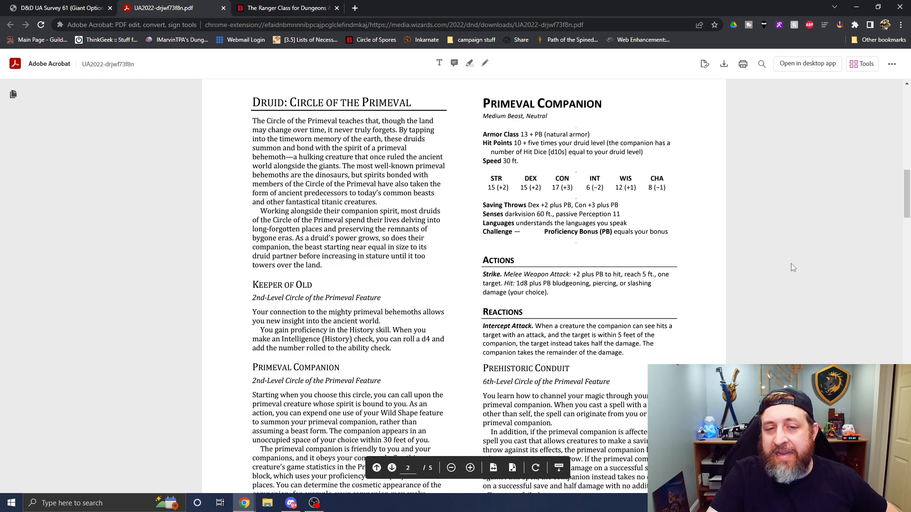
scroll(down, 3)
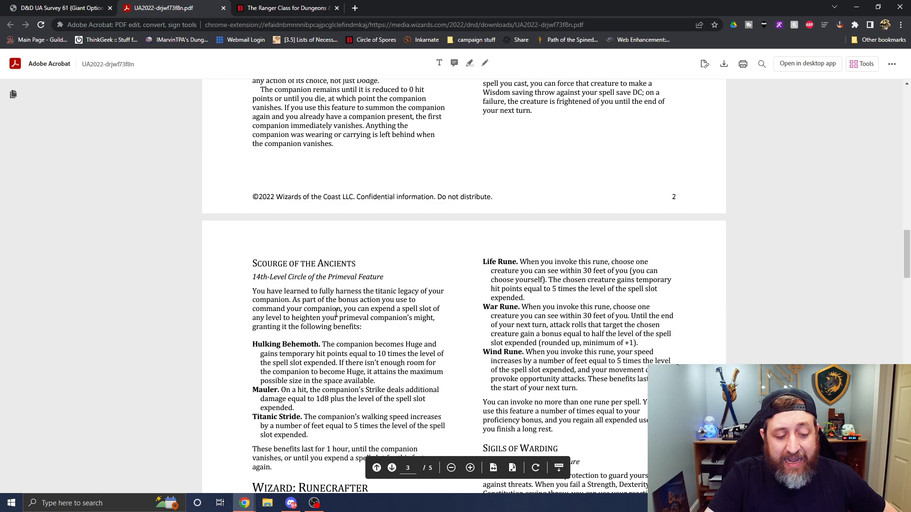
scroll(up, 3)
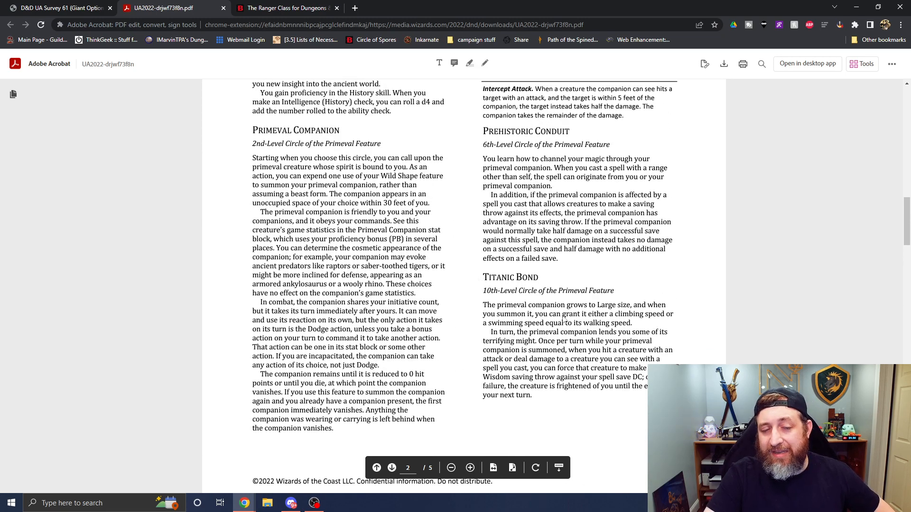
scroll(down, 3)
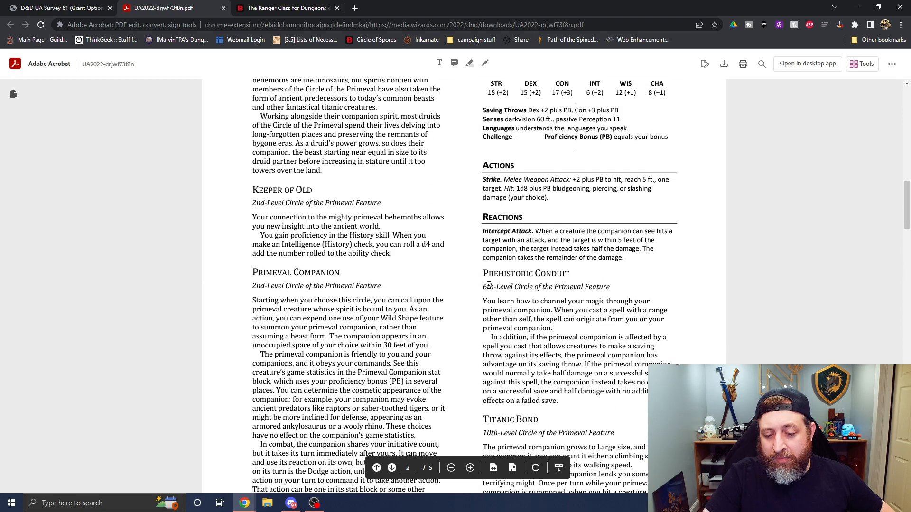
scroll(down, 3)
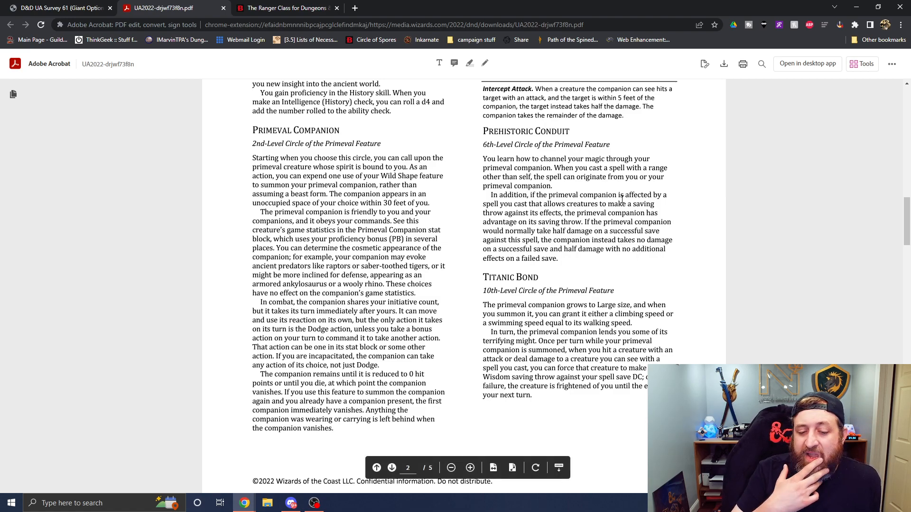
- Rate Titanic Bond as Dissatisfied and Scourge of the Ancients as Slightly satisfied
click(57, 7)
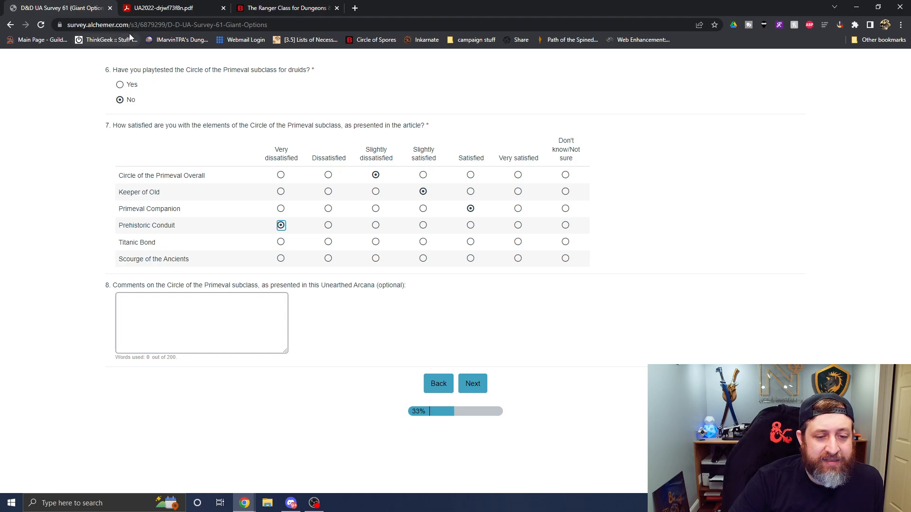
mouse_move(477, 246)
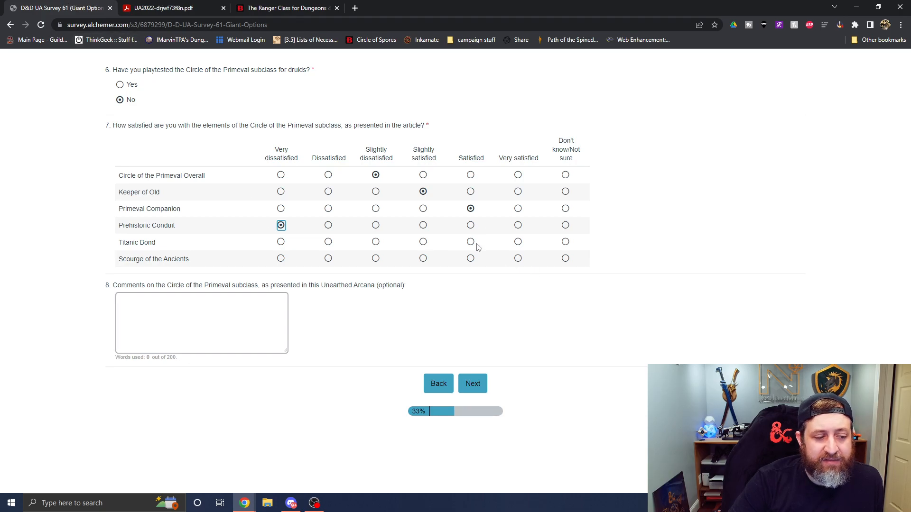
click(169, 7)
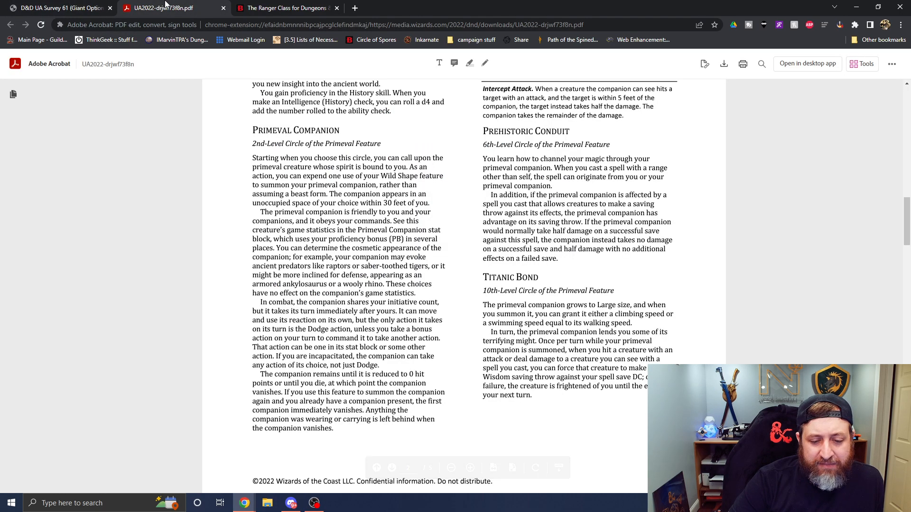
click(58, 7)
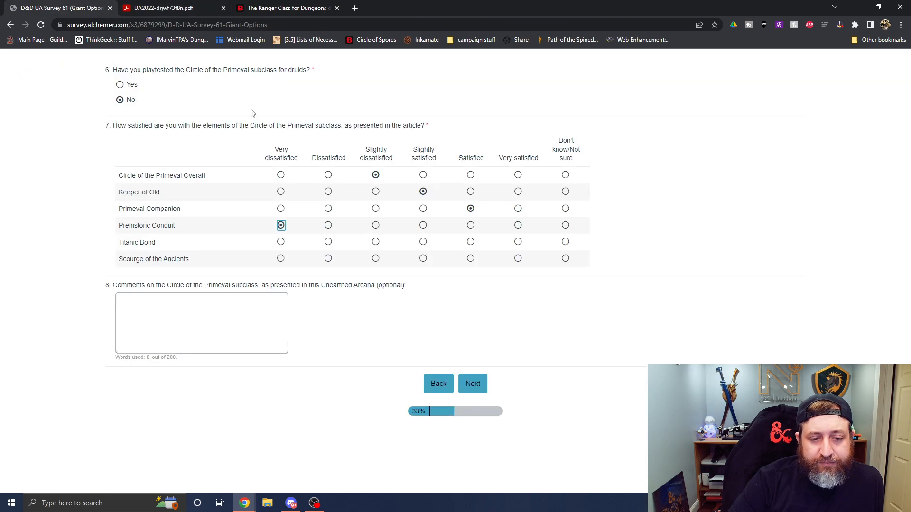
click(328, 242)
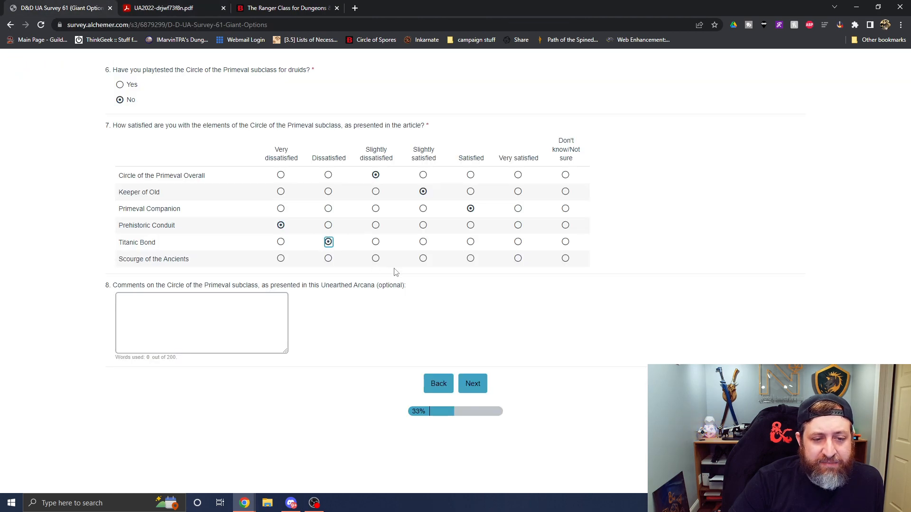
click(423, 258)
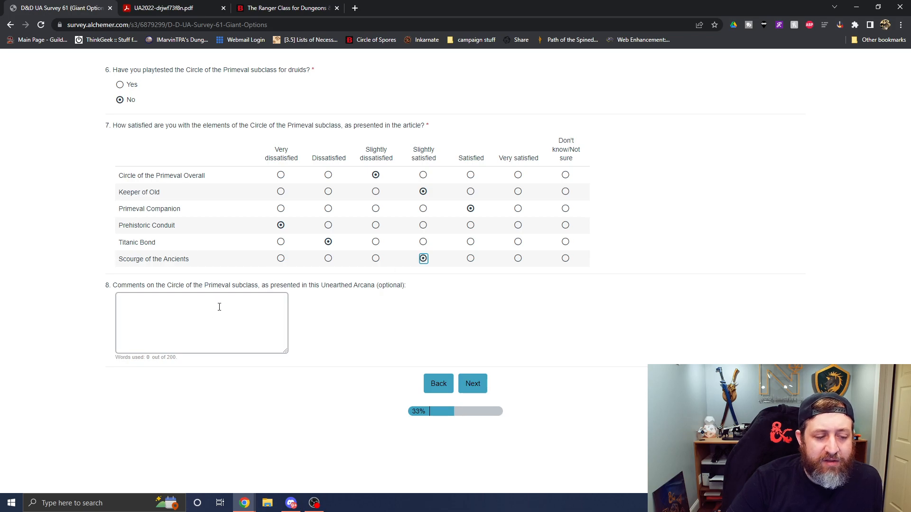
- Start the comment: 'This subclass came very close to being perfect. I love the Primeval Companion…'
click(202, 323)
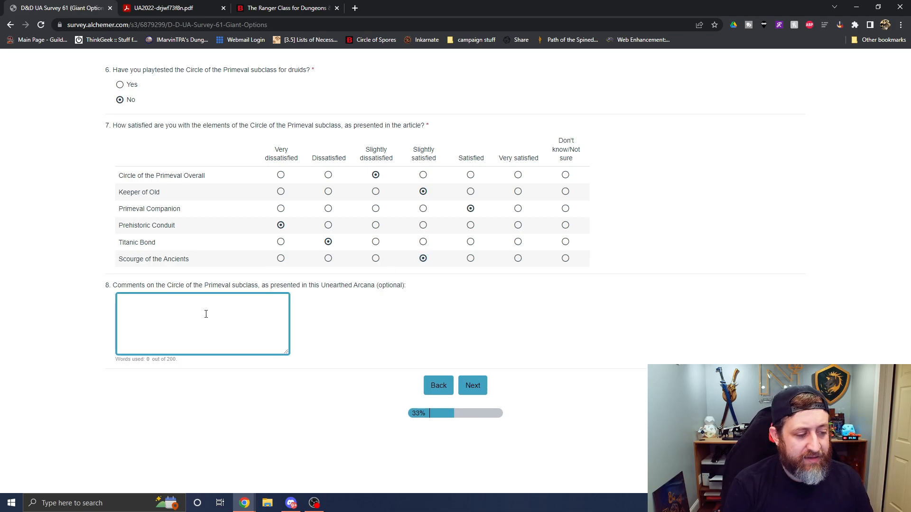
text(This subclass)
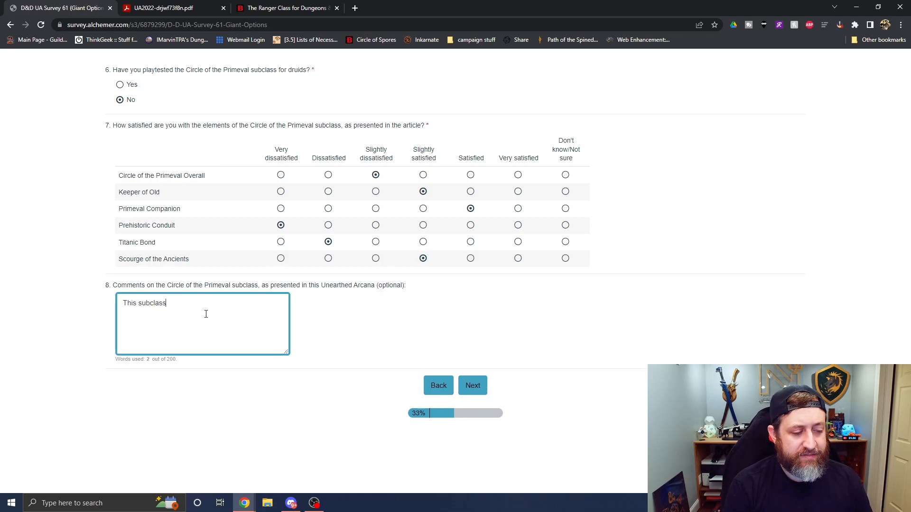
text(came very close)
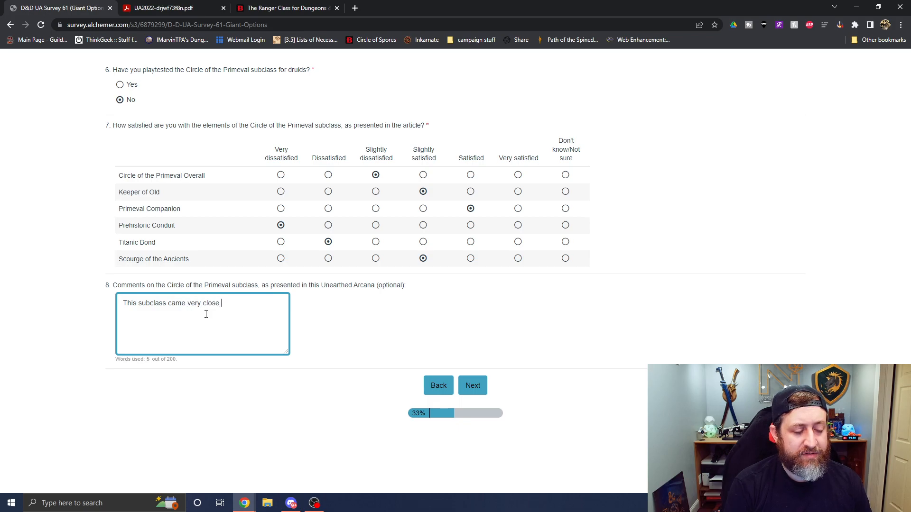
text(to being)
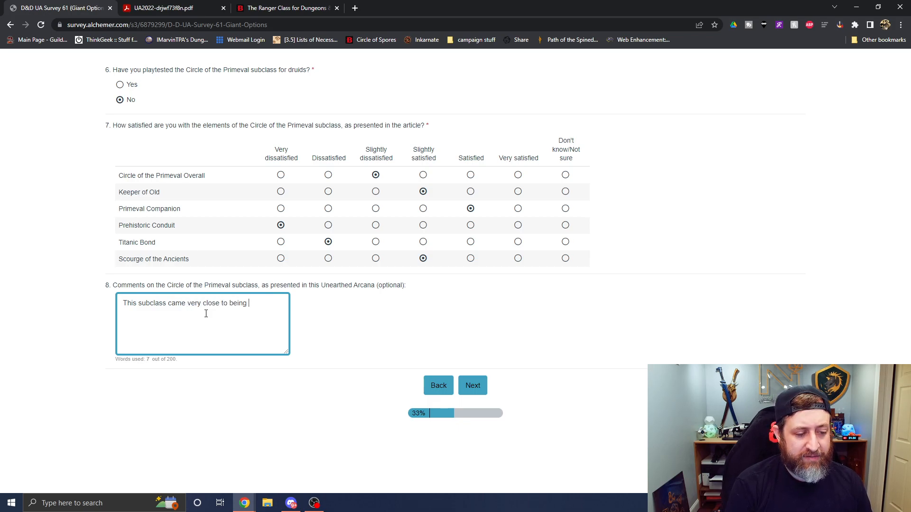
text(perfect.)
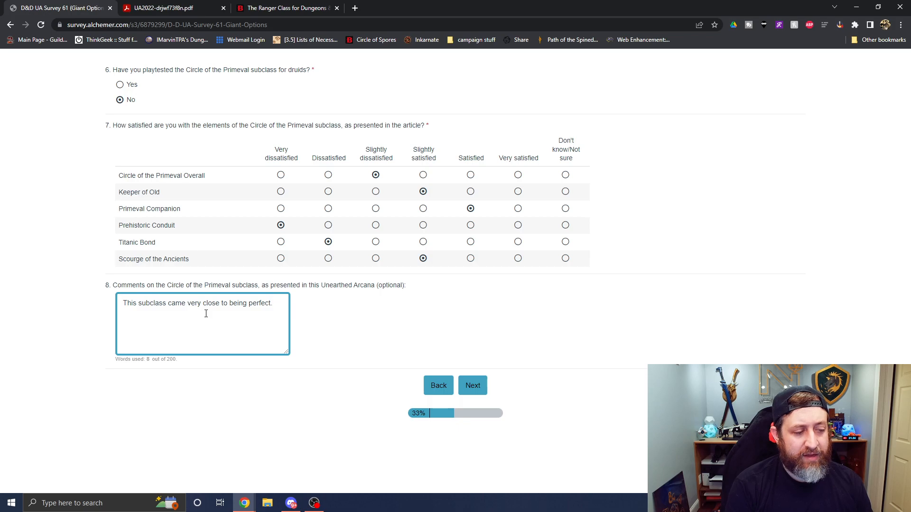
text(I love the P)
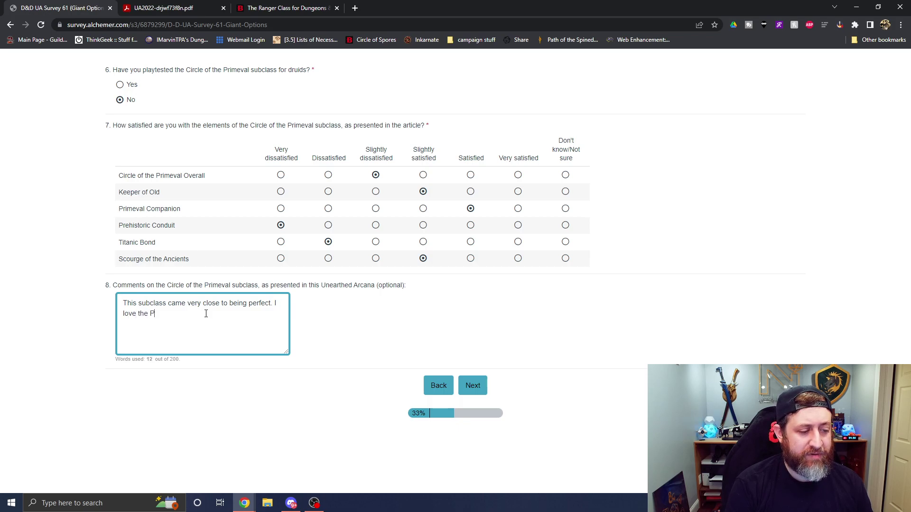
text(rimeval COmp)
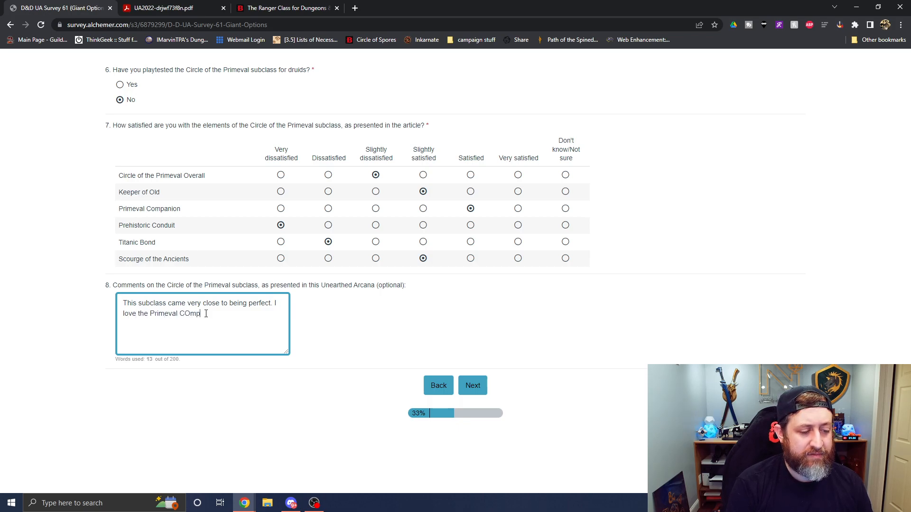
text(anion)
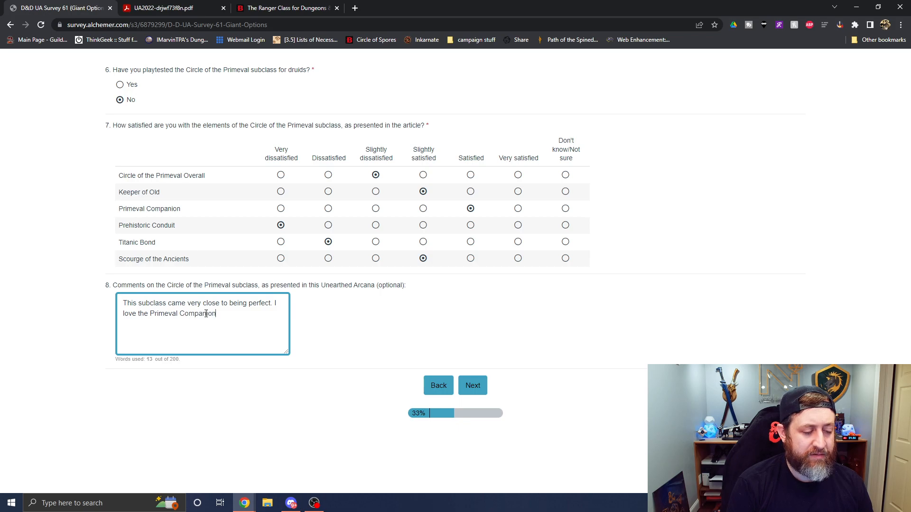
text(ability, how)
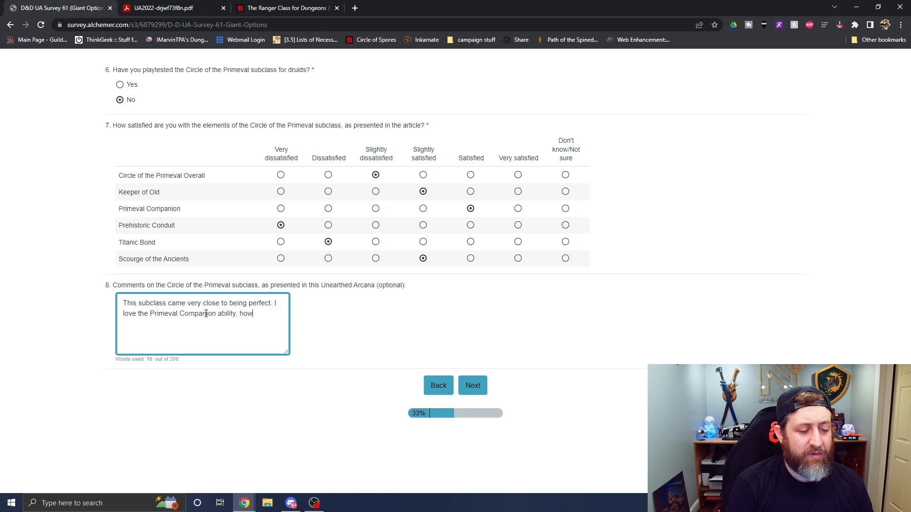
text(ever I think)
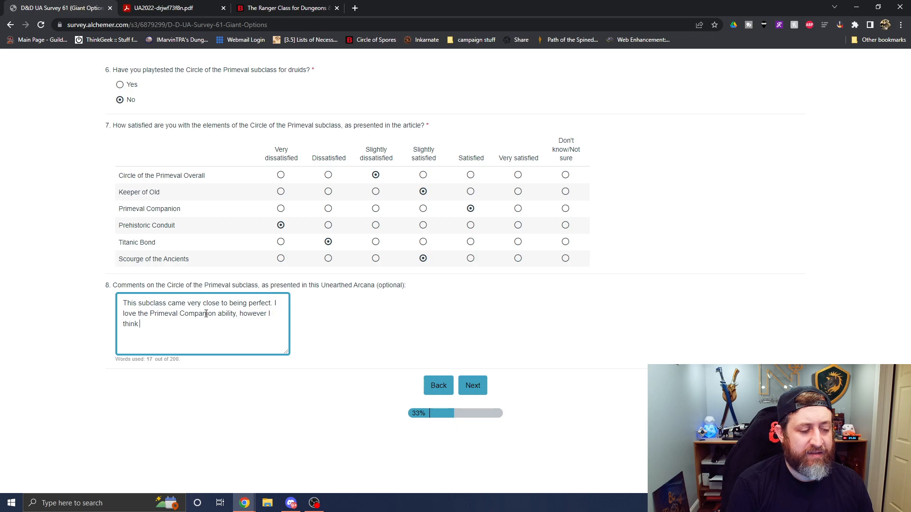
text(every)
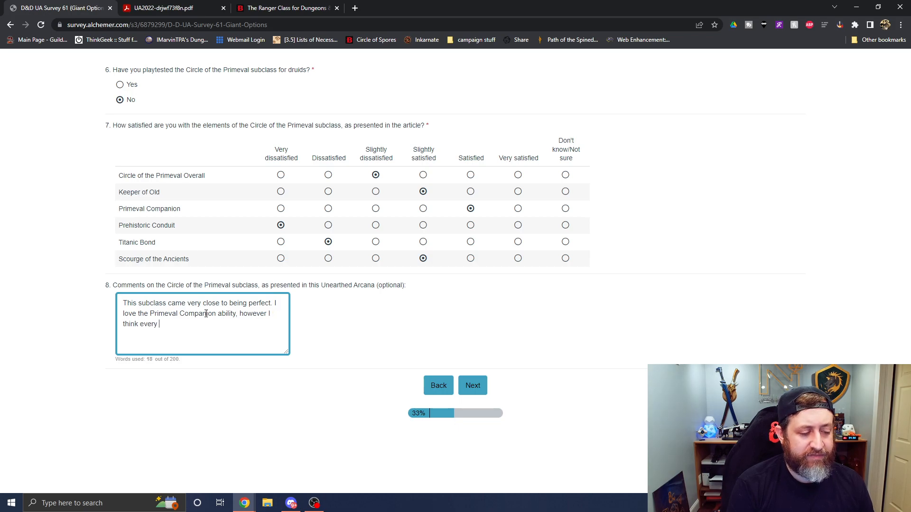
text(feature after t)
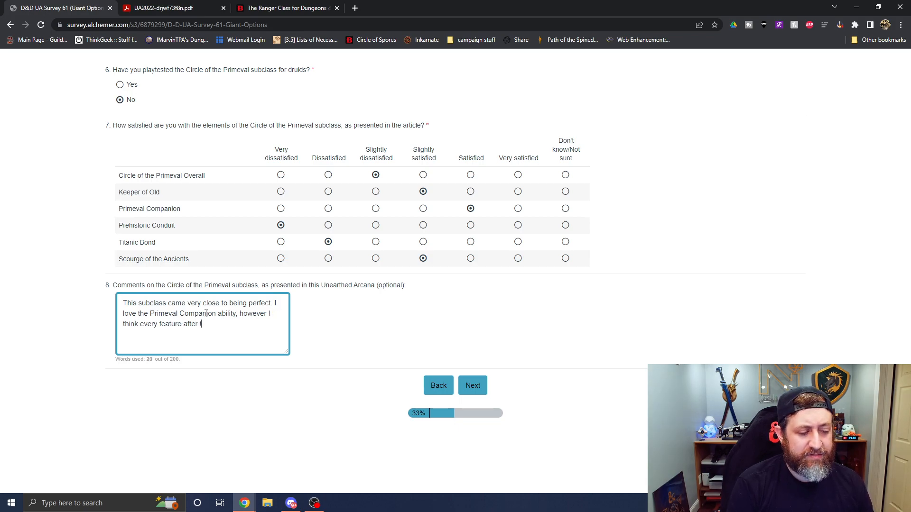
text(hat is a bit lacking or)
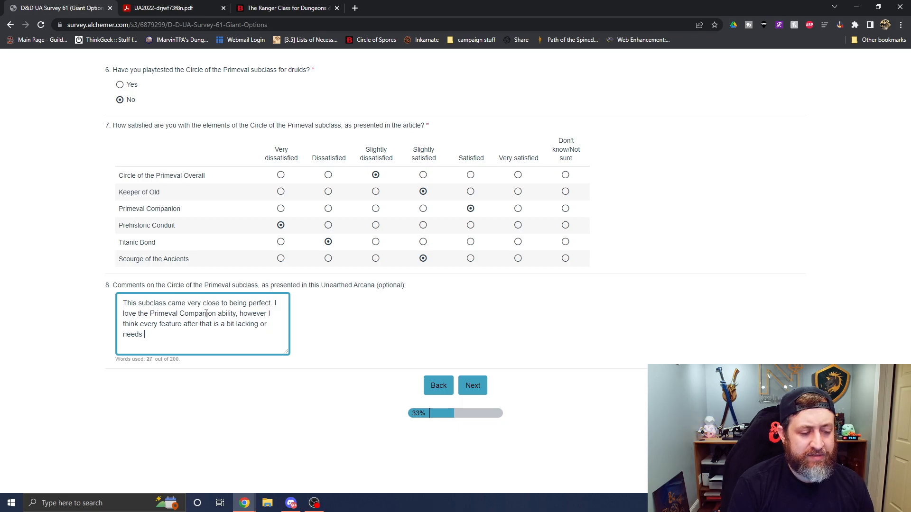
text(to be)
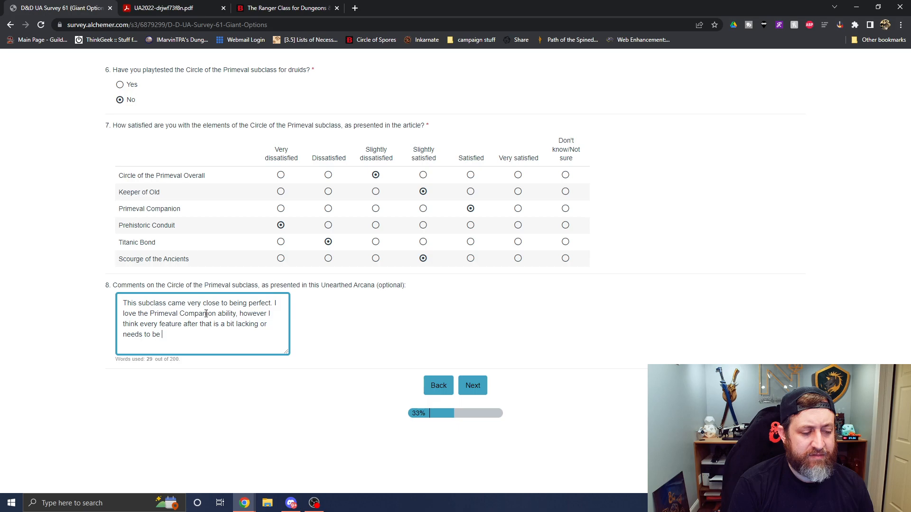
text(adjusted.)
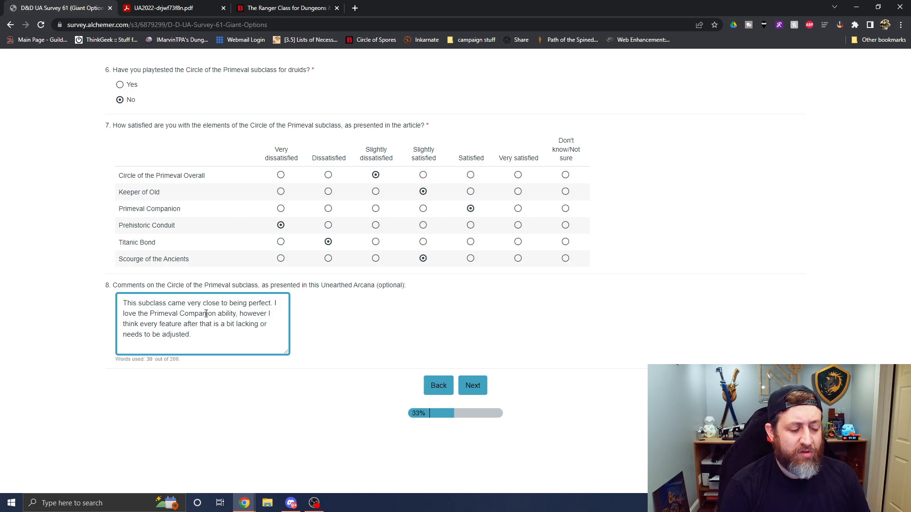
- Finish the comment suggesting Drakewarden Ranger abilities as improvement ideas, checking a misspelling
text(I wou)
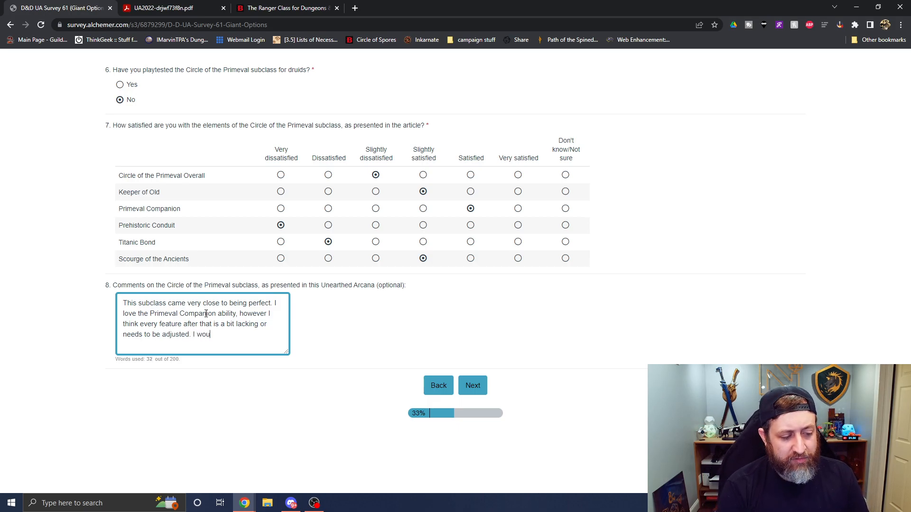
text(ld look at the ablil)
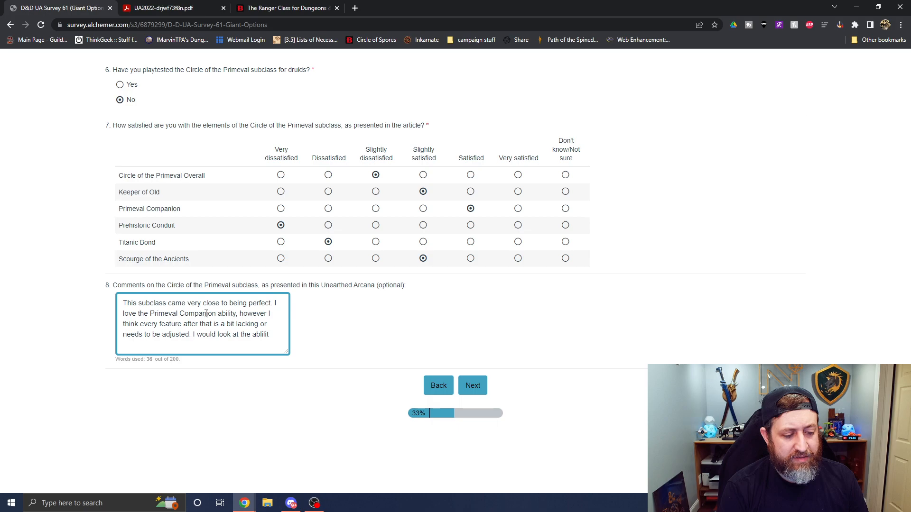
text(ite)
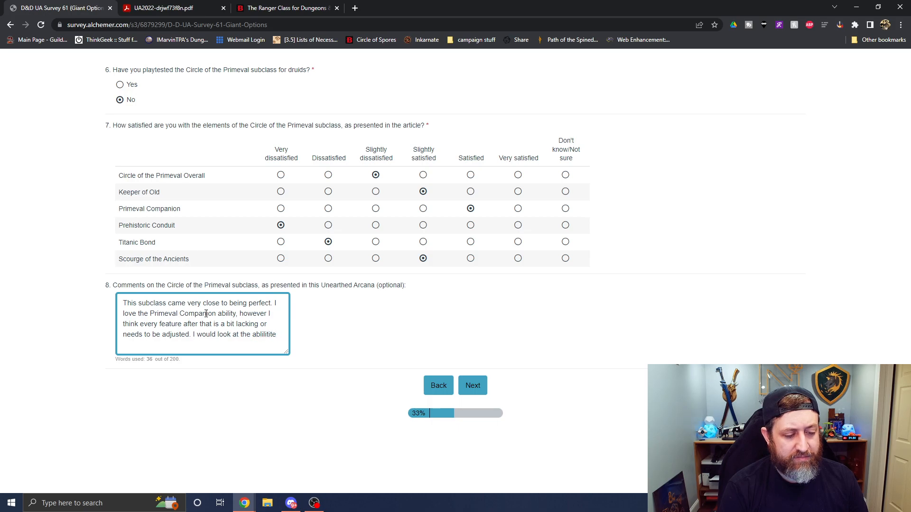
text(abllities)
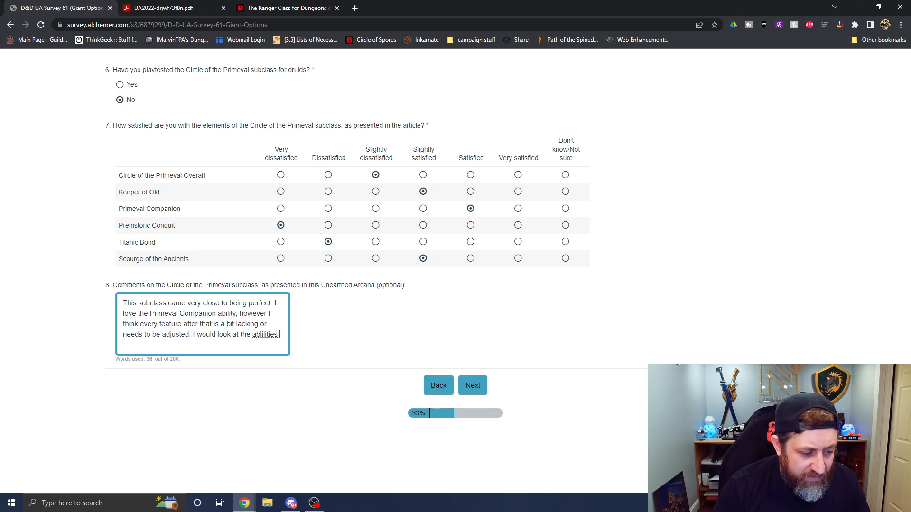
right_click(227, 331)
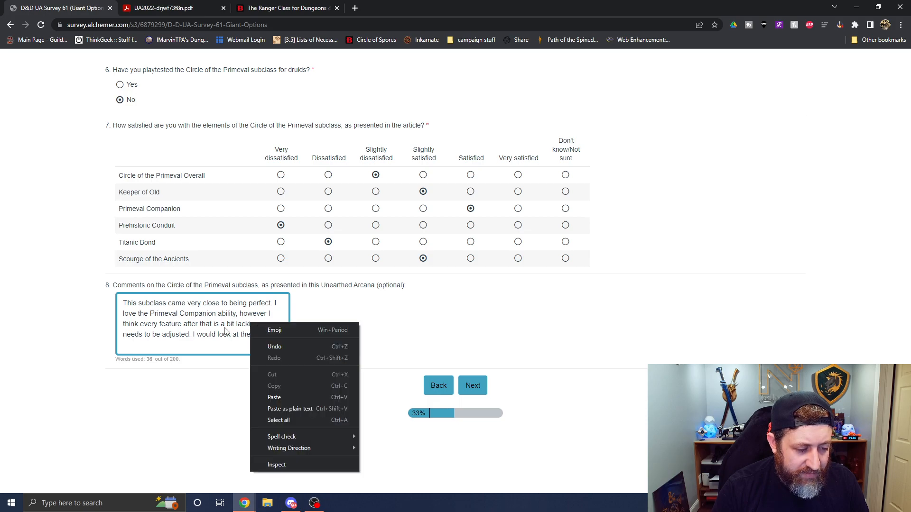
right_click(260, 334)
text(gra)
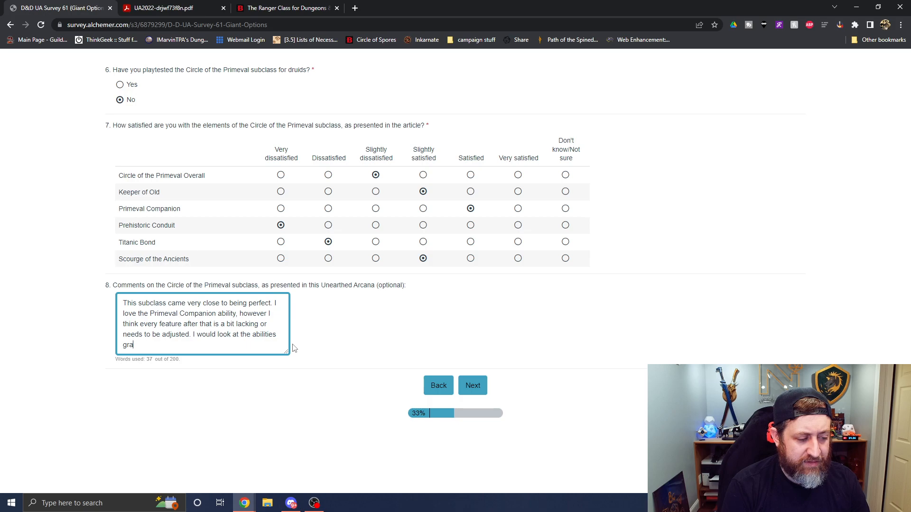
text(nted to t)
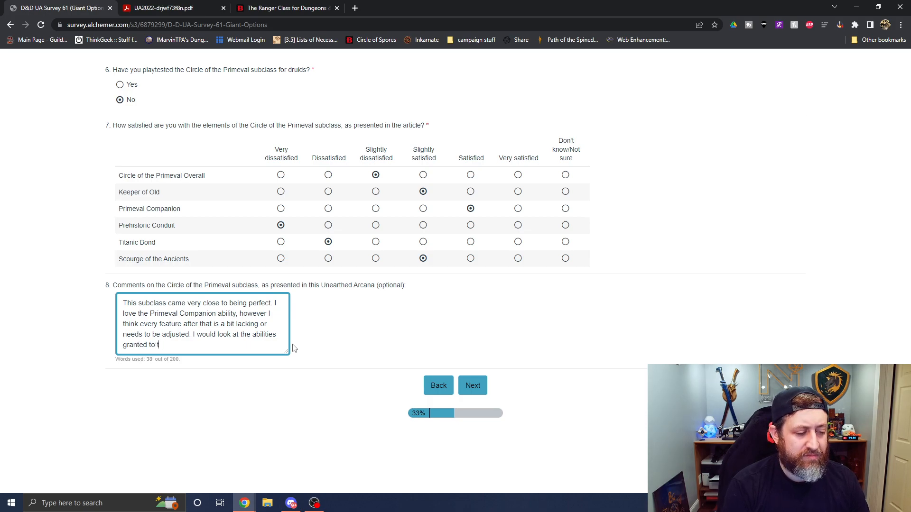
text(he Drake)
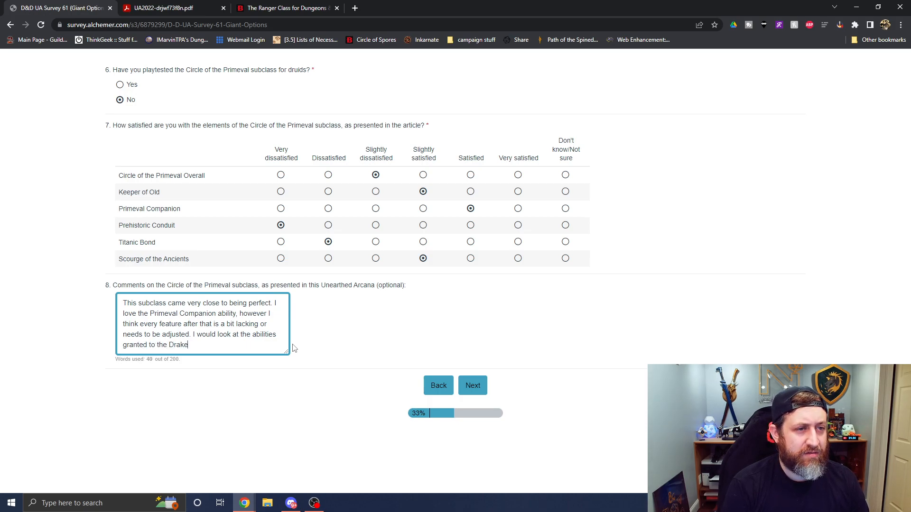
text(warde)
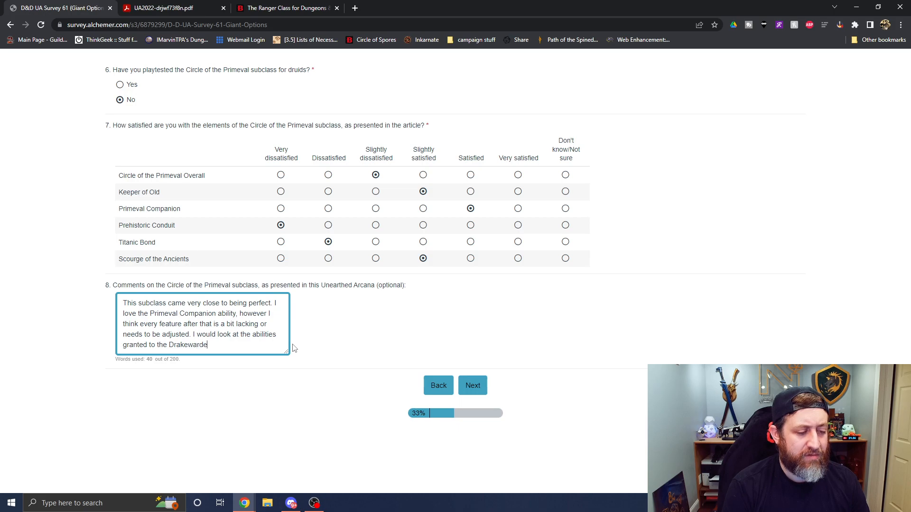
text(Ranger for a)
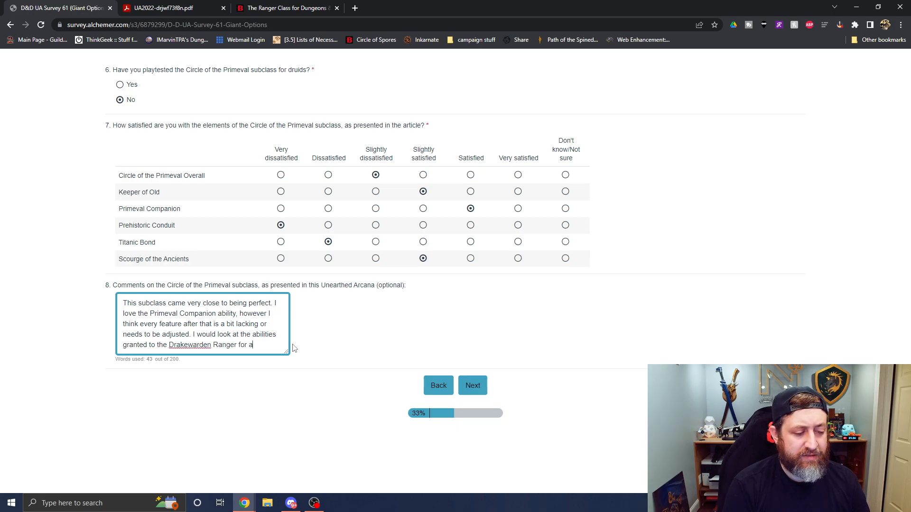
text(ideas of how t)
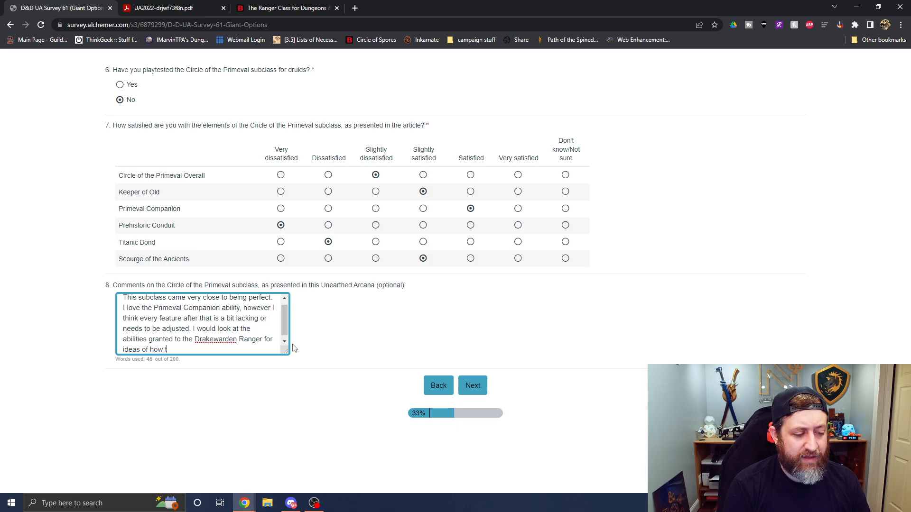
text(o improve.)
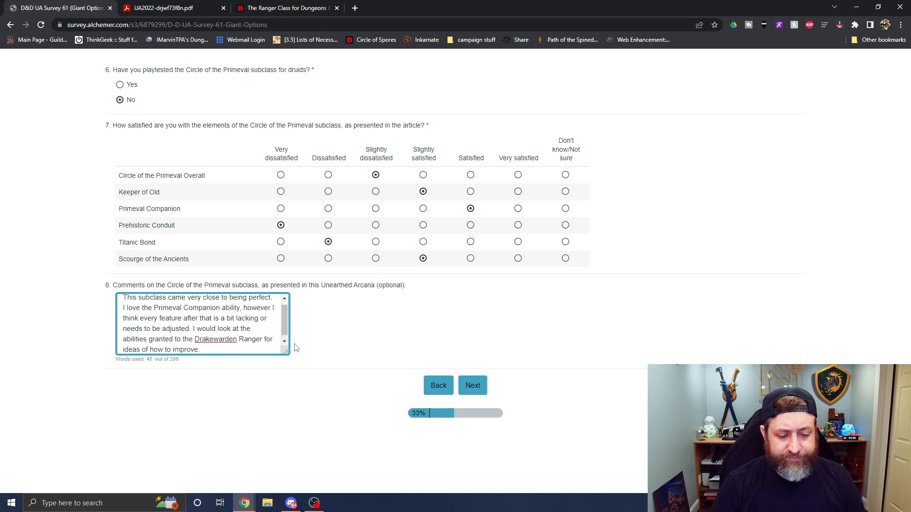
- Advance to the Runecrafter page and answer No to question 9 about playtesting the subclass
click(473, 385)
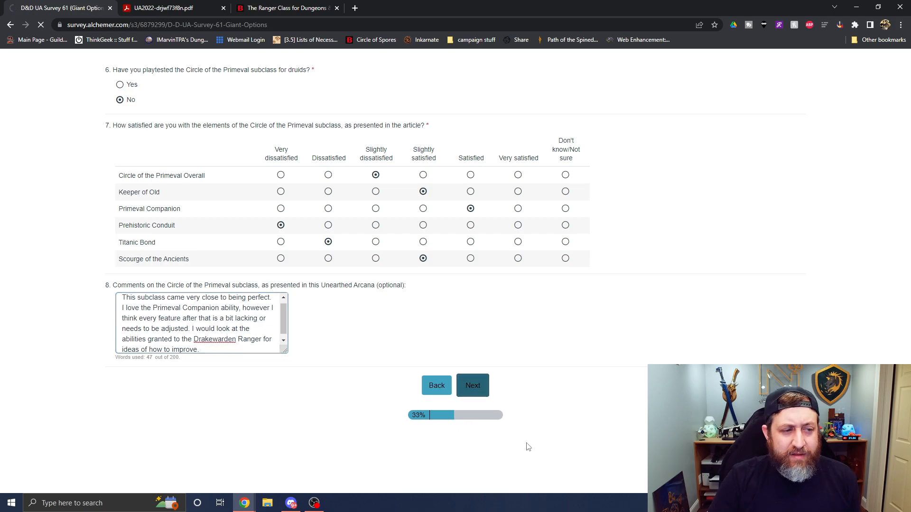
click(473, 385)
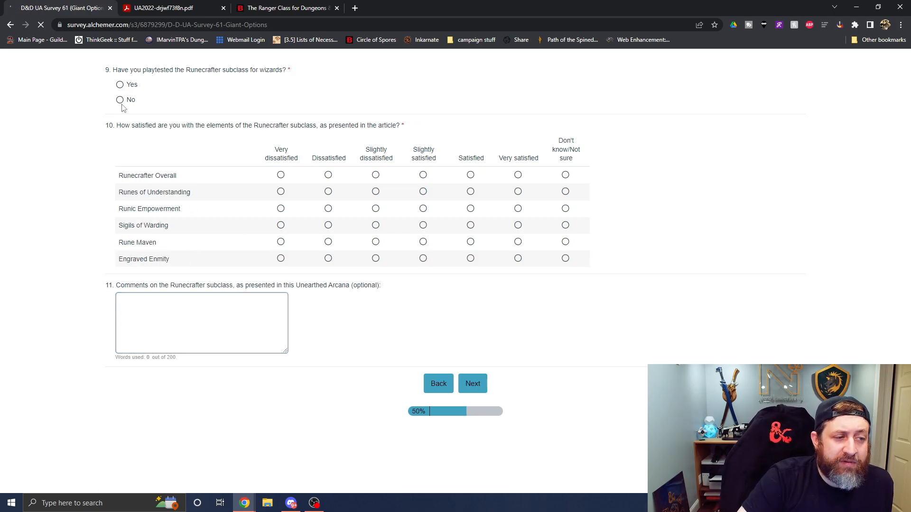
click(120, 100)
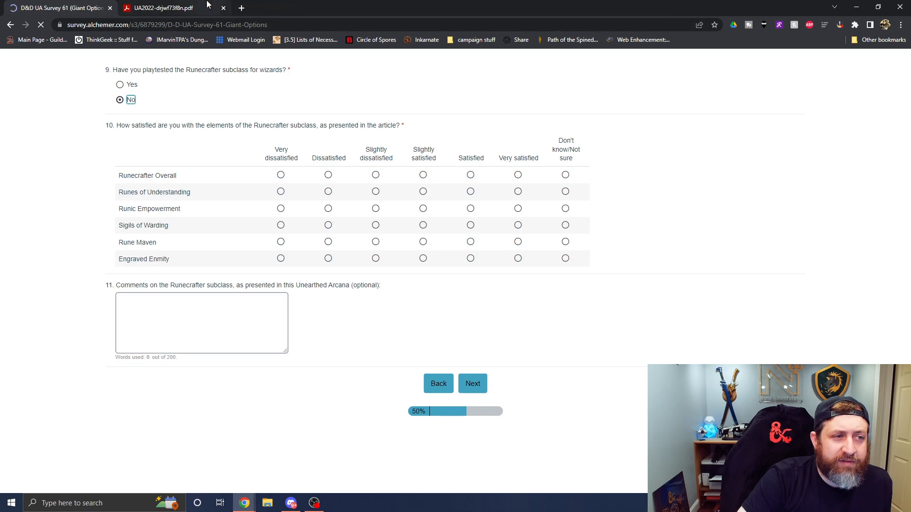
- Switch to the Unearthed Arcana PDF and scroll to the Wizard: Runecrafter features
click(163, 8)
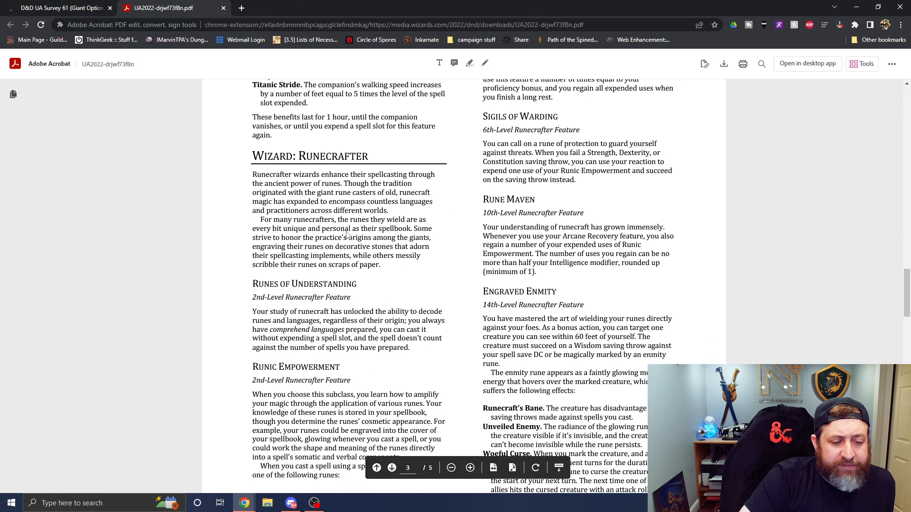
scroll(down, 3)
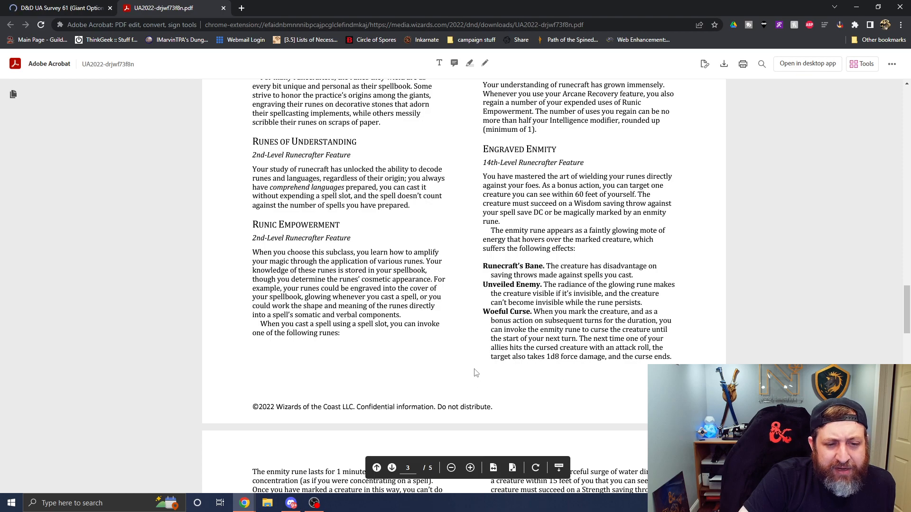
mouse_move(253, 209)
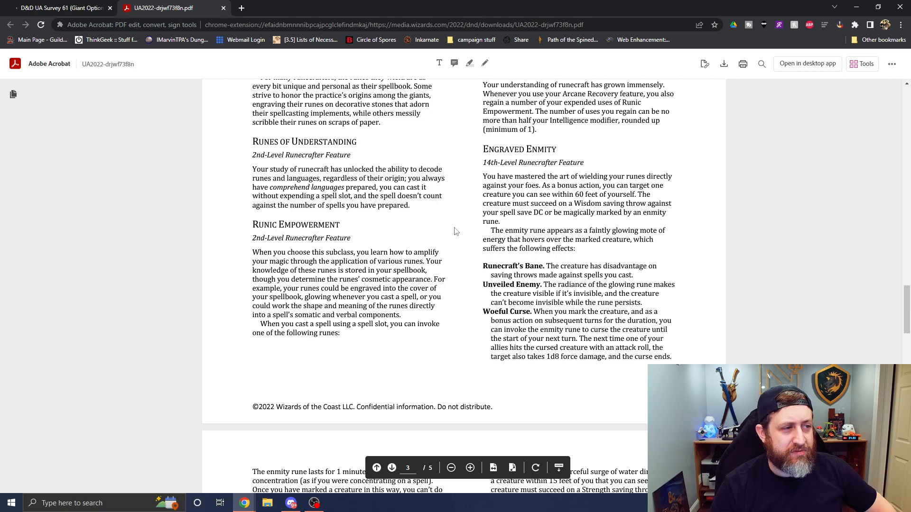
- In question 10, rate Runecrafter Overall Slightly satisfied, then bring the Runecrafter PDF back
click(58, 8)
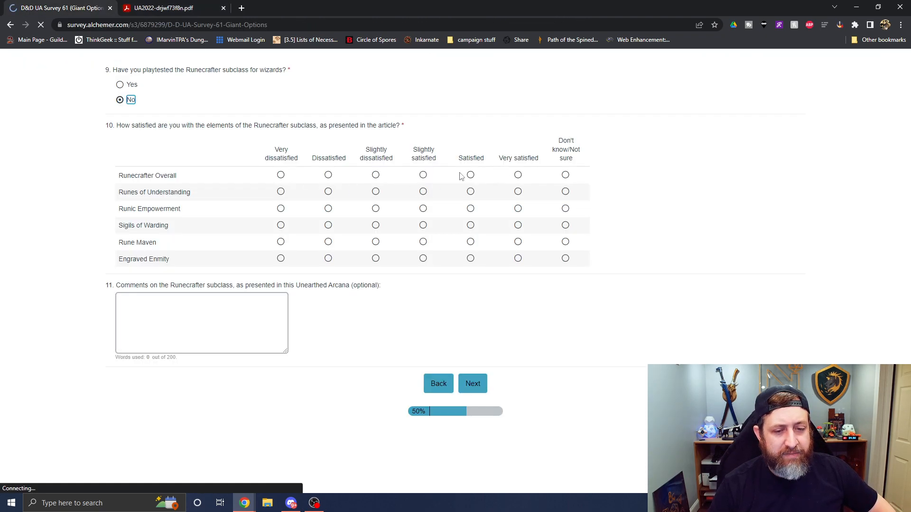
click(422, 175)
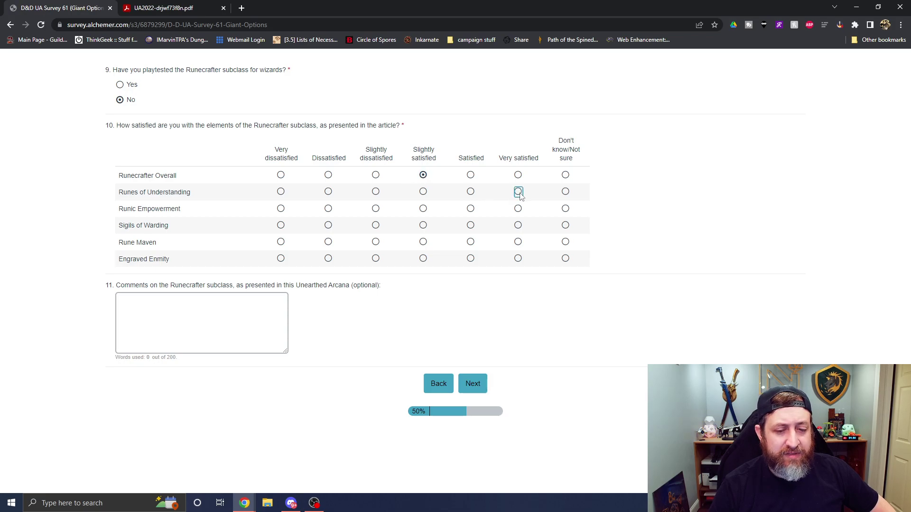
click(163, 8)
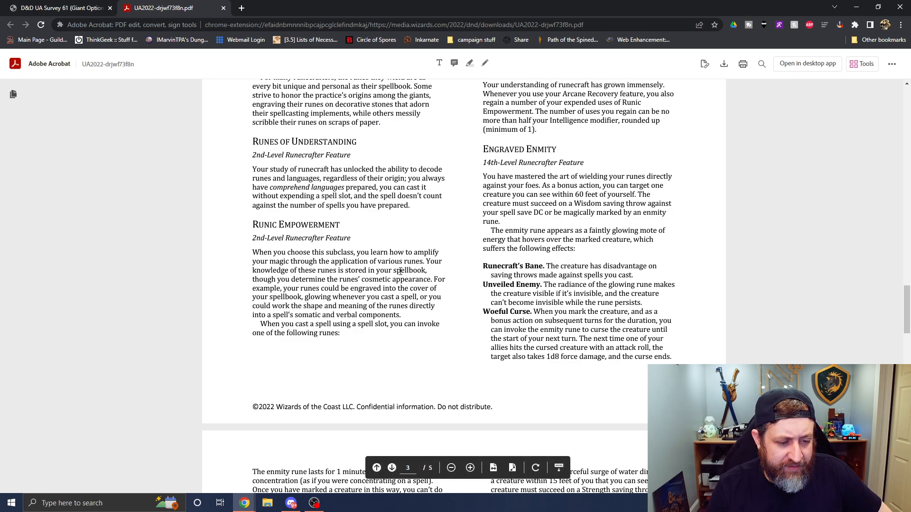
mouse_move(399, 235)
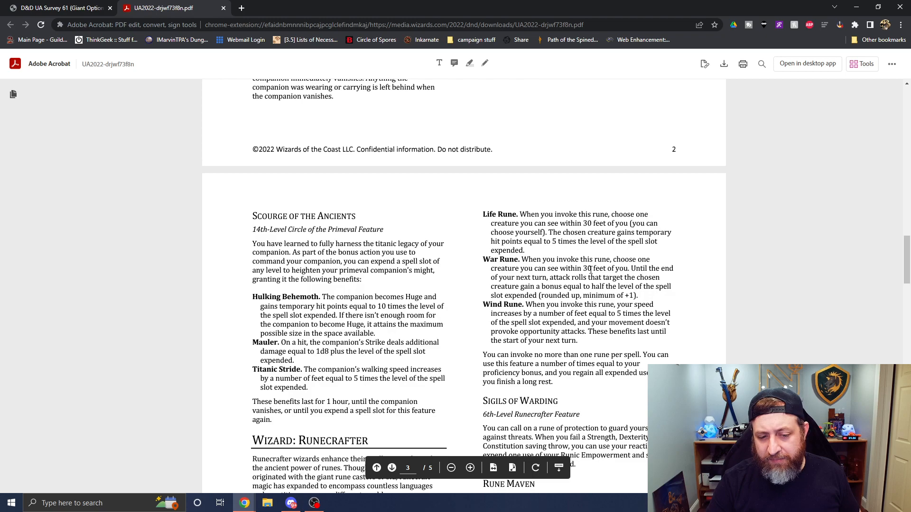
mouse_move(592, 342)
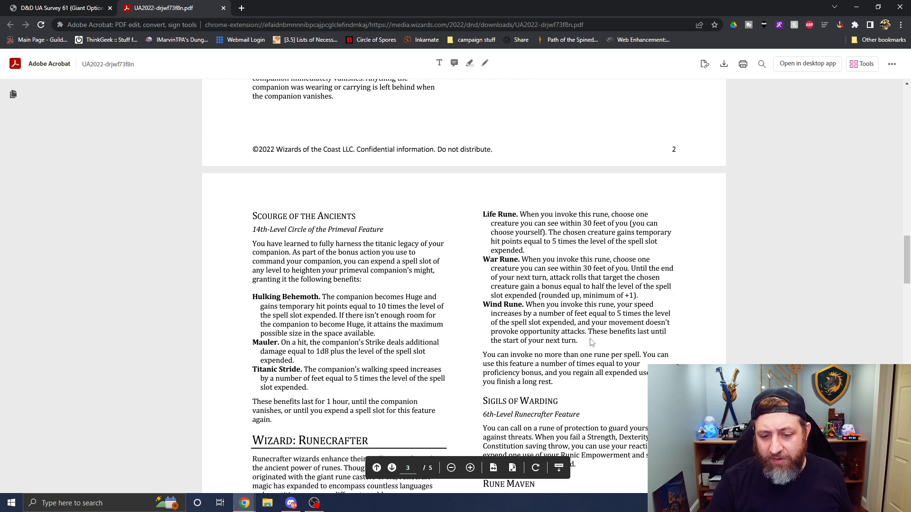
mouse_move(614, 321)
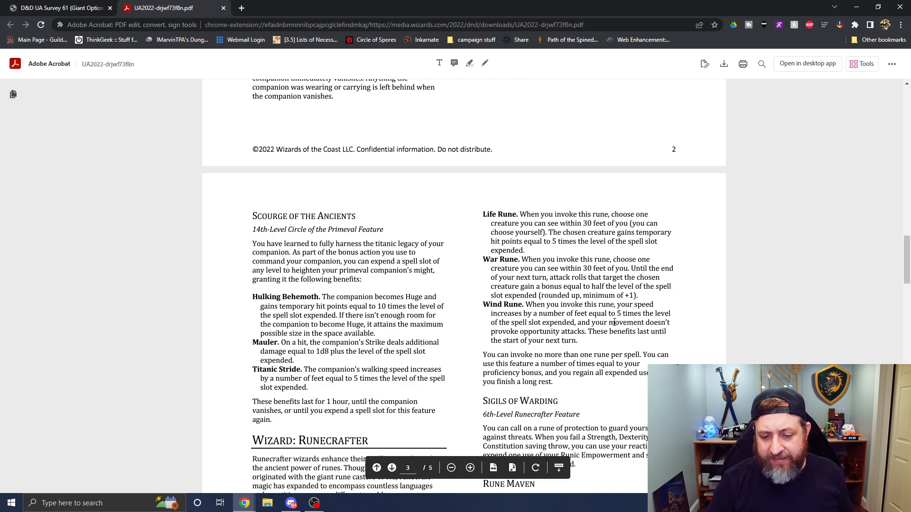
mouse_move(700, 41)
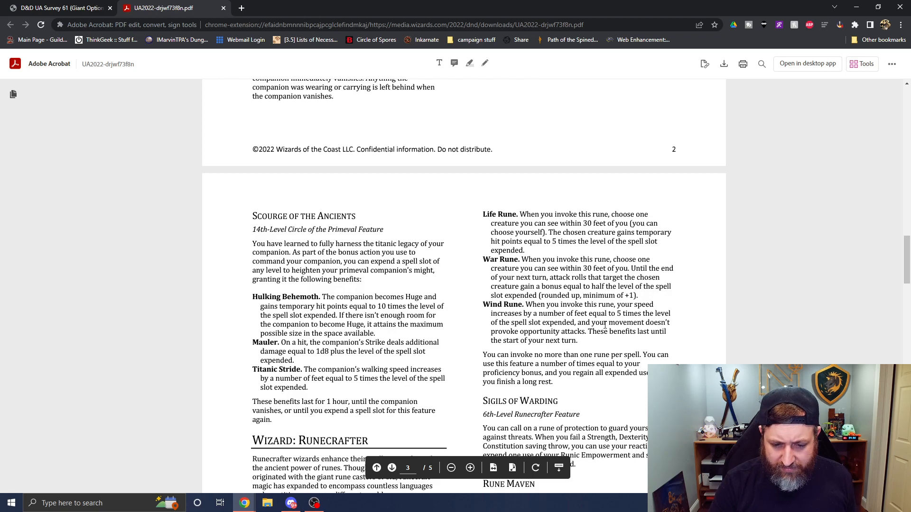
mouse_move(669, 351)
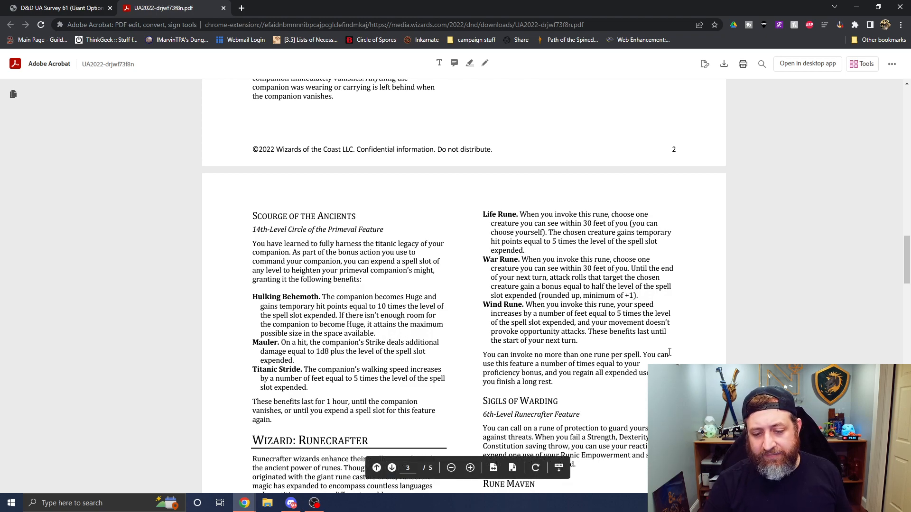
mouse_move(587, 209)
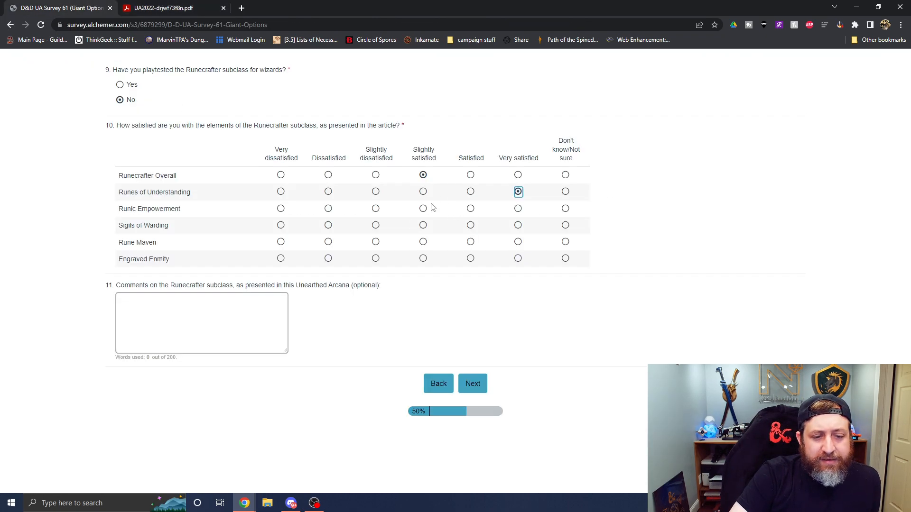
- Rate Runic Empowerment Slightly satisfied and switch back to the Runecrafter PDF
click(168, 8)
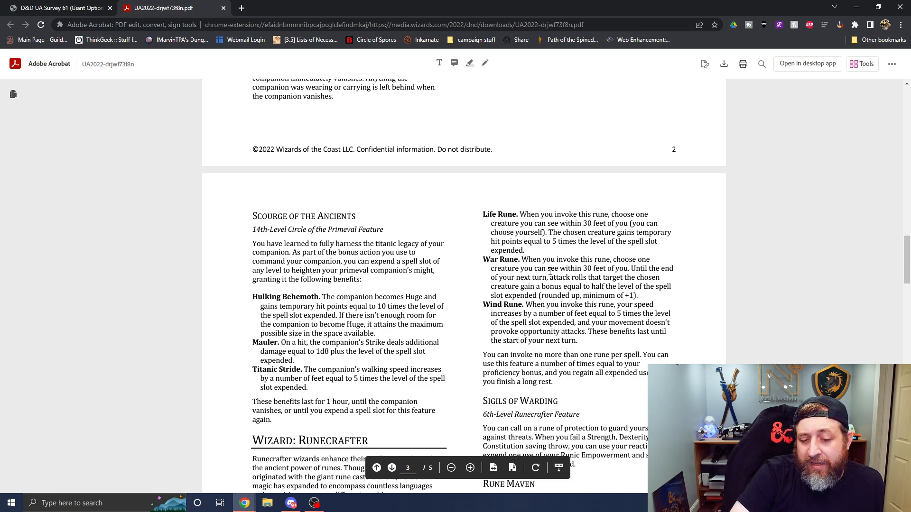
- Read Sigils of Warding and Rune Maven, rate Sigils of Warding Satisfied, and return to the PDF
scroll(down, 3)
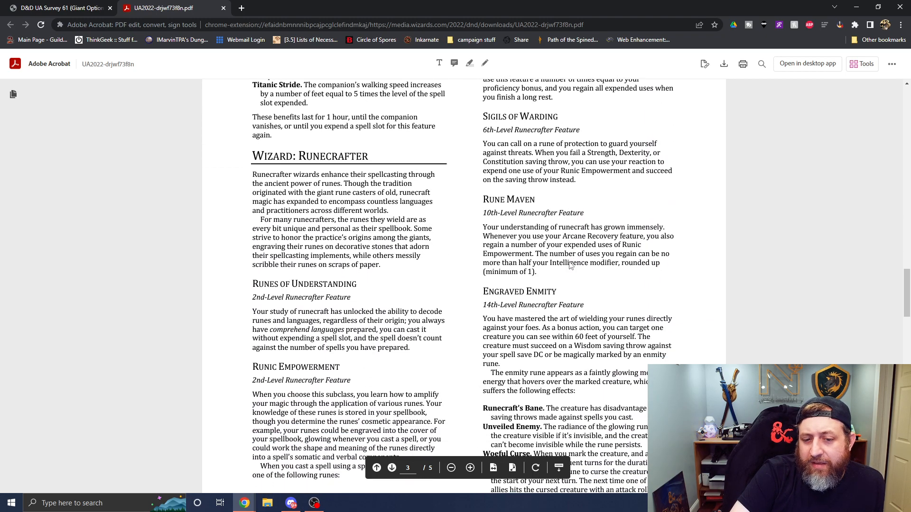
mouse_move(463, 228)
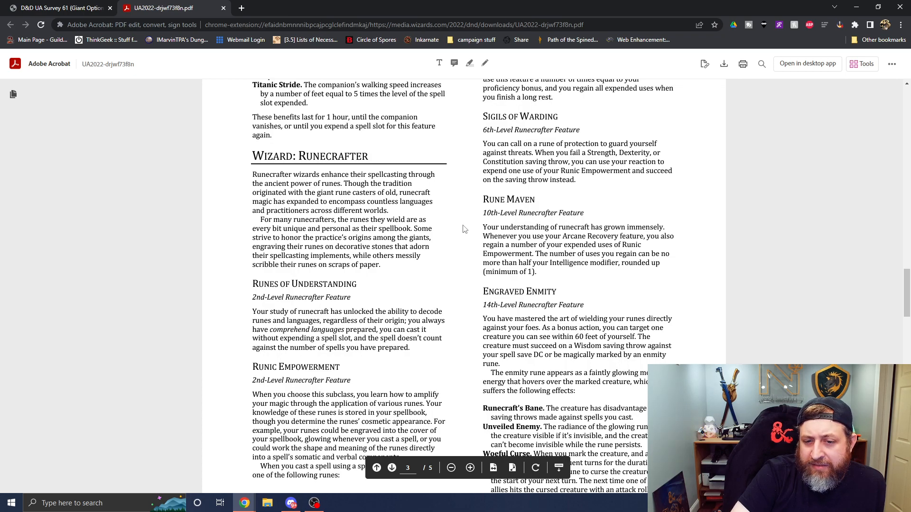
mouse_move(479, 266)
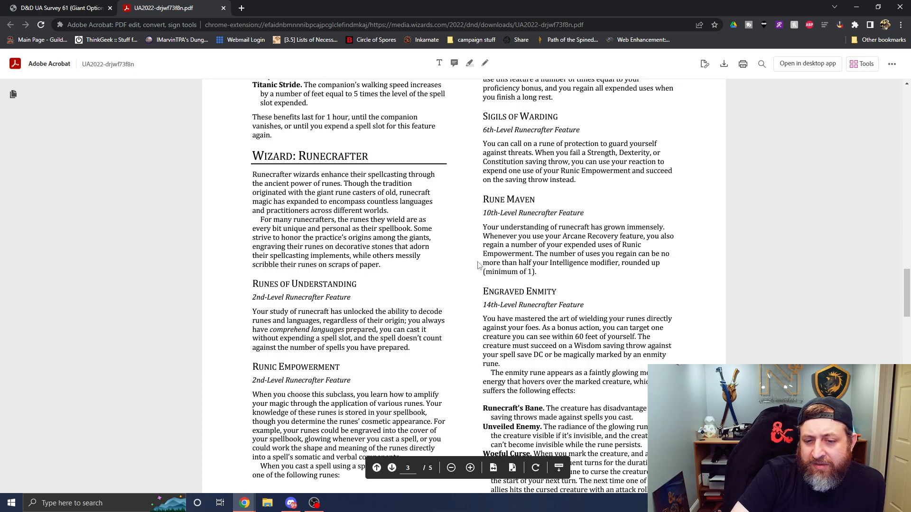
mouse_move(545, 236)
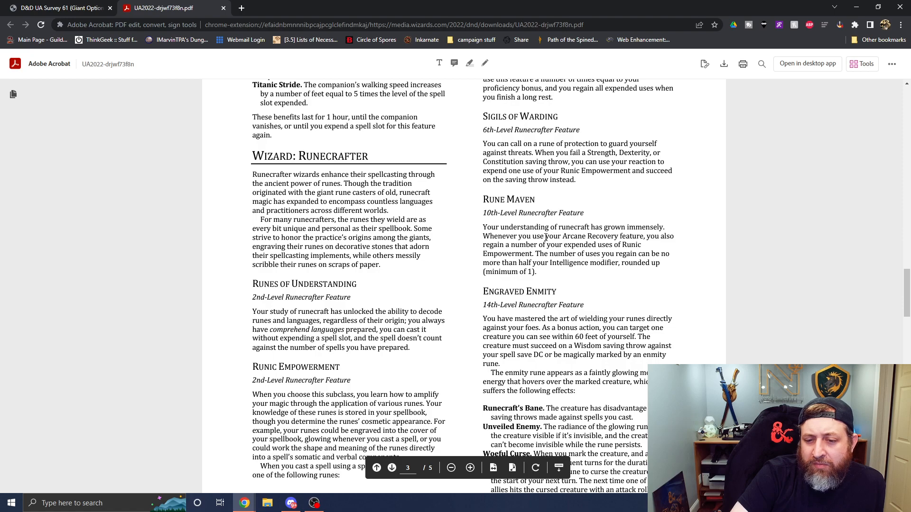
scroll(down, 3)
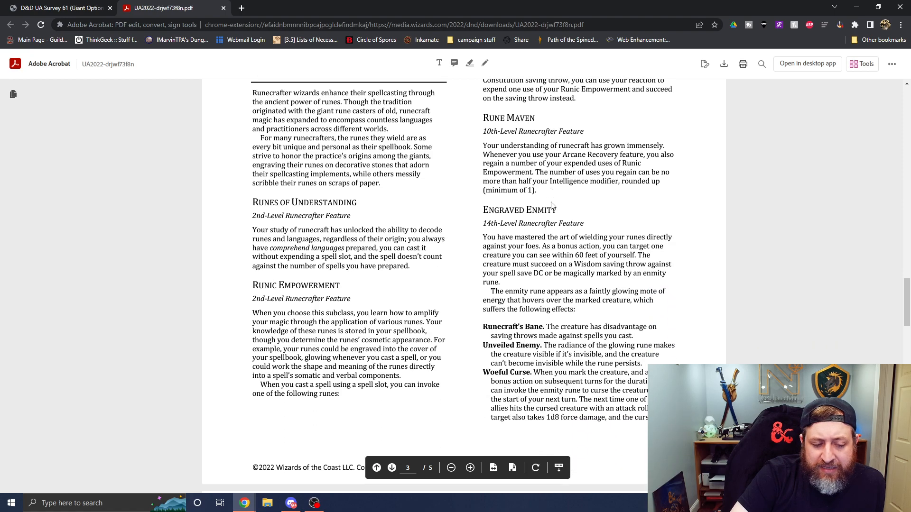
click(58, 8)
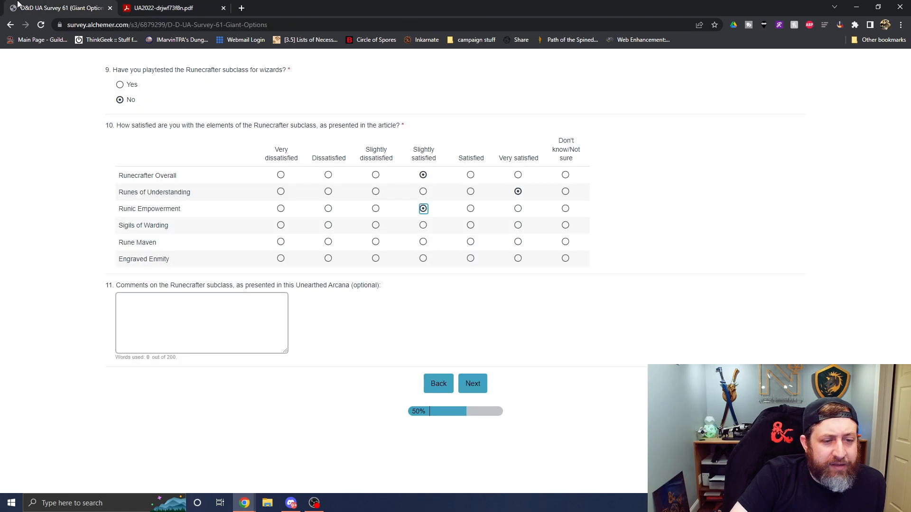
click(471, 225)
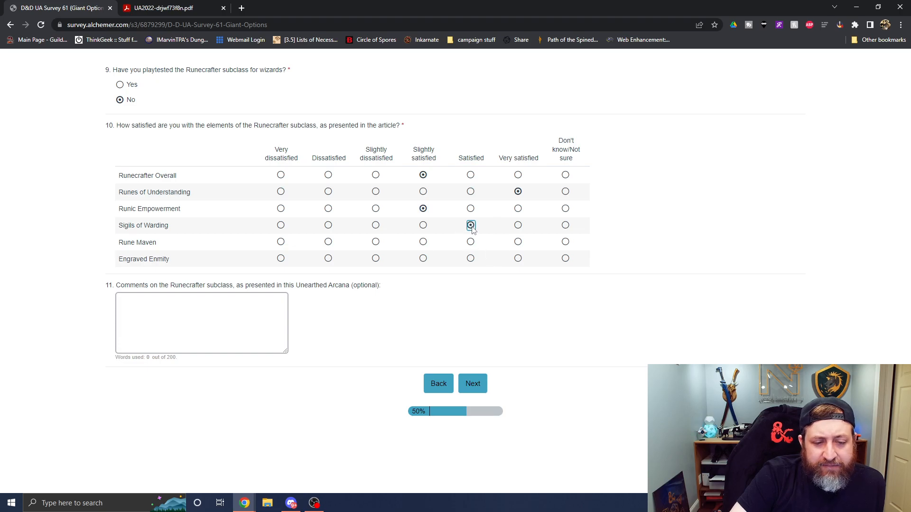
click(166, 8)
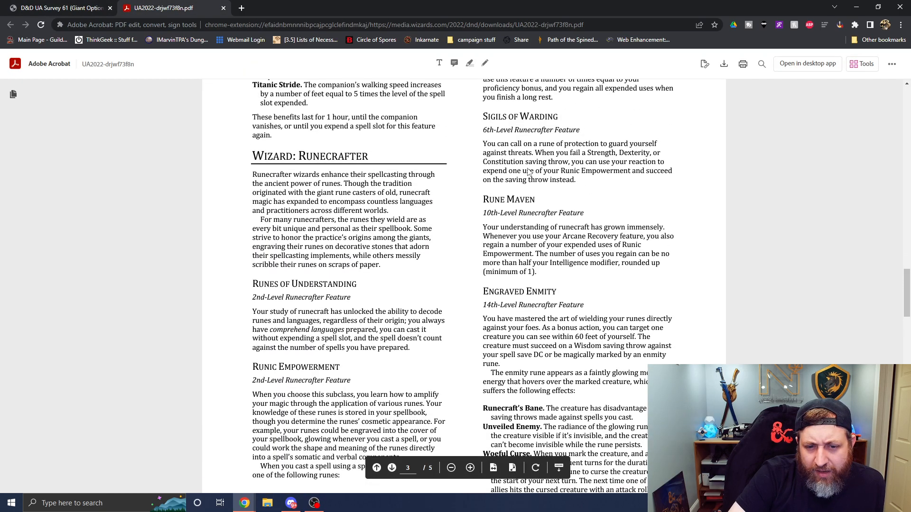
mouse_move(729, 34)
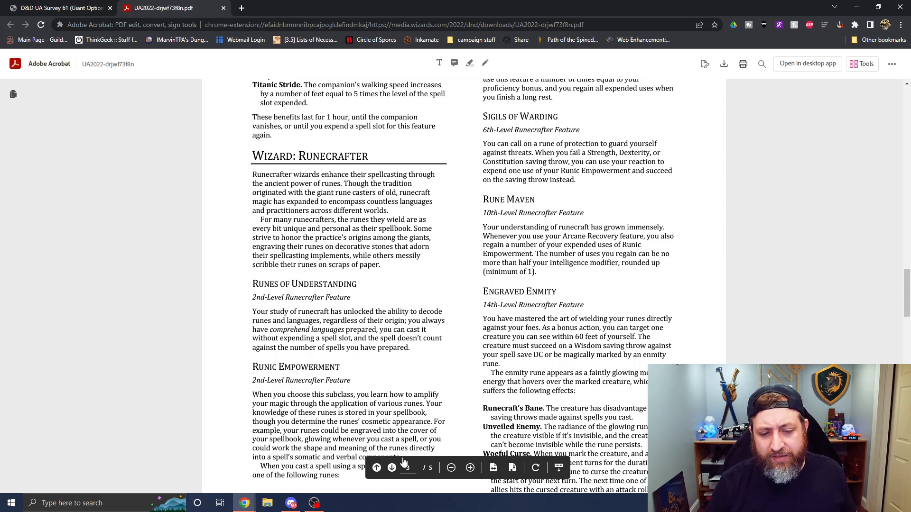
click(58, 8)
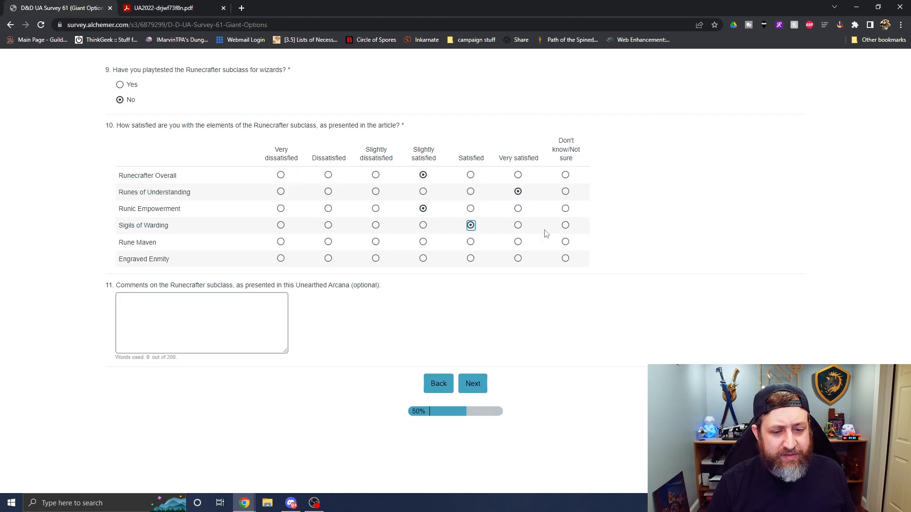
click(518, 242)
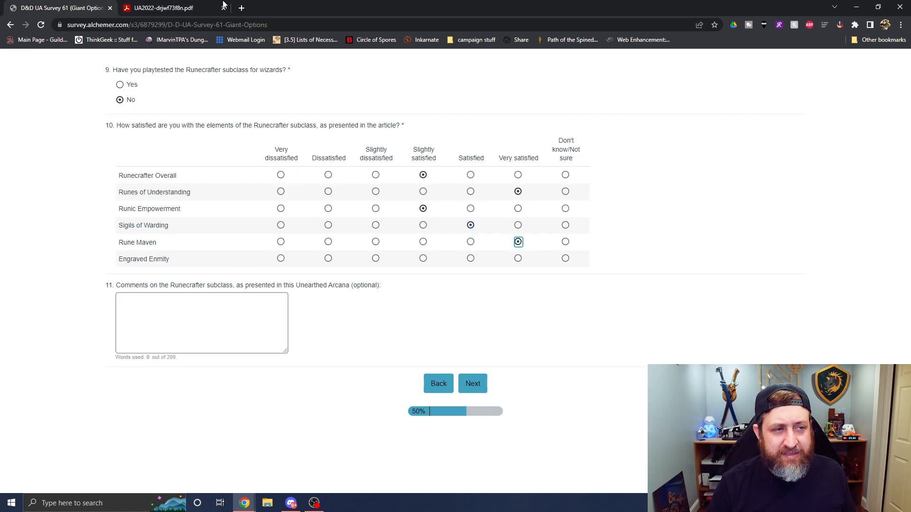
click(163, 7)
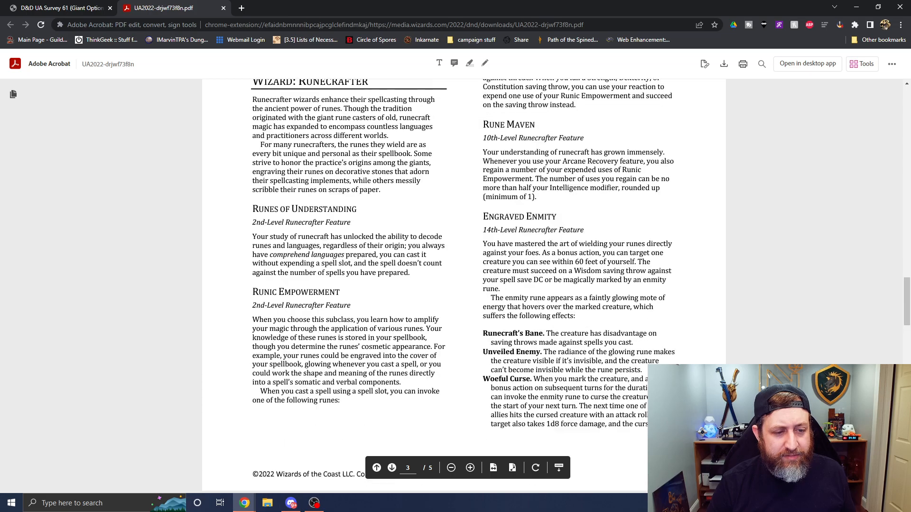
scroll(down, 3)
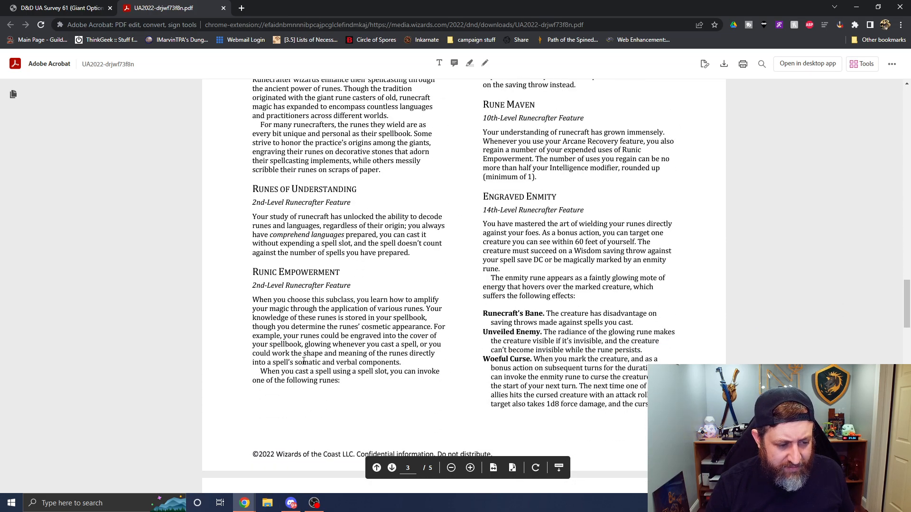
mouse_move(219, 295)
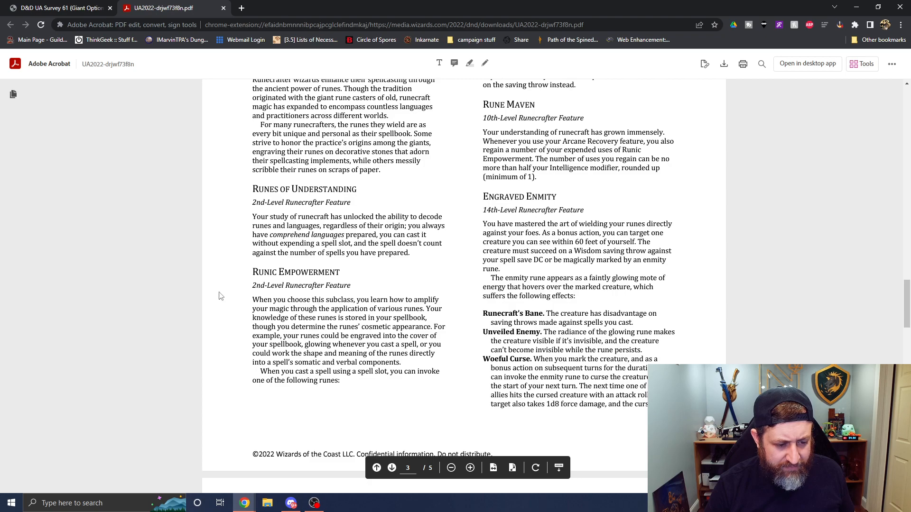
scroll(up, 3)
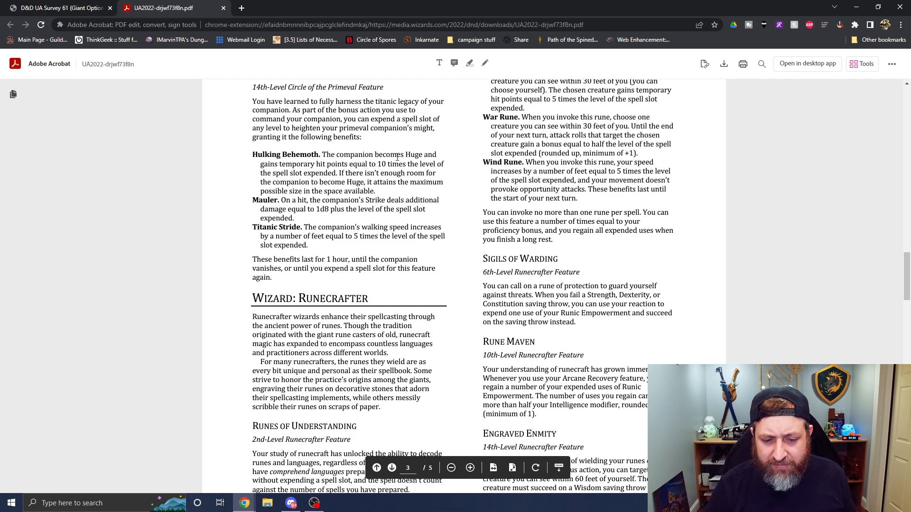
mouse_move(348, 192)
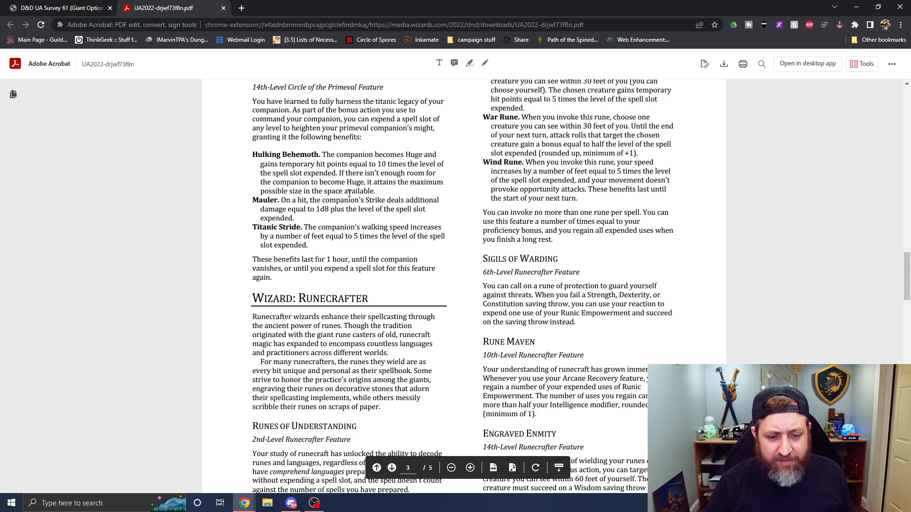
scroll(down, 3)
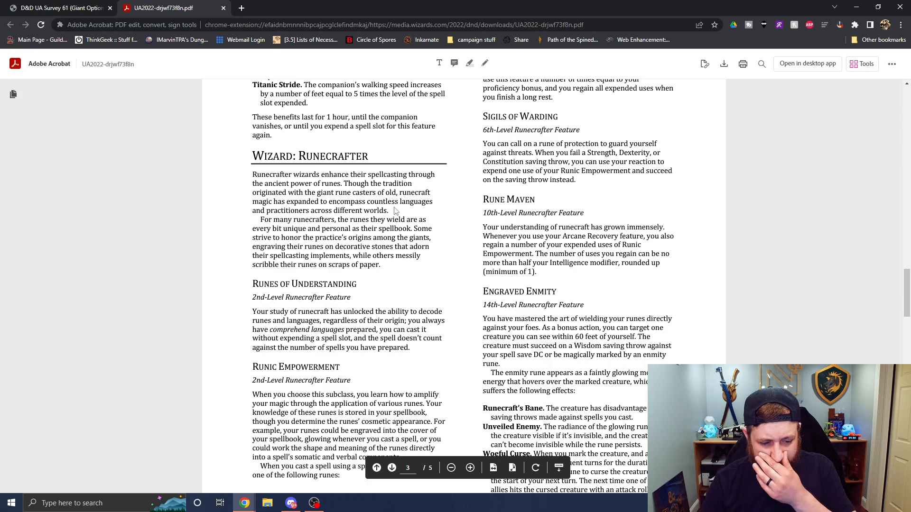
mouse_move(430, 212)
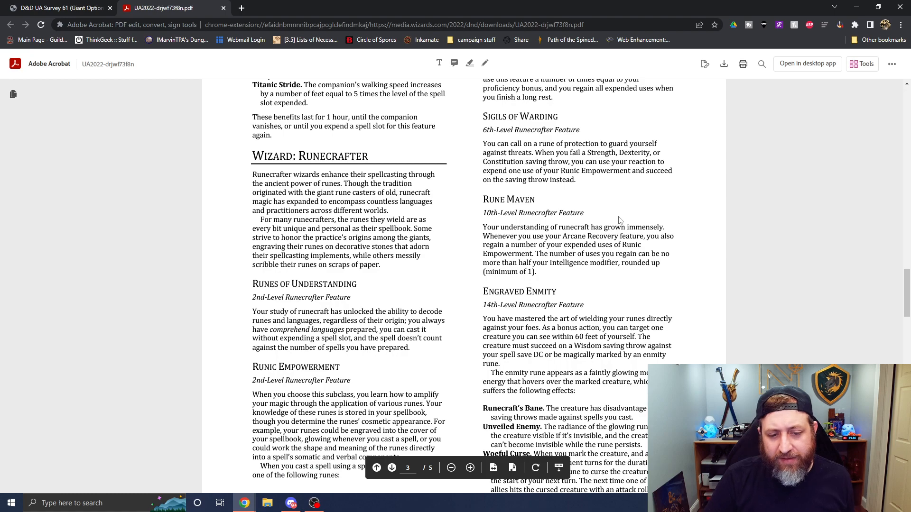
click(58, 8)
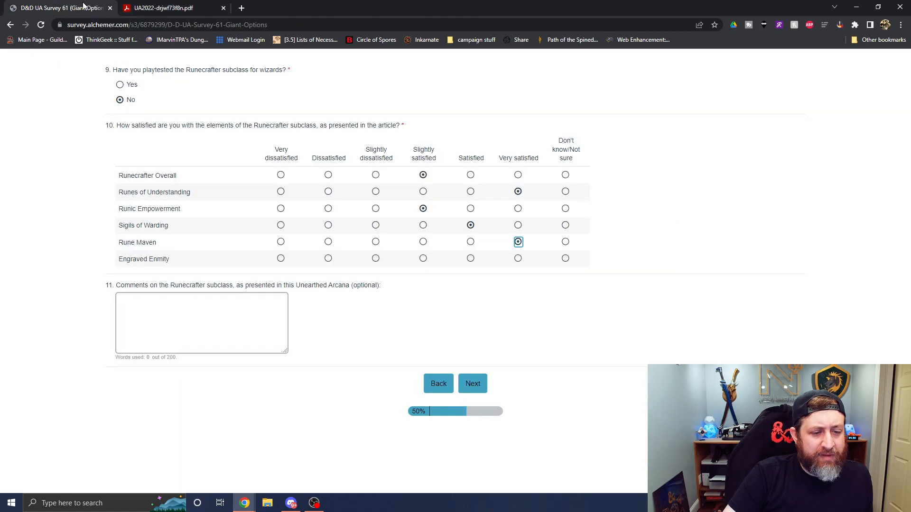
click(168, 8)
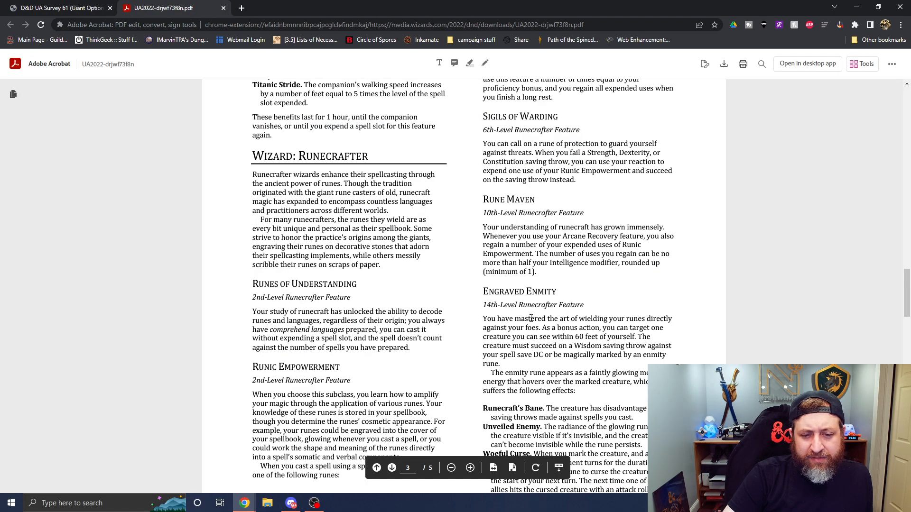
scroll(down, 3)
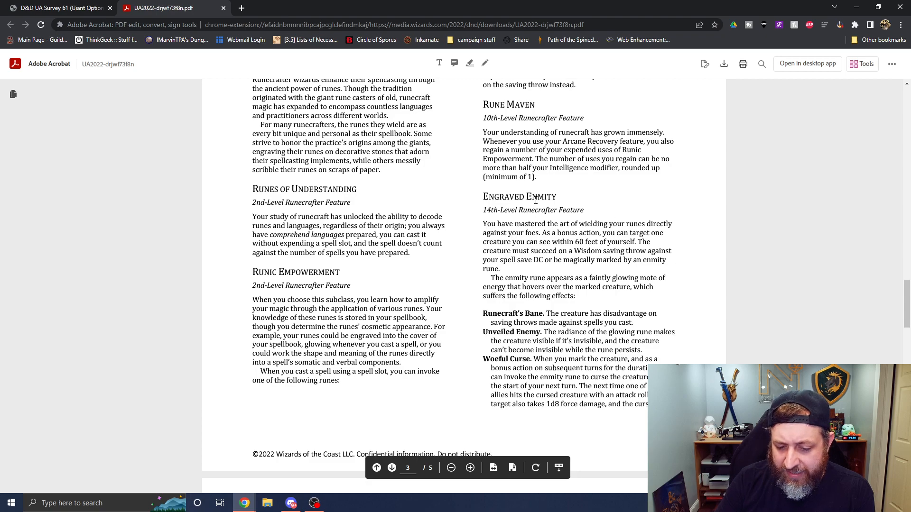
mouse_move(659, 186)
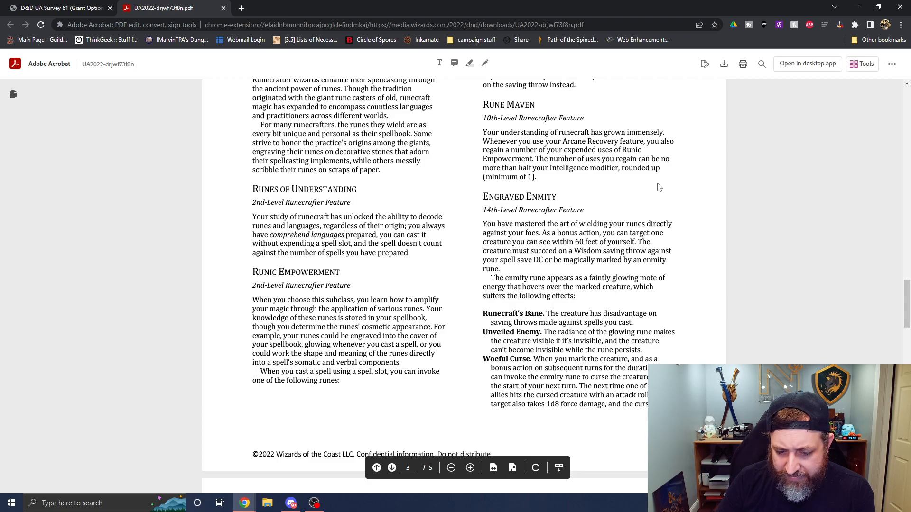
mouse_move(588, 208)
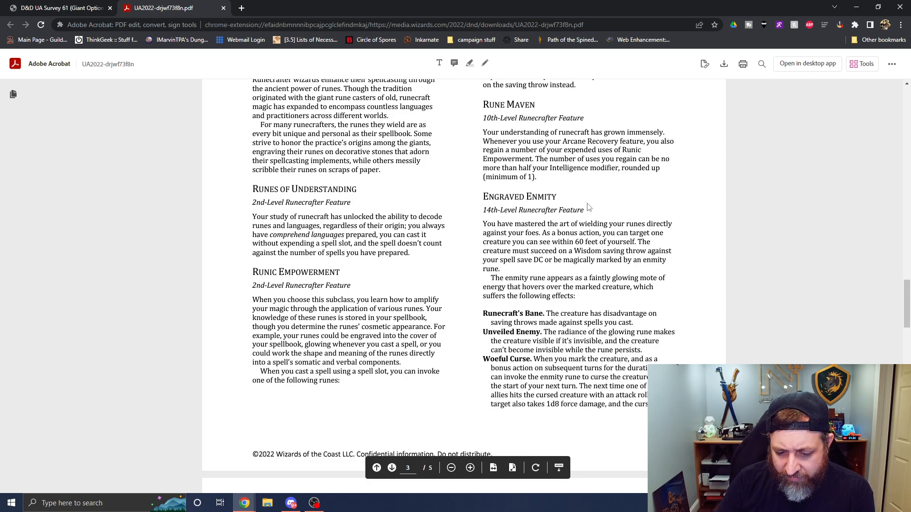
mouse_move(591, 262)
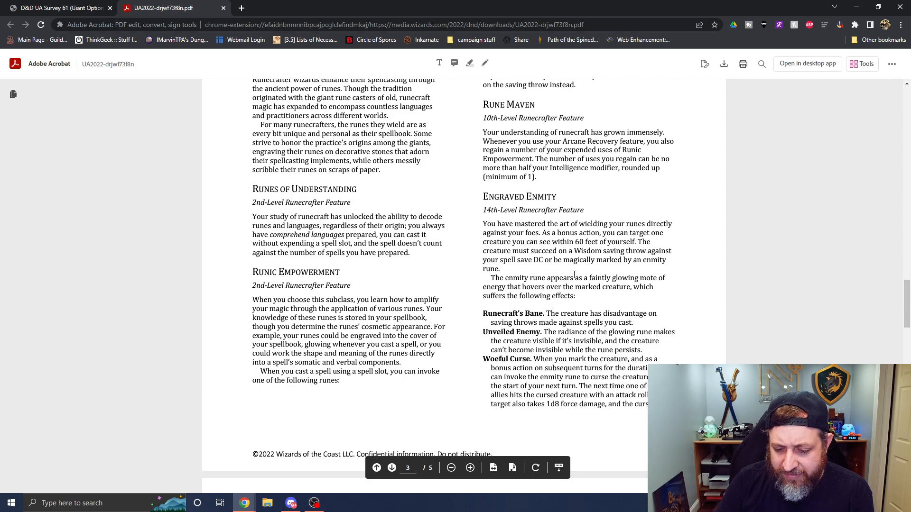
scroll(down, 3)
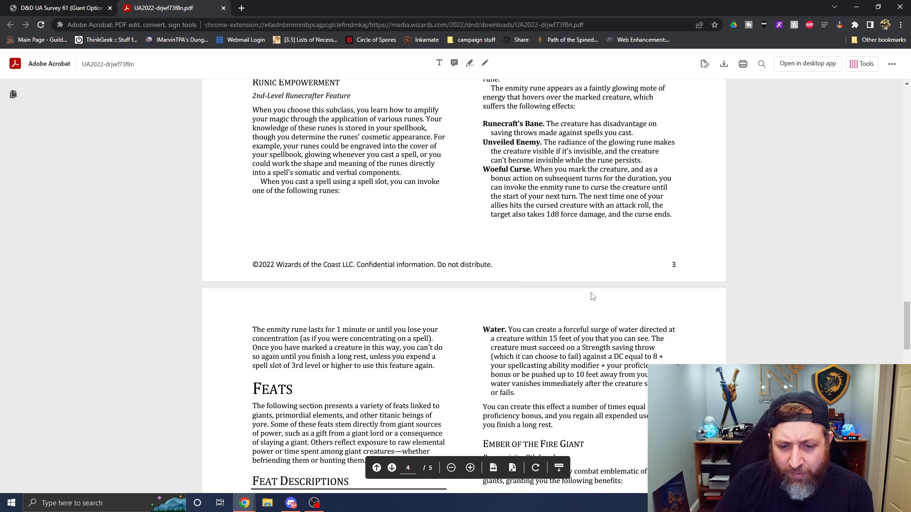
mouse_move(578, 298)
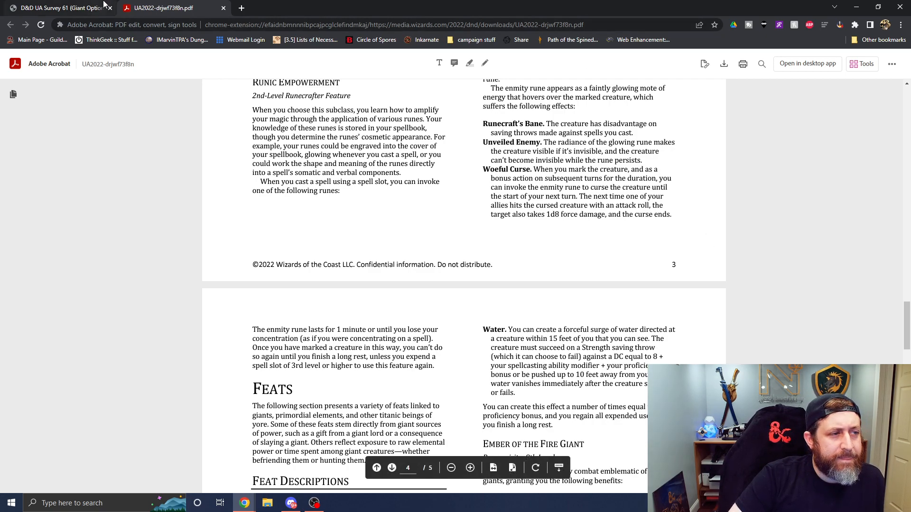
- Rate Engraved Enmity Satisfied and write the question 11 comment that Runecrafter suits artificers better
click(55, 7)
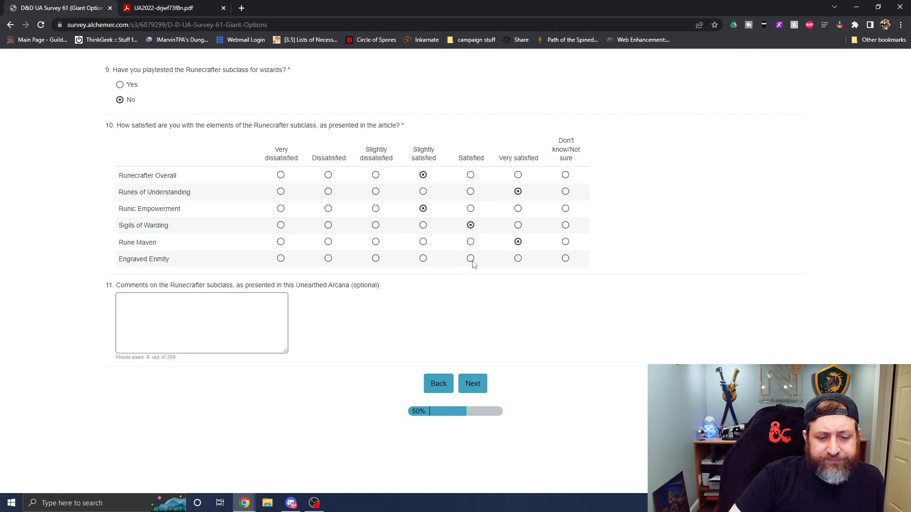
click(470, 258)
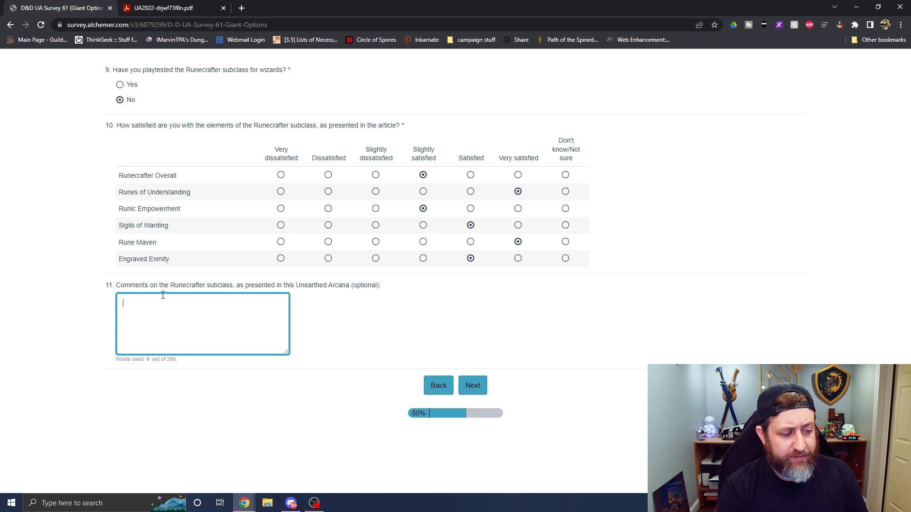
text(I agree with a)
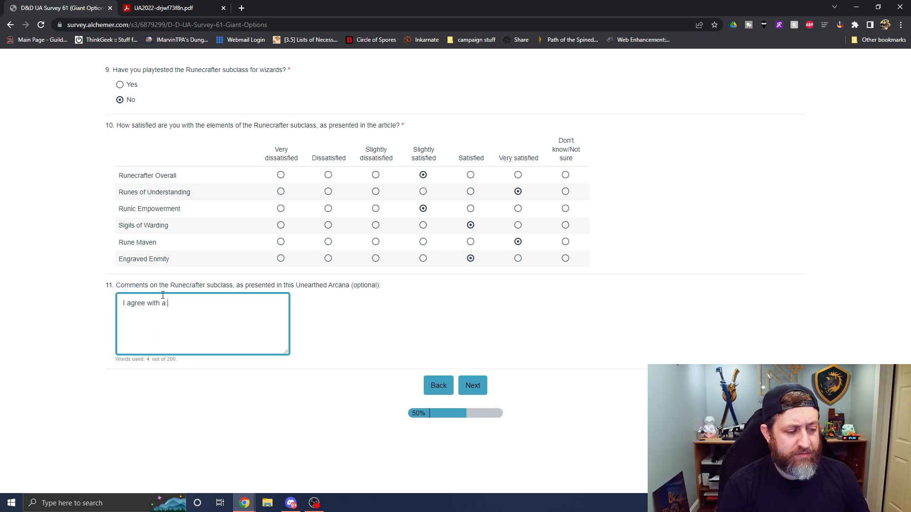
text(lot of the online)
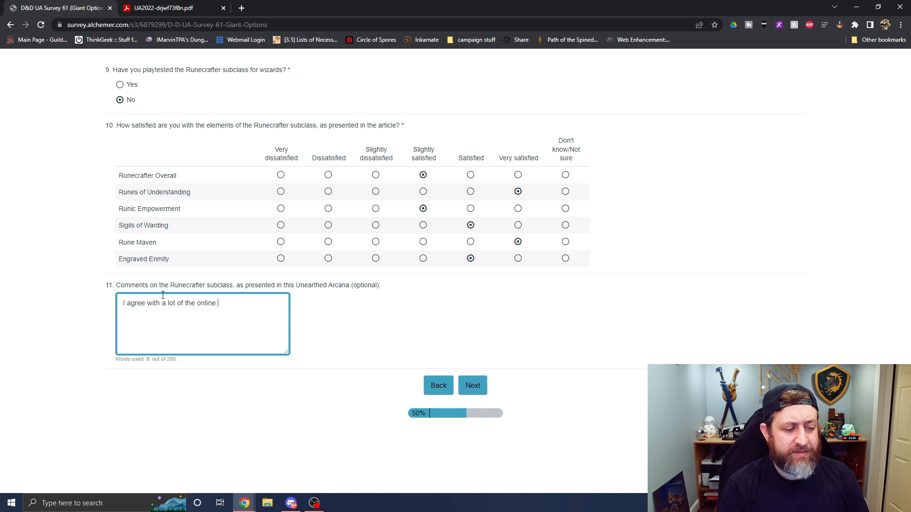
text(sentiment, t)
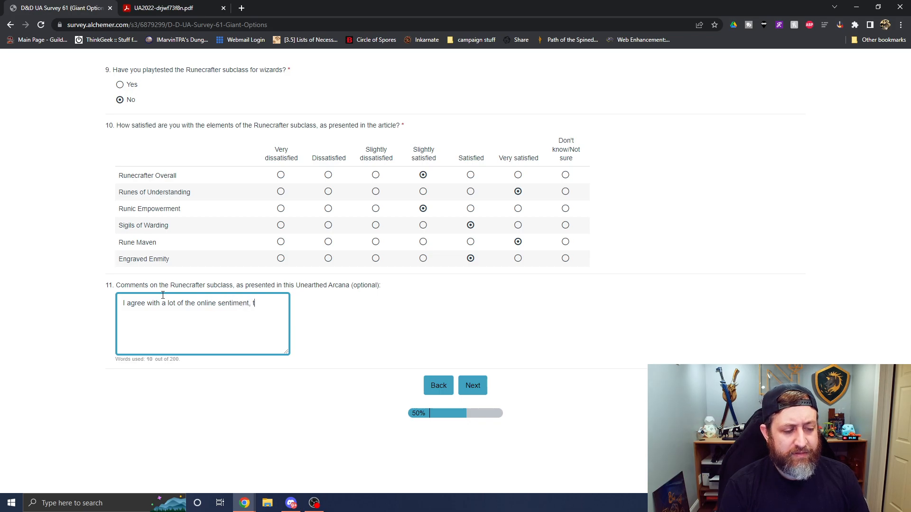
text(his feels m)
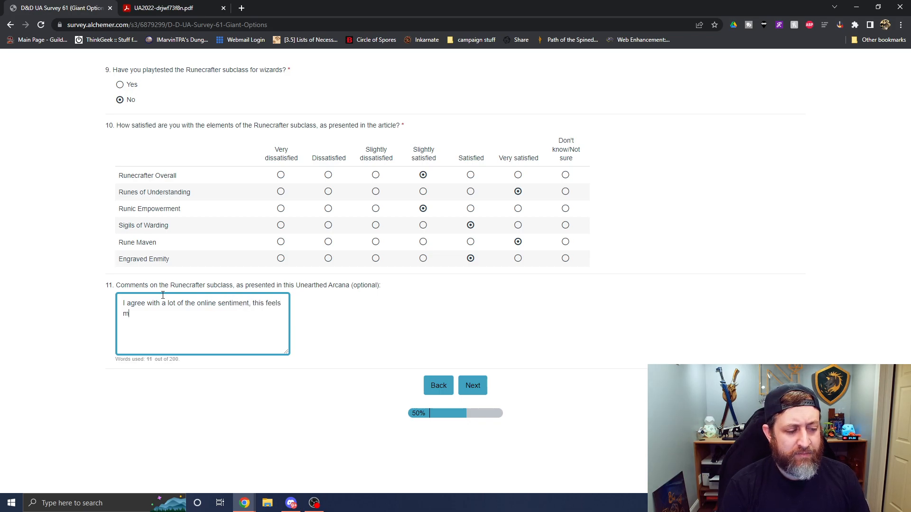
text(ore at home as)
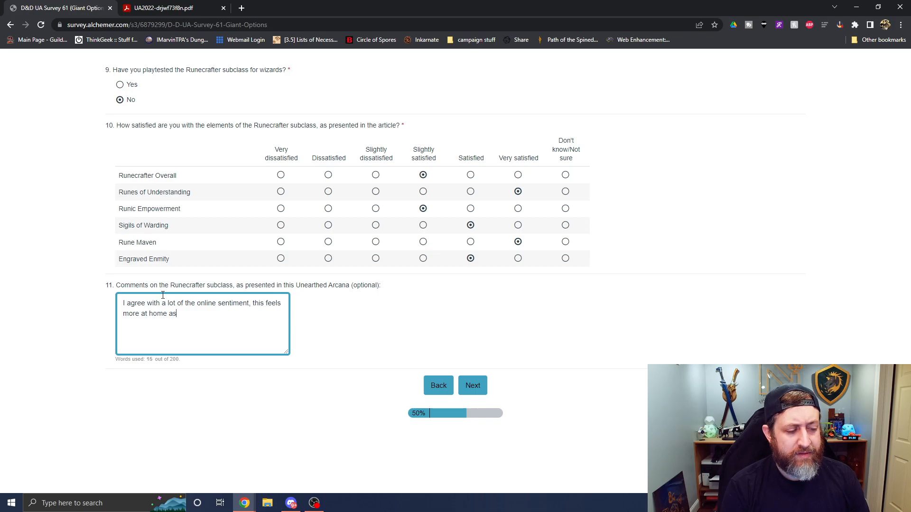
text(an a)
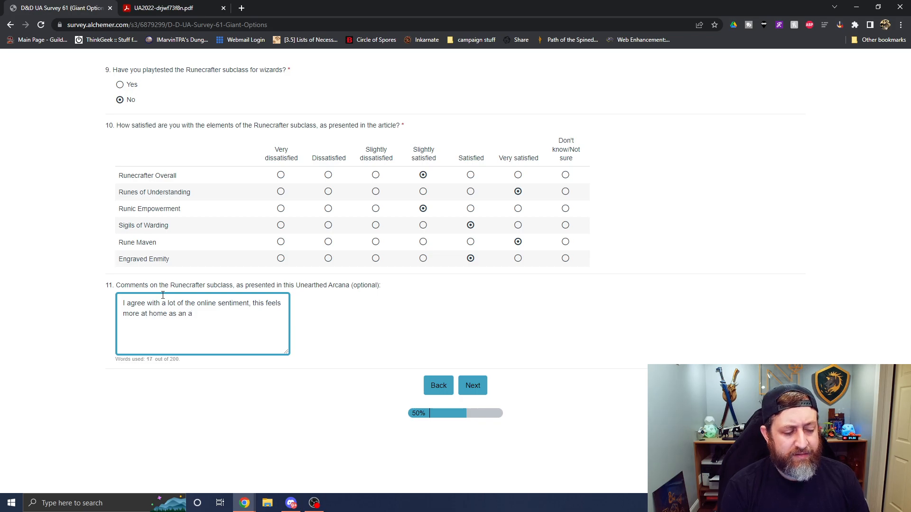
text(artificer subclass as opposed)
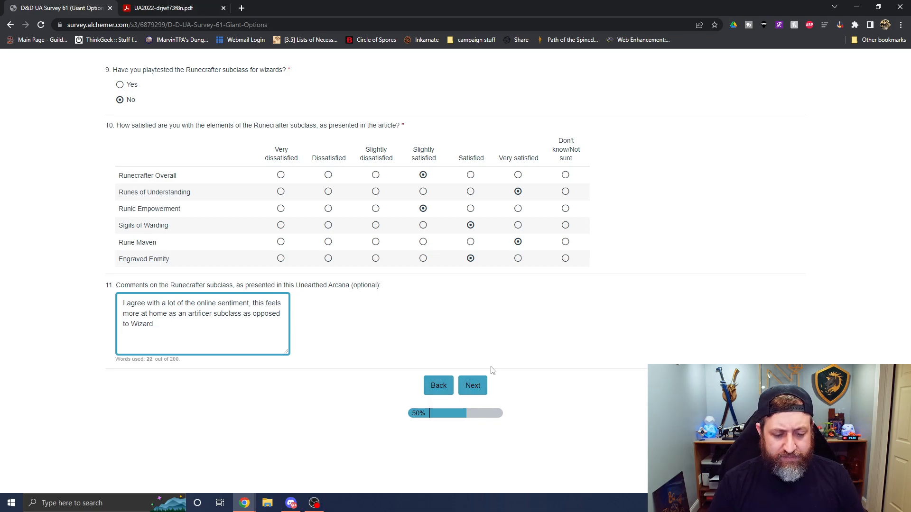
click(473, 385)
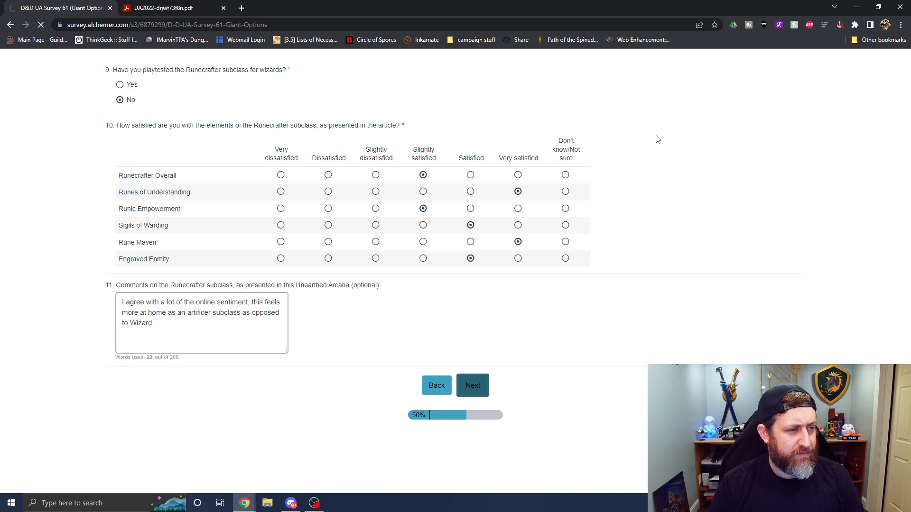
- Answer Always for using feats and mark No playtesting for all ten feats, Elemental Touched onward
click(472, 386)
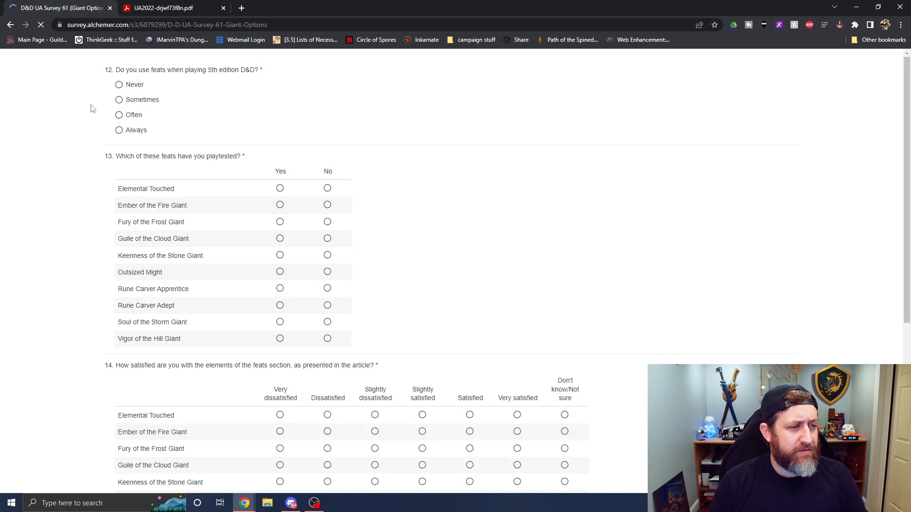
click(119, 129)
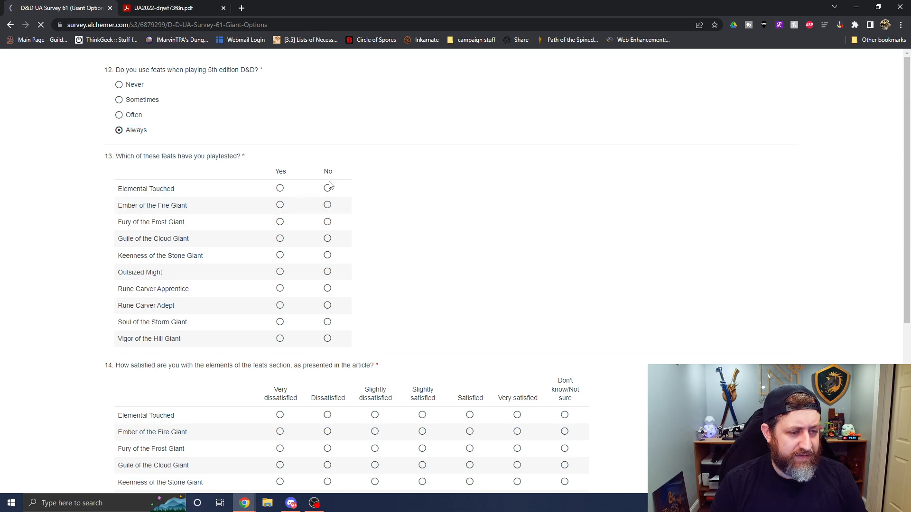
click(326, 204)
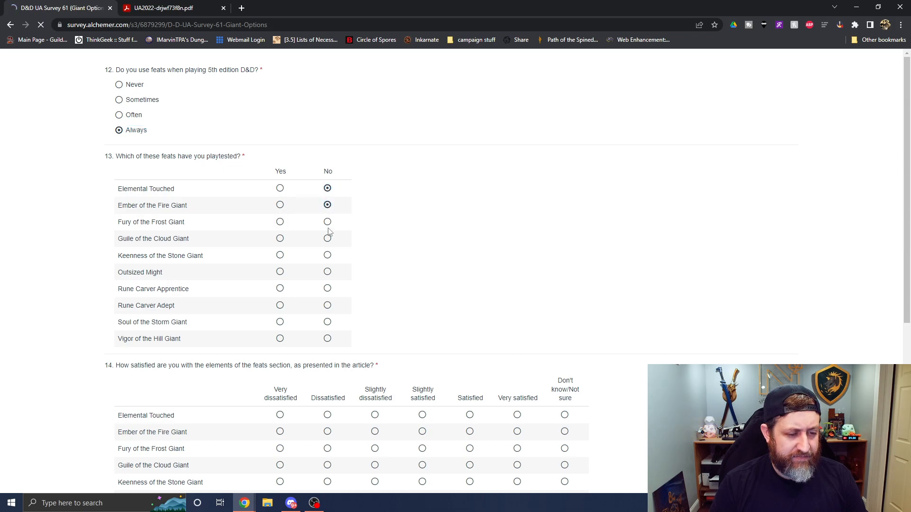
click(327, 238)
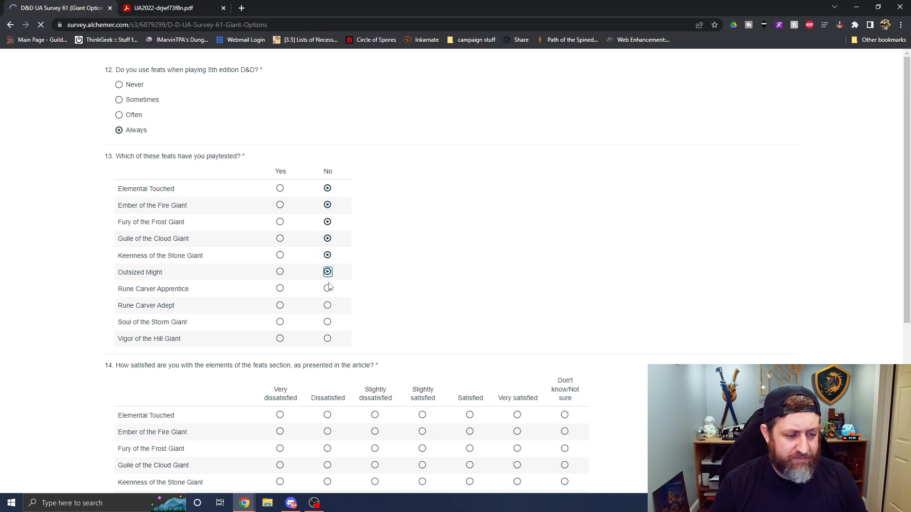
click(327, 305)
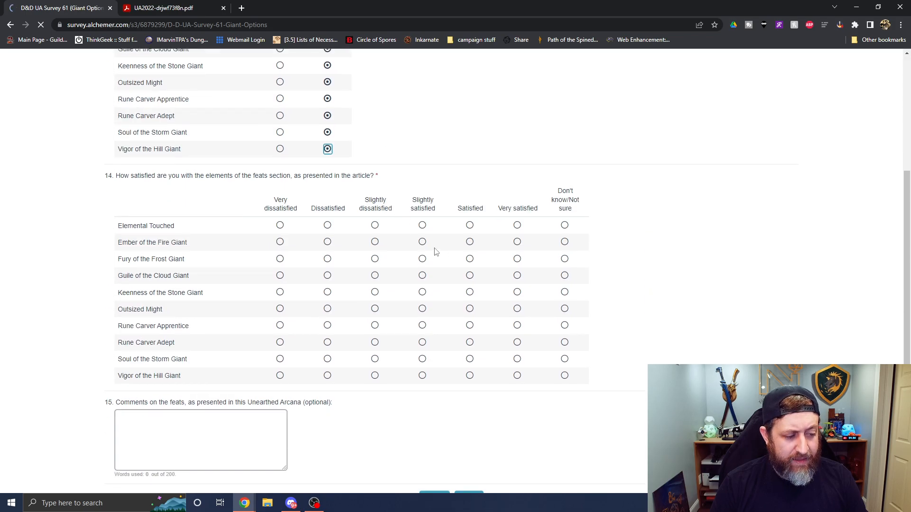
- Reread the feats in the PDF and rate Elemental Touched Slightly dissatisfied
click(163, 8)
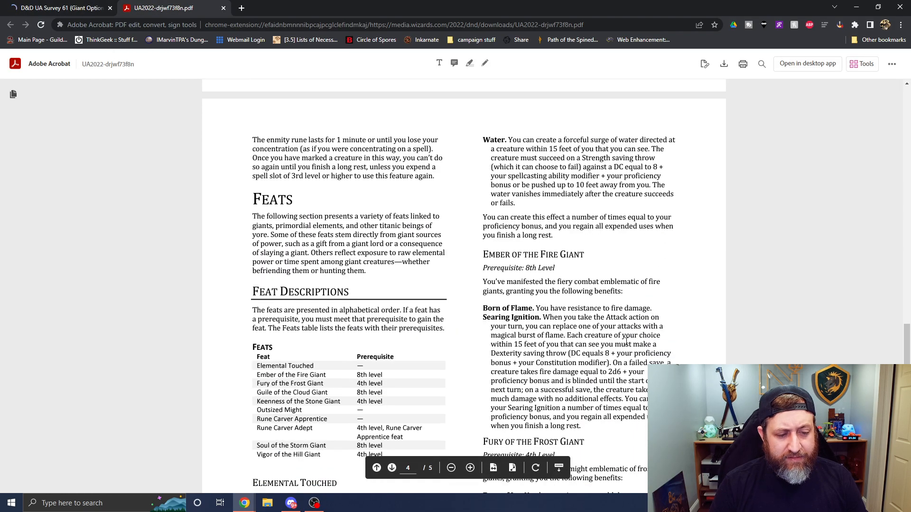
scroll(down, 3)
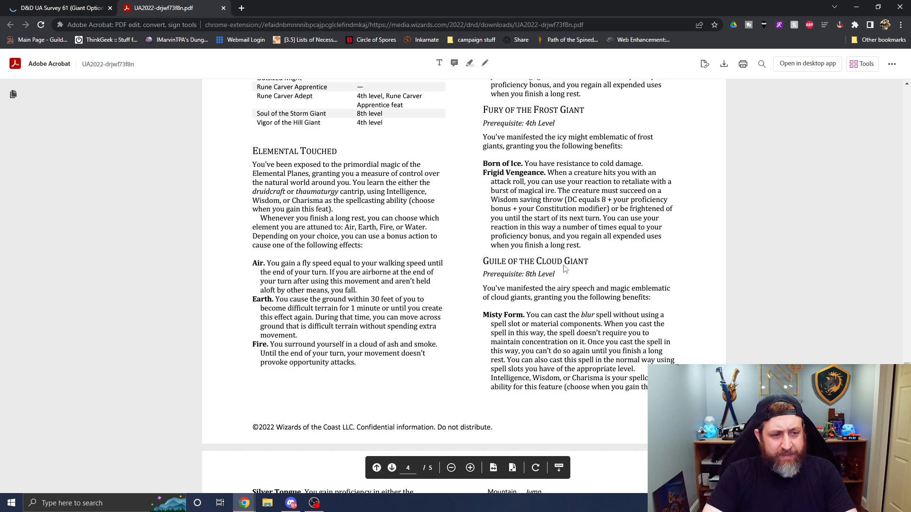
click(58, 8)
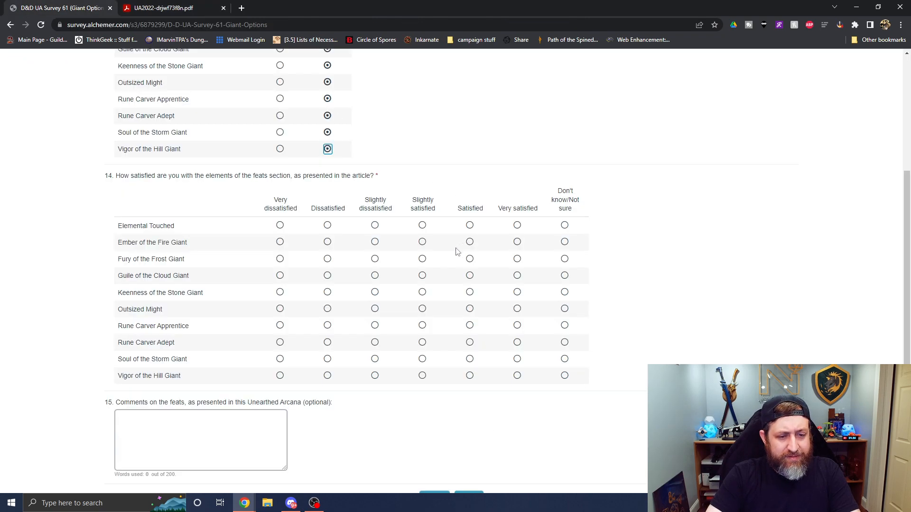
mouse_move(378, 231)
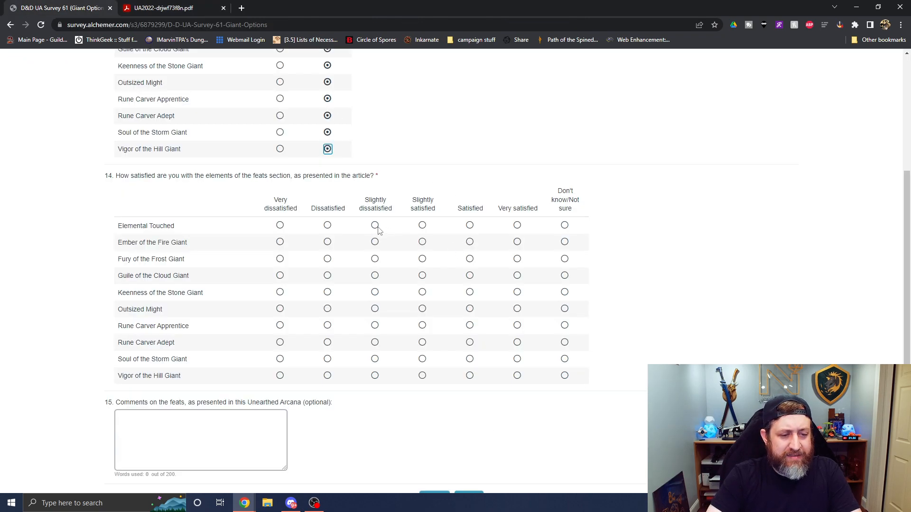
click(164, 8)
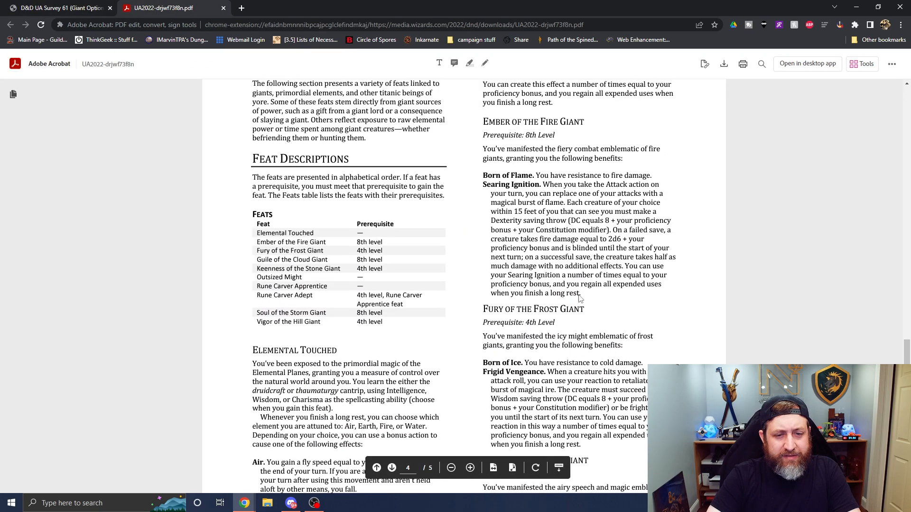
click(58, 7)
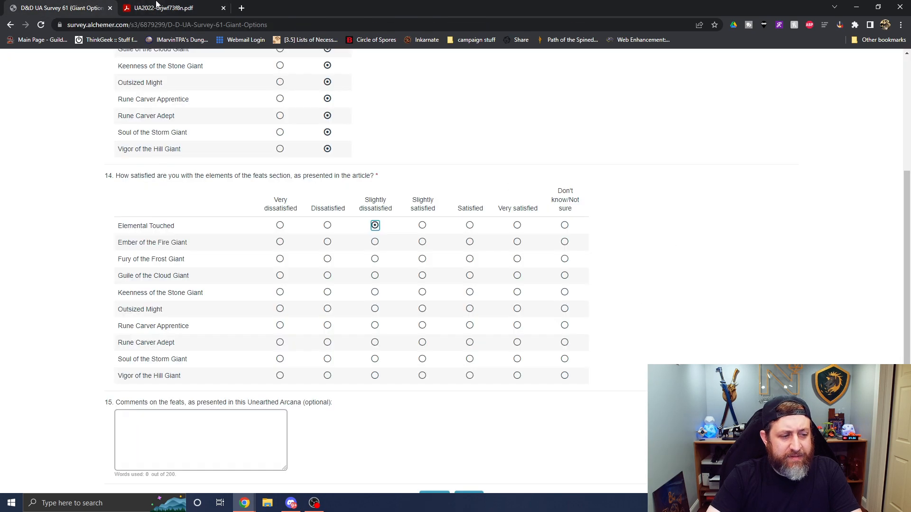
click(169, 8)
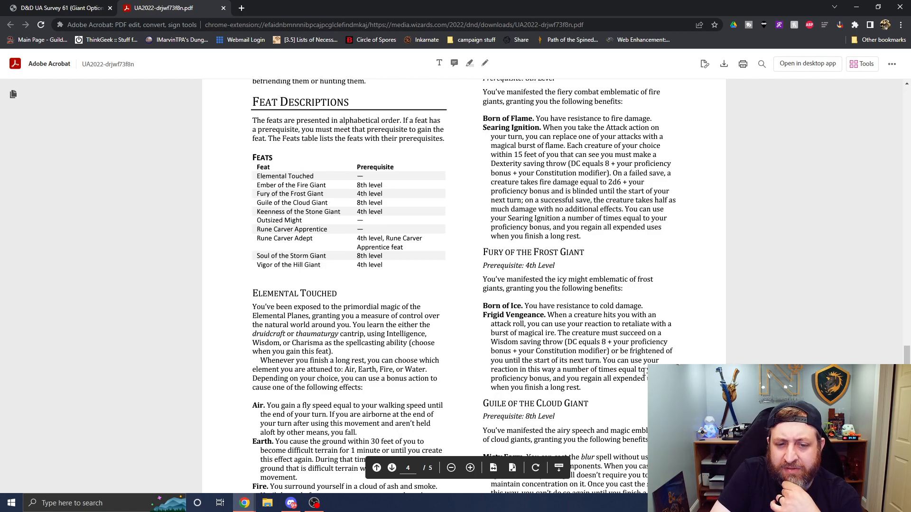
mouse_move(751, 331)
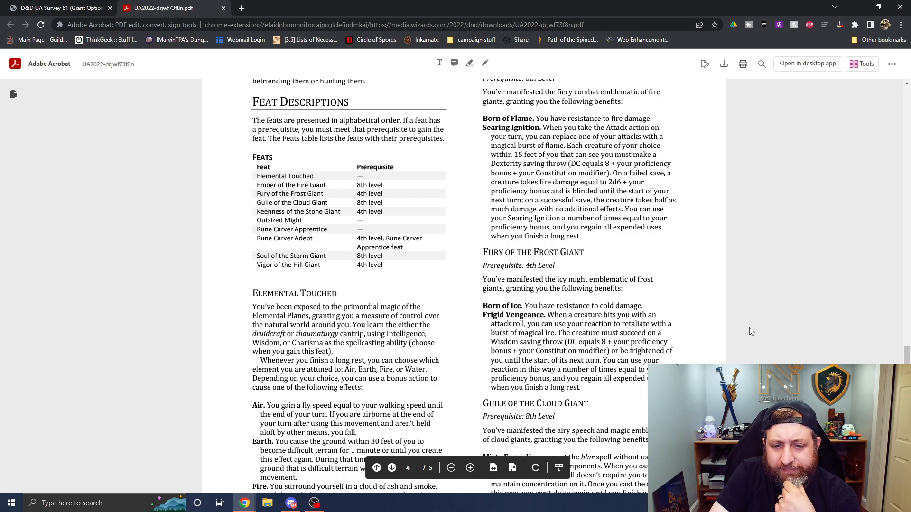
mouse_move(800, 300)
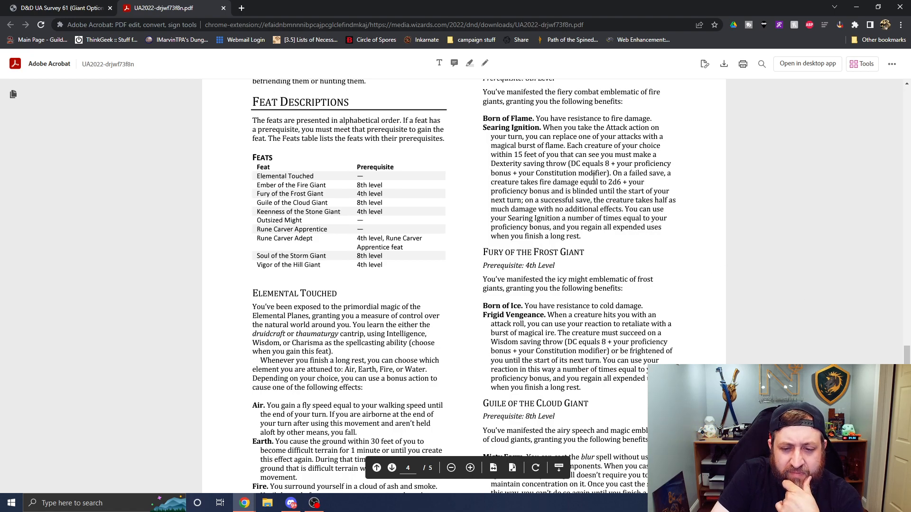
- Rate Ember of the Fire Giant Satisfied, Fury of the Frost Giant Slightly satisfied, Guile of the Cloud Giant Satisfied
click(58, 8)
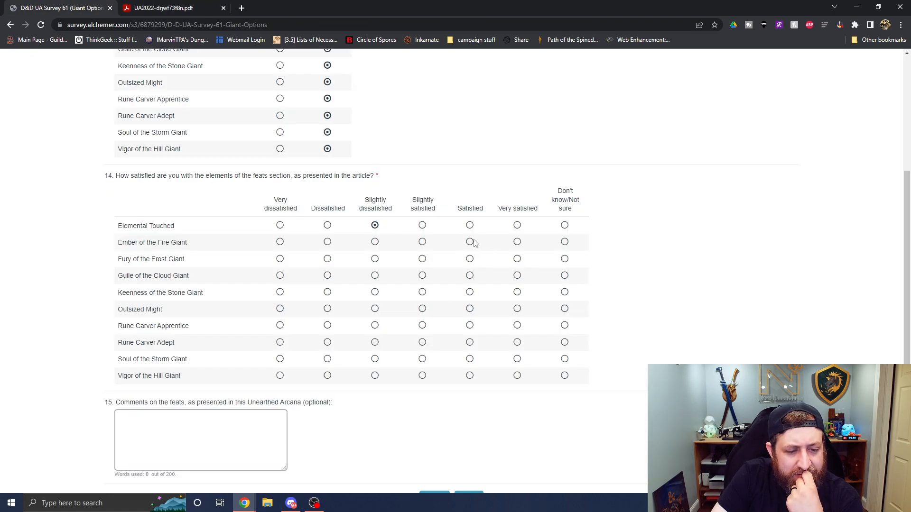
click(163, 8)
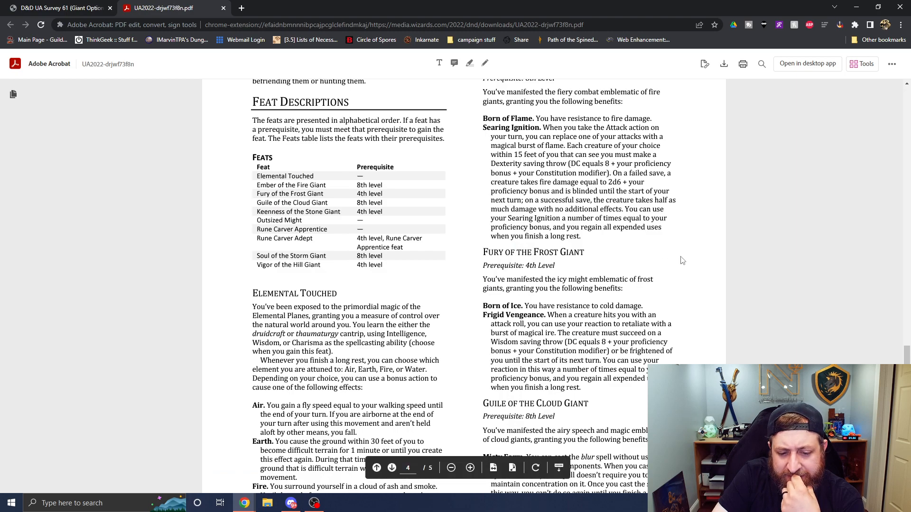
mouse_move(648, 187)
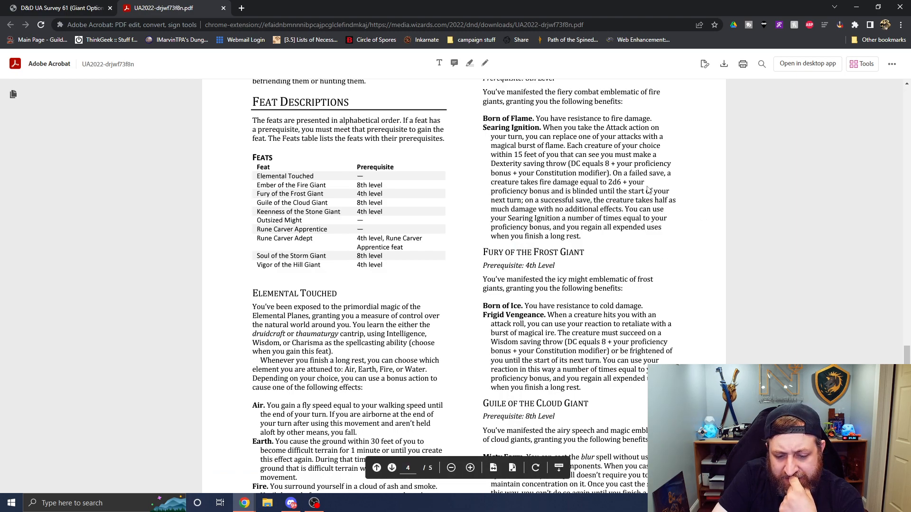
scroll(down, 3)
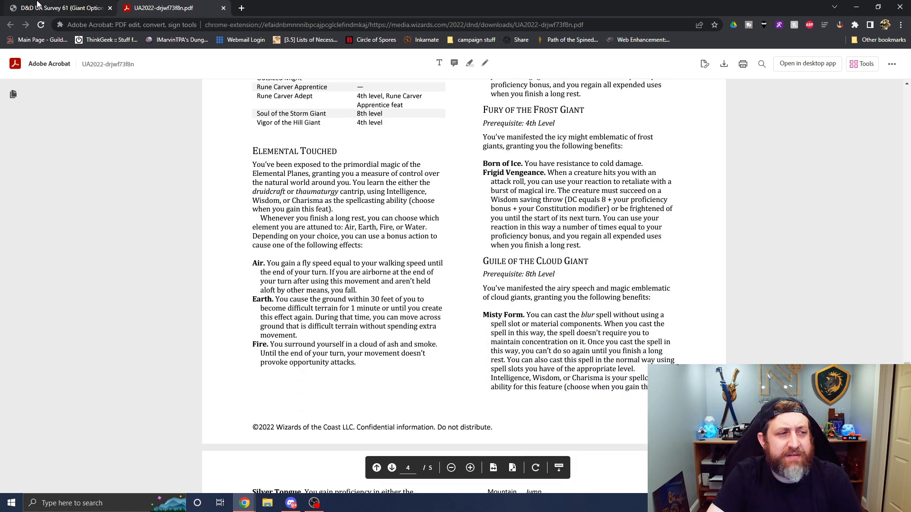
click(58, 8)
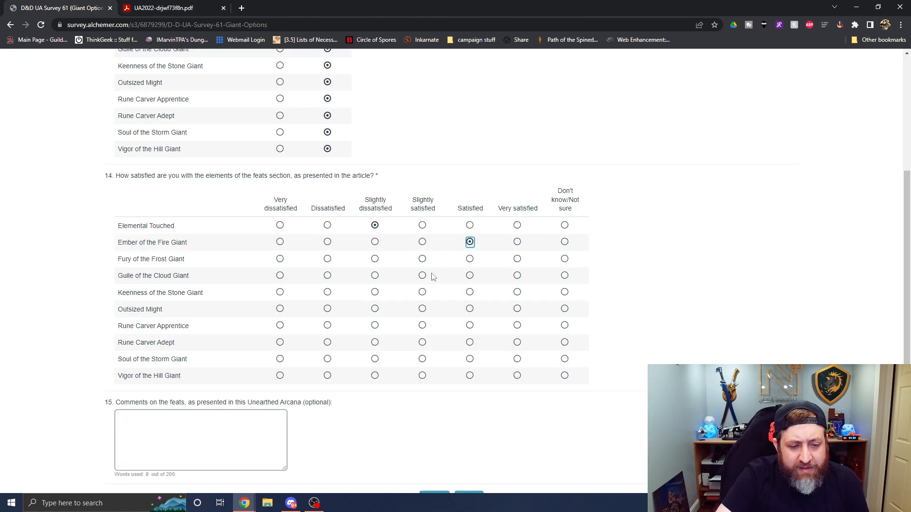
click(162, 7)
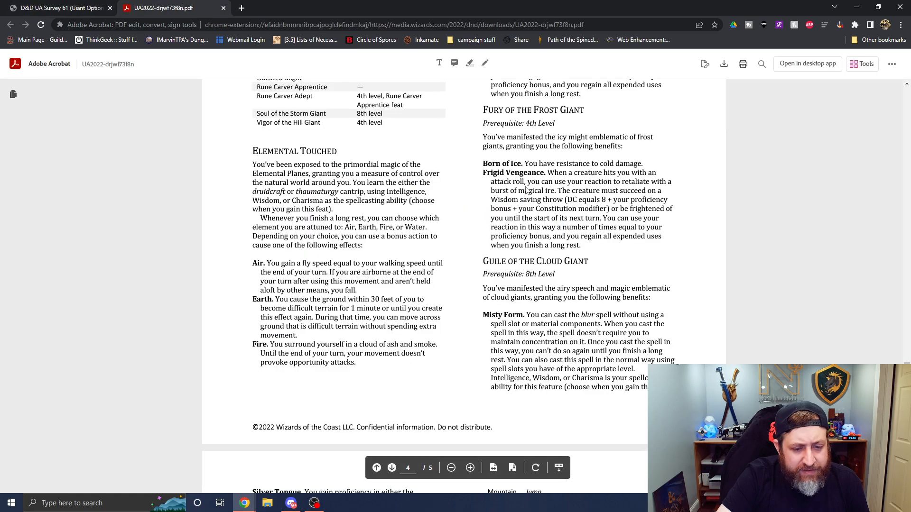
mouse_move(323, 170)
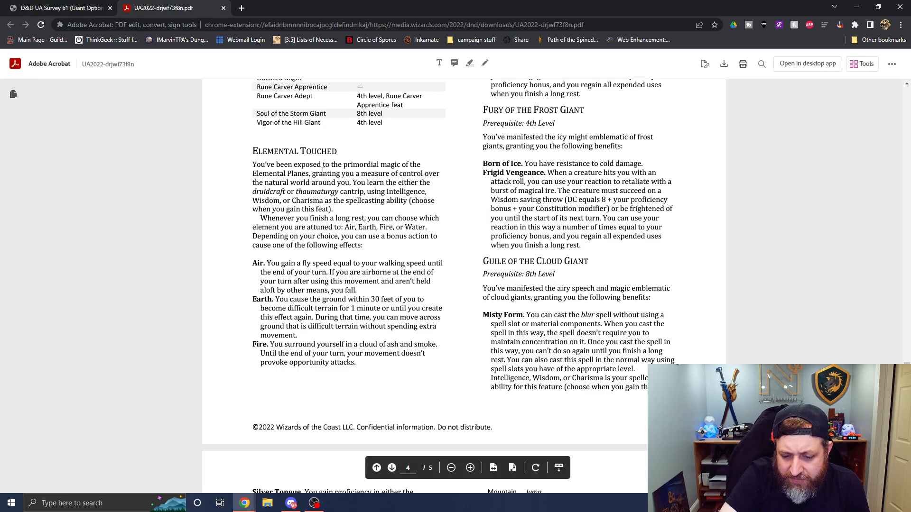
scroll(down, 3)
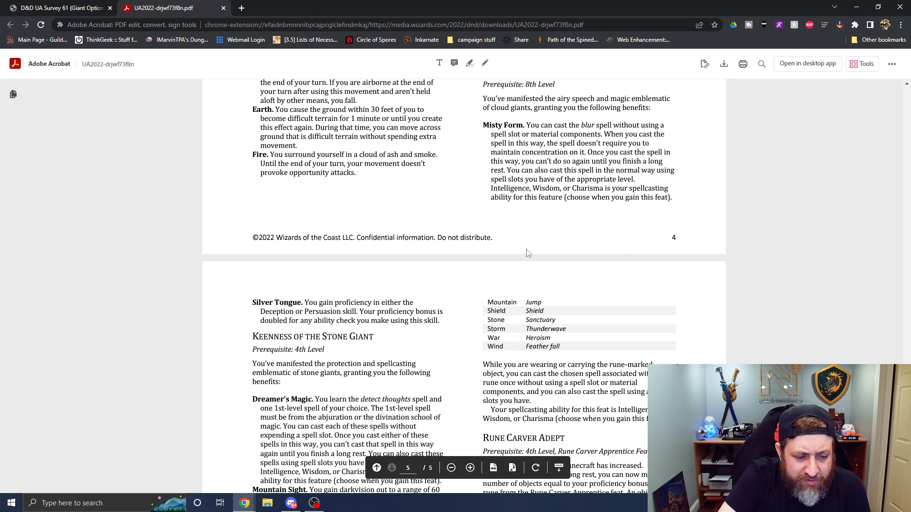
mouse_move(699, 263)
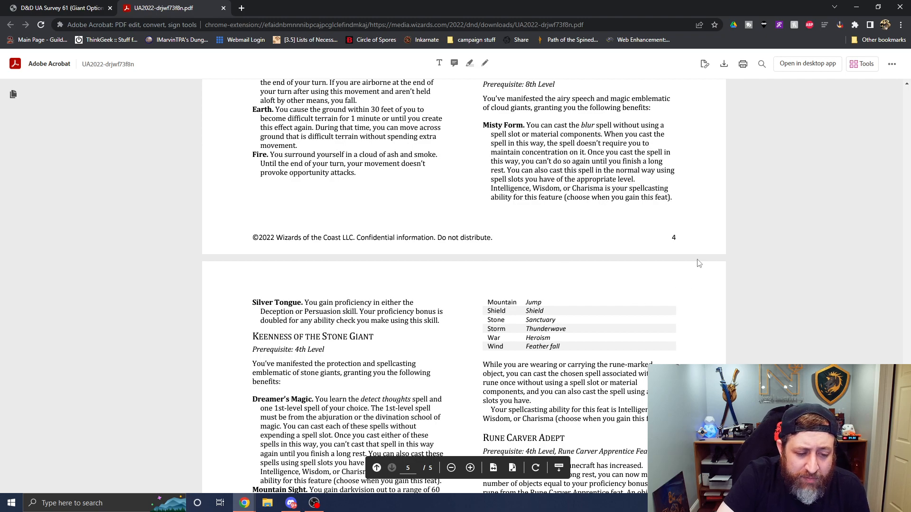
mouse_move(257, 5)
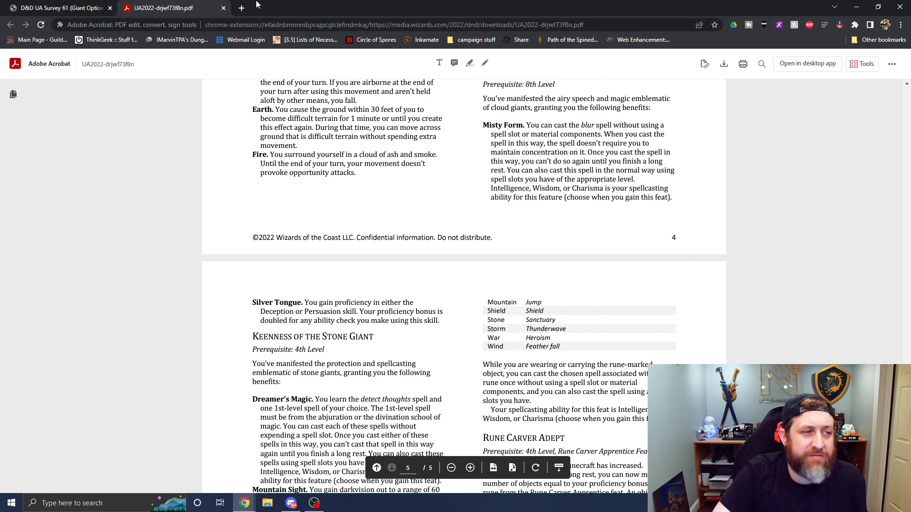
click(58, 7)
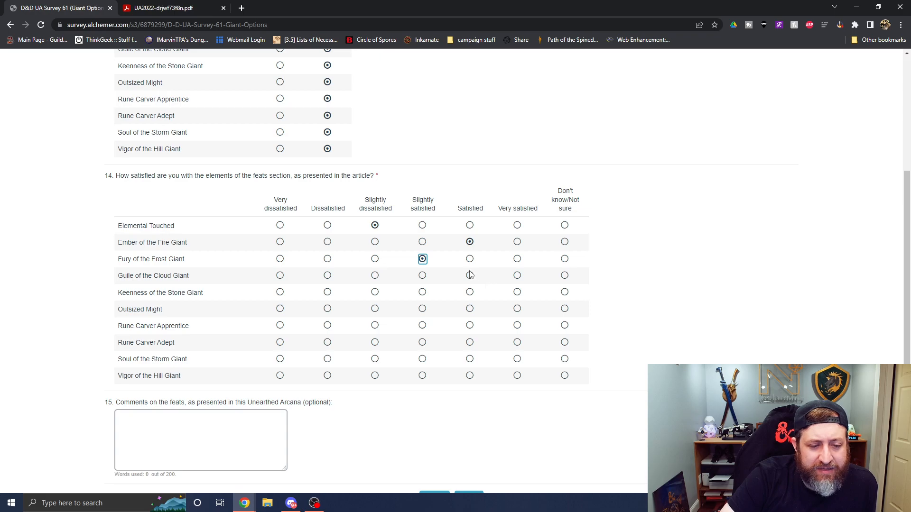
click(163, 8)
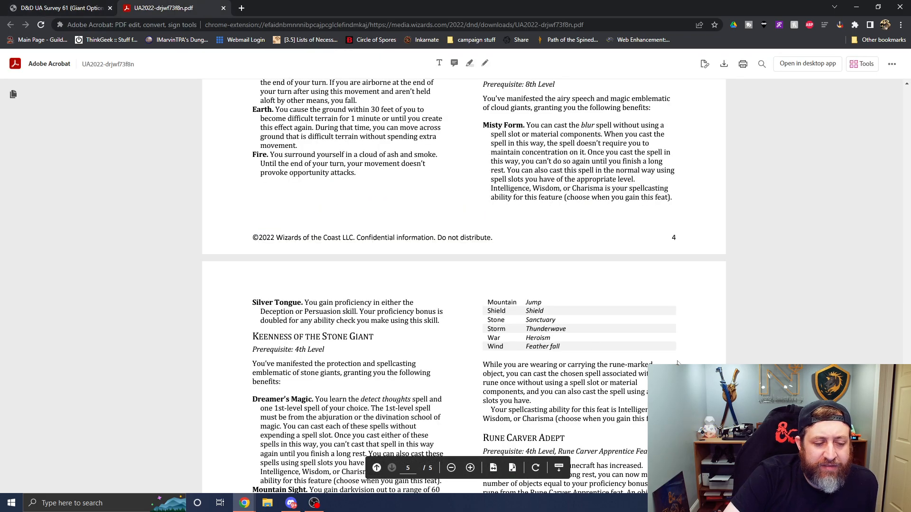
- Rate Keenness of the Stone Giant Slightly dissatisfied and Outsized Might Slightly satisfied
scroll(down, 3)
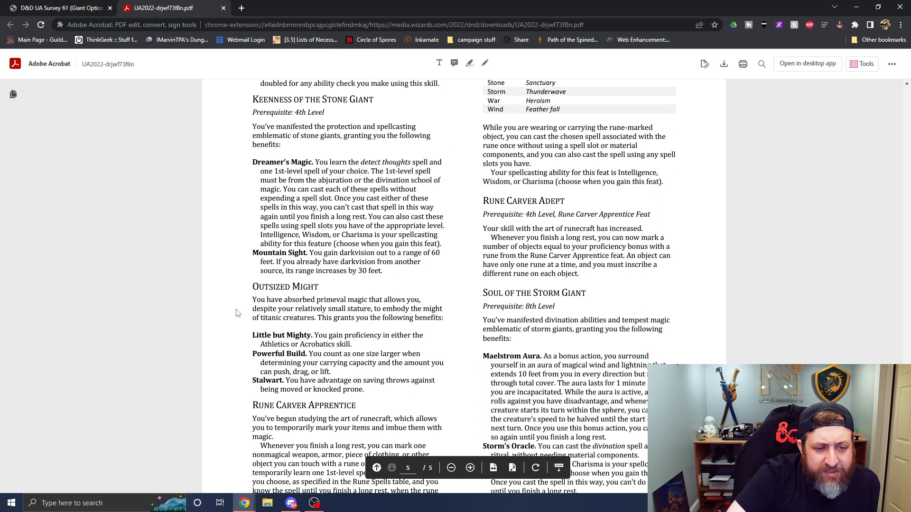
mouse_move(390, 216)
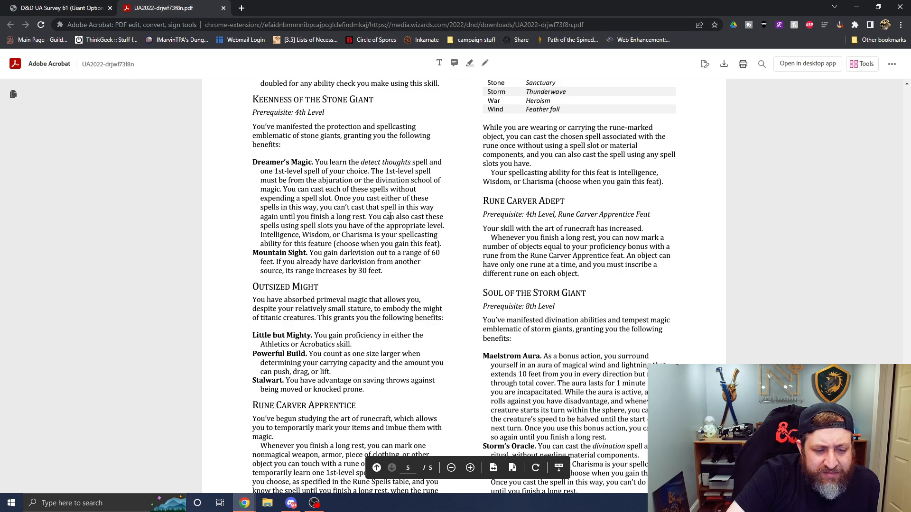
click(58, 8)
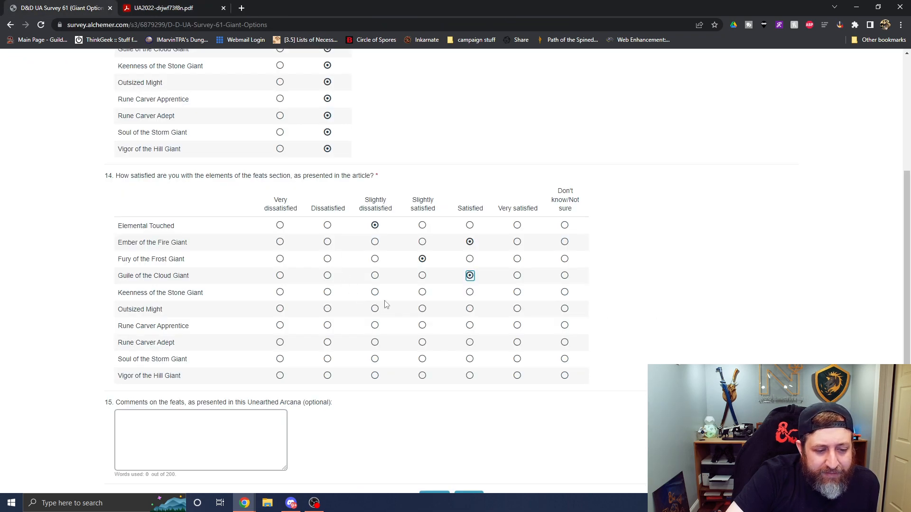
click(168, 8)
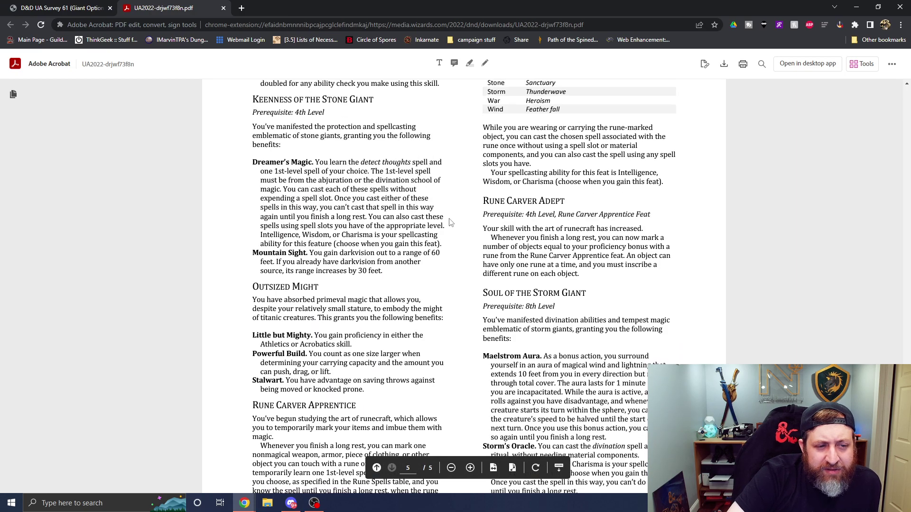
scroll(down, 3)
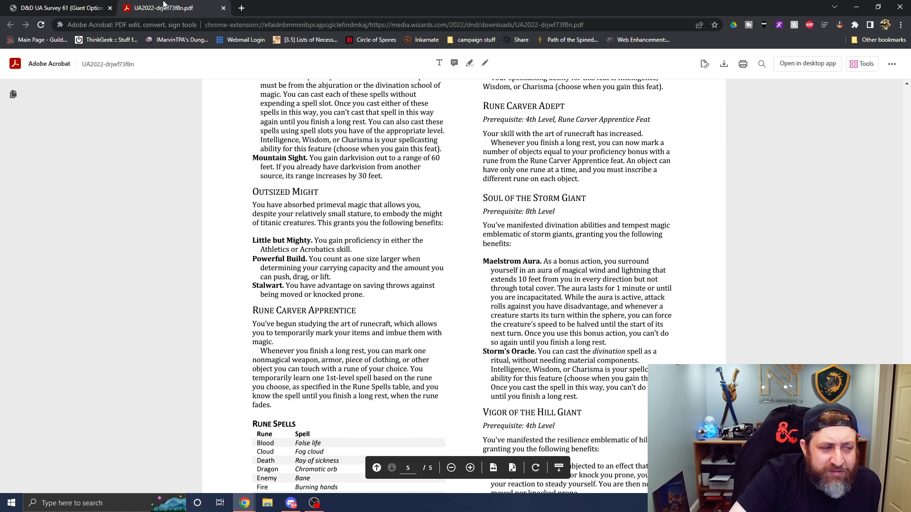
click(58, 7)
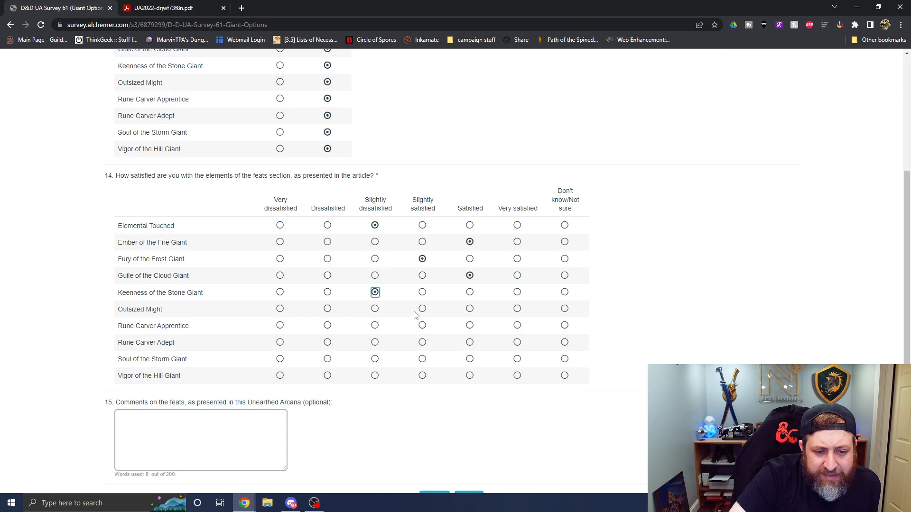
click(422, 308)
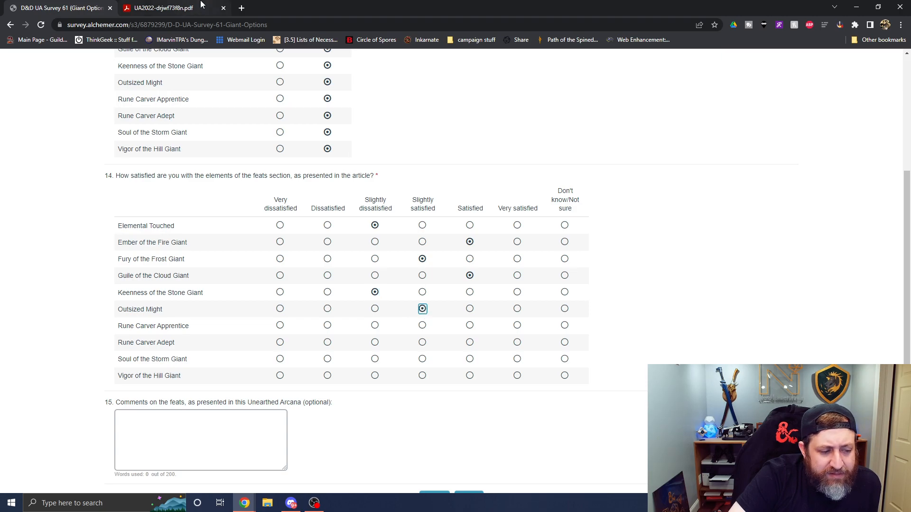
- Read Rune Carver Apprentice and Rune Carver Adept in the PDF and rate both Very satisfied
click(163, 7)
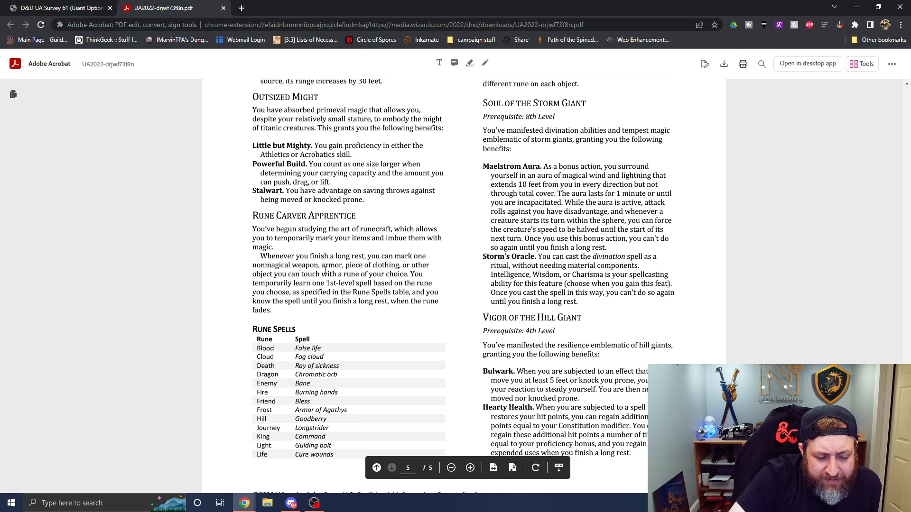
click(58, 8)
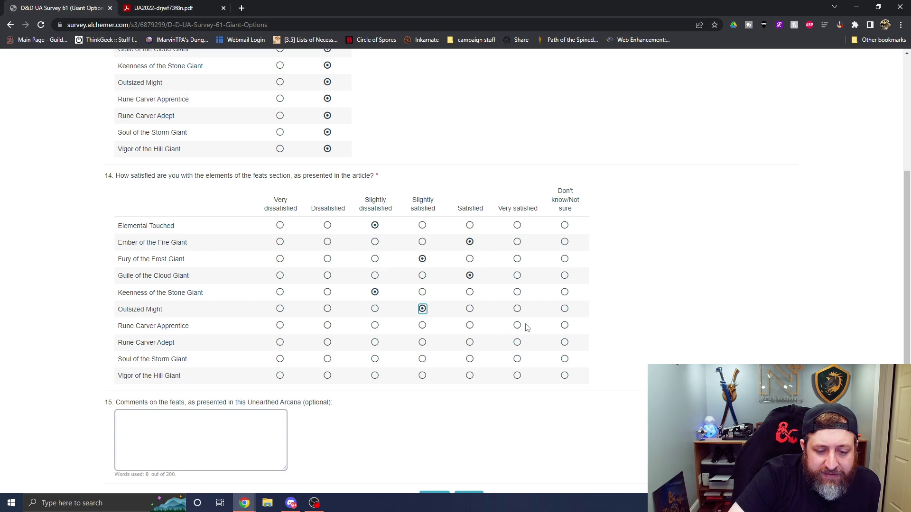
click(163, 8)
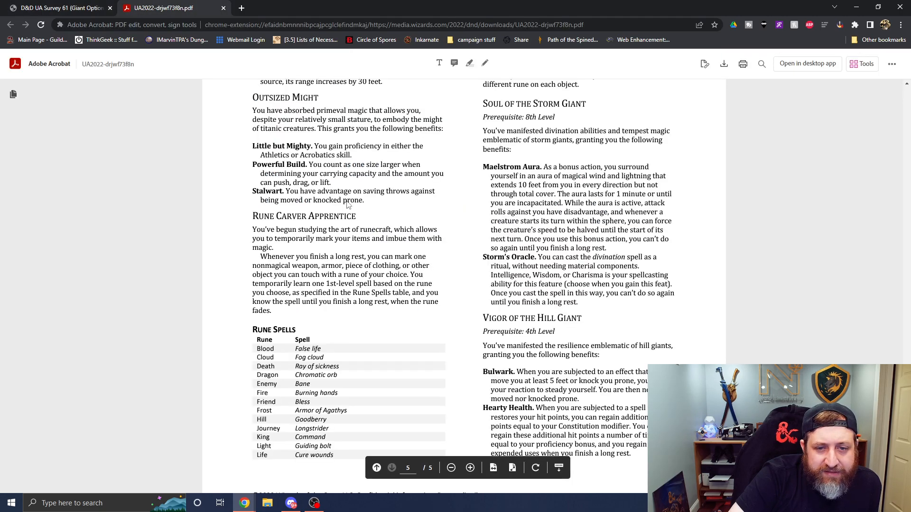
scroll(up, 3)
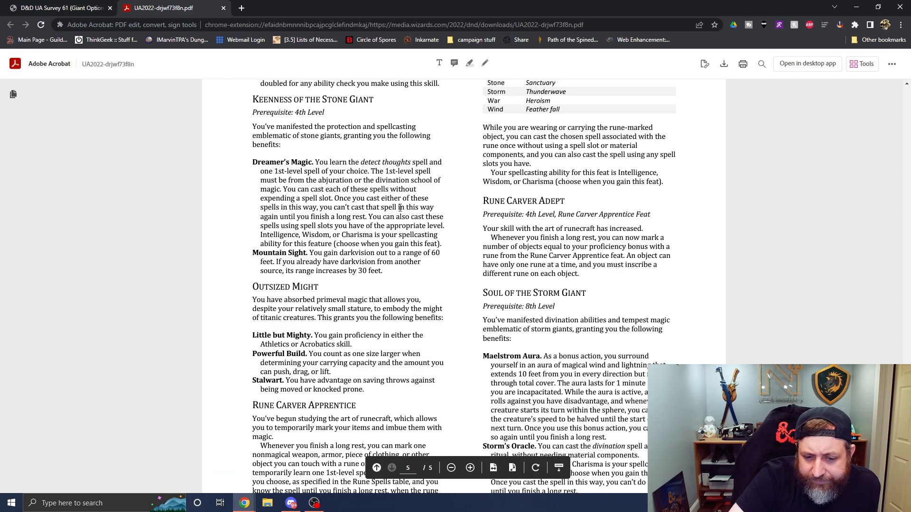
click(58, 8)
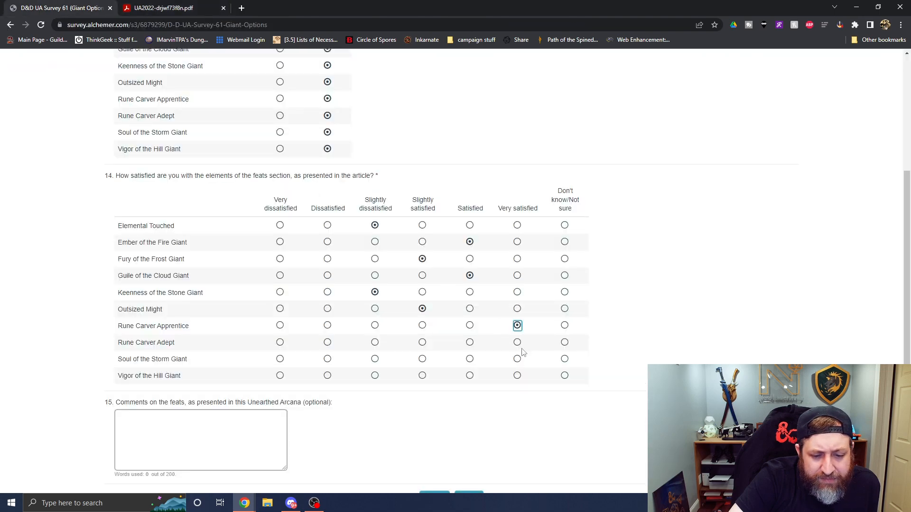
click(163, 7)
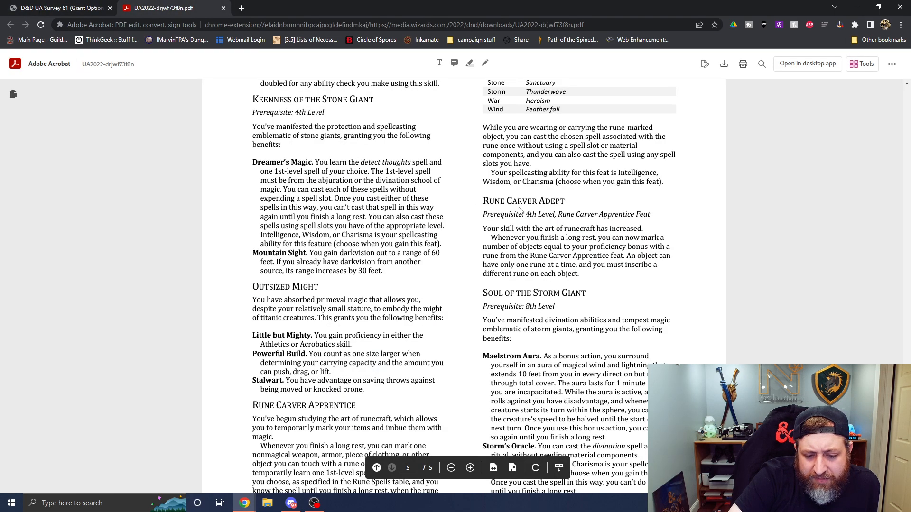
scroll(down, 3)
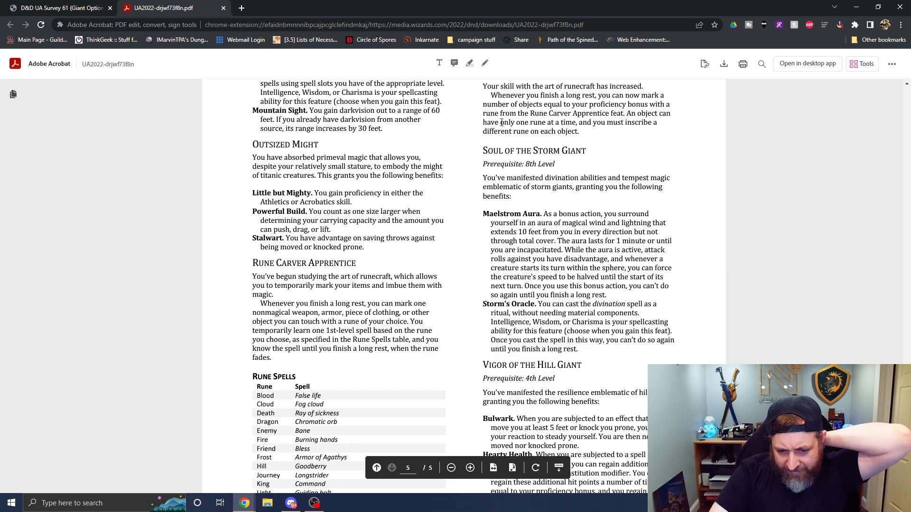
mouse_move(426, 173)
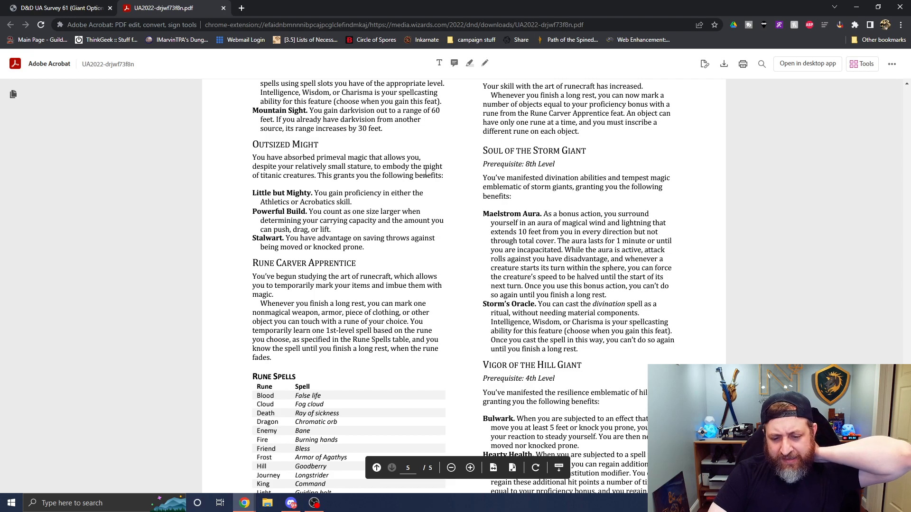
click(58, 7)
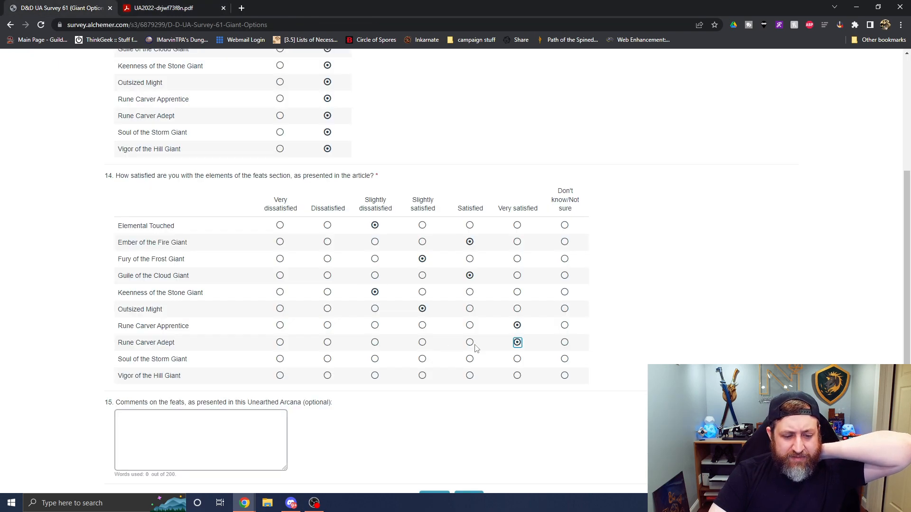
- Review the remaining feats and rate Soul of the Storm Giant Satisfied, Vigor of the Hill Giant Slightly dissatisfied
click(163, 7)
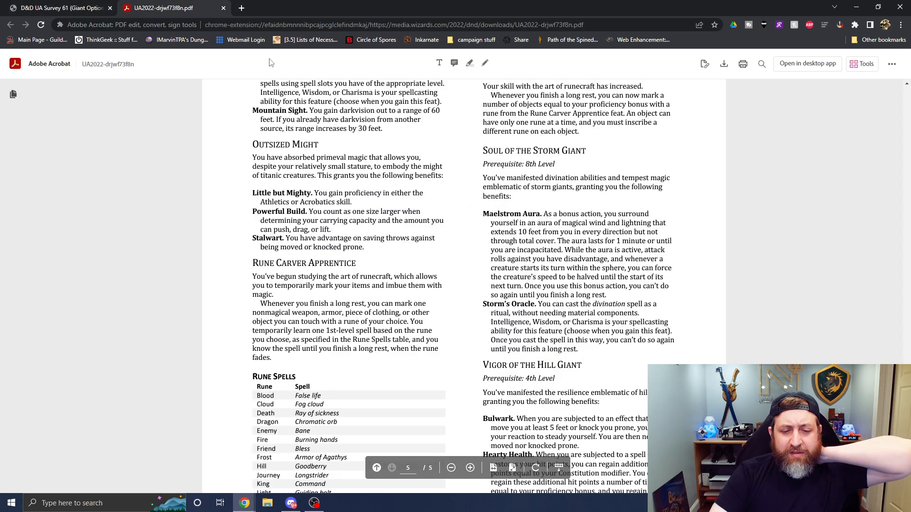
scroll(down, 3)
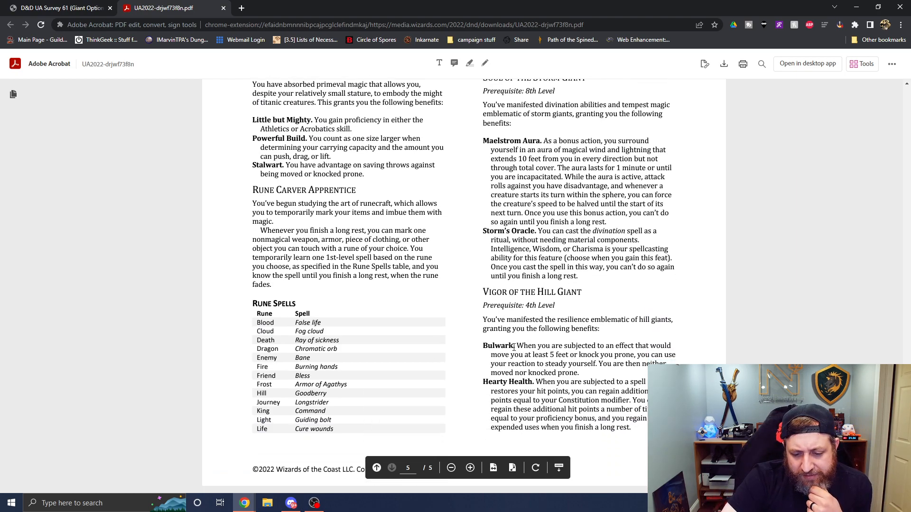
mouse_move(550, 314)
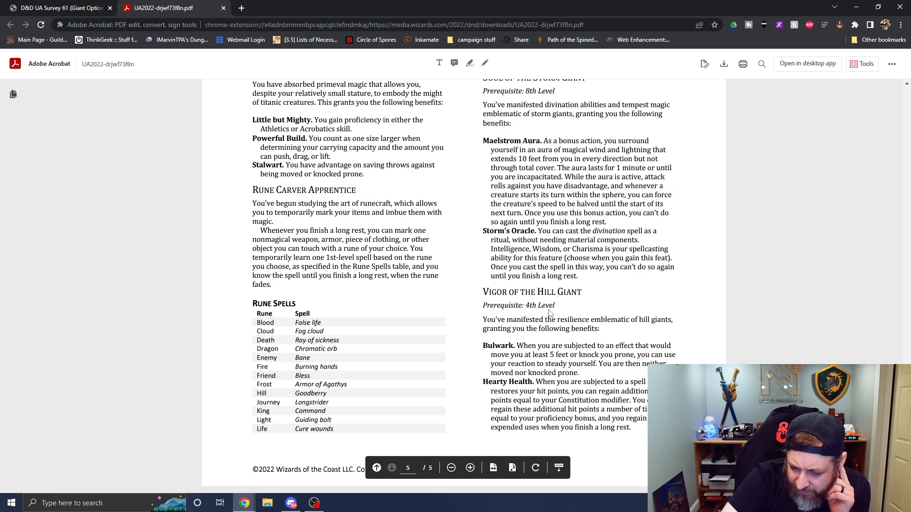
mouse_move(481, 289)
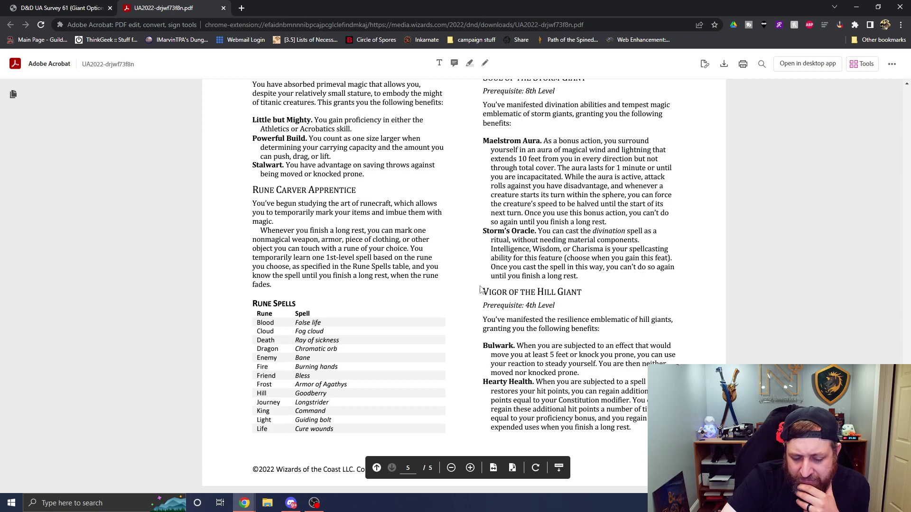
click(58, 7)
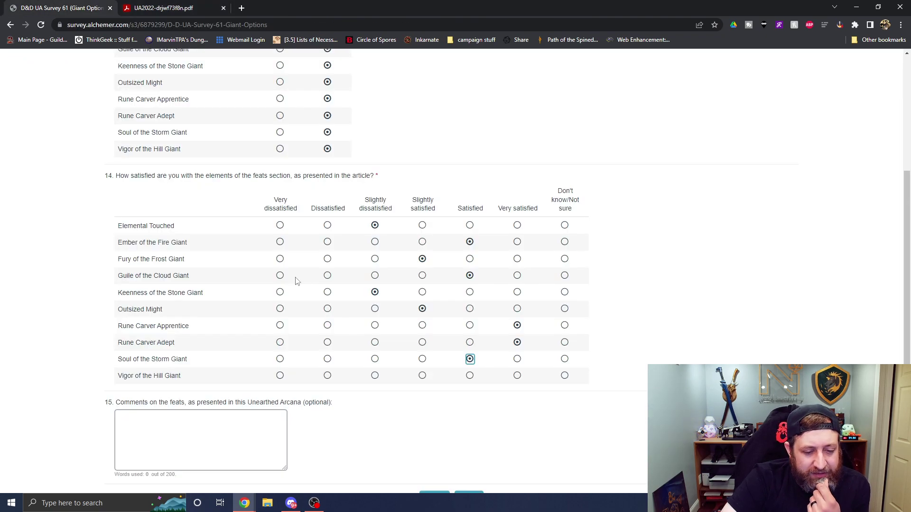
click(470, 359)
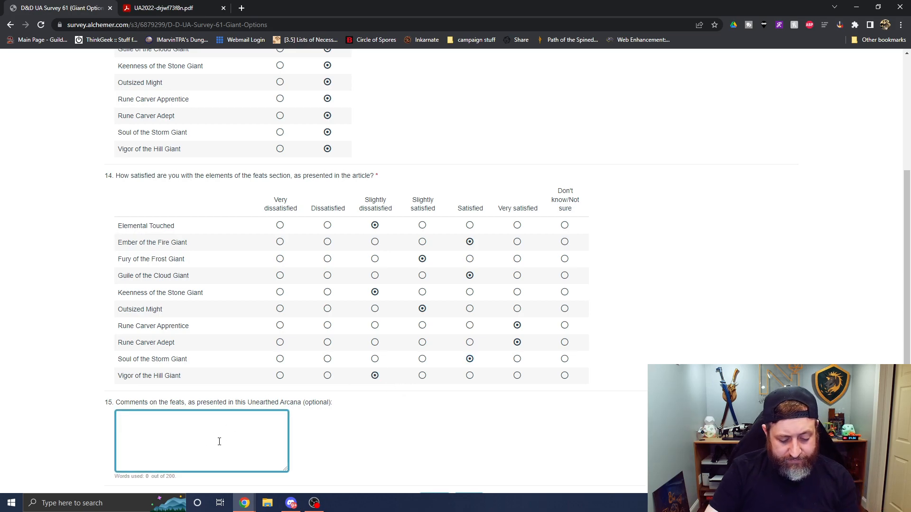
- Type a question 15 comment liking the addition of more feats and more "specialized" feats
text(I likr)
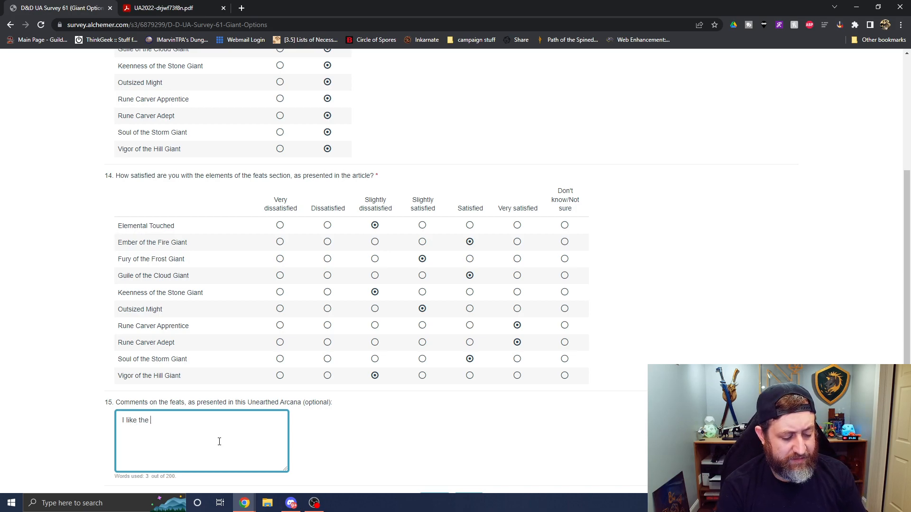
text(addition of)
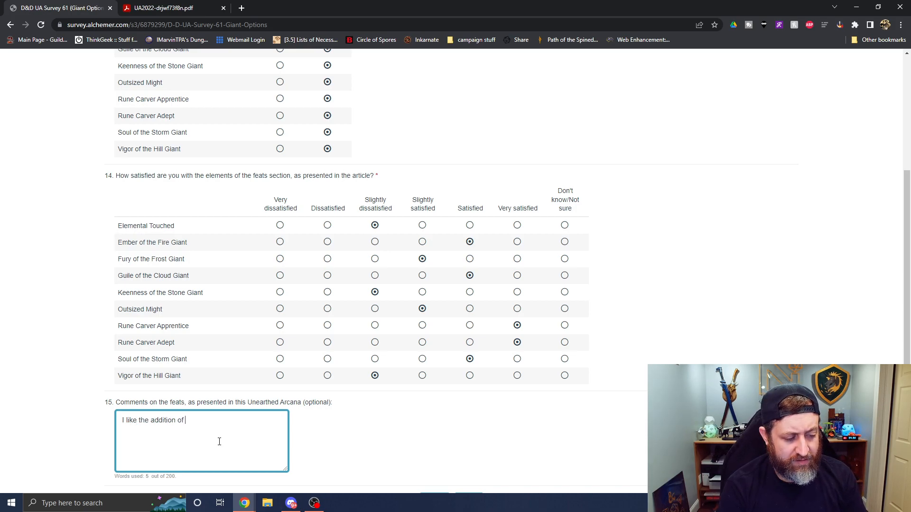
text(more feats and mo)
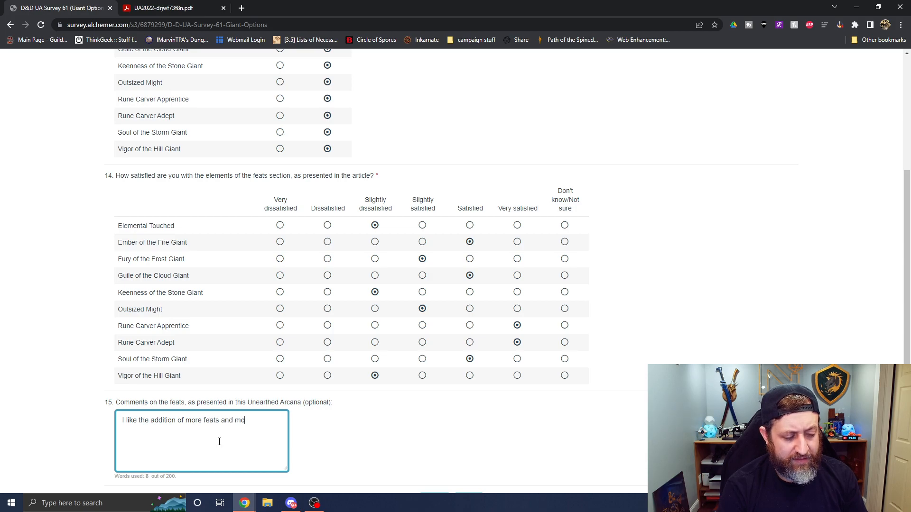
text(re "special")
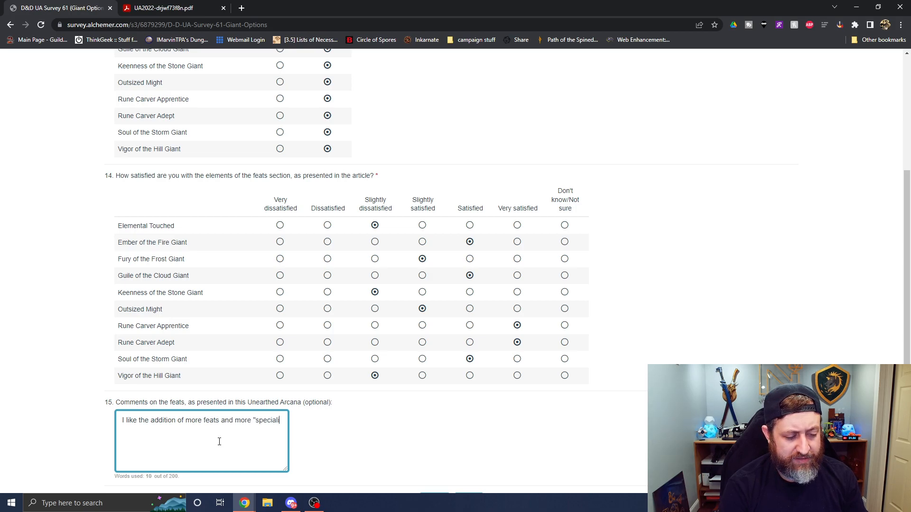
text(ized feats")
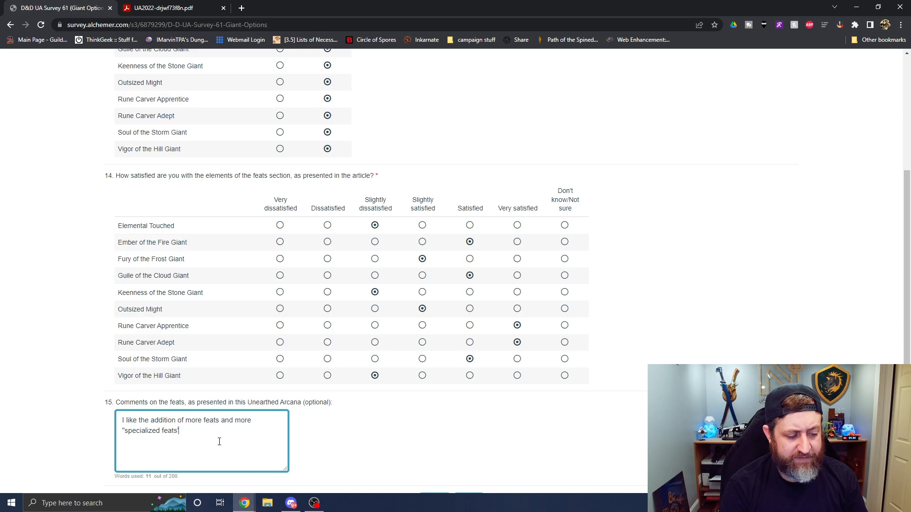
text(for)
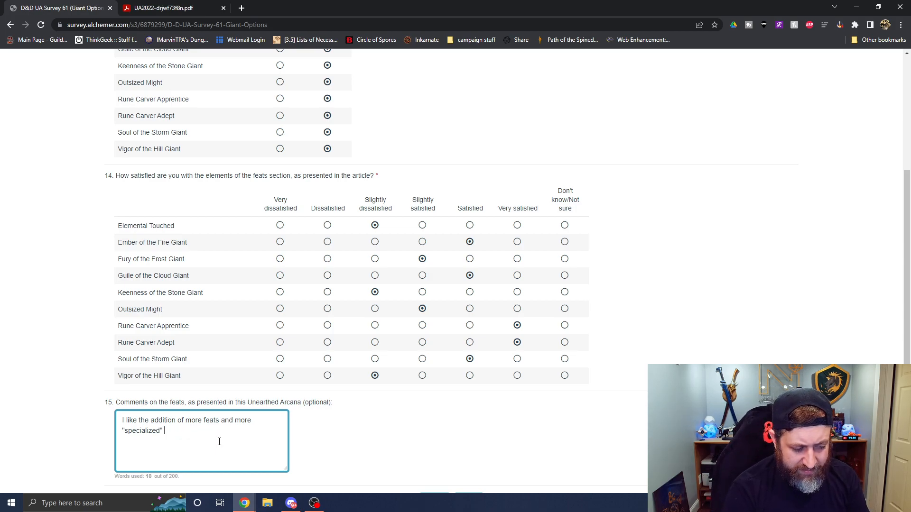
text(feats.)
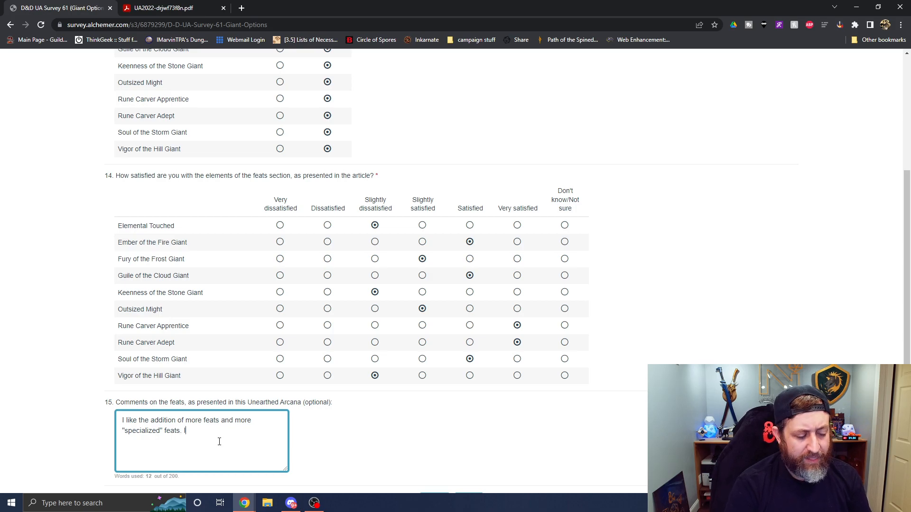
- Add wanting a book of new backgrounds and feats for players, then submit the survey
text(I'd love to see)
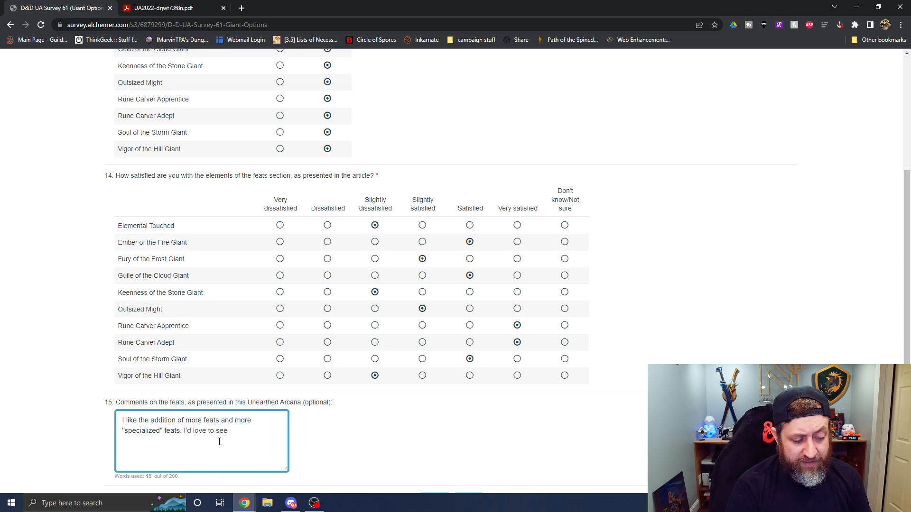
text(a book containing nothing)
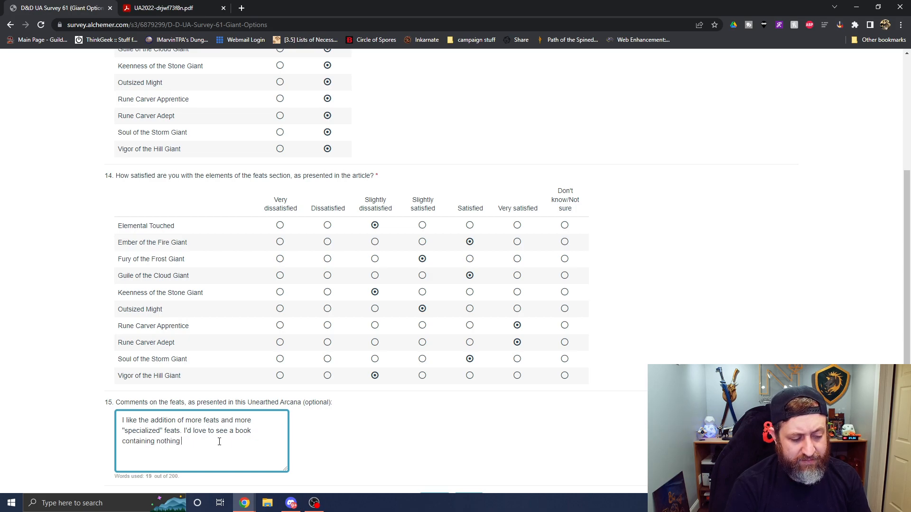
text(but new backgrounds n)
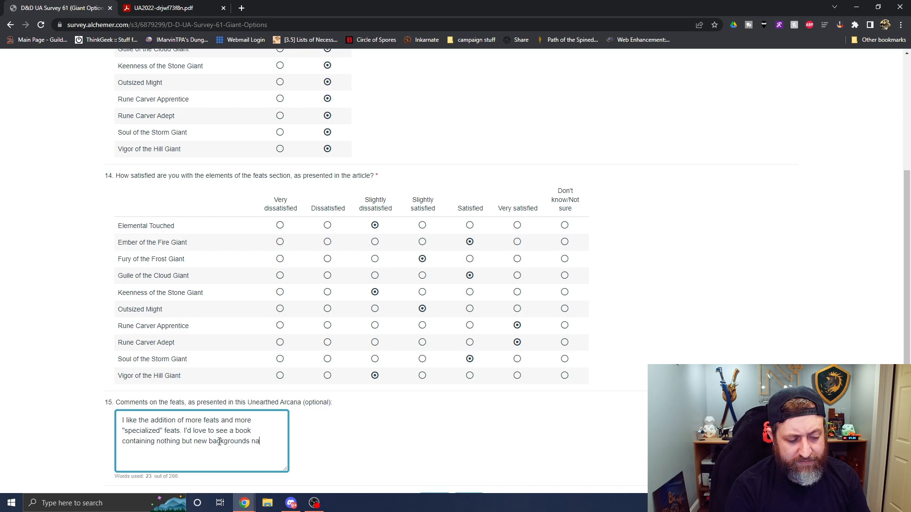
text(and new feat)
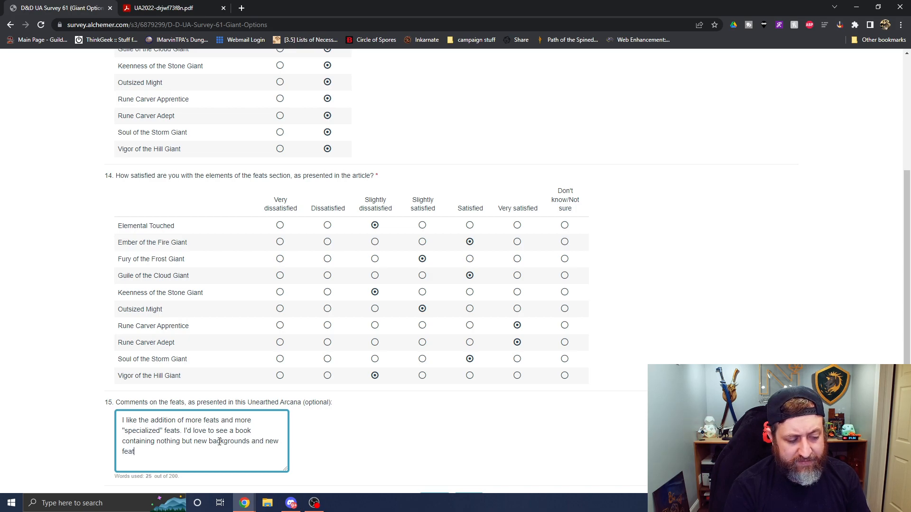
text(s for players to)
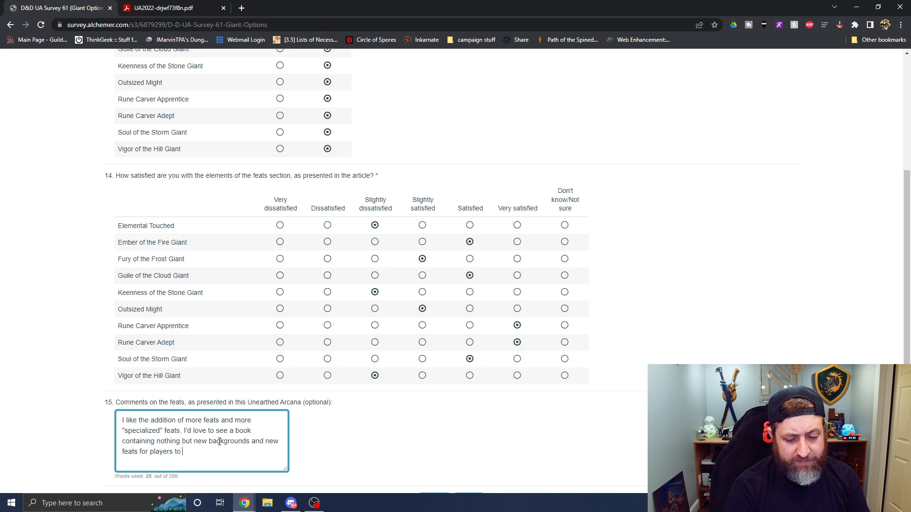
text(use)
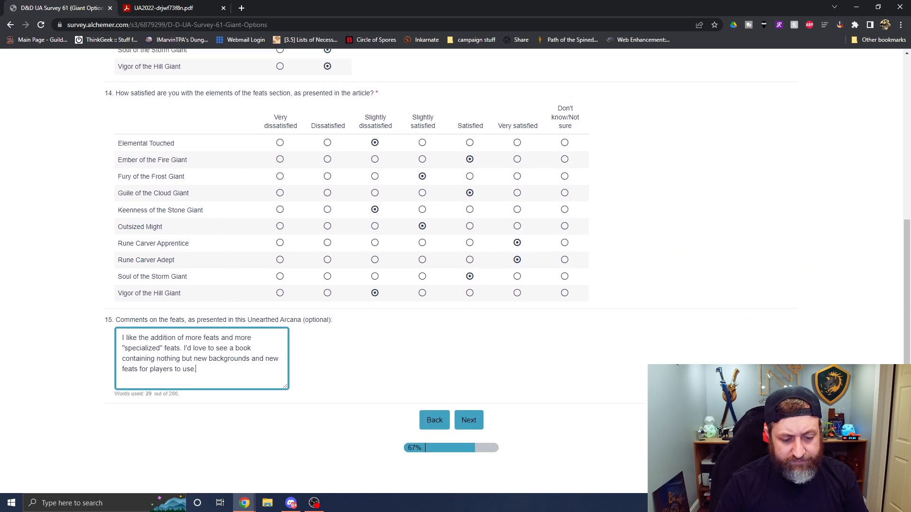
click(468, 420)
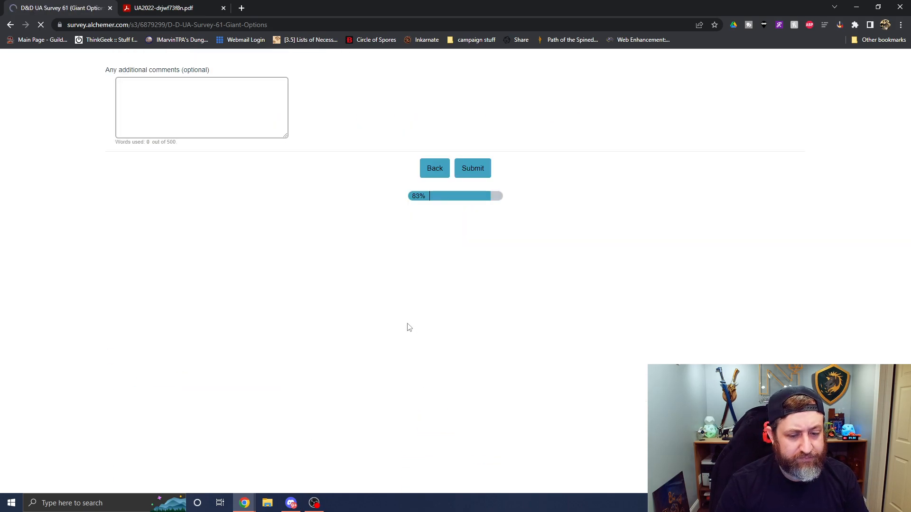
mouse_move(296, 217)
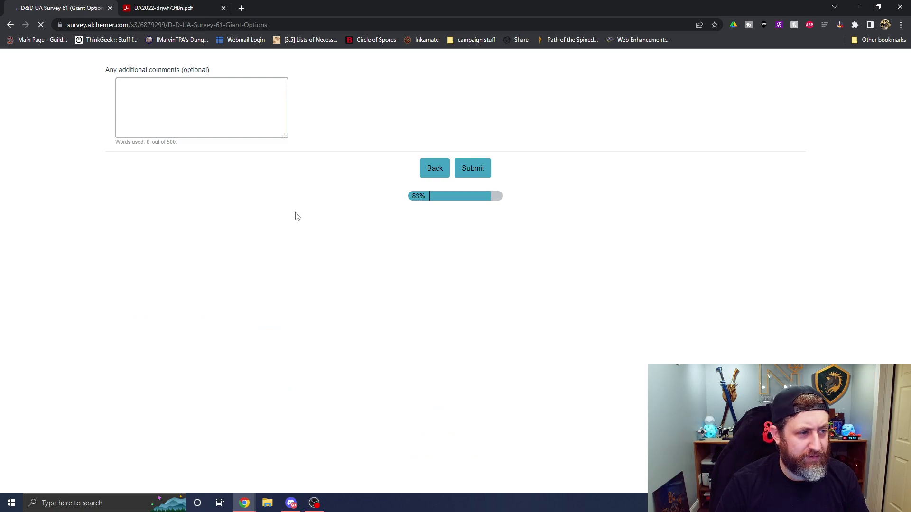
click(473, 168)
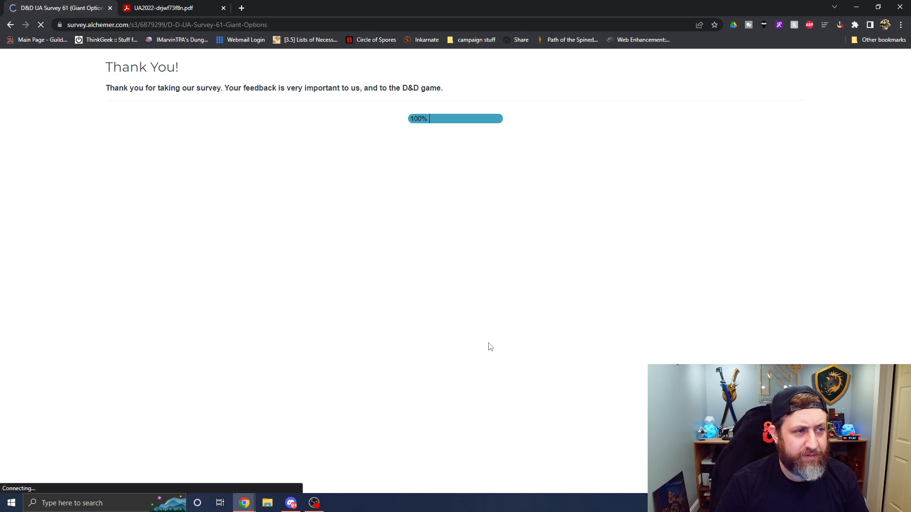